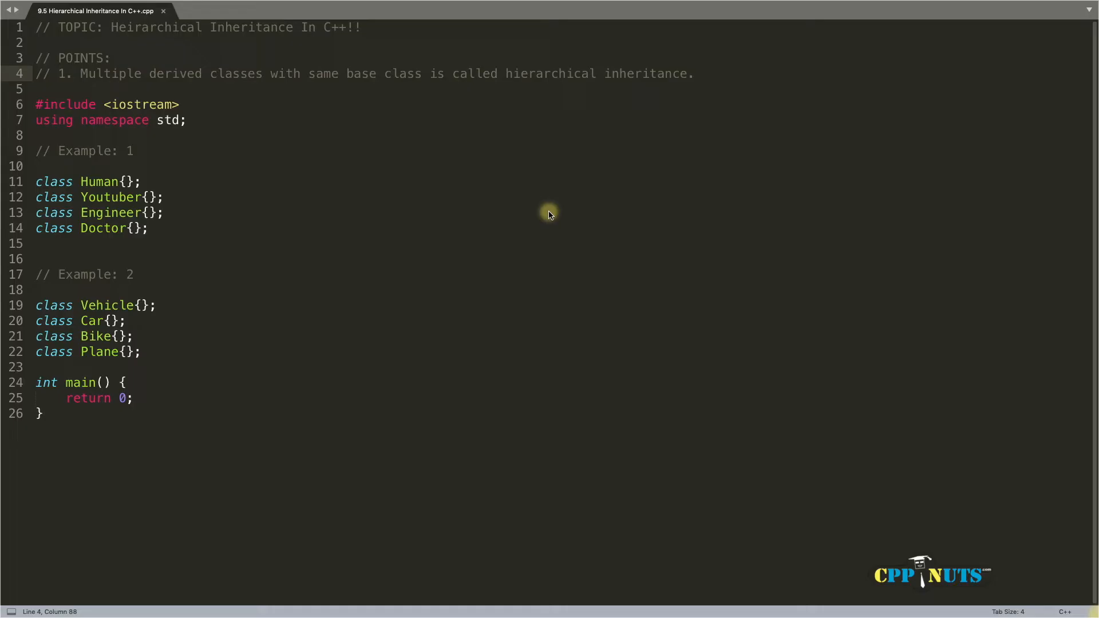
mouse_move(218, 55)
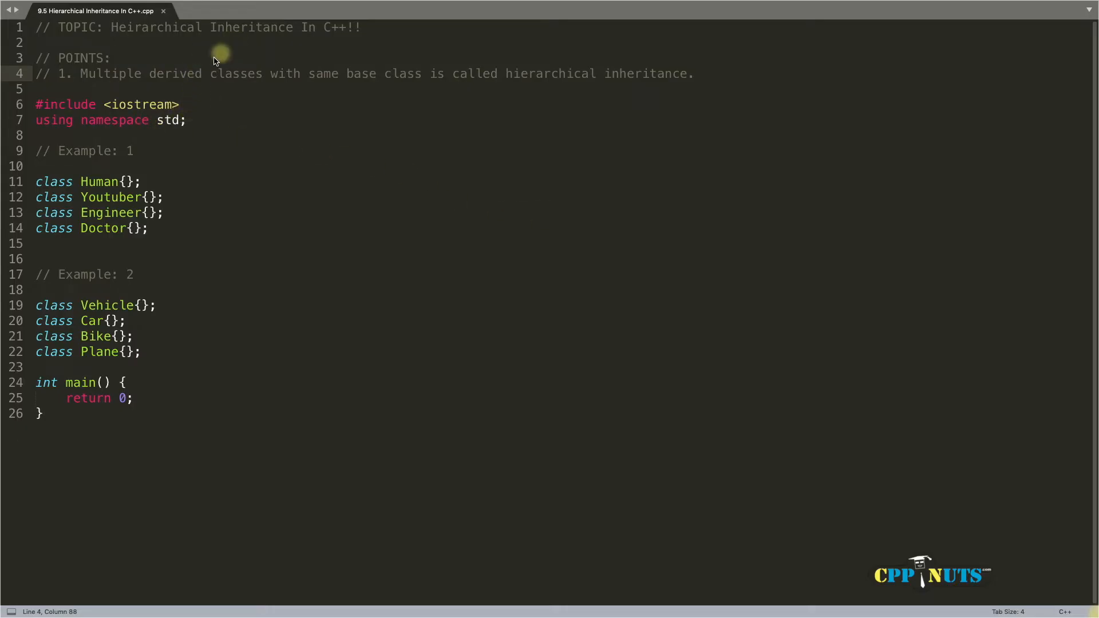
mouse_move(52, 48)
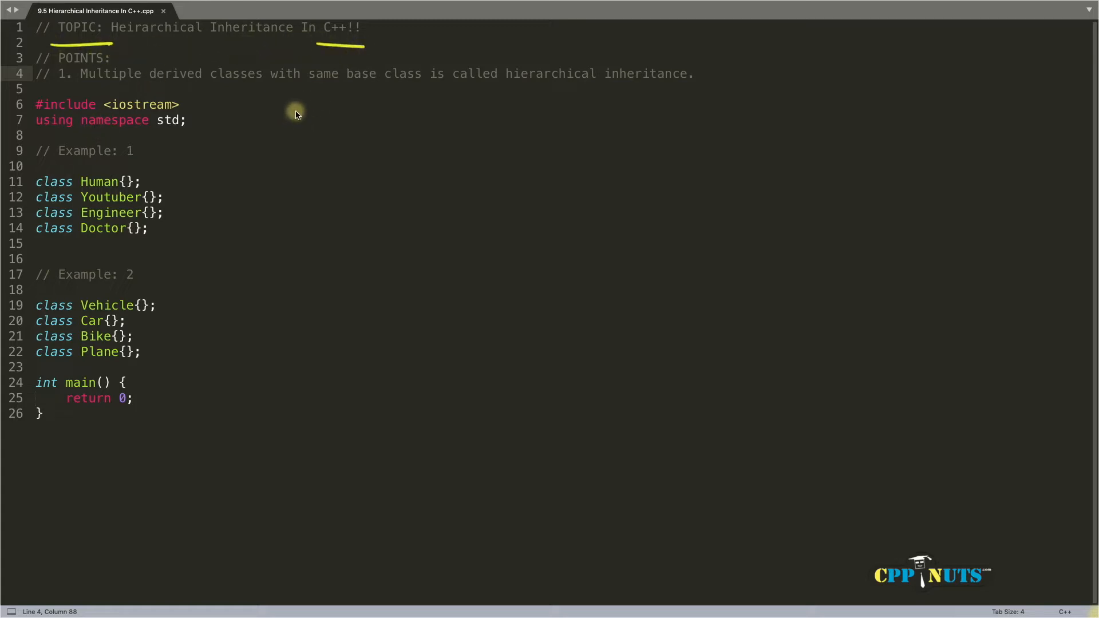
mouse_move(89, 93)
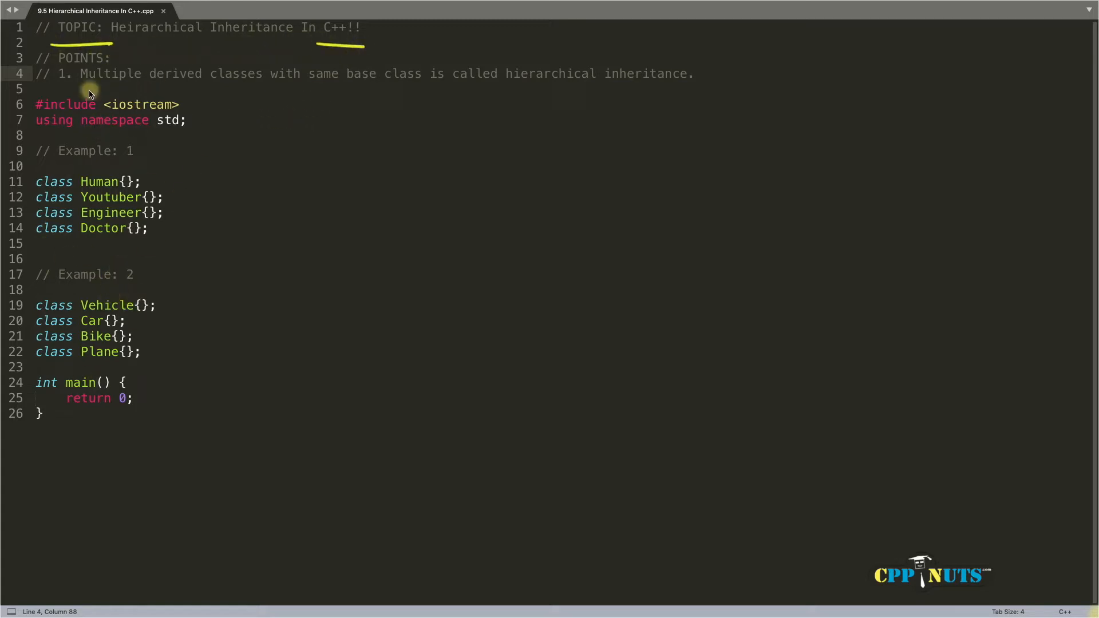
mouse_move(164, 95)
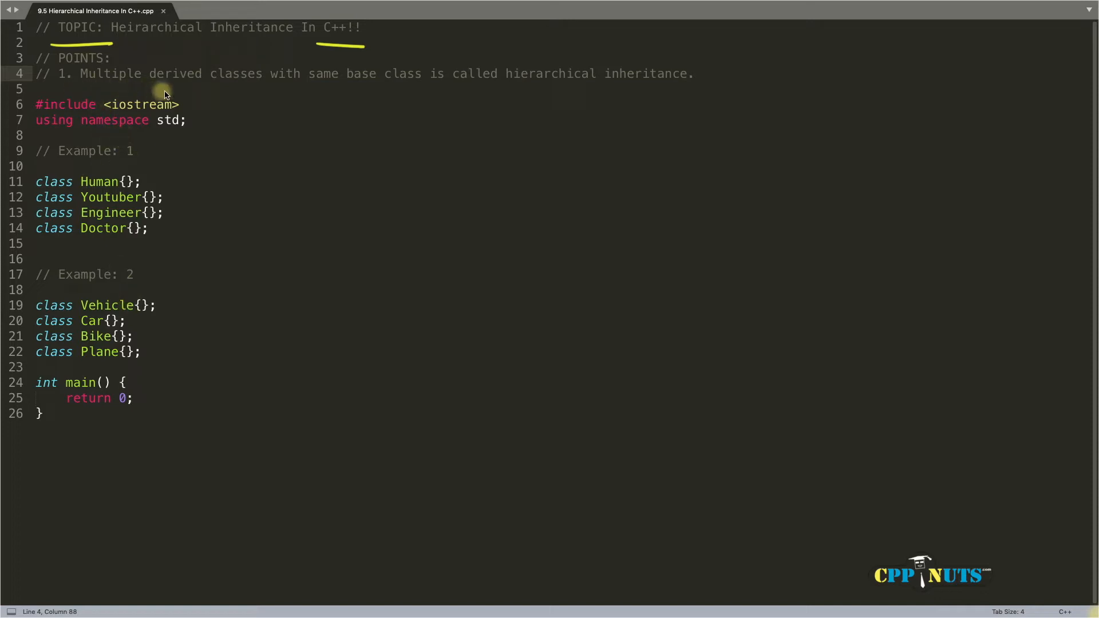
mouse_move(360, 95)
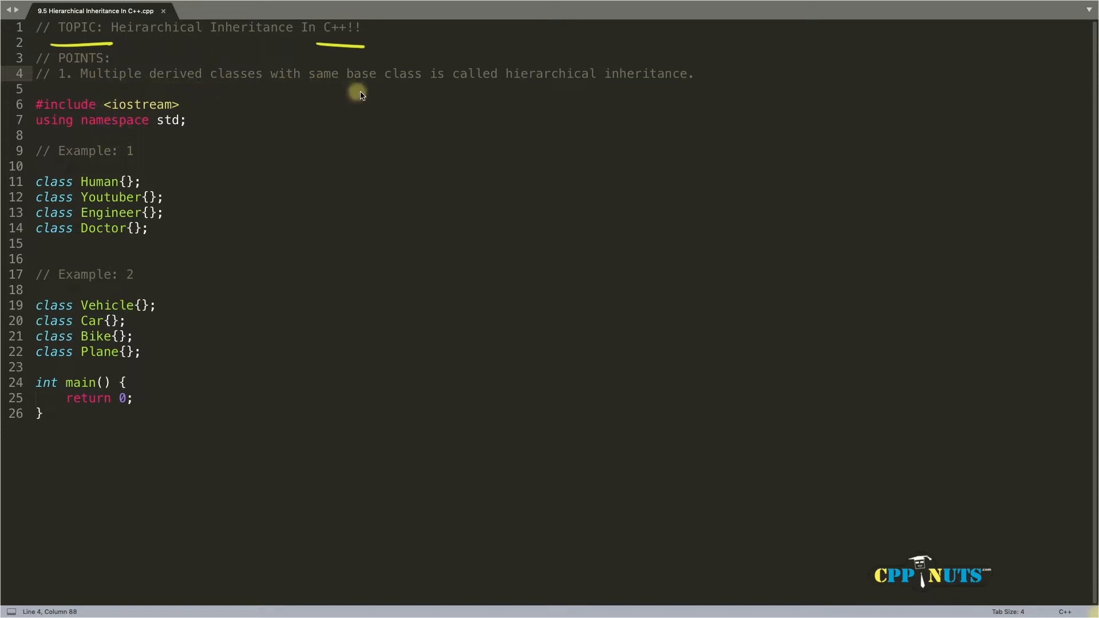
mouse_move(500, 92)
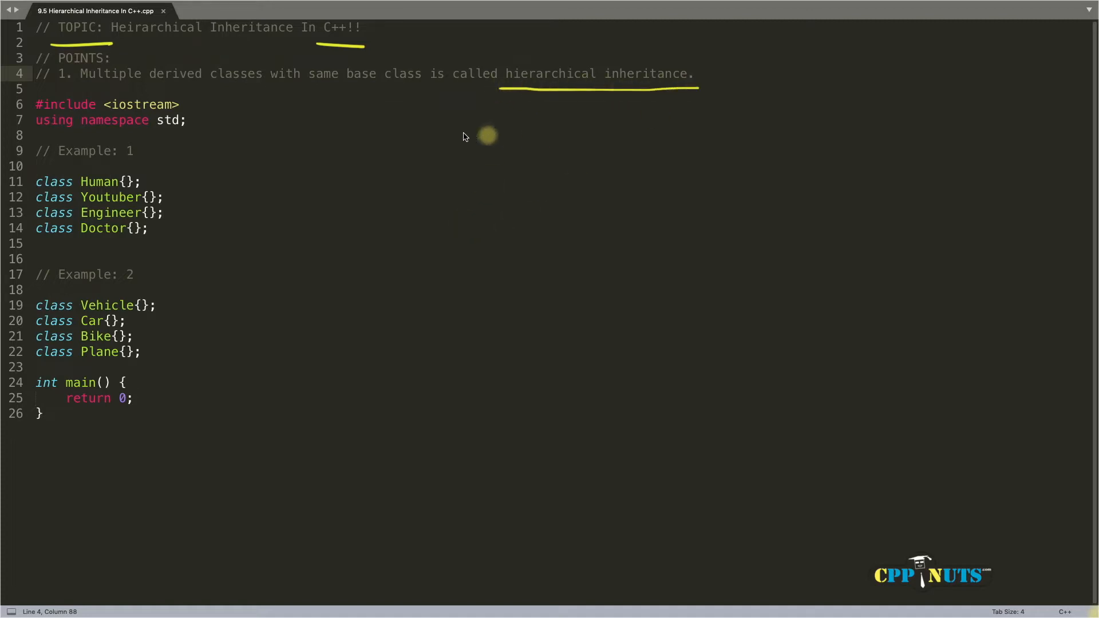
mouse_move(405, 145)
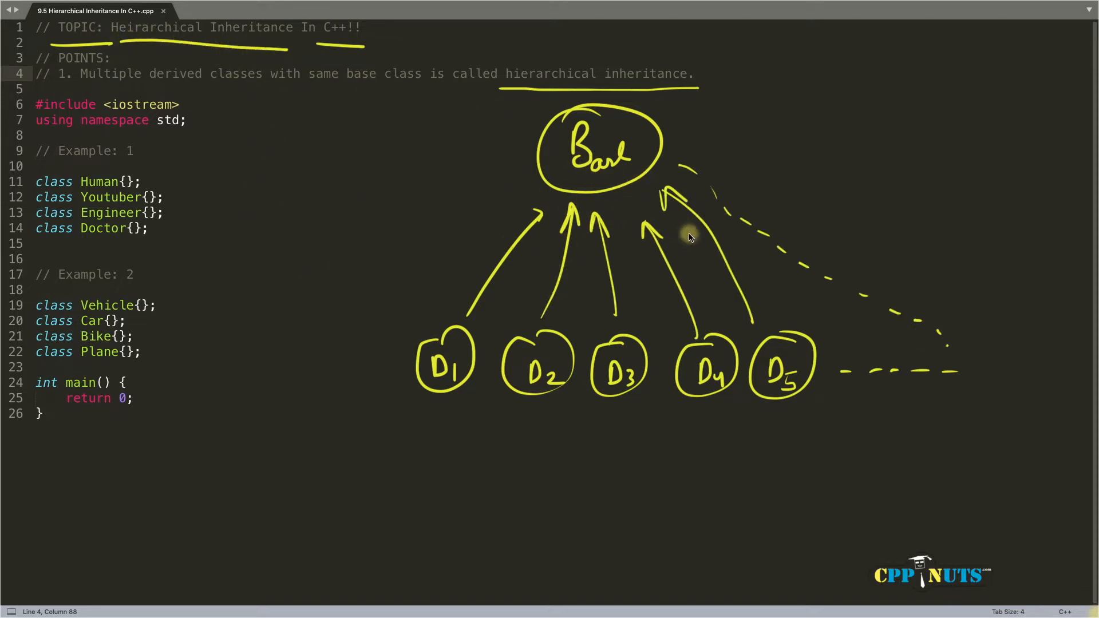
mouse_move(637, 197)
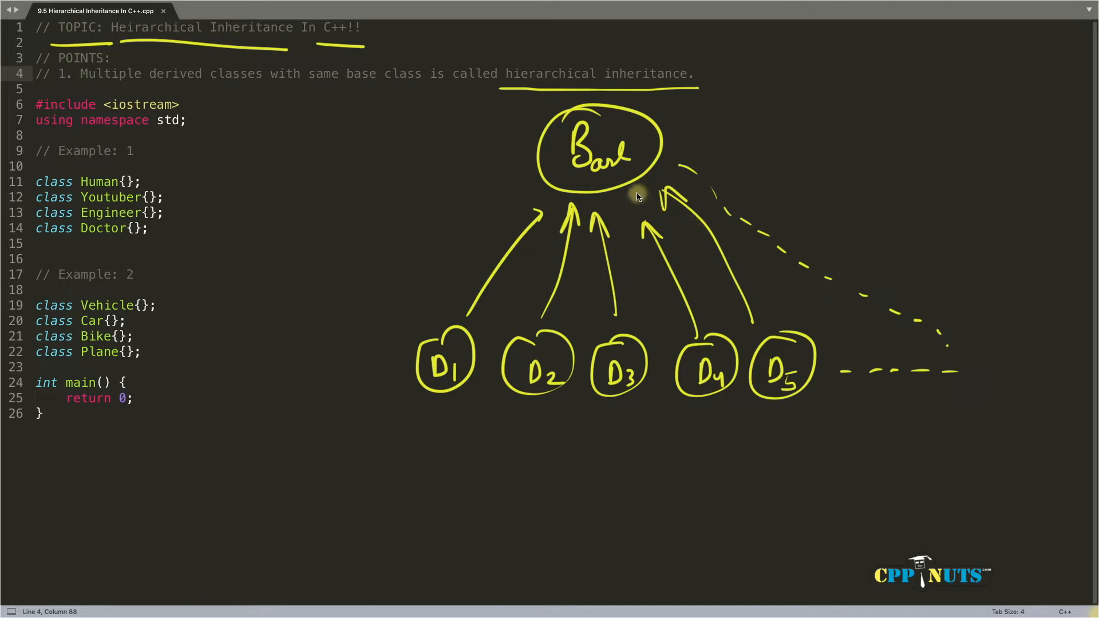
mouse_move(595, 201)
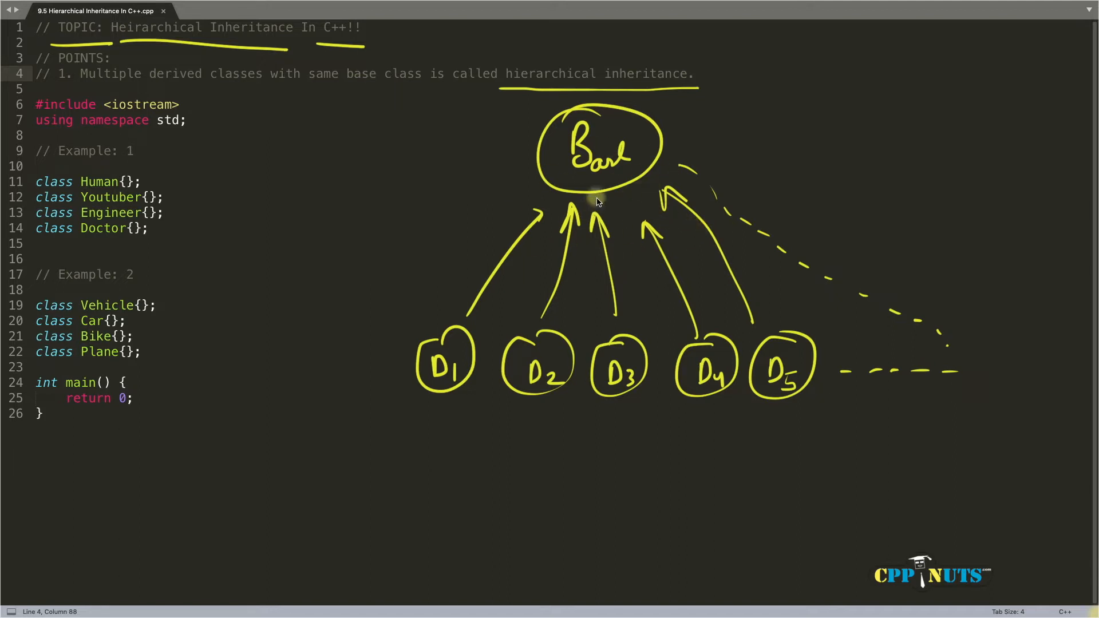
mouse_move(397, 204)
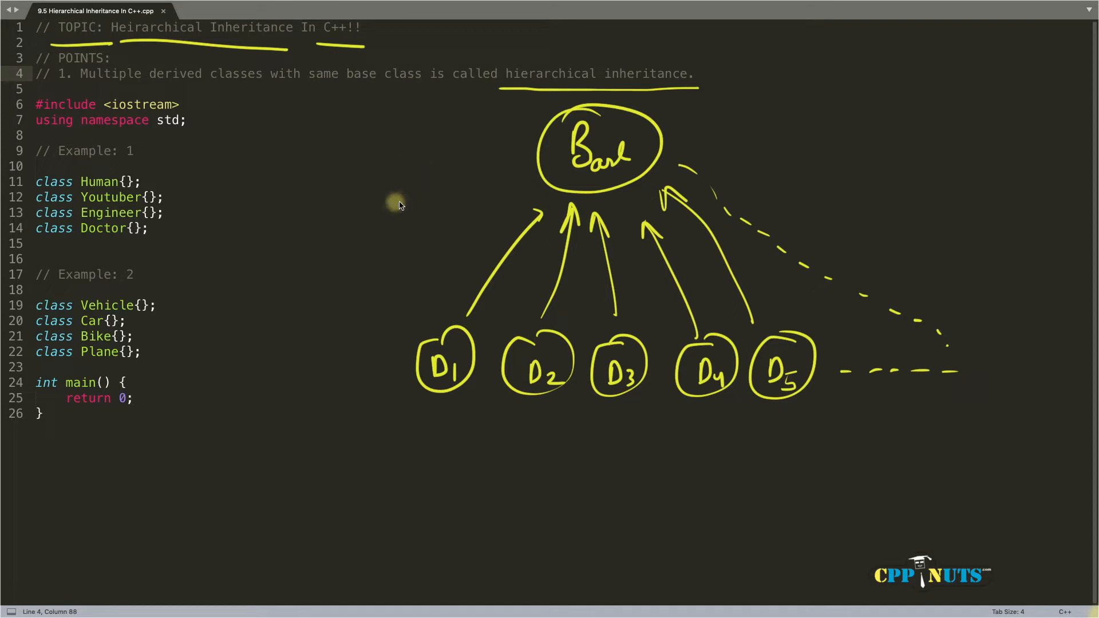
mouse_move(665, 229)
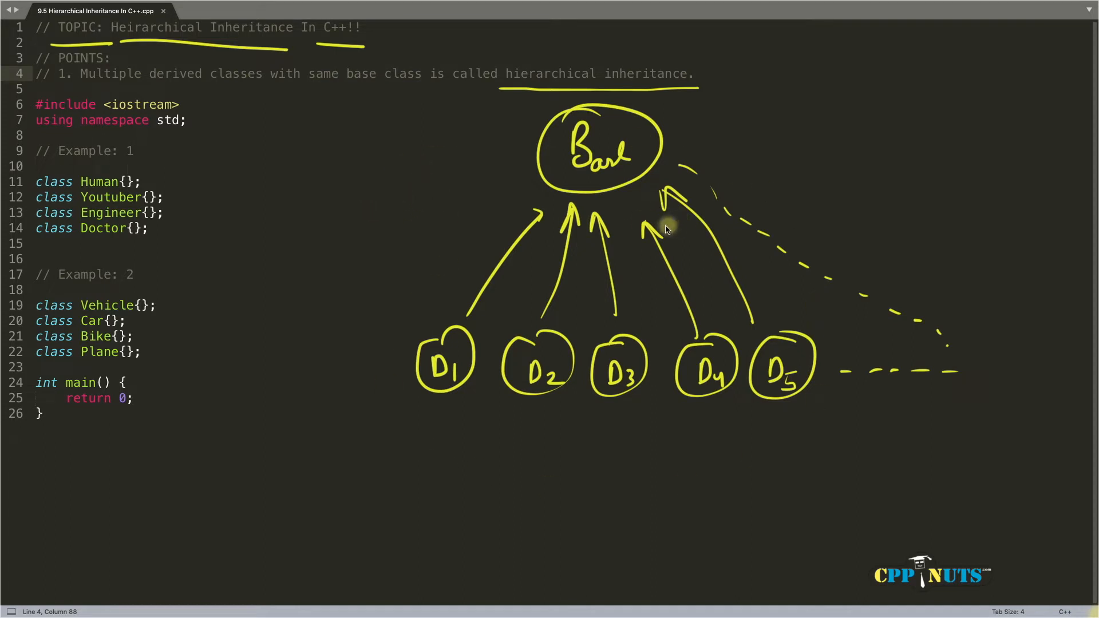
mouse_move(402, 151)
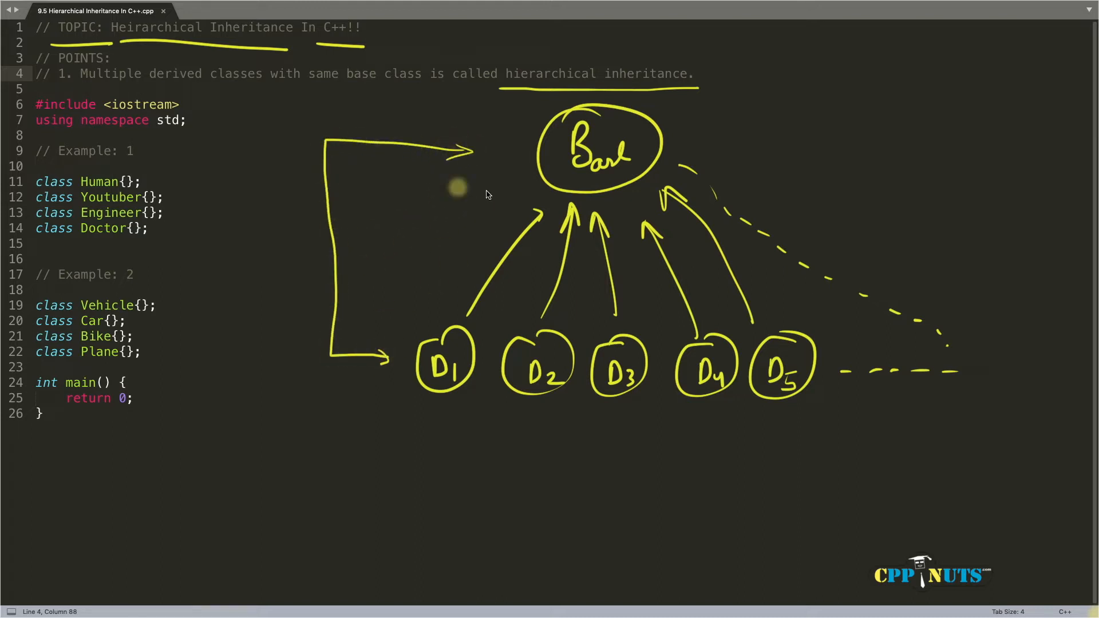
mouse_move(518, 232)
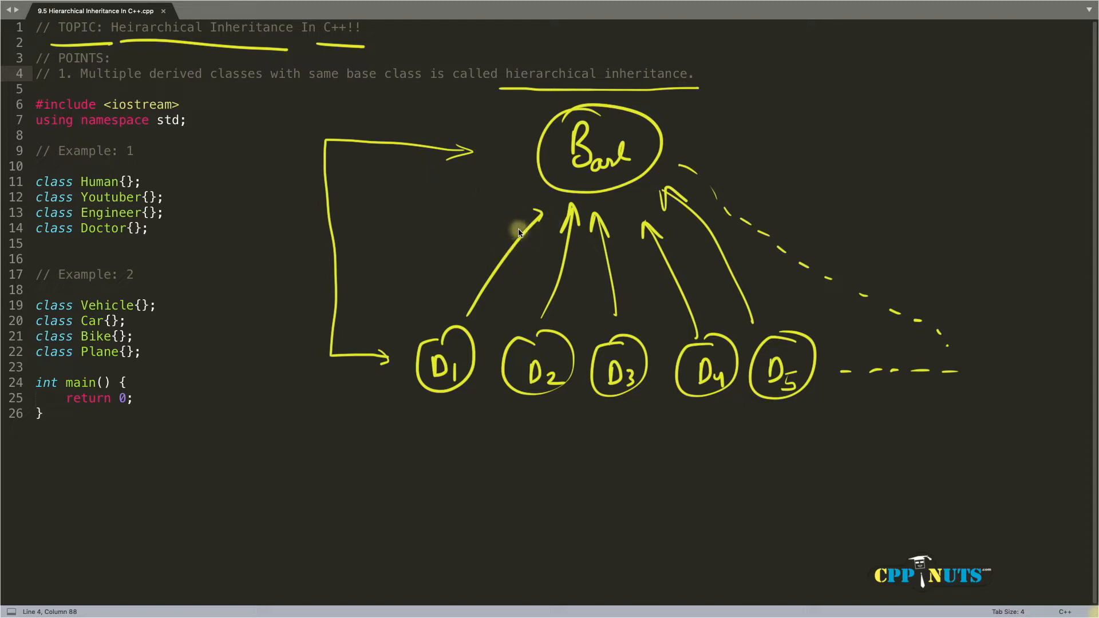
mouse_move(528, 204)
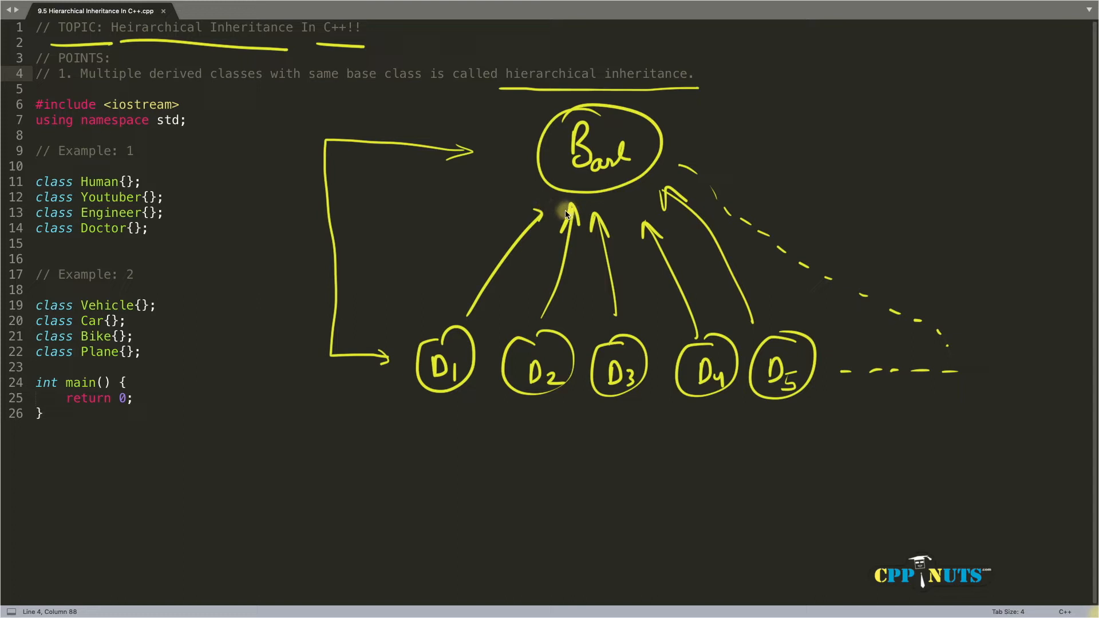
mouse_move(548, 242)
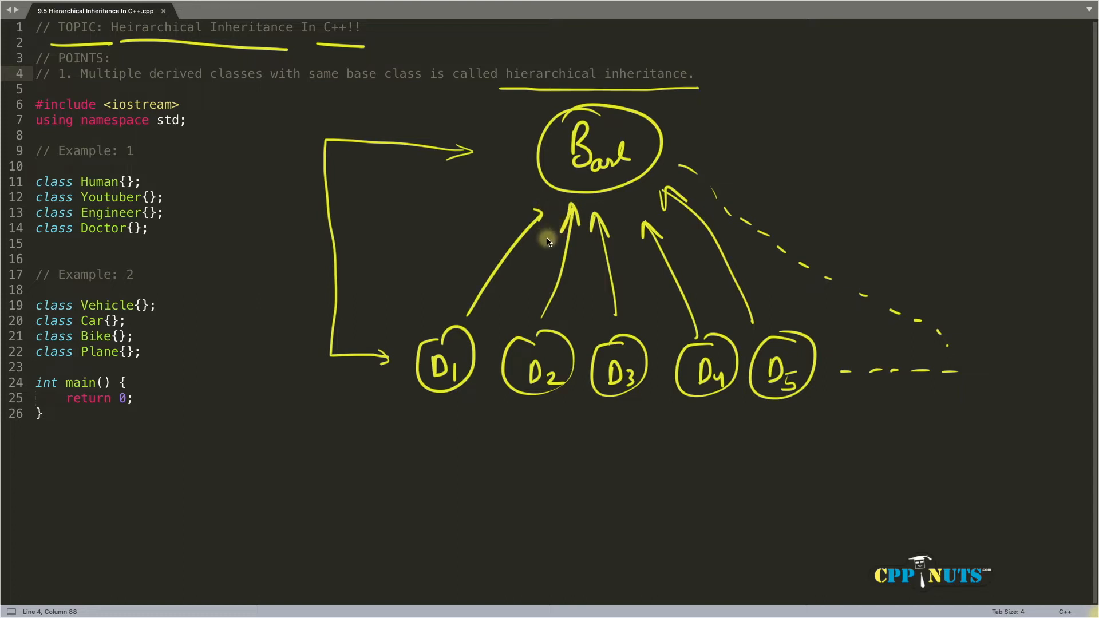
mouse_move(548, 233)
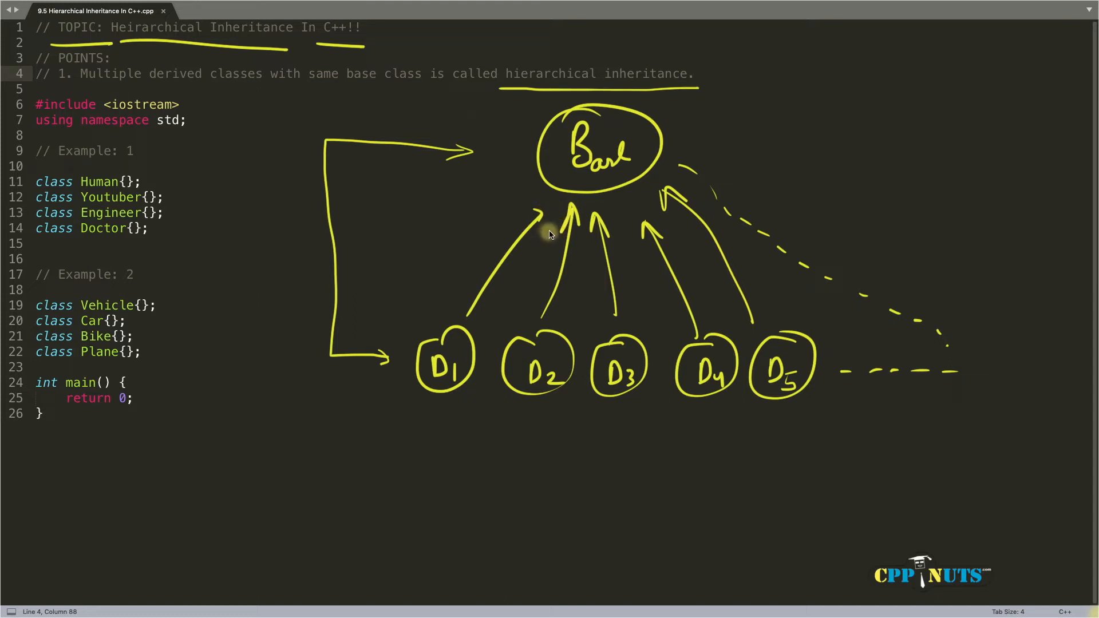
mouse_move(617, 231)
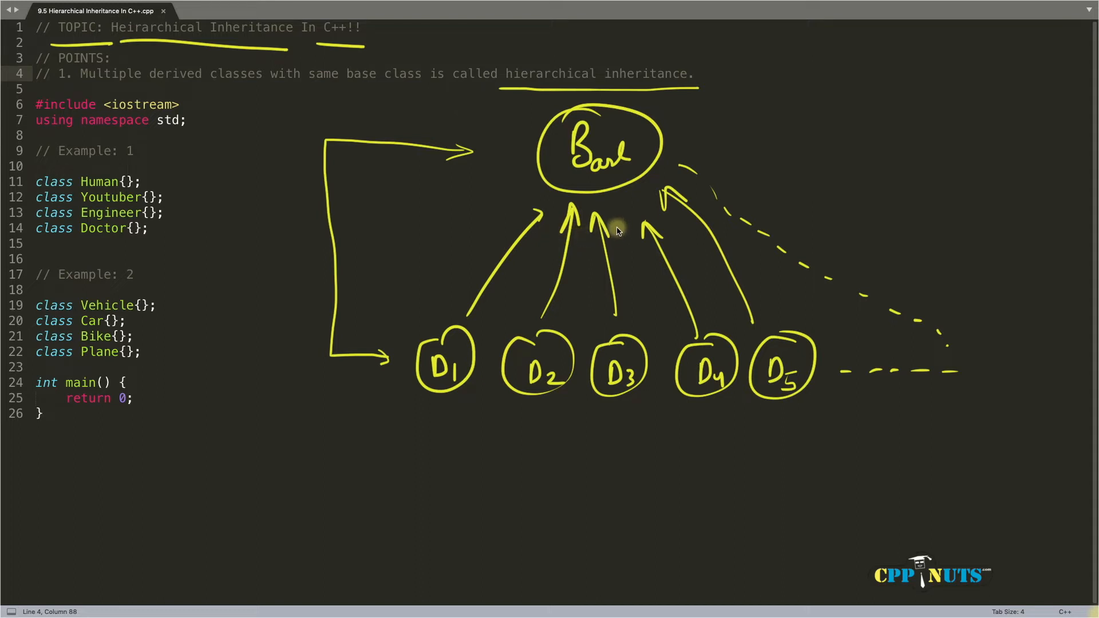
mouse_move(528, 233)
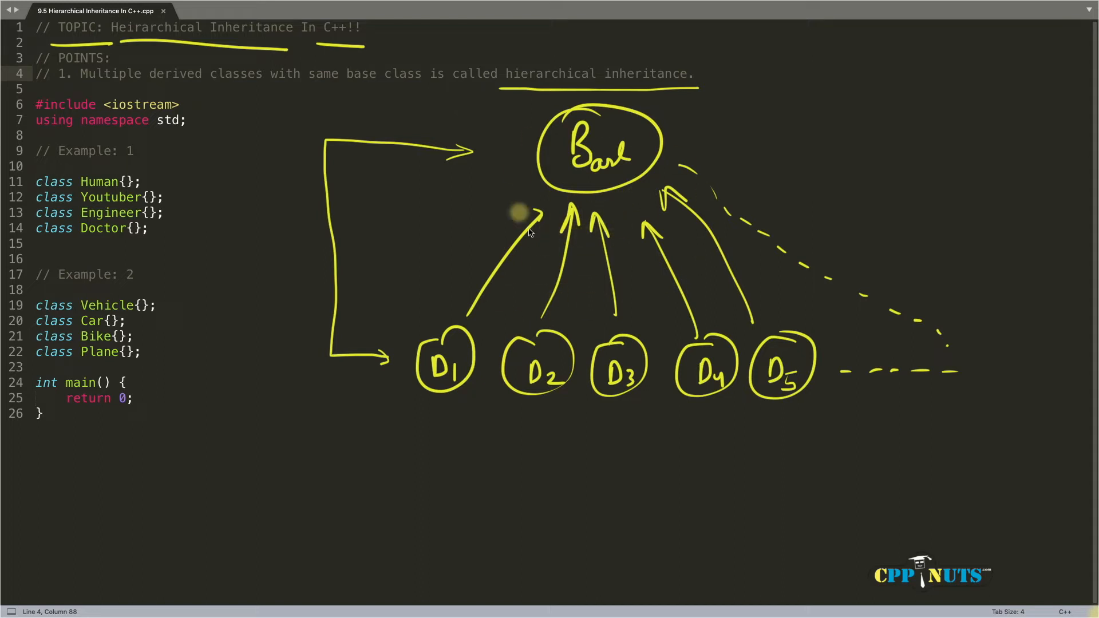
mouse_move(561, 244)
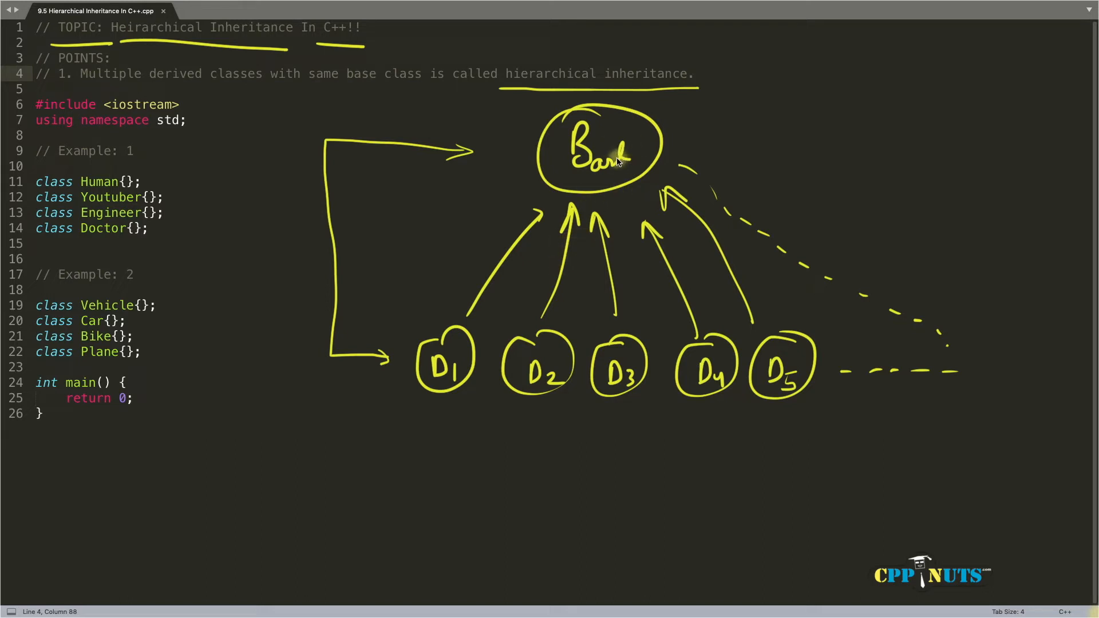
mouse_move(622, 214)
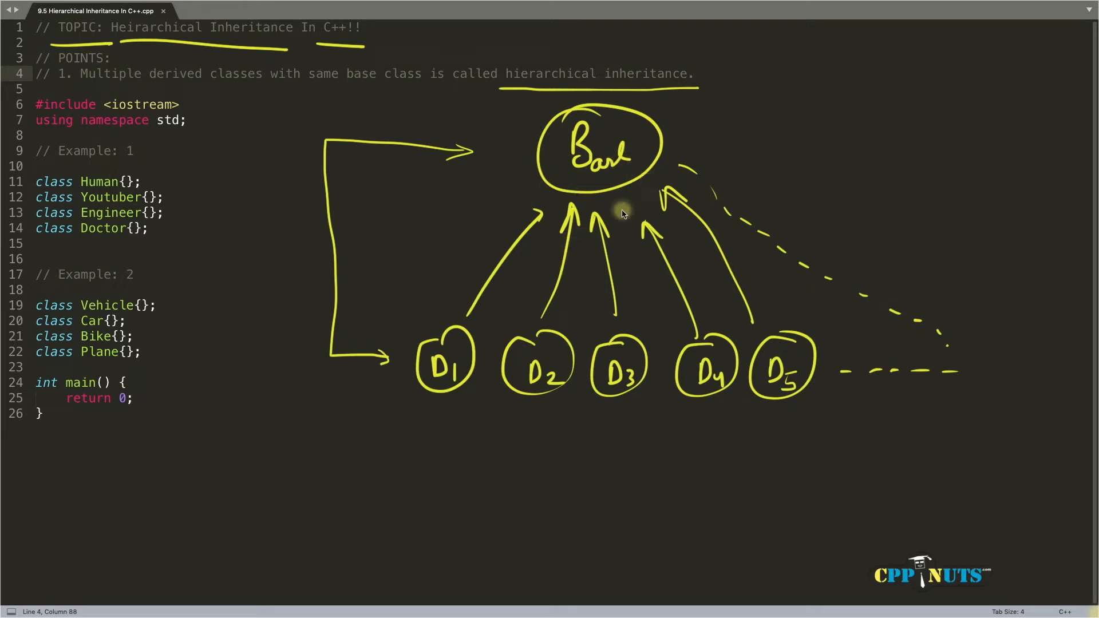
mouse_move(538, 254)
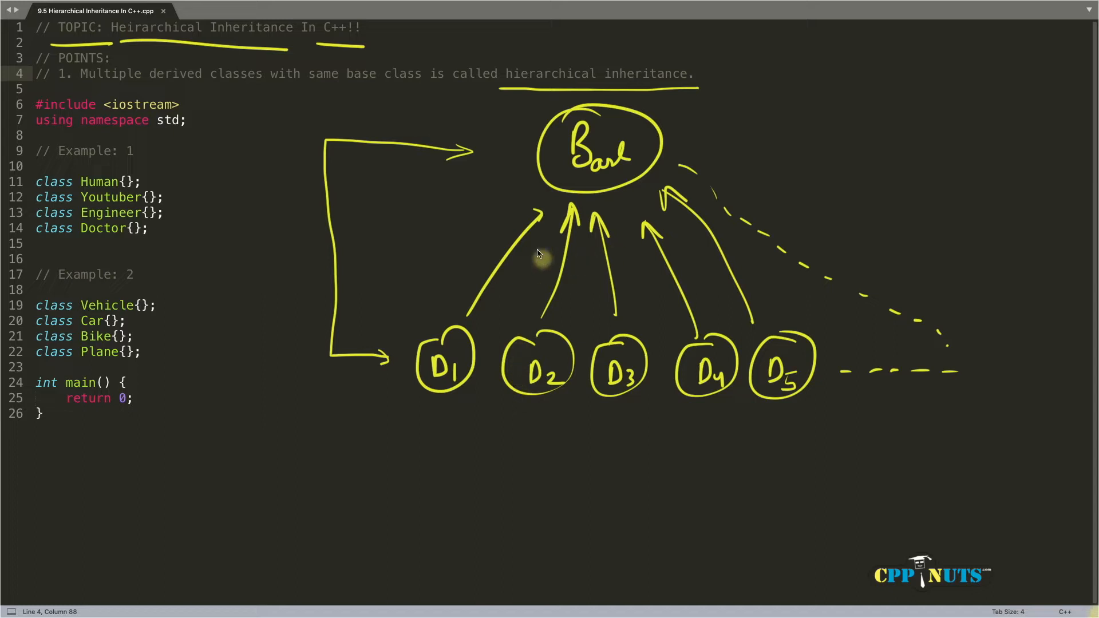
mouse_move(578, 293)
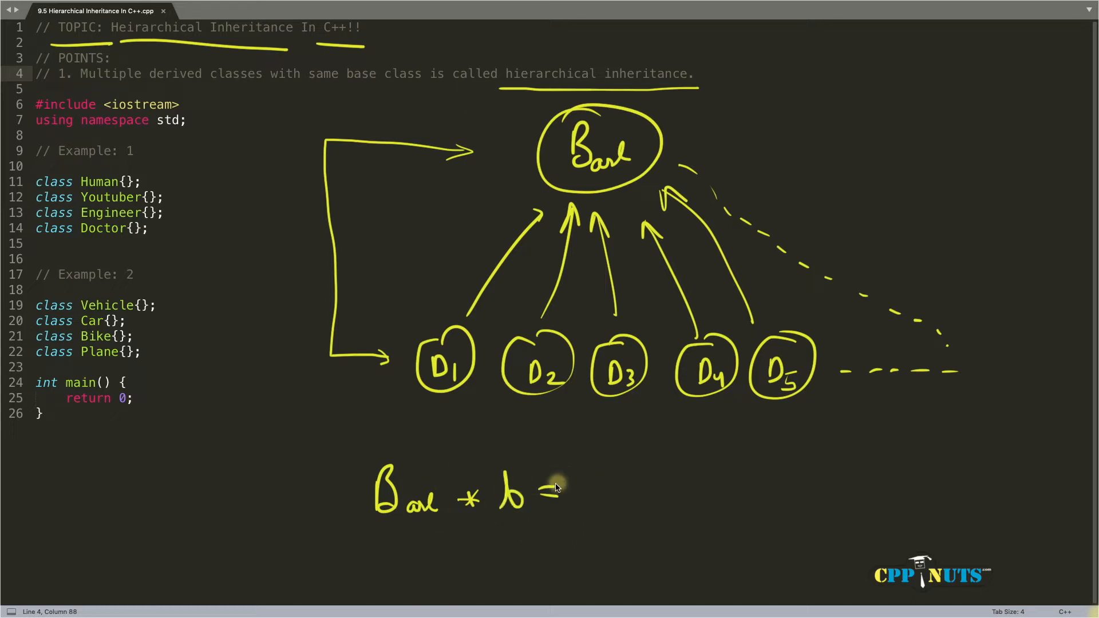
mouse_move(590, 232)
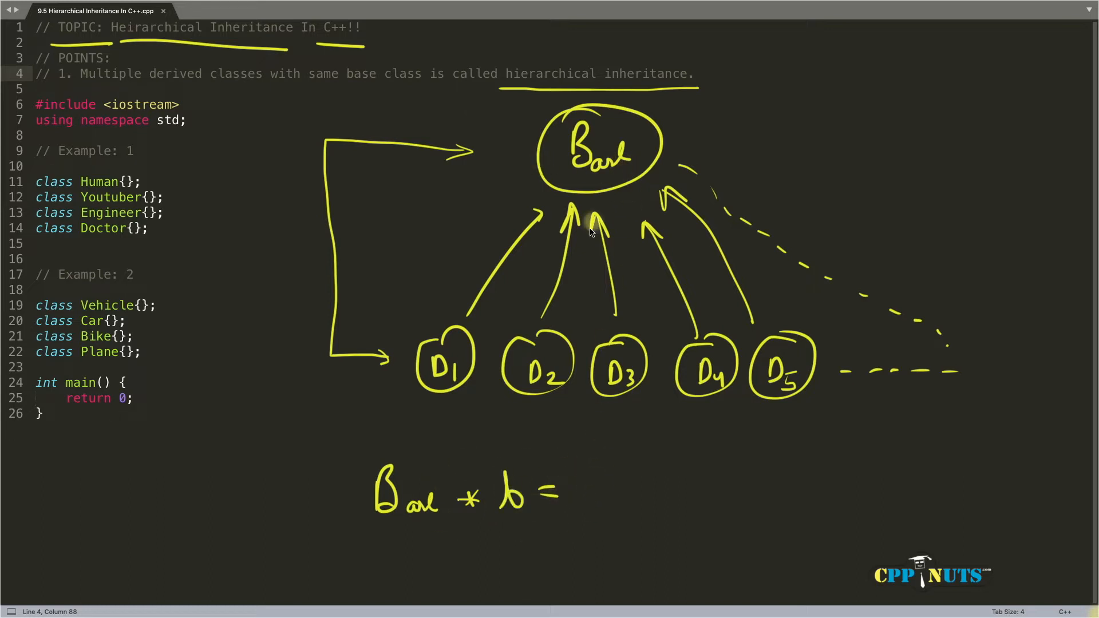
mouse_move(509, 409)
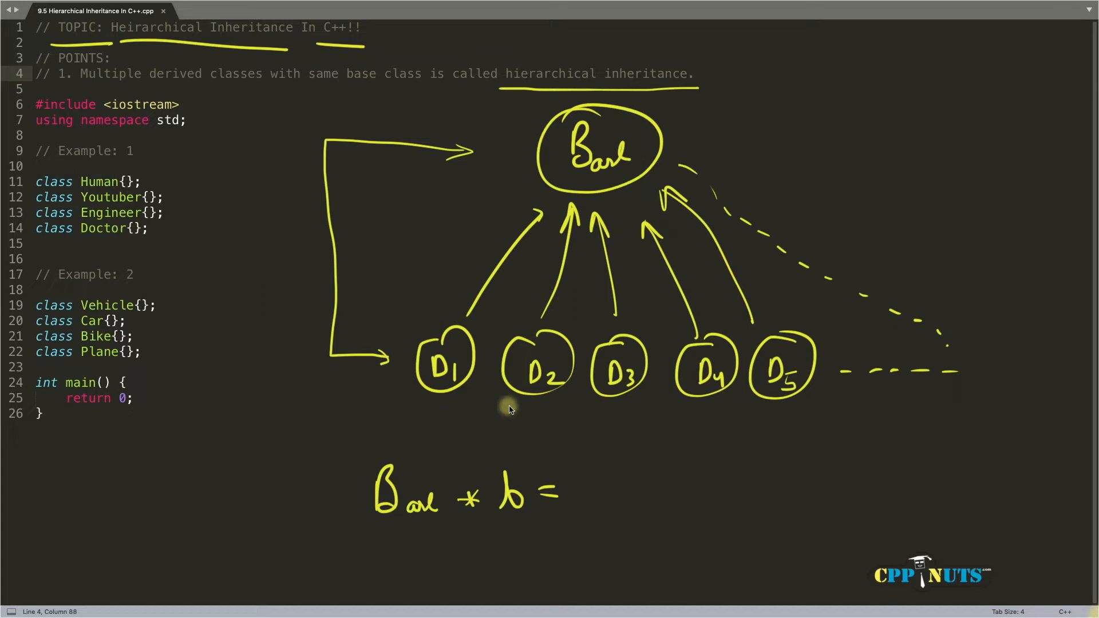
mouse_move(841, 385)
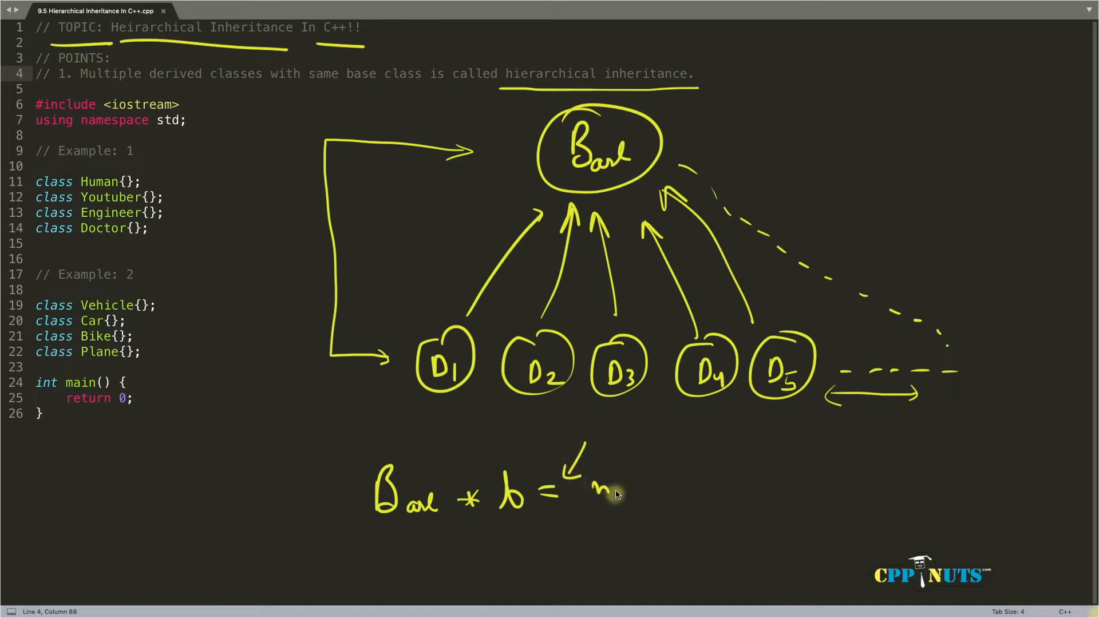
mouse_move(707, 487)
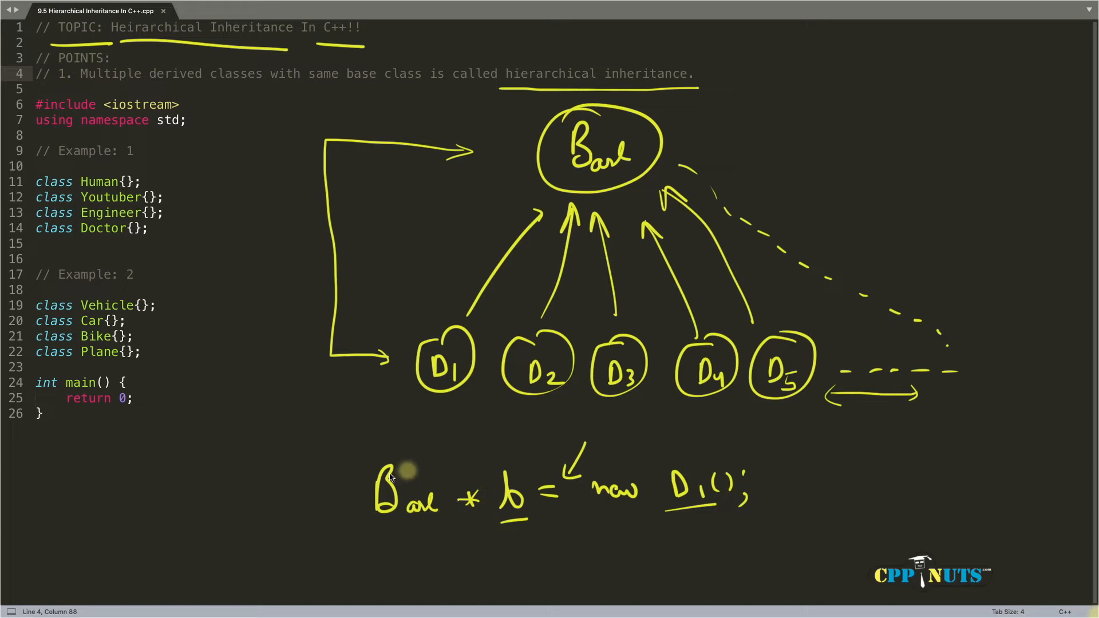
mouse_move(499, 426)
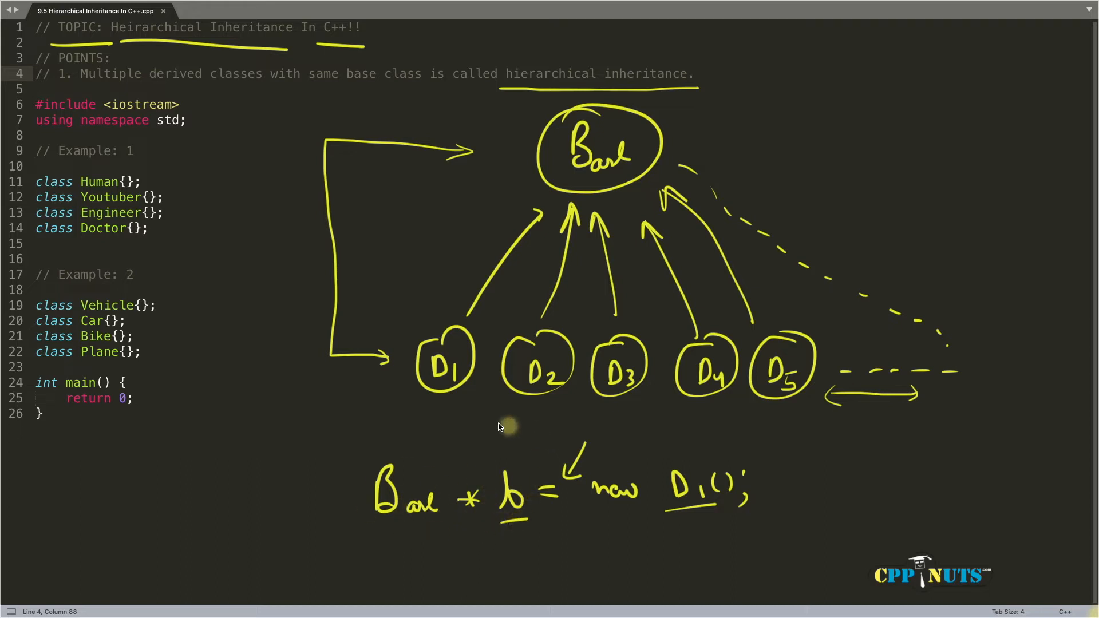
mouse_move(448, 412)
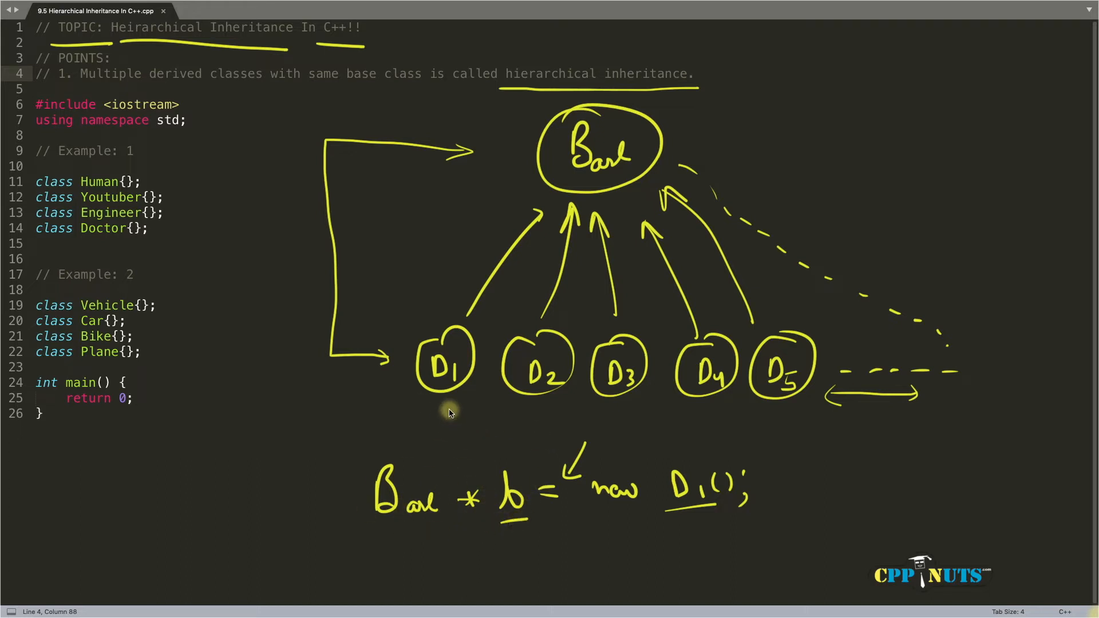
mouse_move(671, 393)
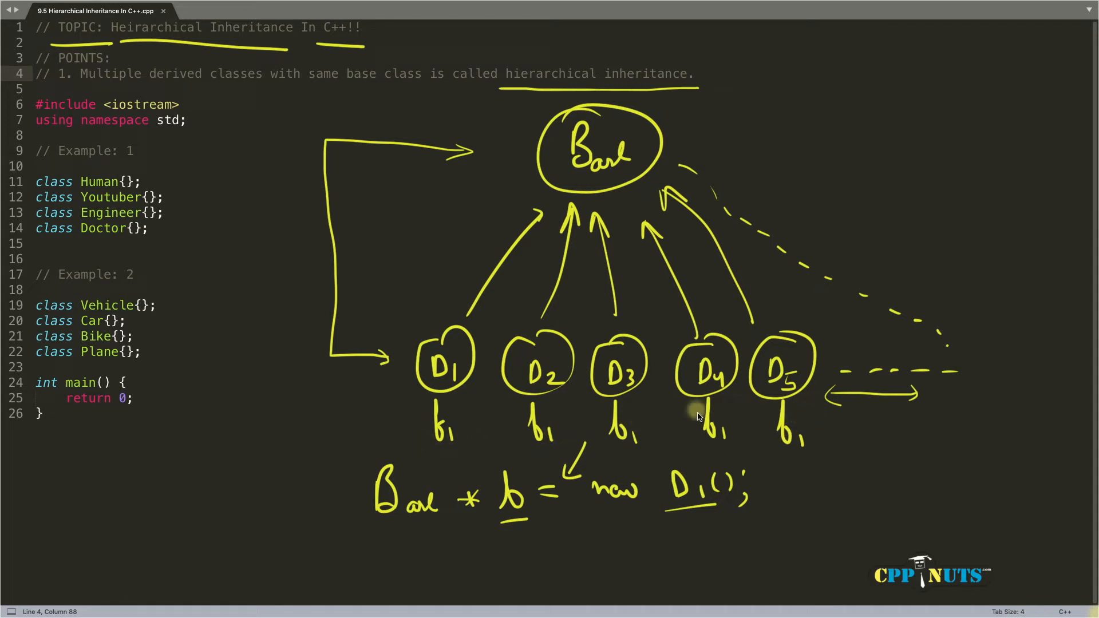
mouse_move(539, 515)
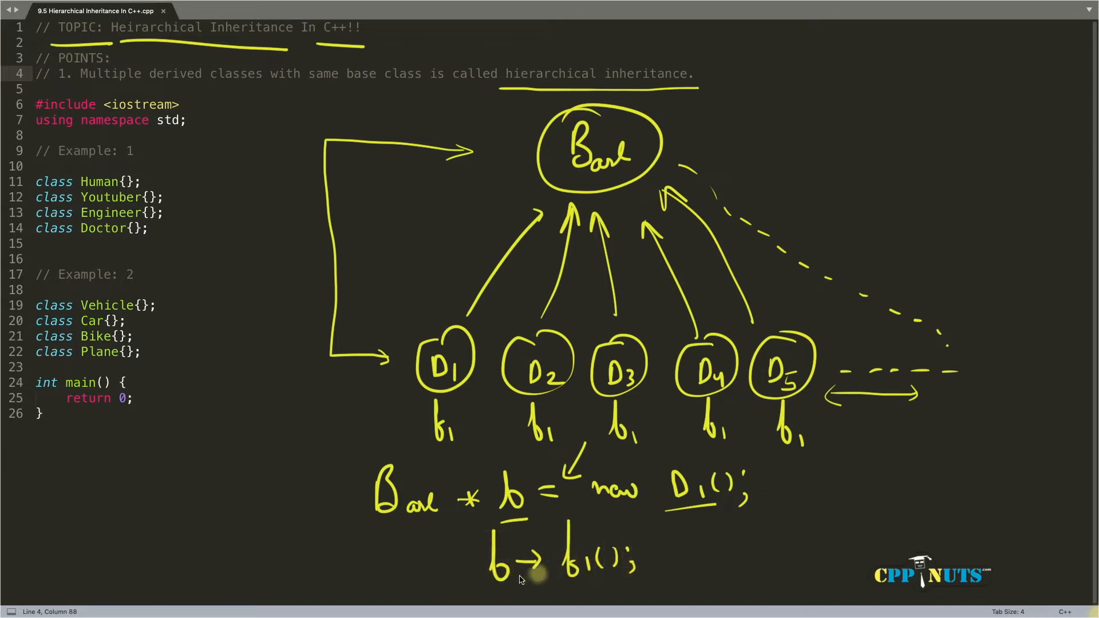
mouse_move(607, 578)
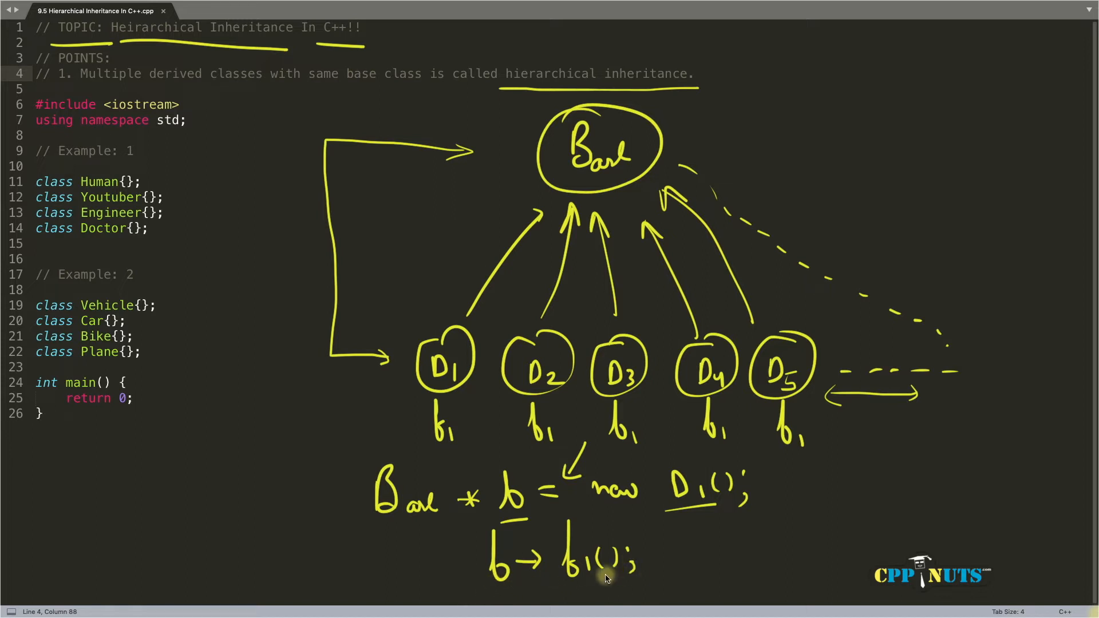
mouse_move(601, 560)
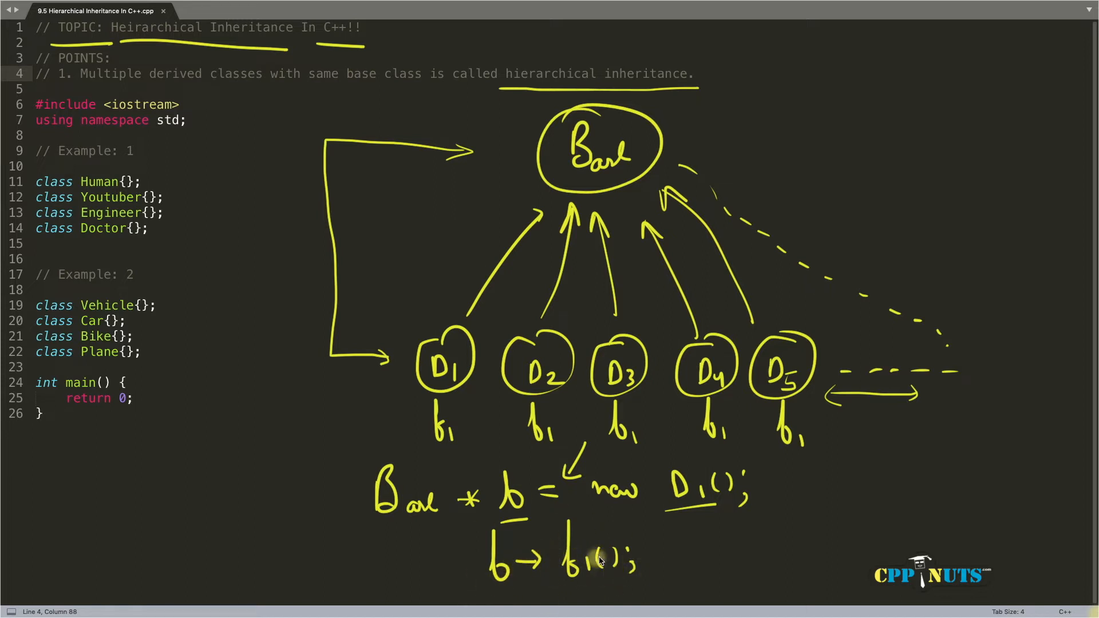
mouse_move(416, 386)
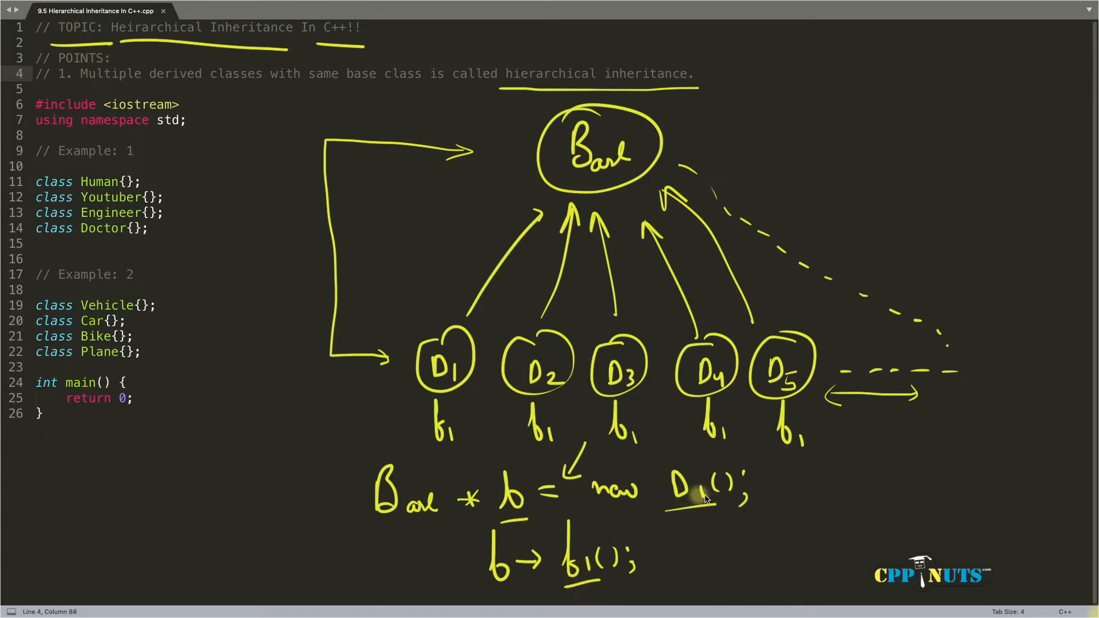
mouse_move(606, 553)
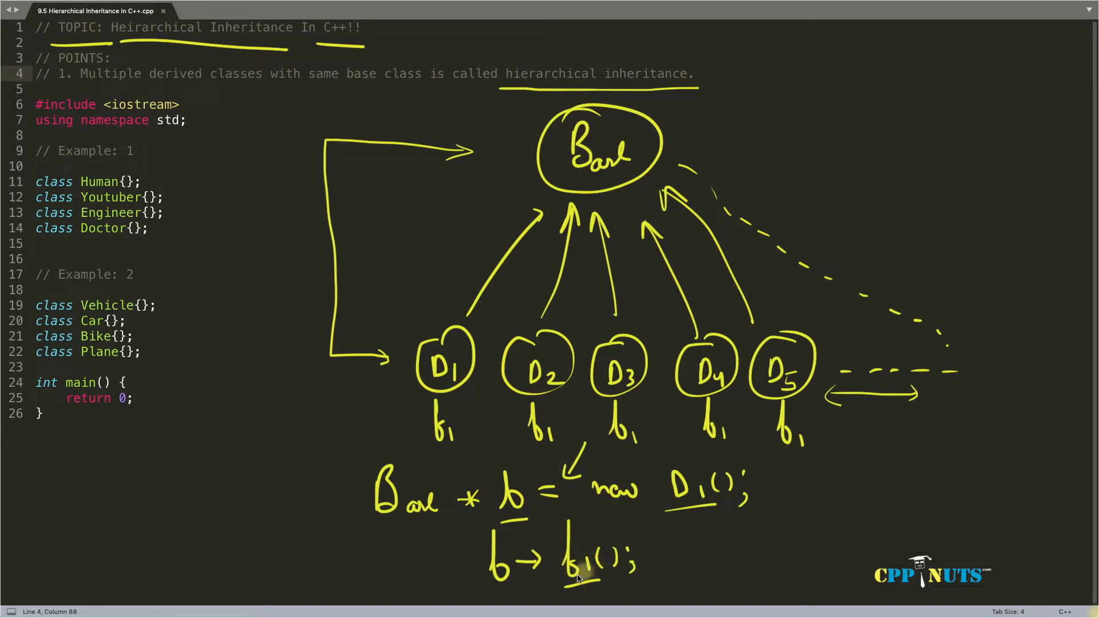
mouse_move(574, 523)
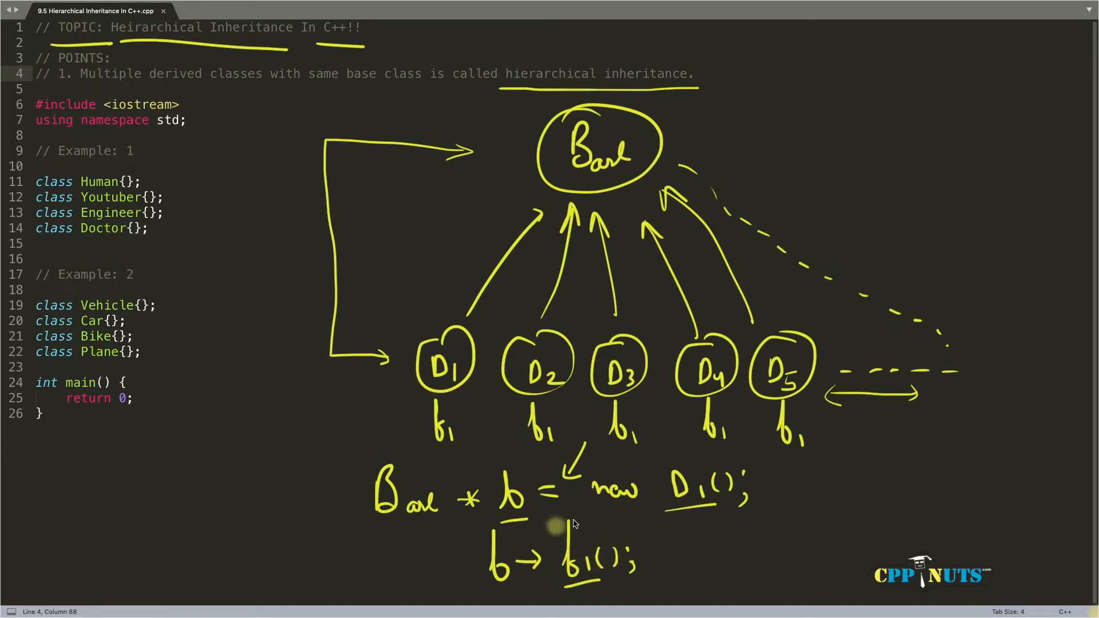
mouse_move(522, 576)
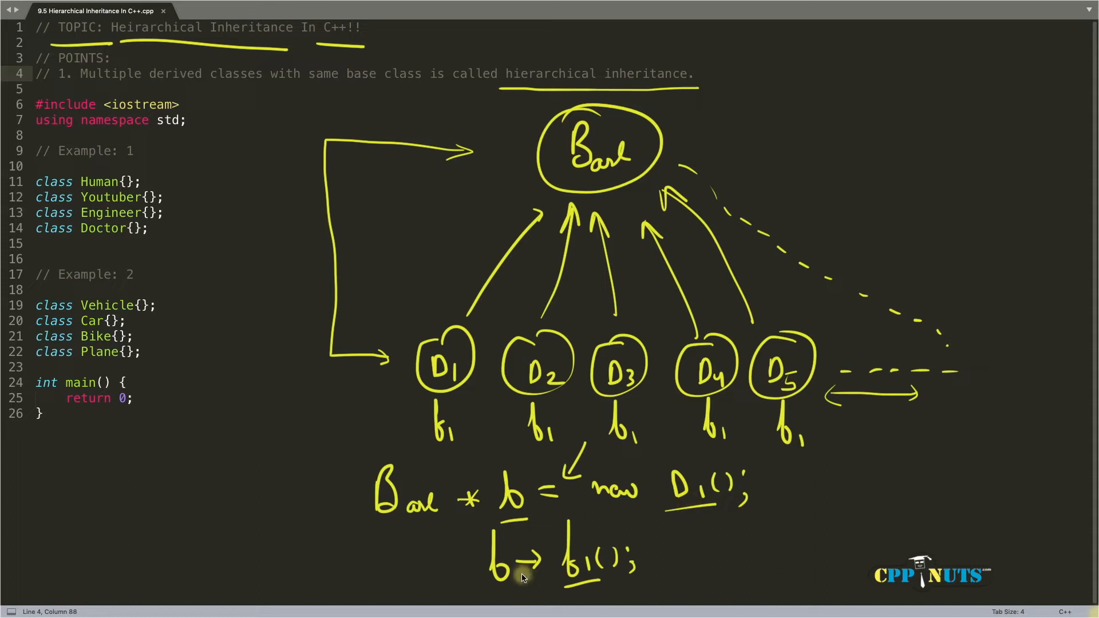
mouse_move(740, 341)
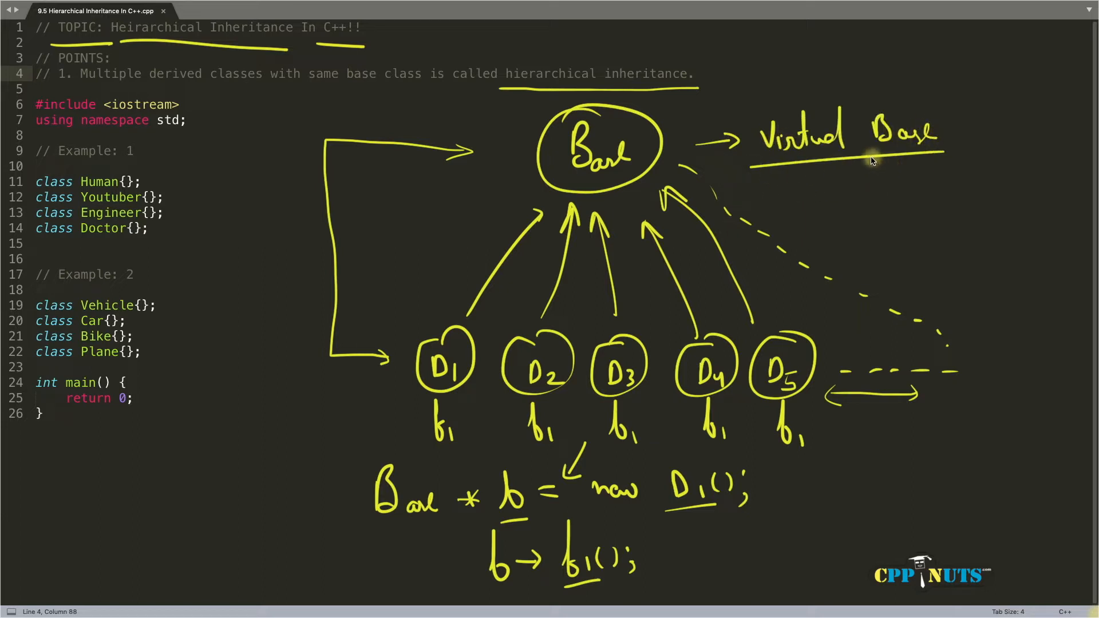
mouse_move(865, 161)
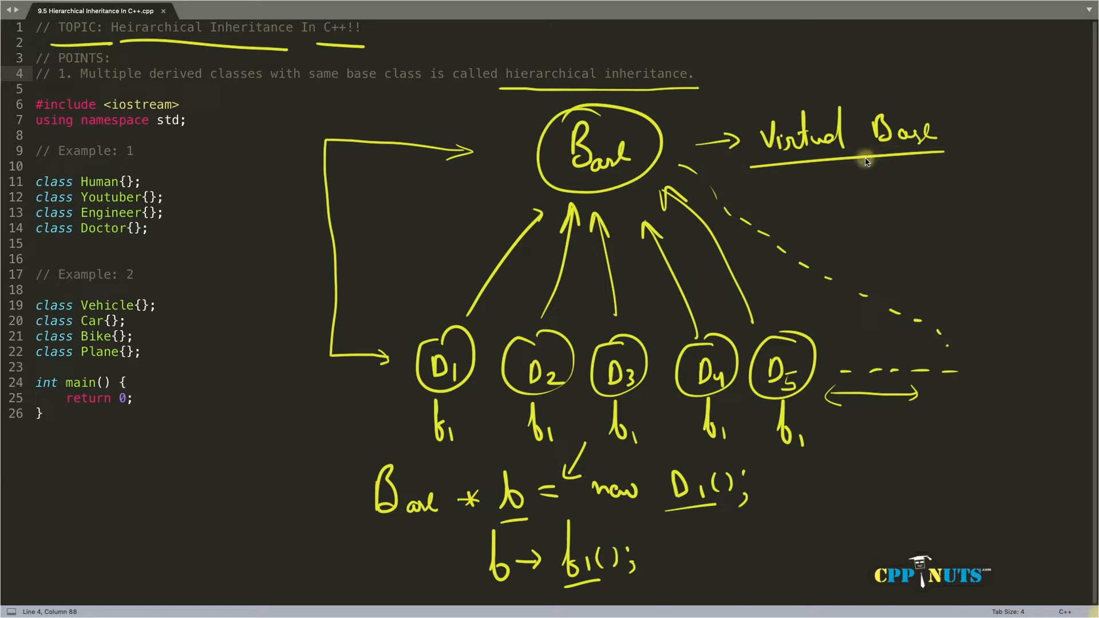
mouse_move(615, 559)
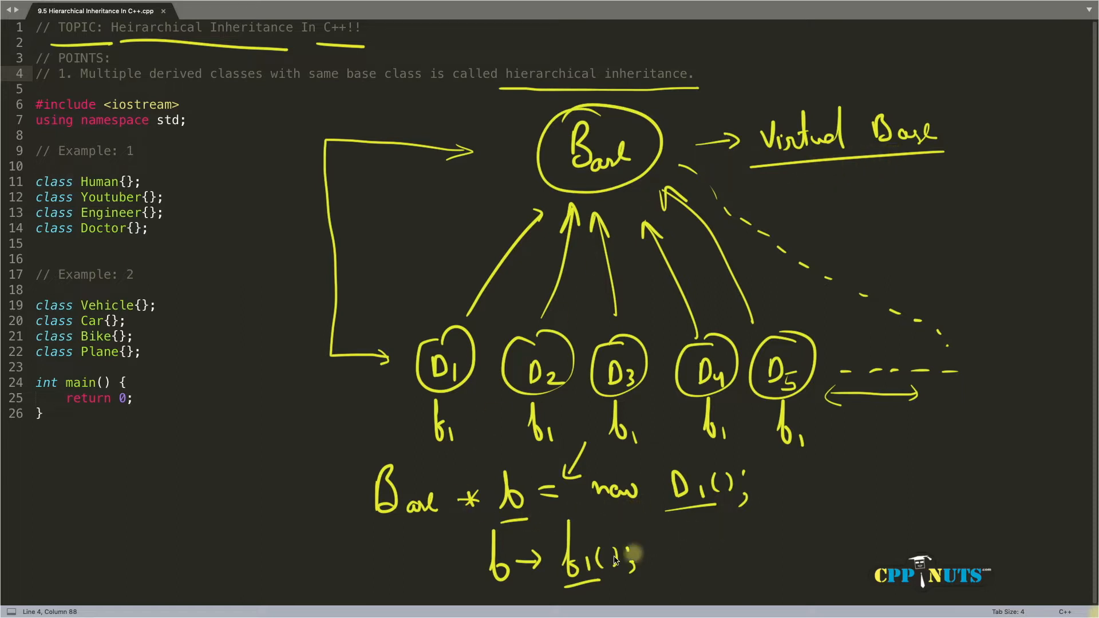
mouse_move(643, 533)
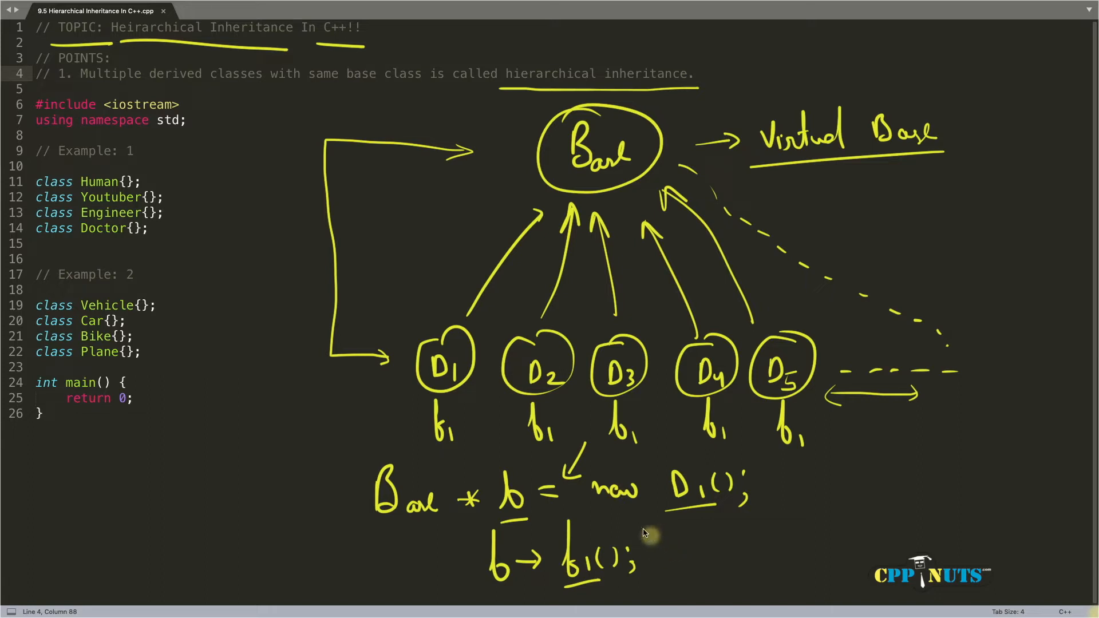
mouse_move(495, 548)
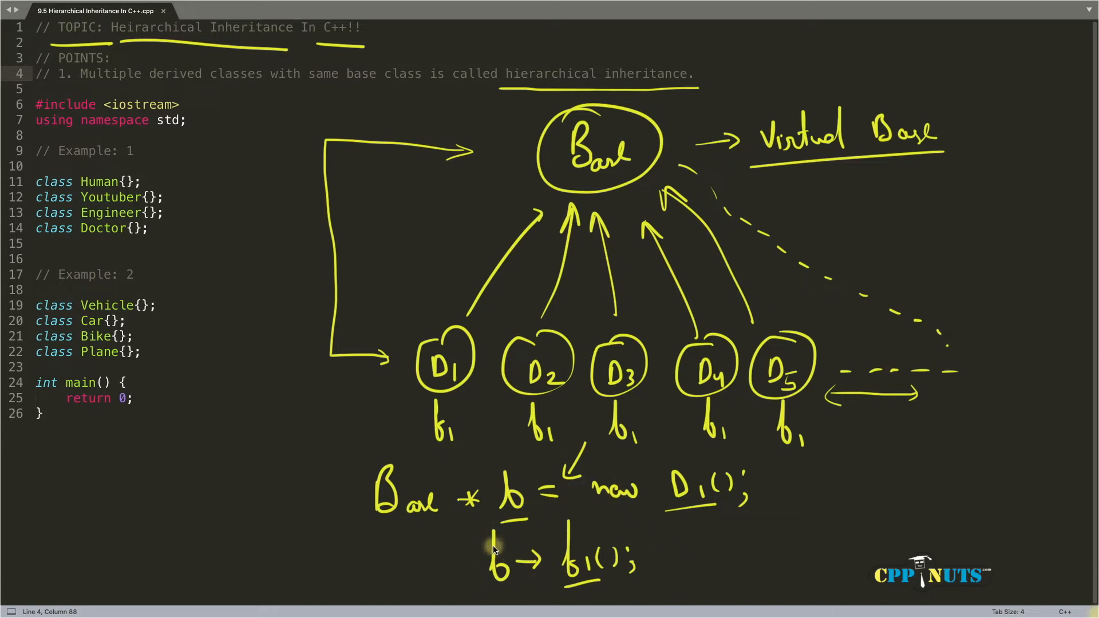
mouse_move(432, 435)
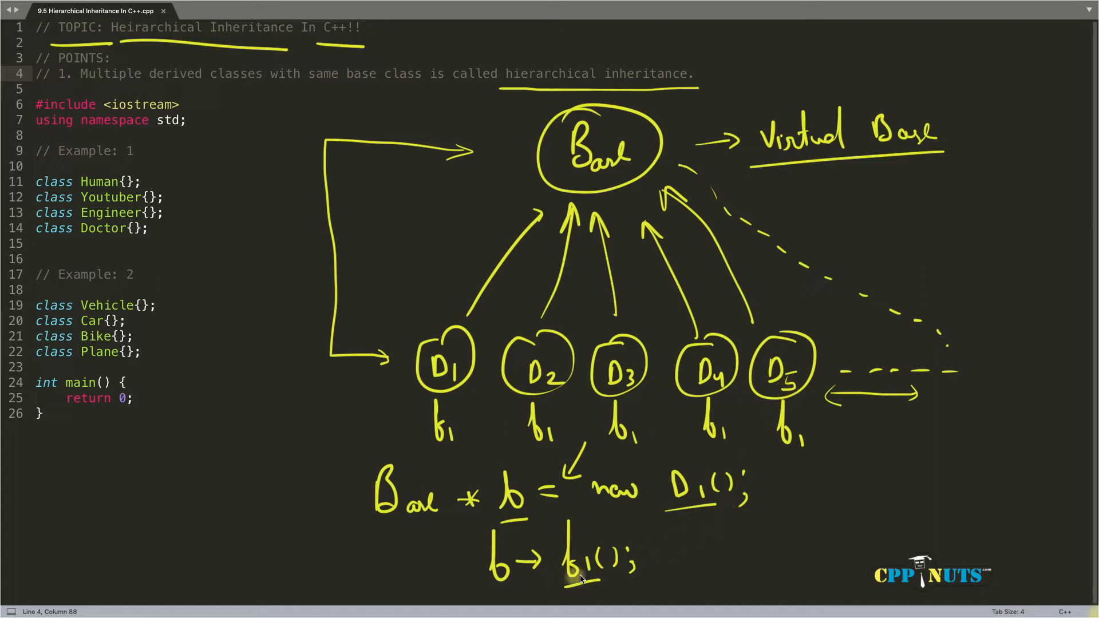
mouse_move(607, 547)
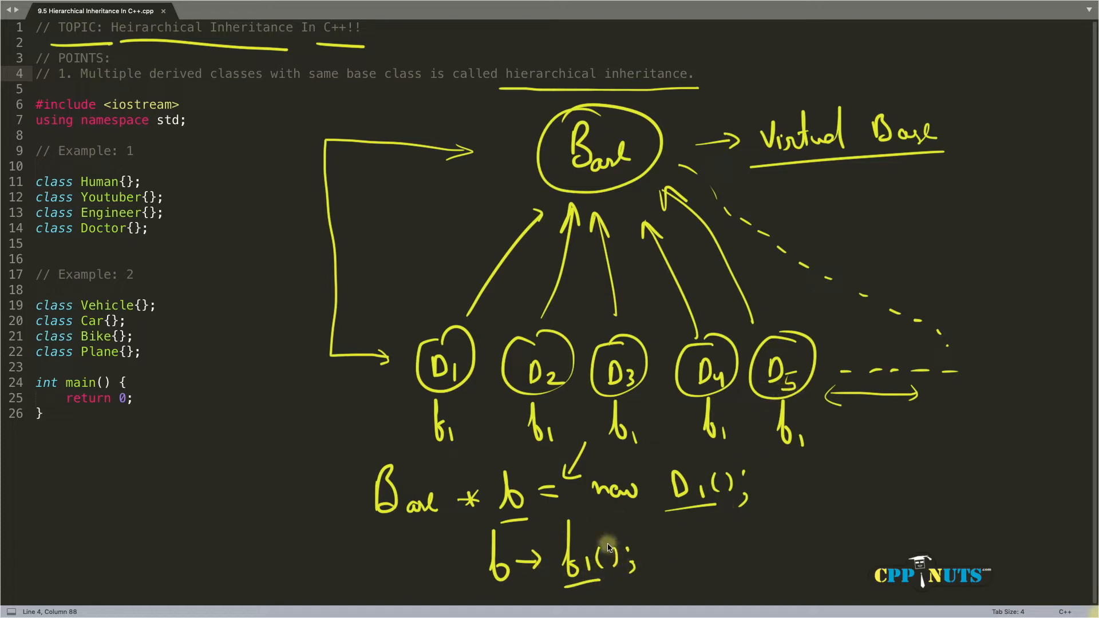
mouse_move(533, 451)
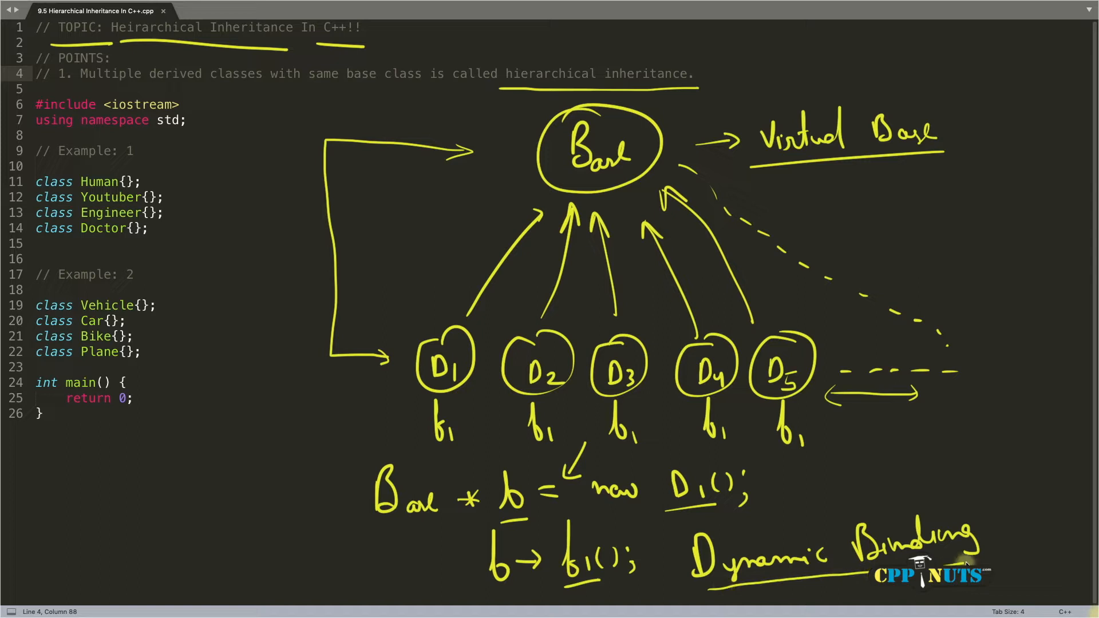
mouse_move(944, 536)
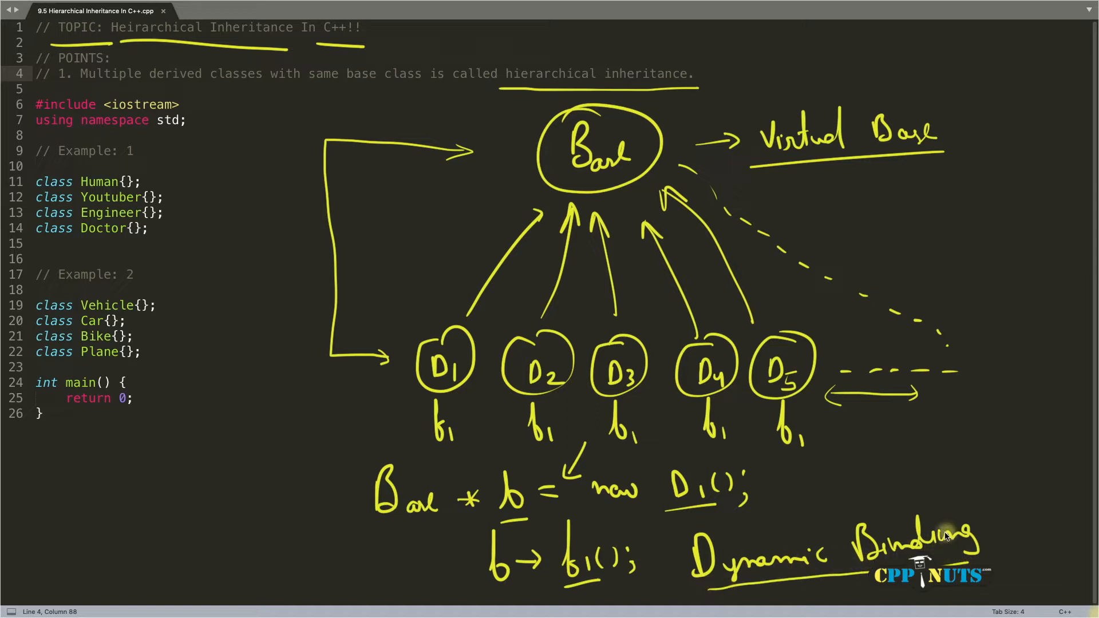
mouse_move(839, 545)
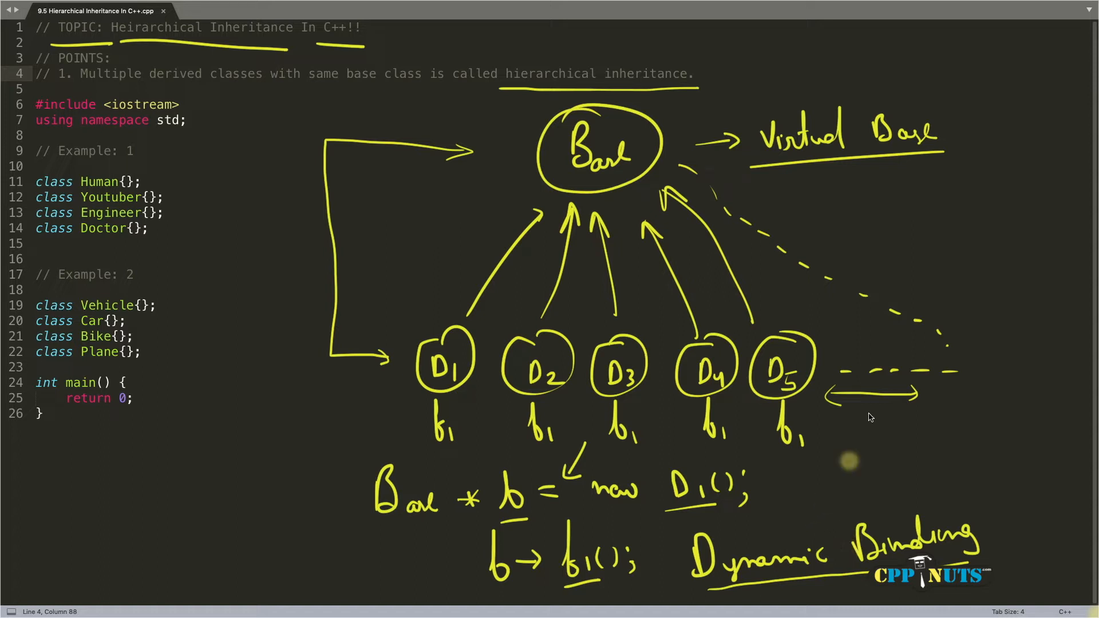
mouse_move(529, 156)
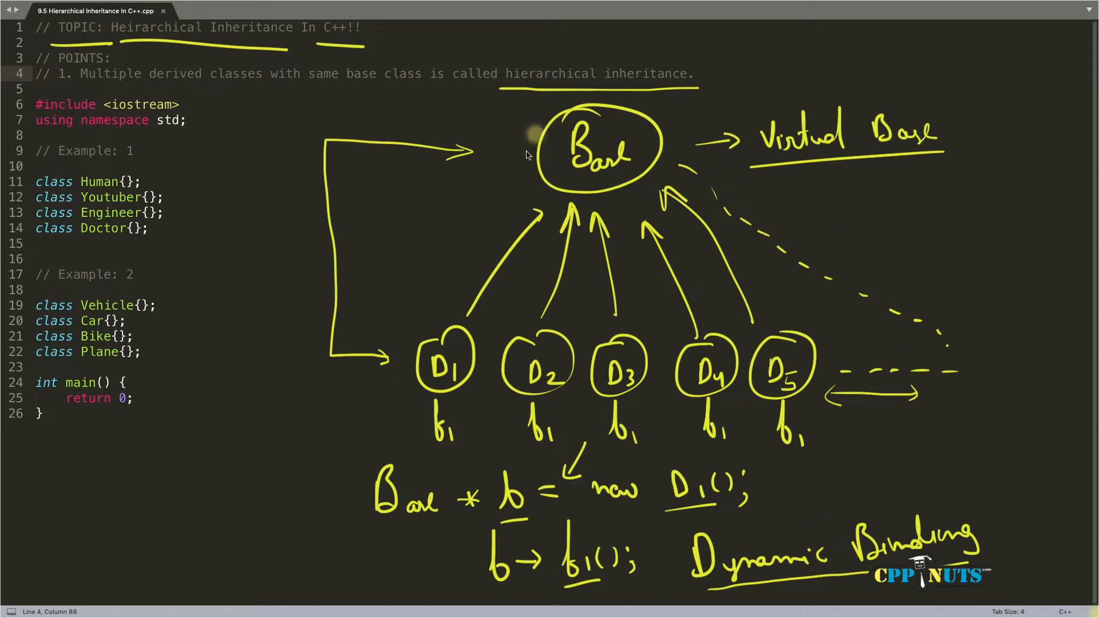
mouse_move(508, 157)
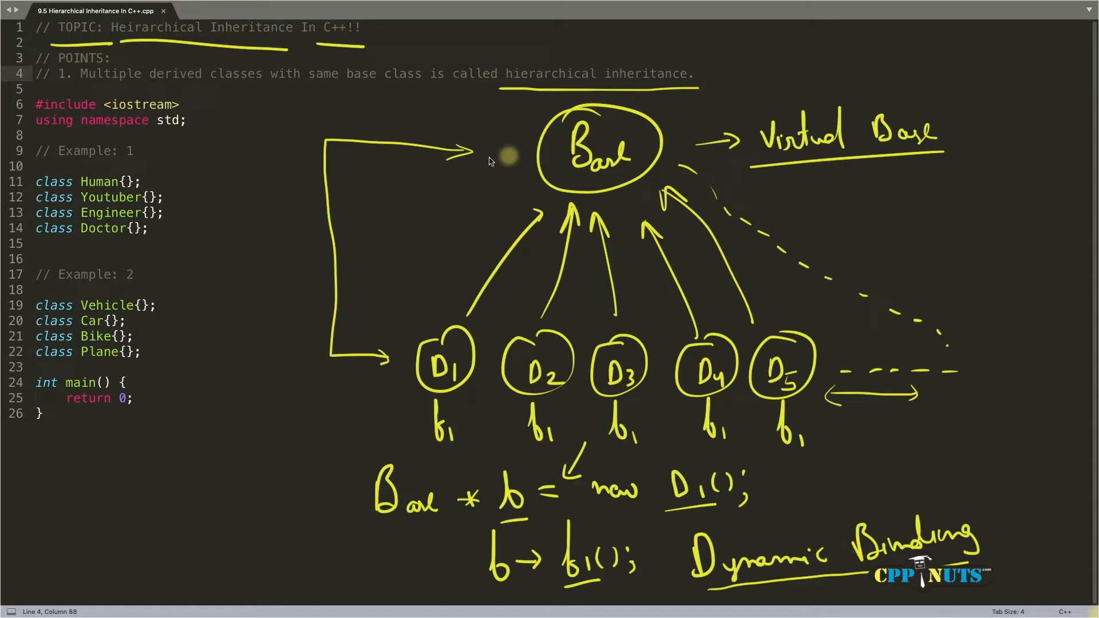
mouse_move(139, 204)
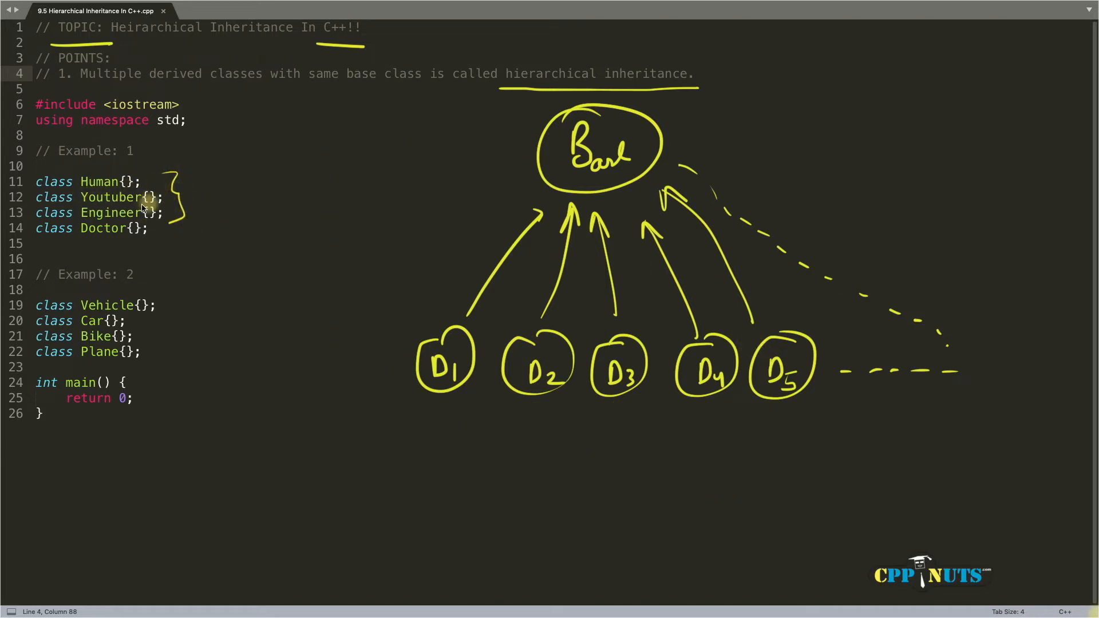
mouse_move(281, 294)
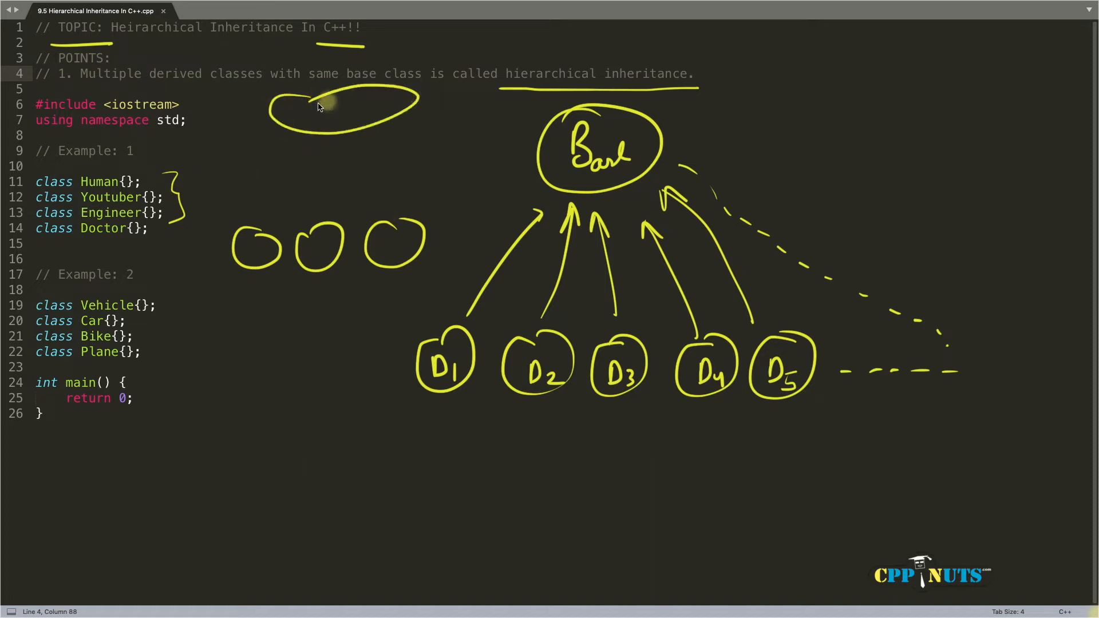
Step: Pen-write 'fire' under each gun box and G->fire(); inside shoot()
left_click_drag(301, 115, 371, 115)
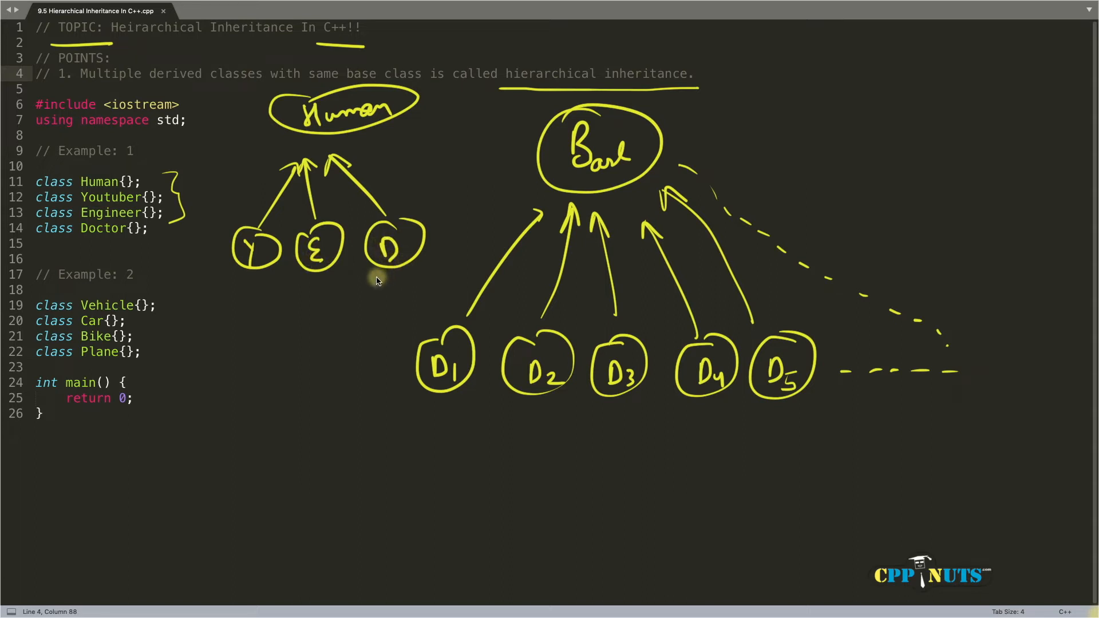
mouse_move(370, 137)
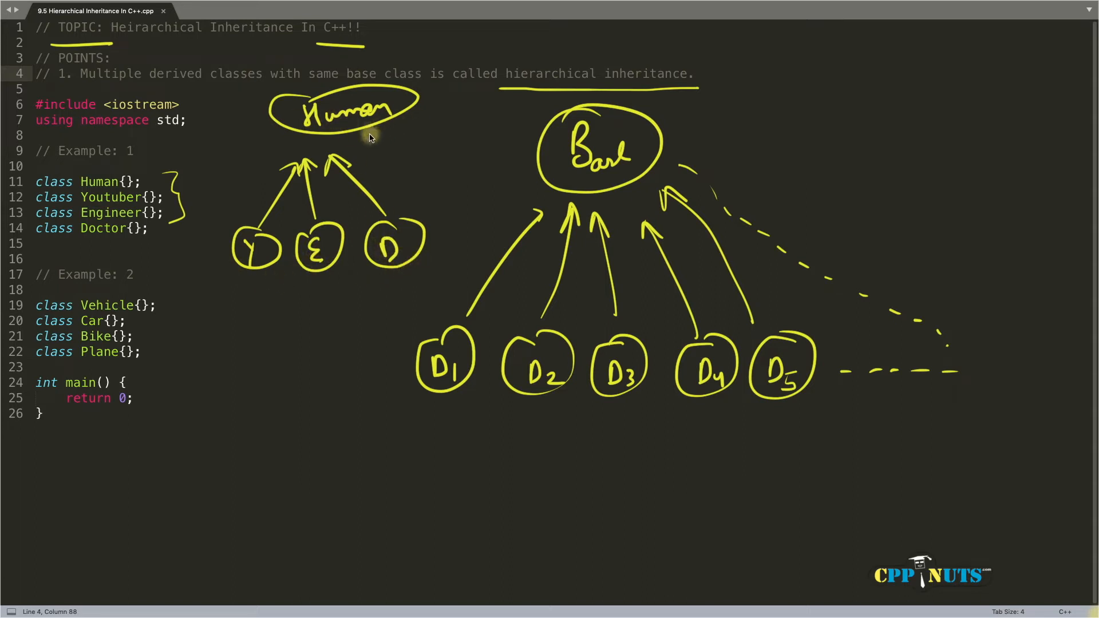
mouse_move(333, 154)
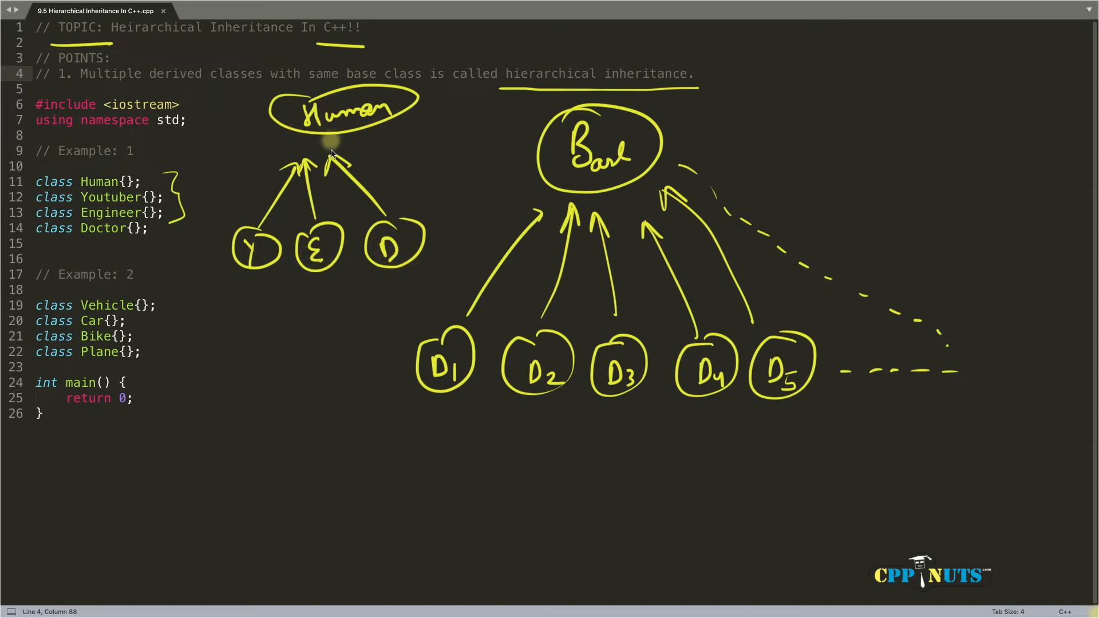
mouse_move(426, 205)
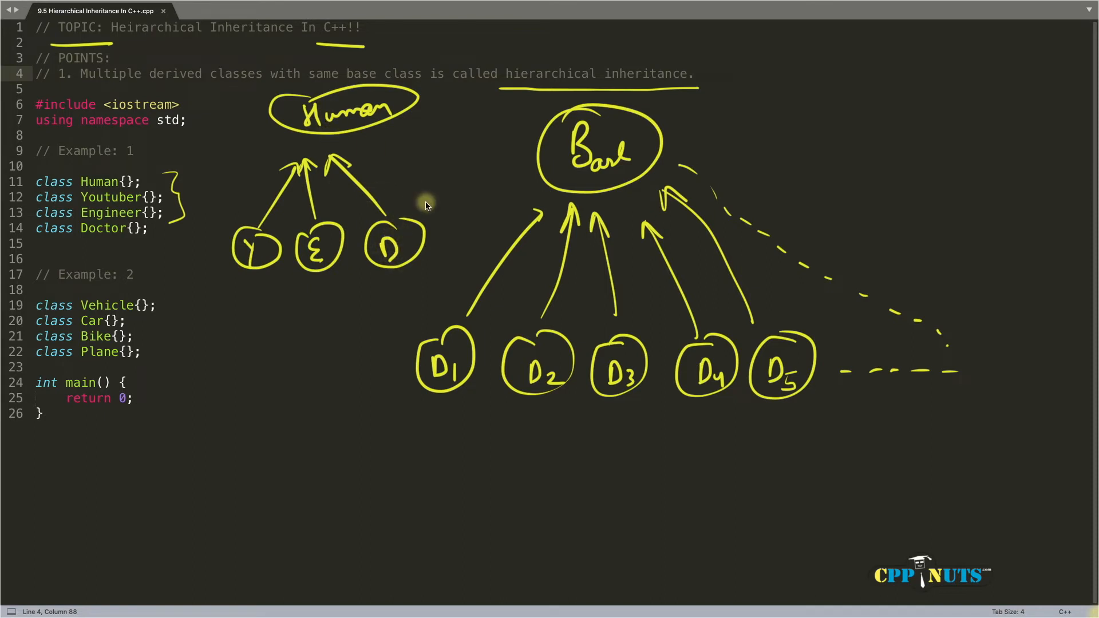
mouse_move(411, 178)
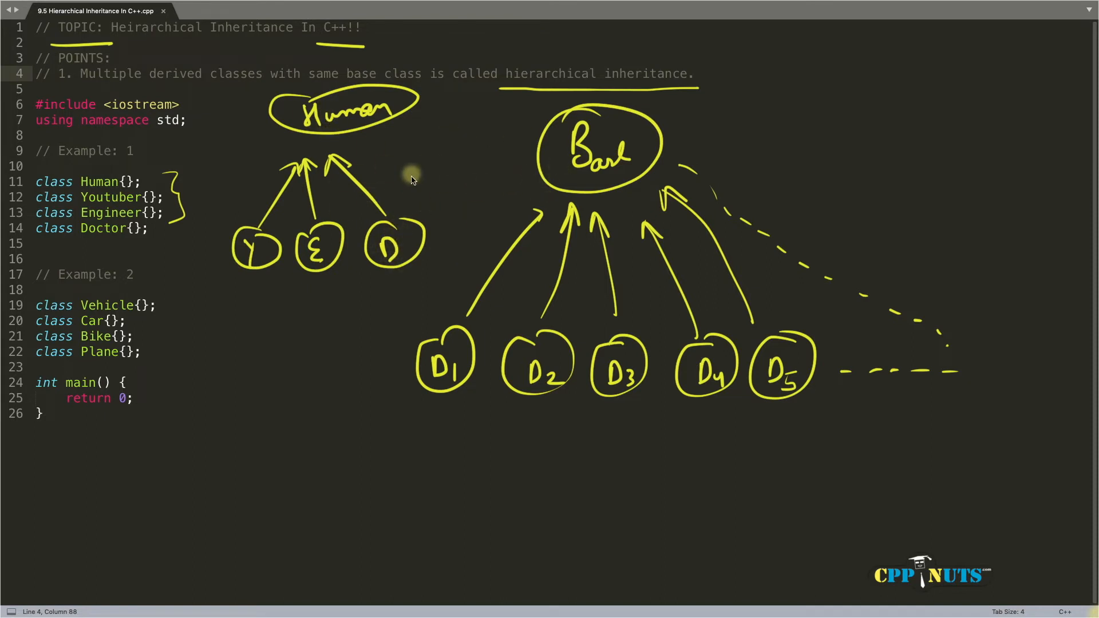
mouse_move(425, 168)
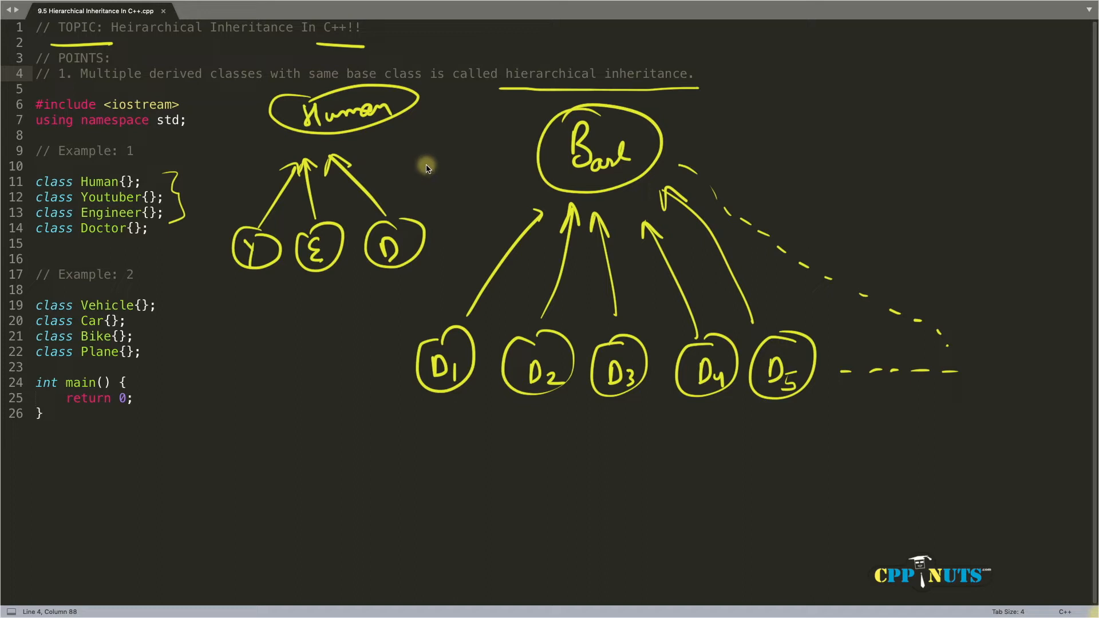
mouse_move(426, 170)
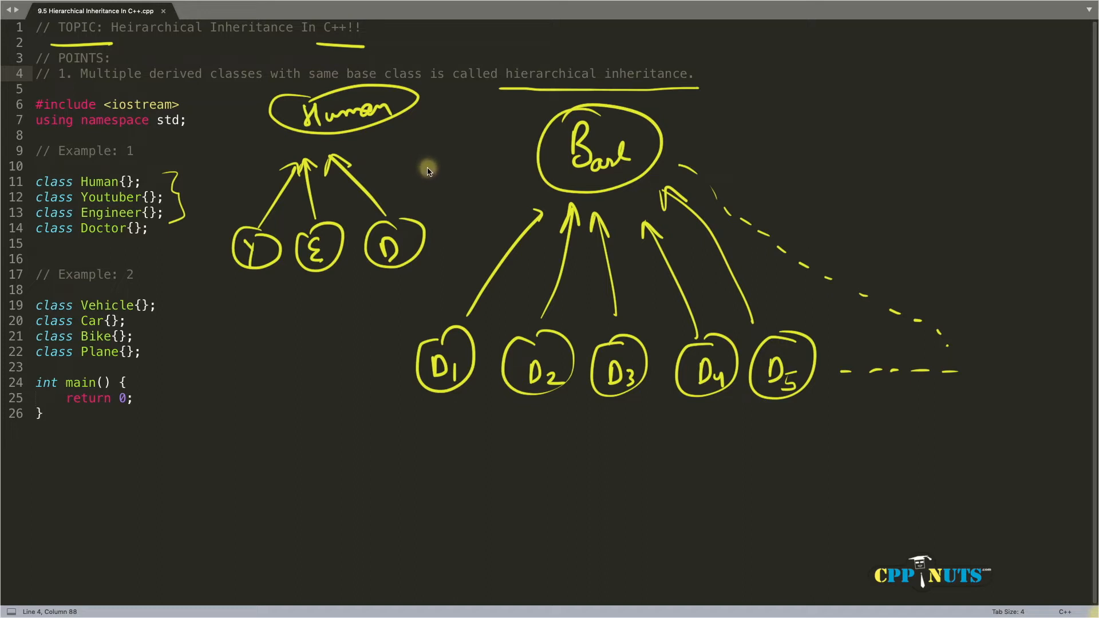
mouse_move(198, 299)
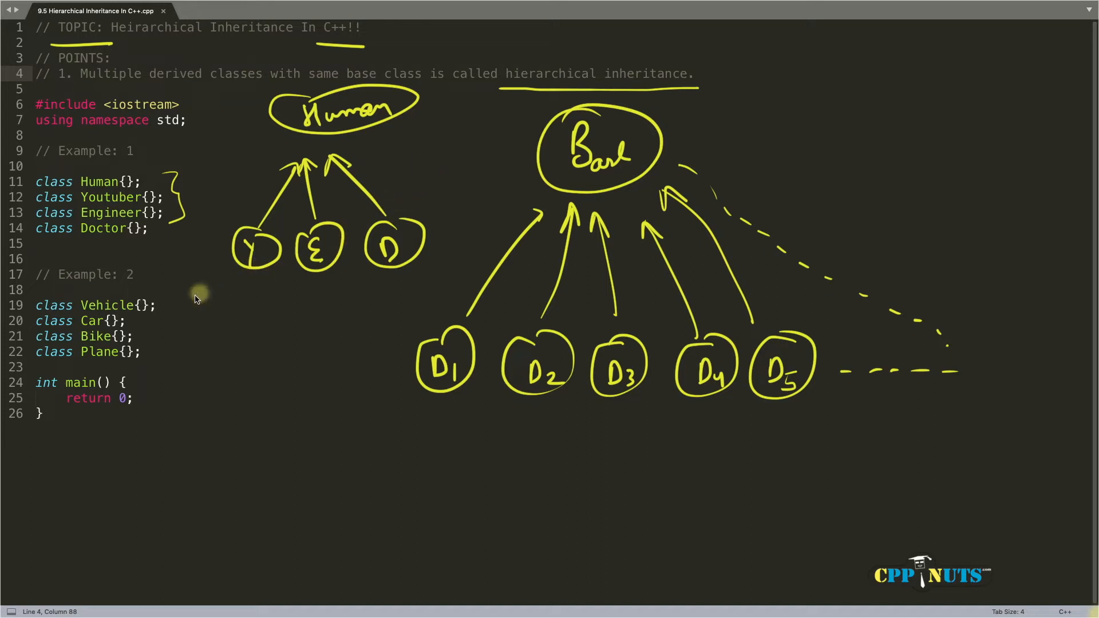
mouse_move(193, 295)
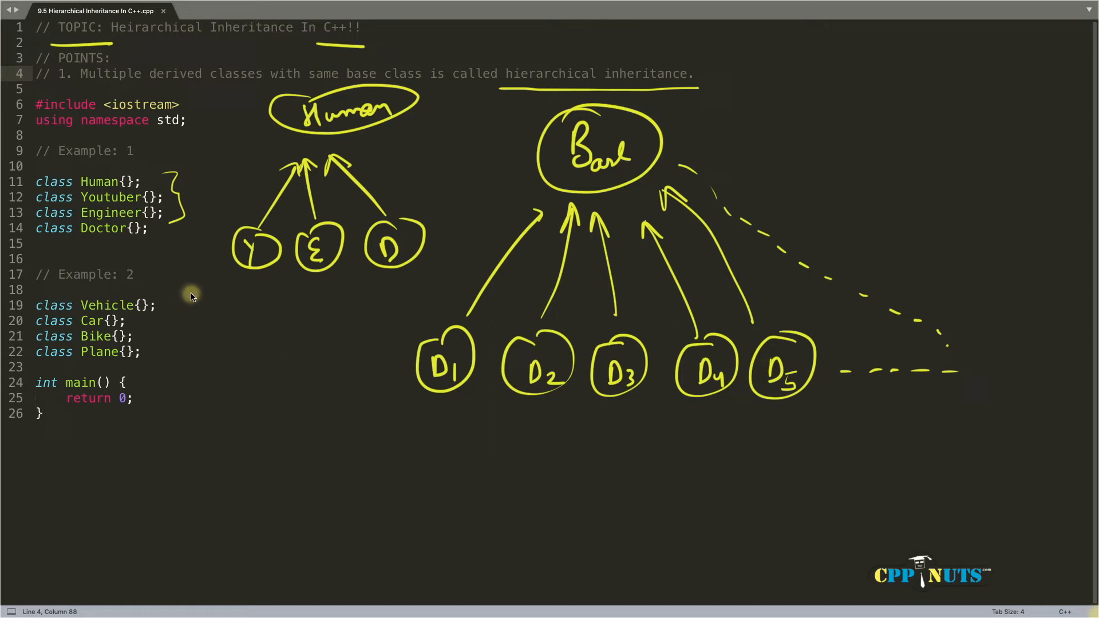
mouse_move(215, 298)
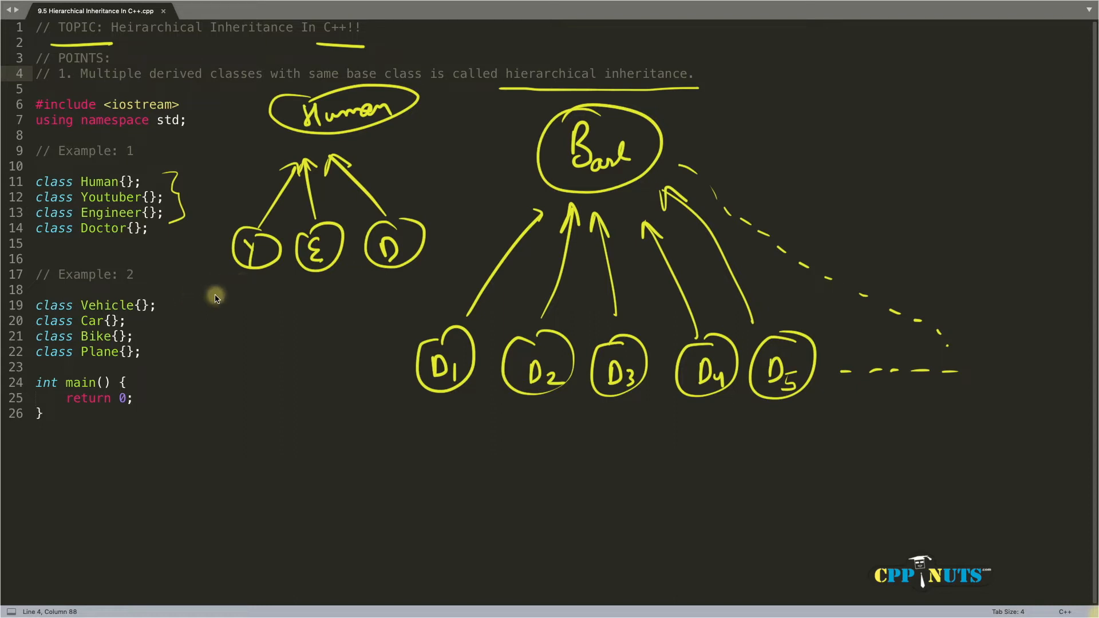
mouse_move(244, 303)
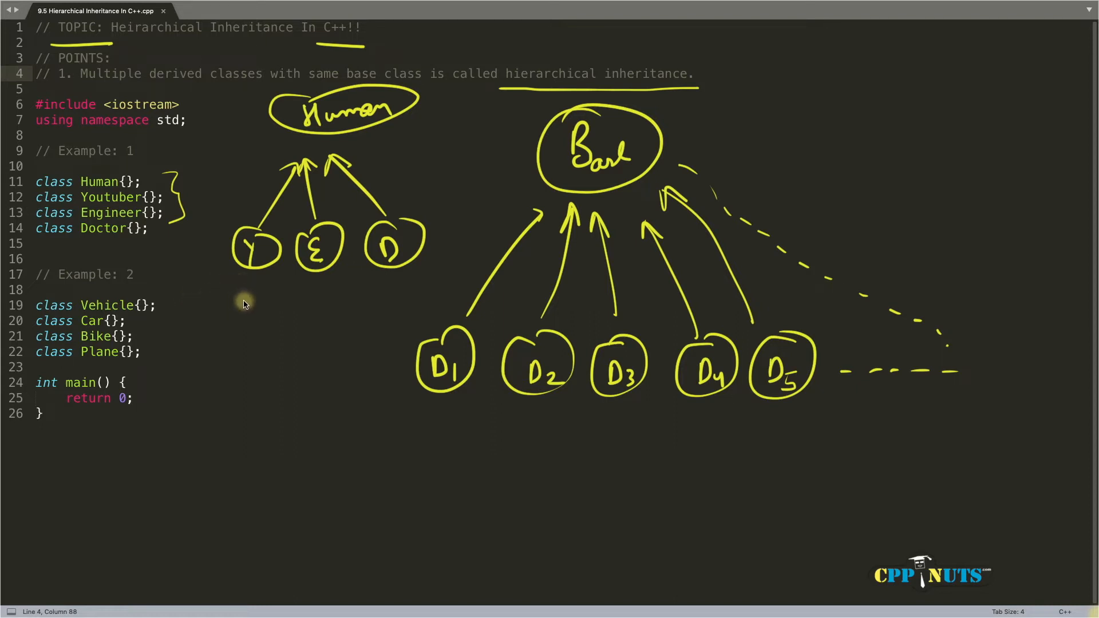
mouse_move(364, 276)
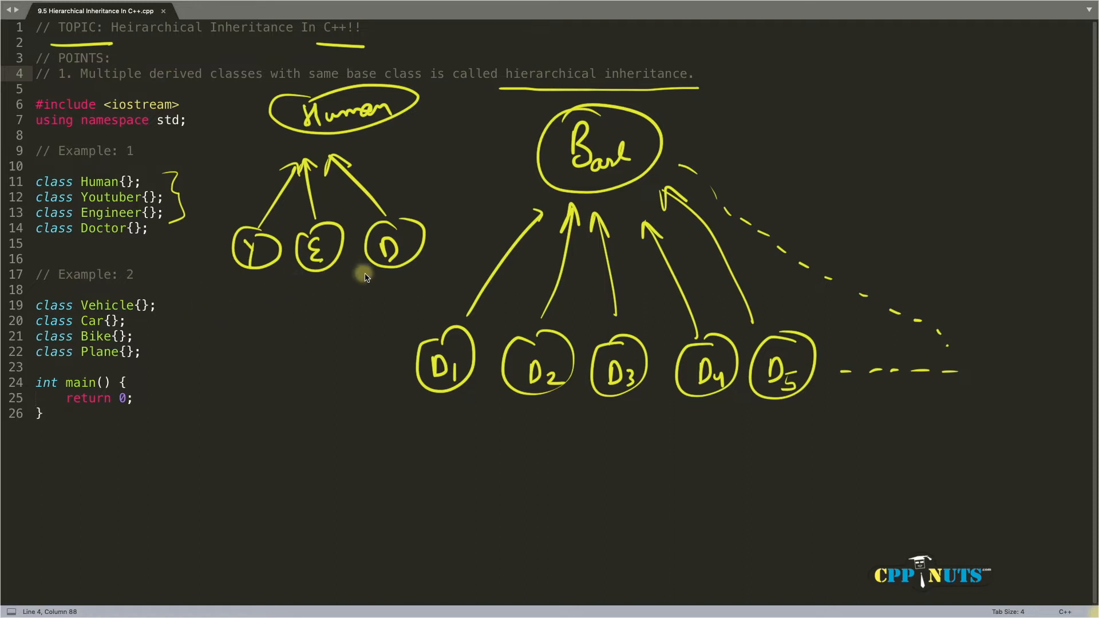
mouse_move(233, 276)
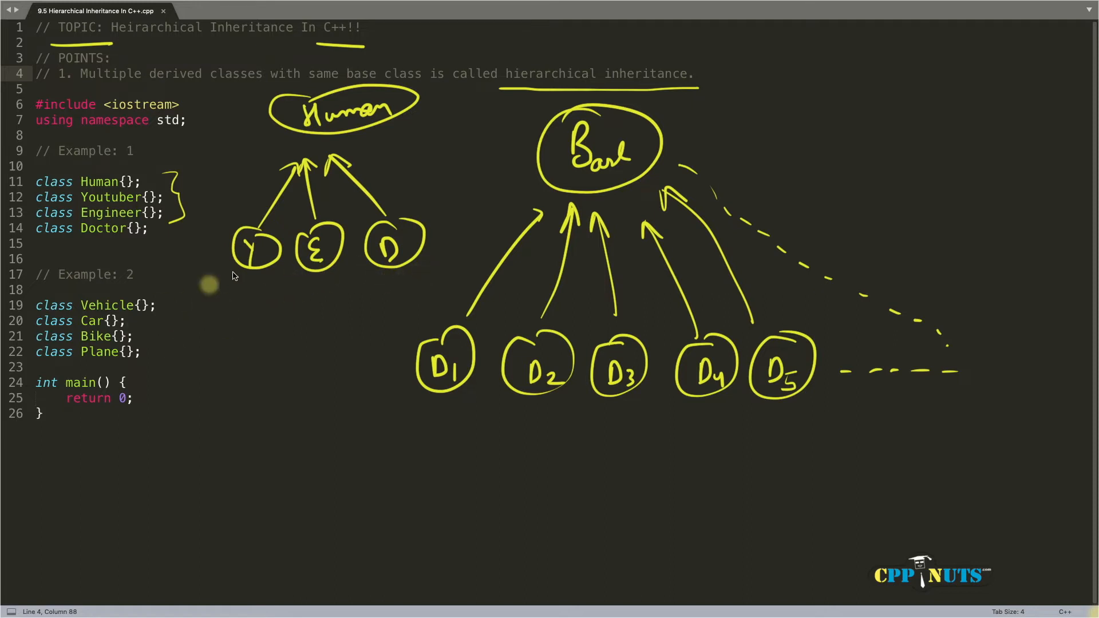
mouse_move(396, 276)
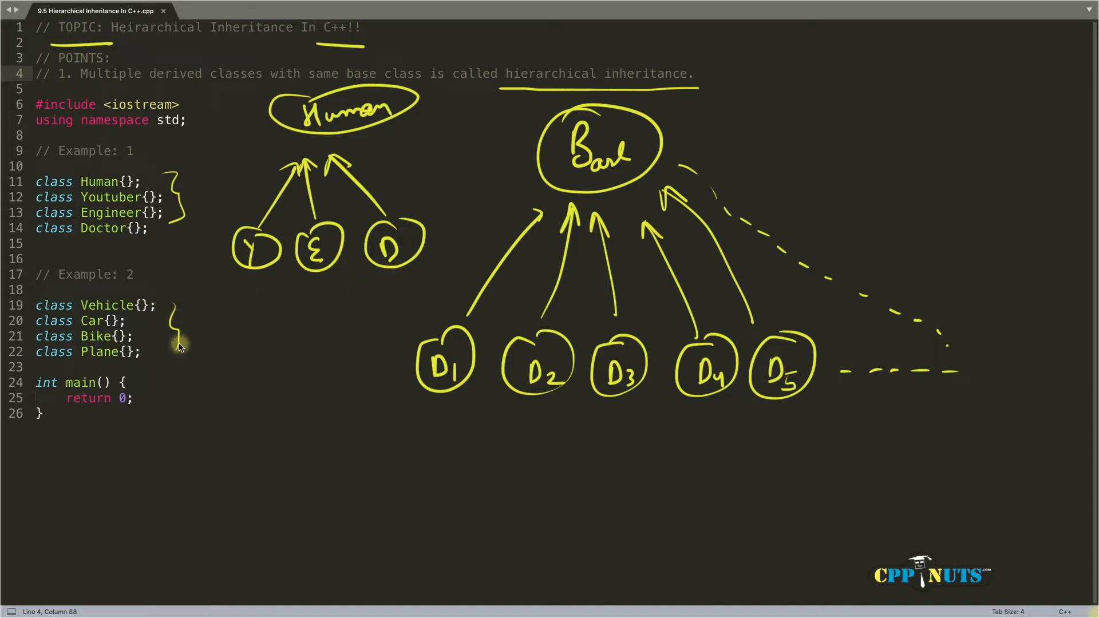
mouse_move(109, 303)
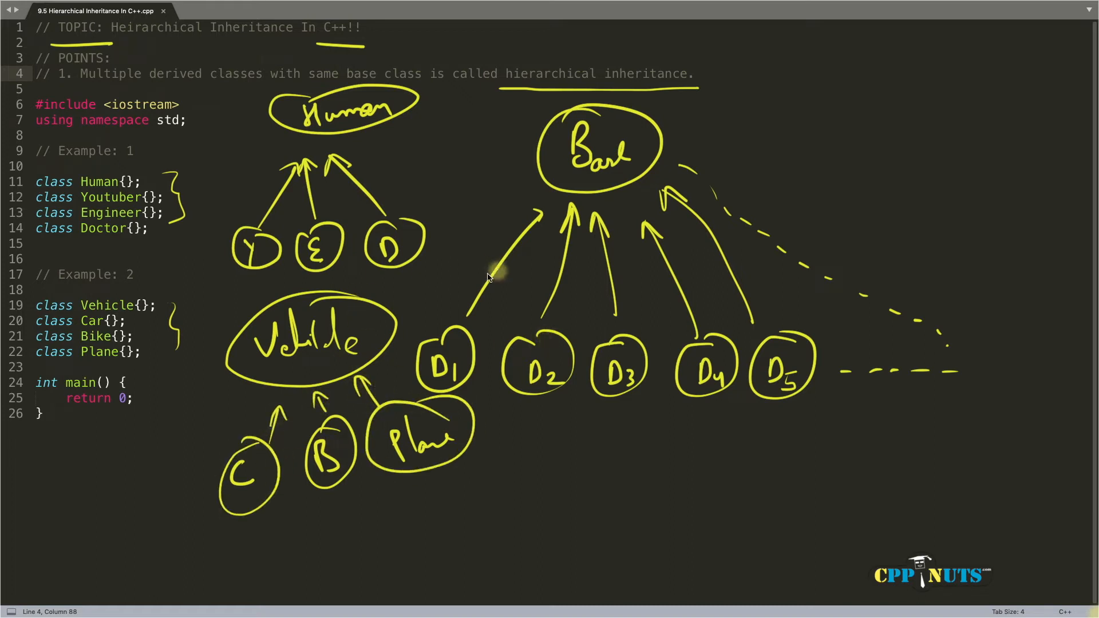
mouse_move(296, 327)
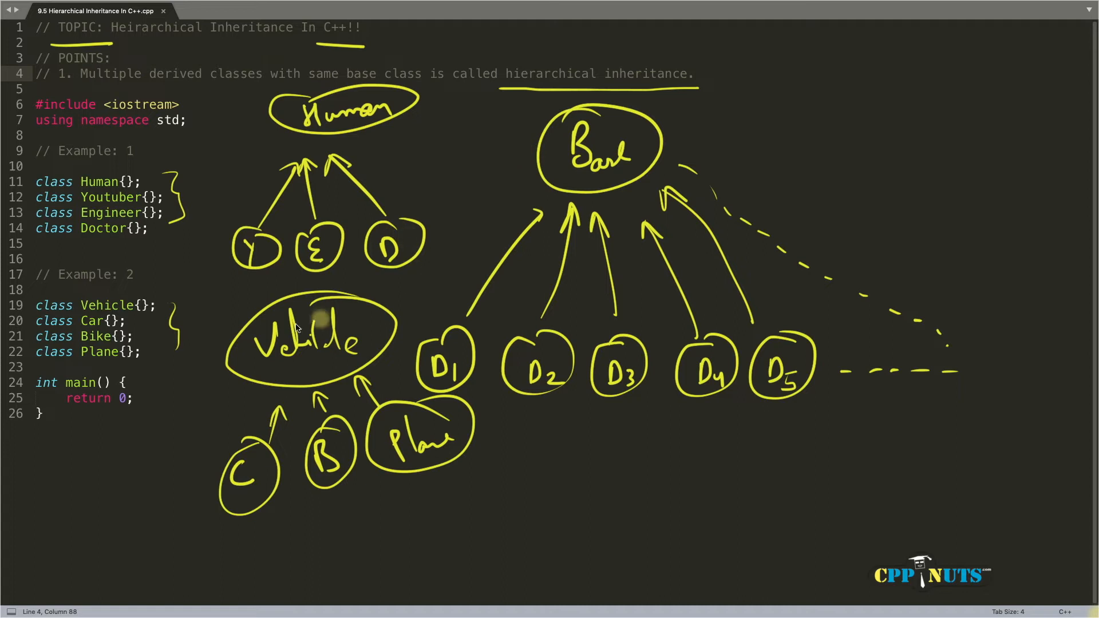
mouse_move(462, 263)
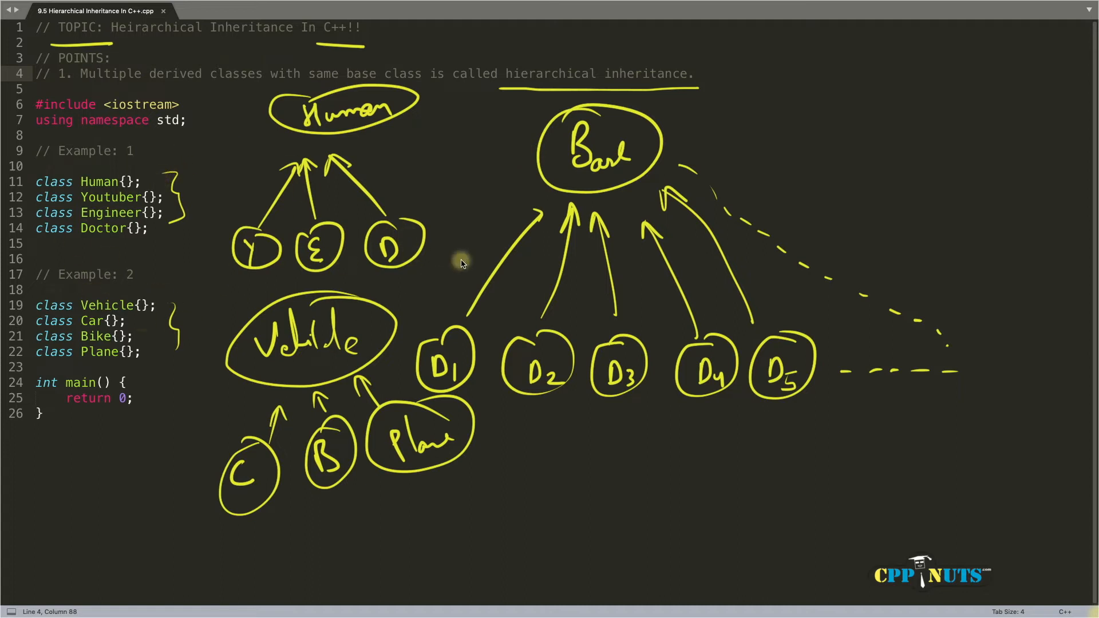
mouse_move(390, 103)
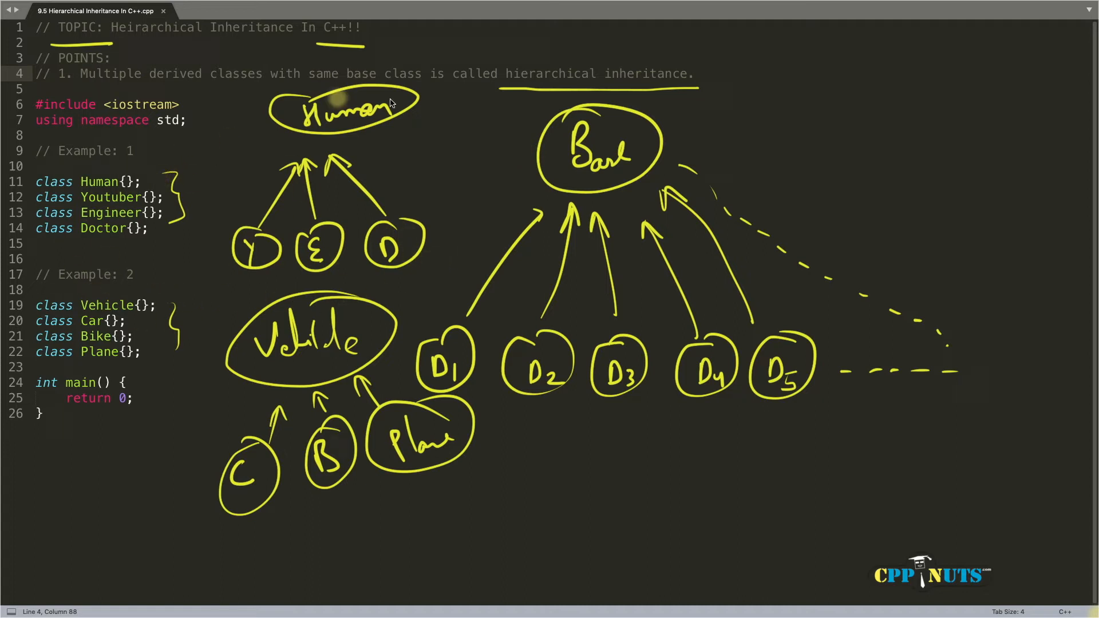
mouse_move(395, 145)
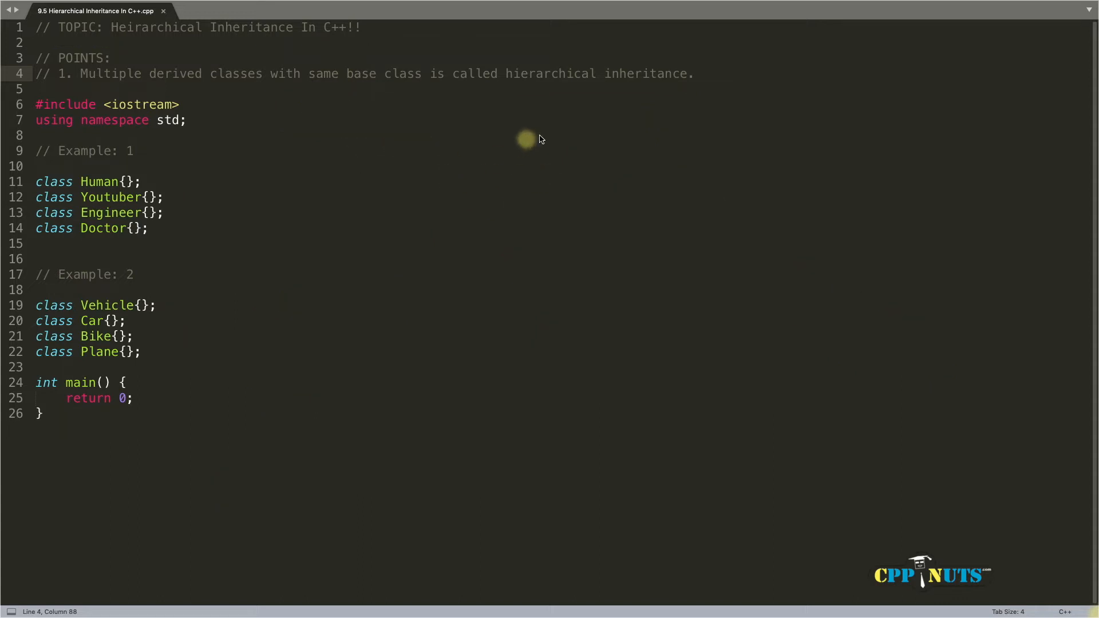
mouse_move(514, 227)
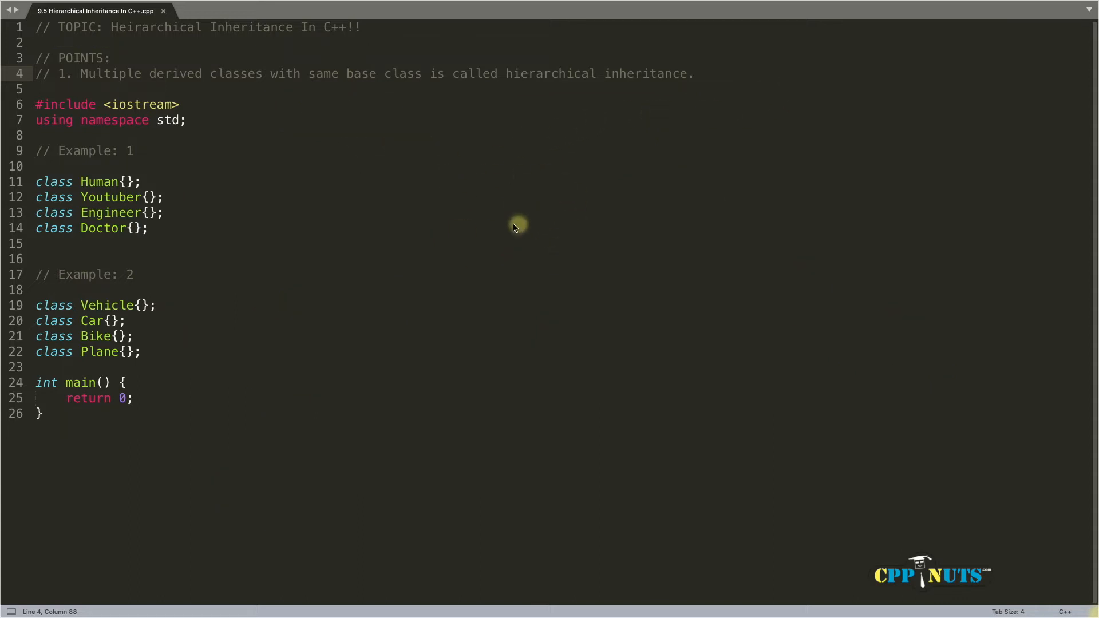
mouse_move(519, 110)
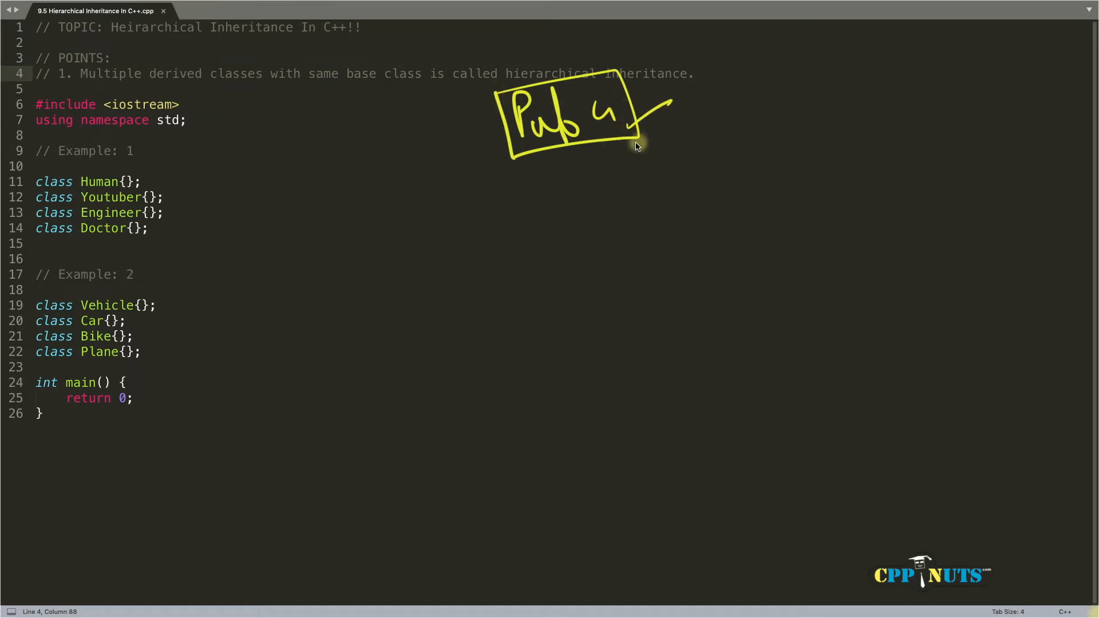
mouse_move(653, 136)
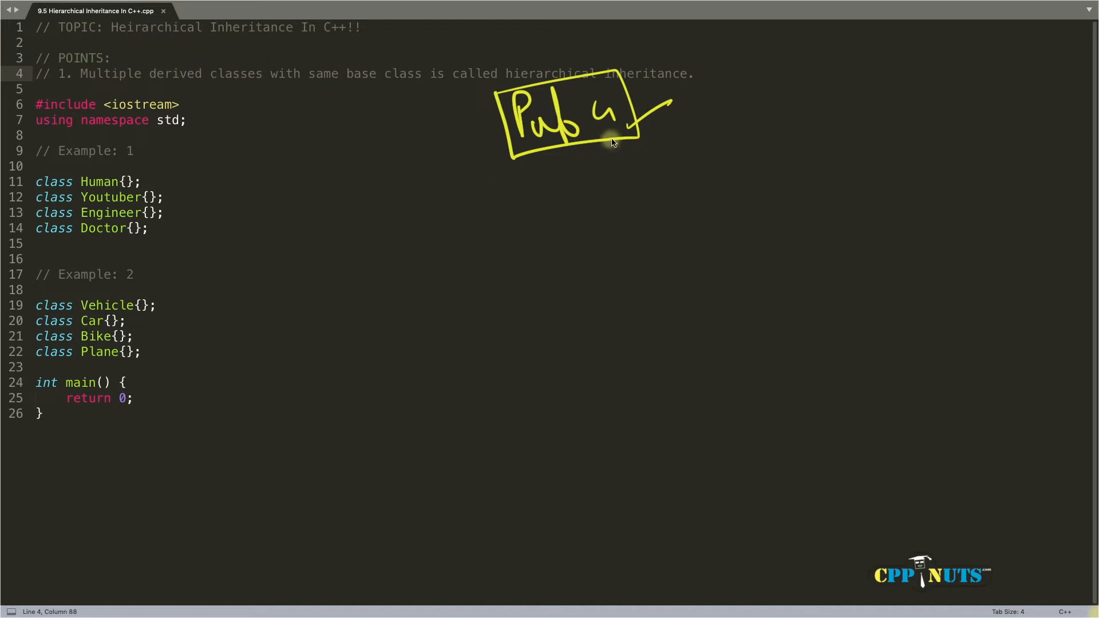
mouse_move(621, 151)
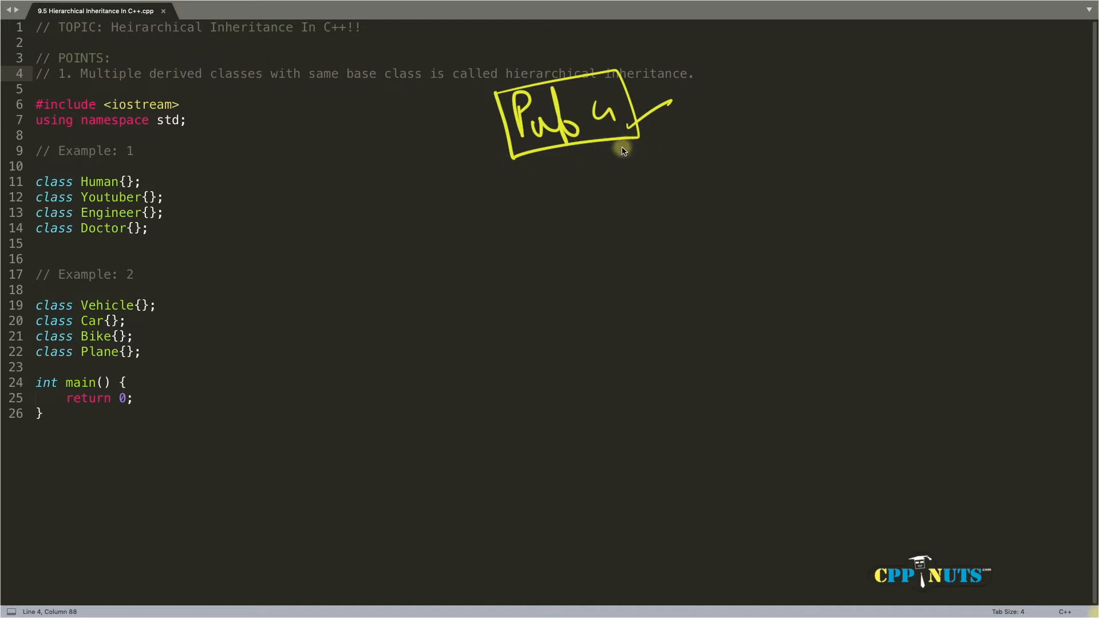
mouse_move(605, 161)
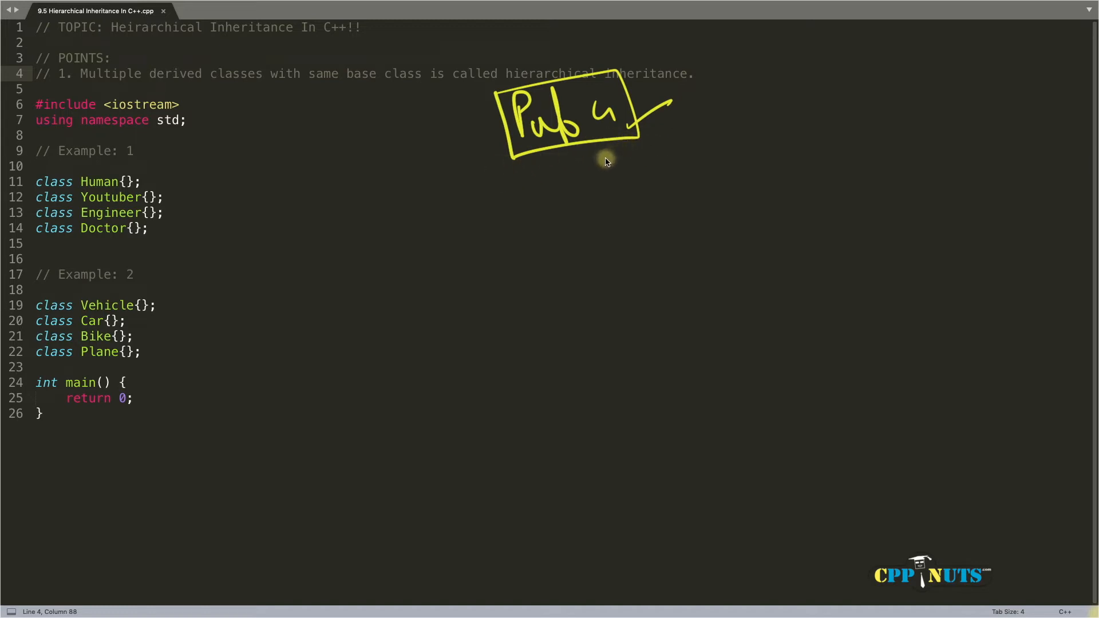
mouse_move(603, 195)
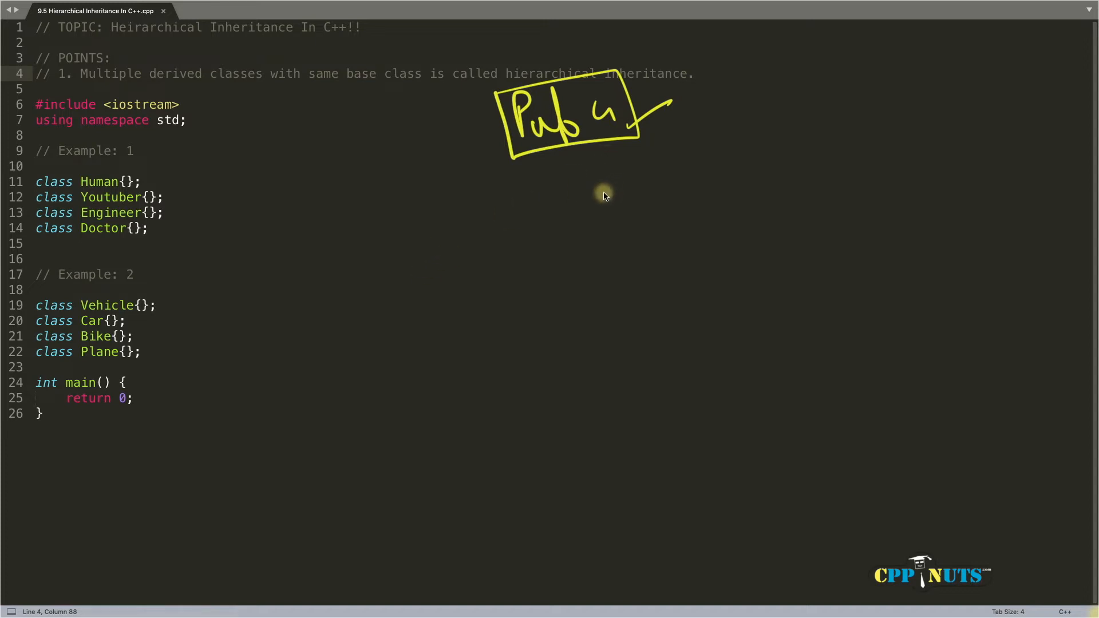
mouse_move(397, 276)
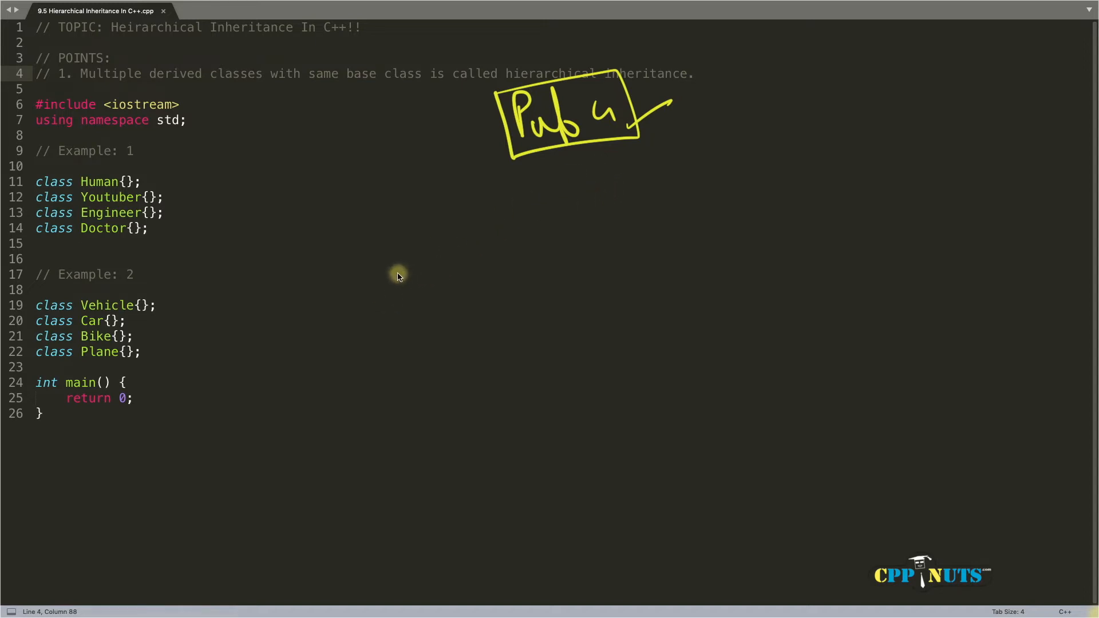
mouse_move(343, 320)
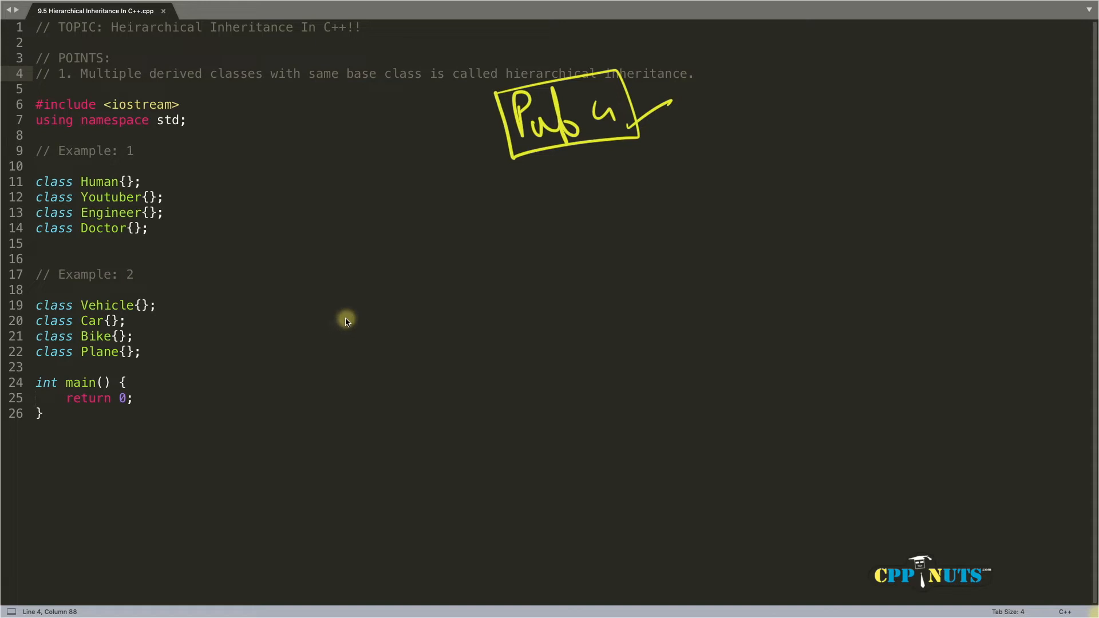
mouse_move(334, 322)
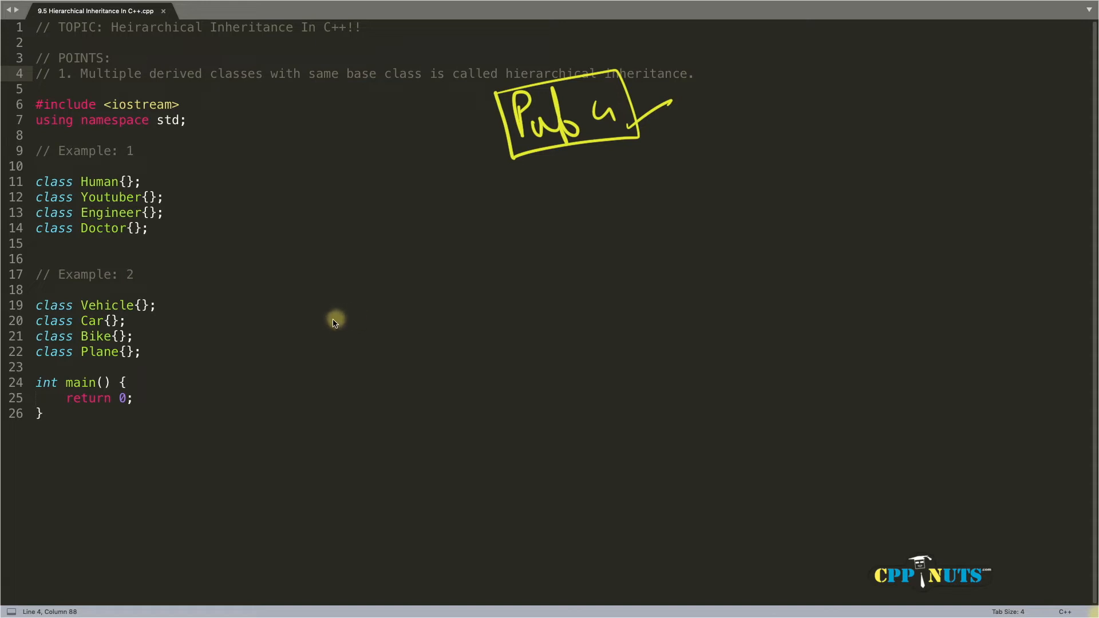
mouse_move(272, 343)
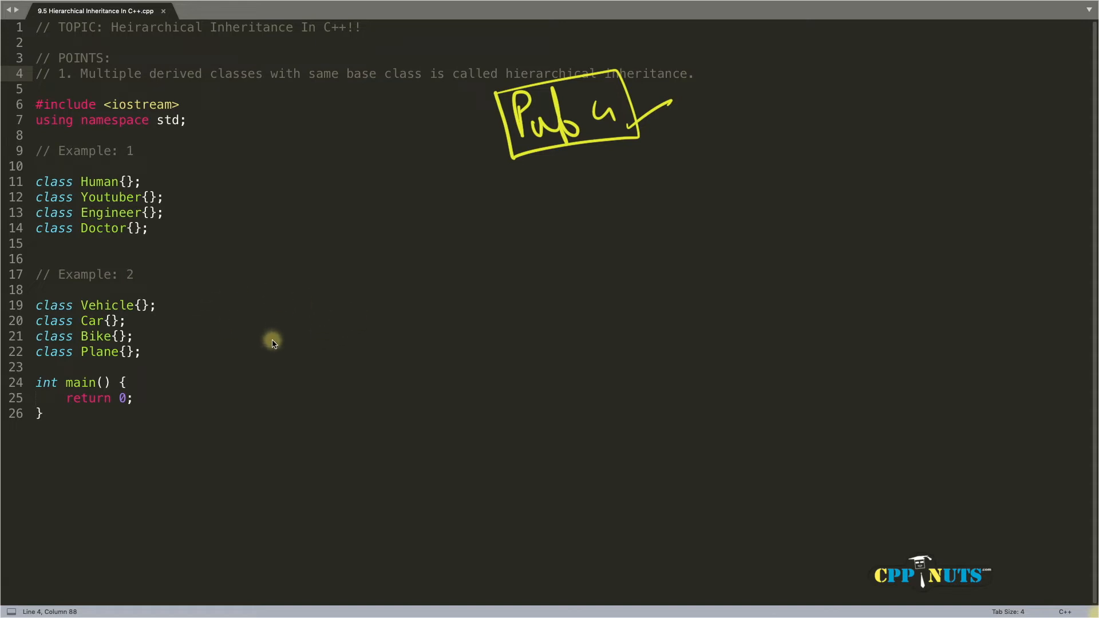
mouse_move(250, 333)
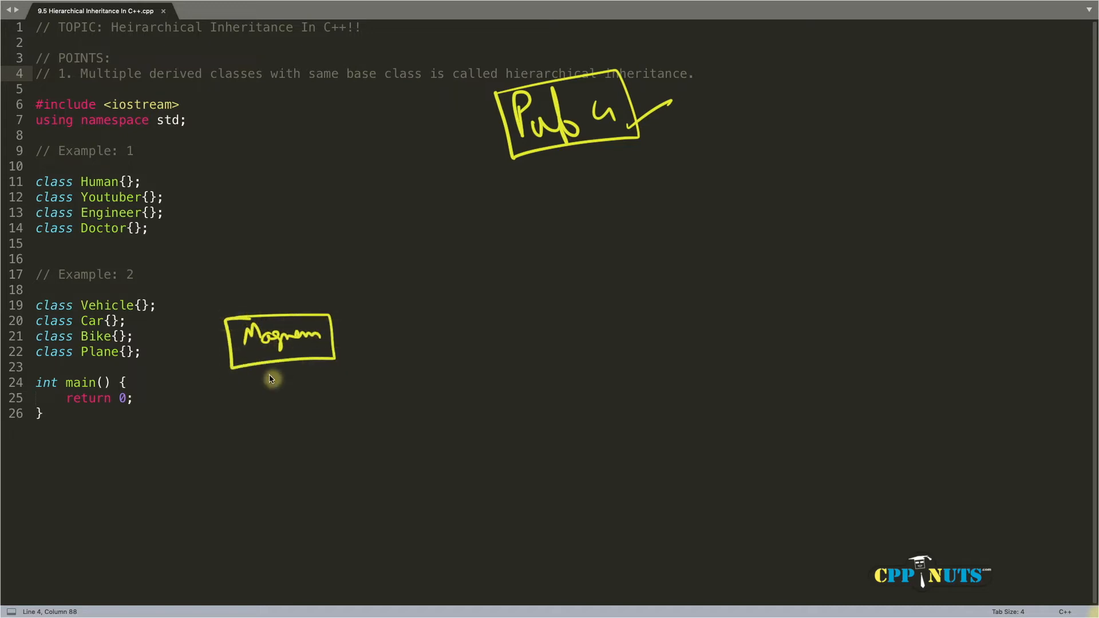
mouse_move(324, 333)
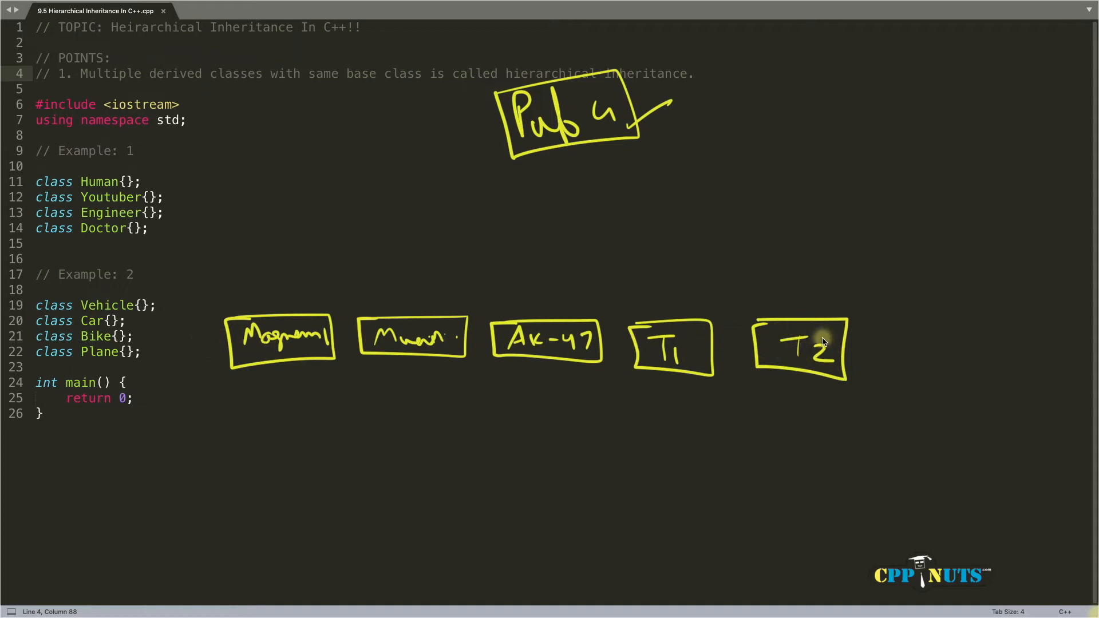
mouse_move(495, 354)
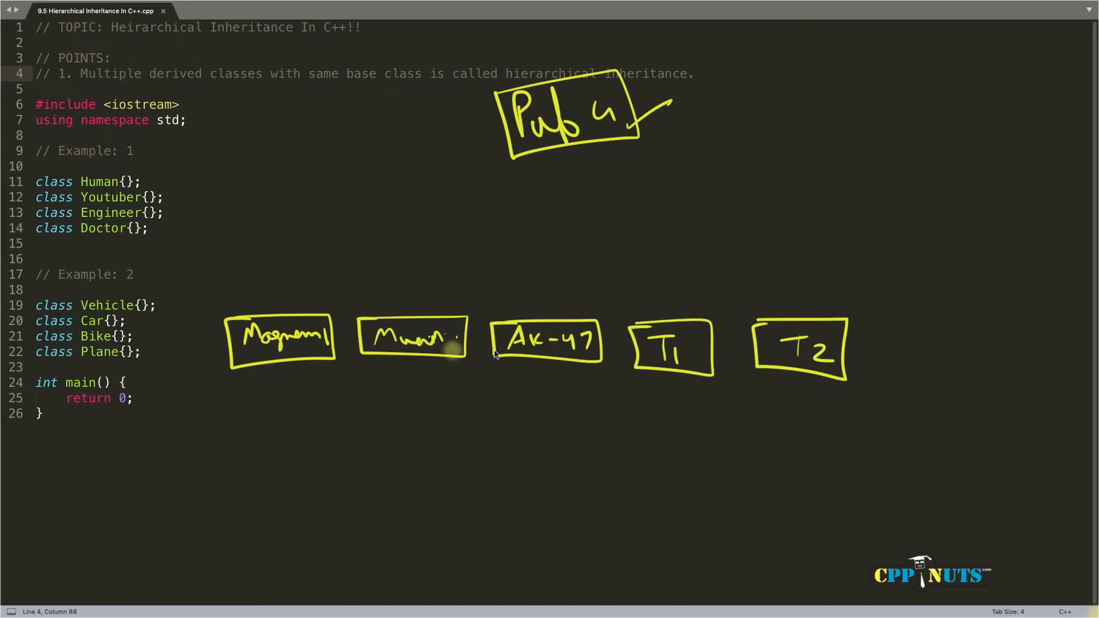
mouse_move(404, 357)
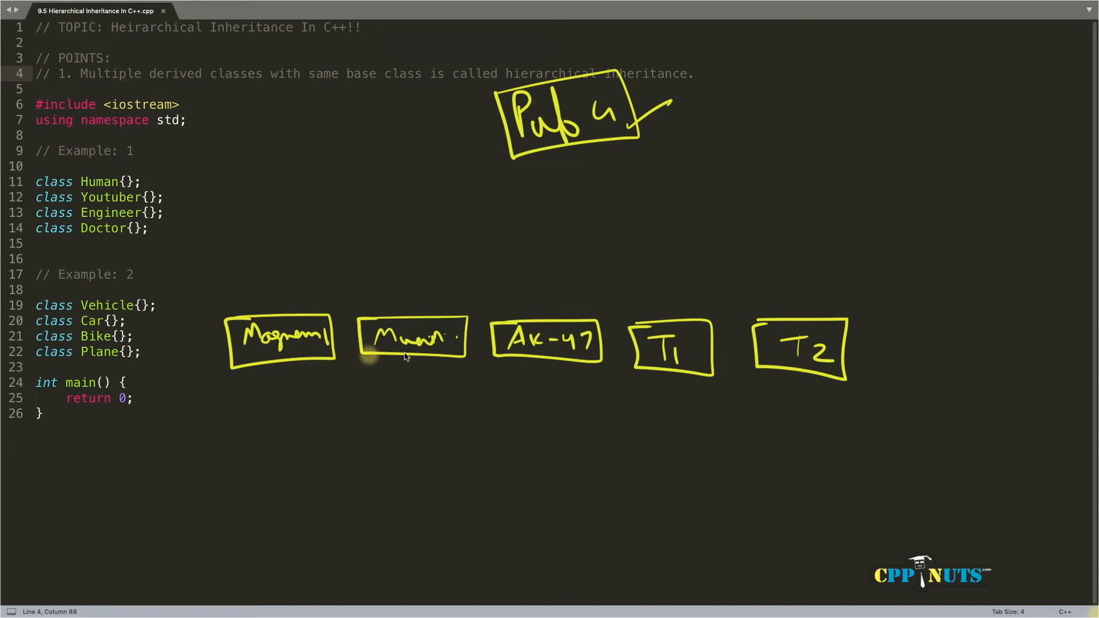
mouse_move(500, 342)
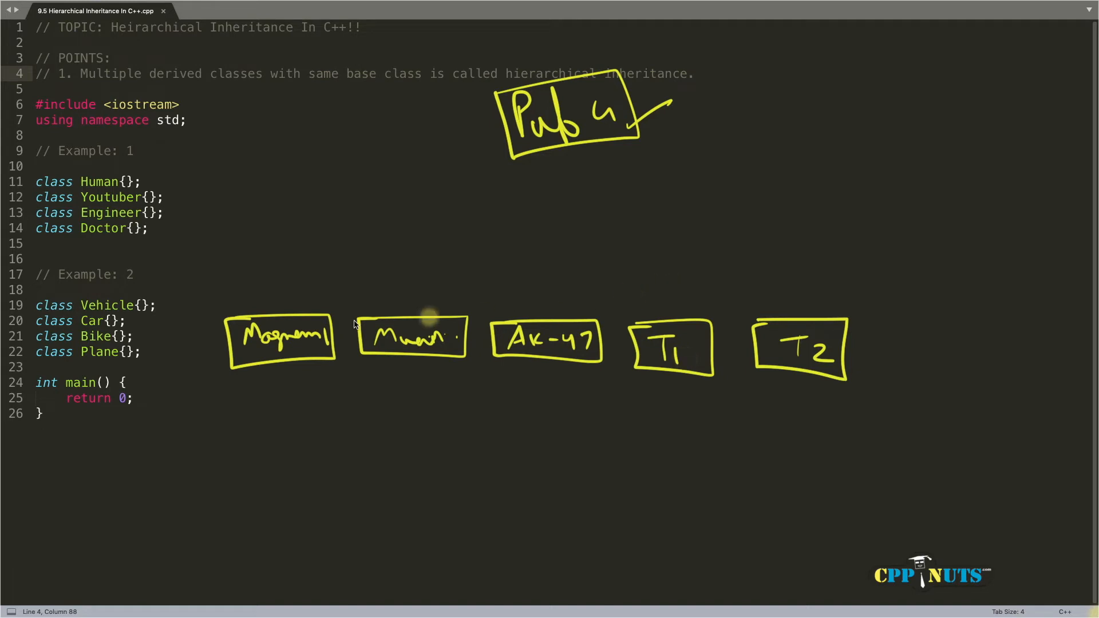
mouse_move(441, 333)
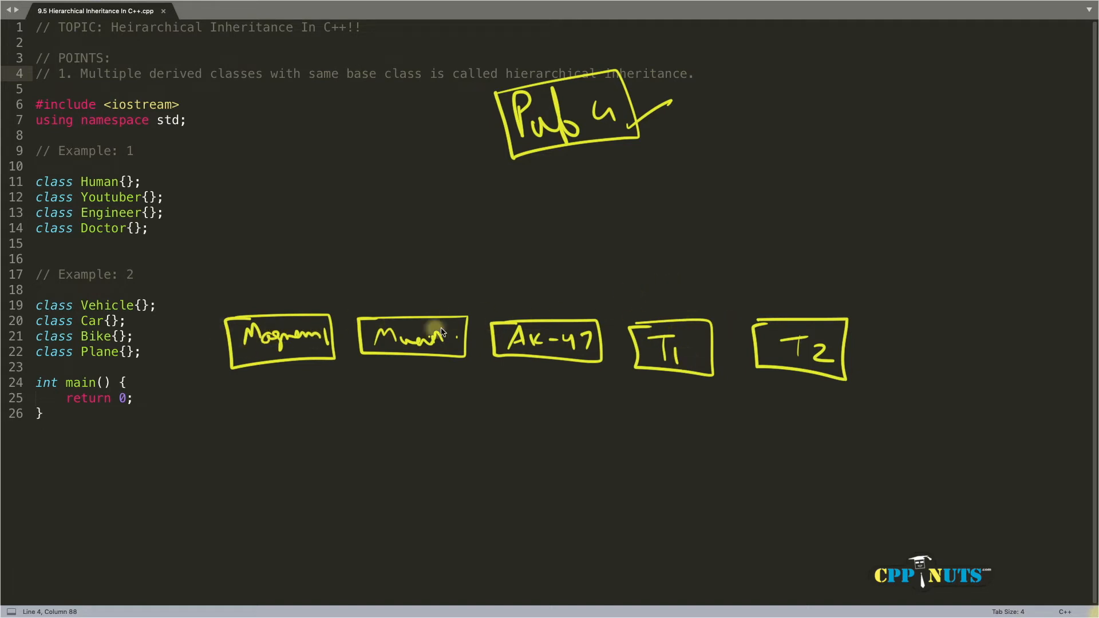
mouse_move(461, 171)
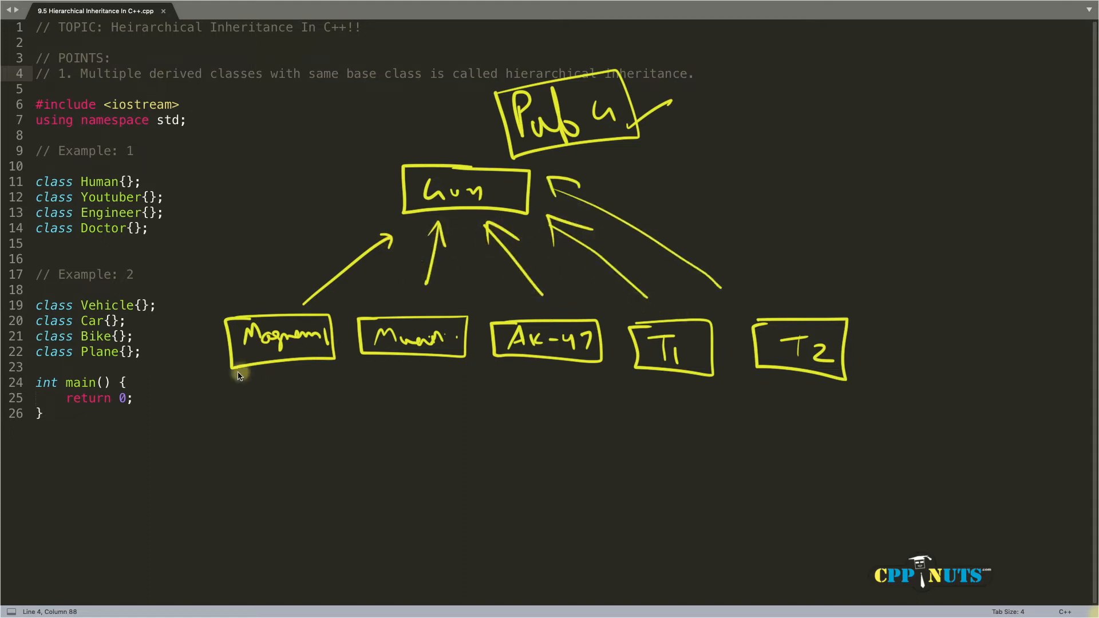
mouse_move(238, 361)
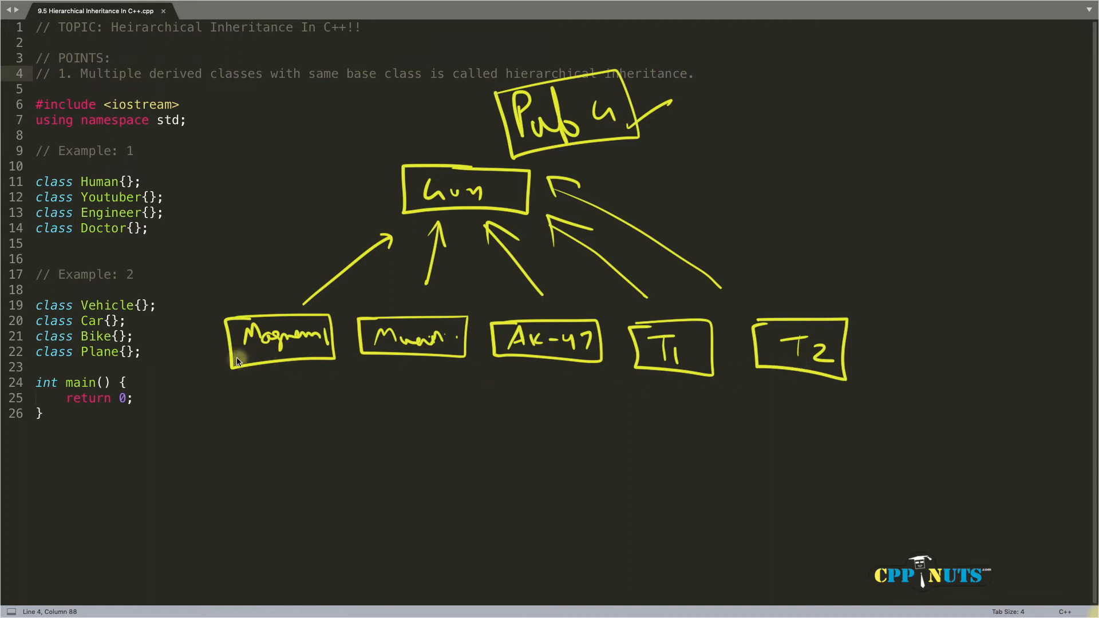
mouse_move(692, 345)
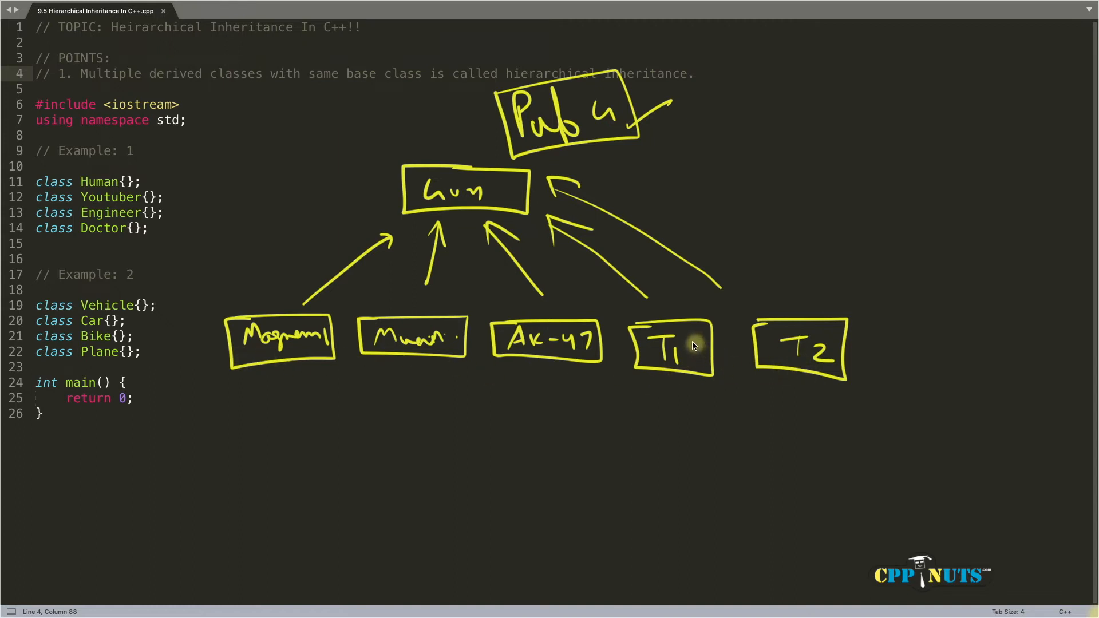
mouse_move(264, 356)
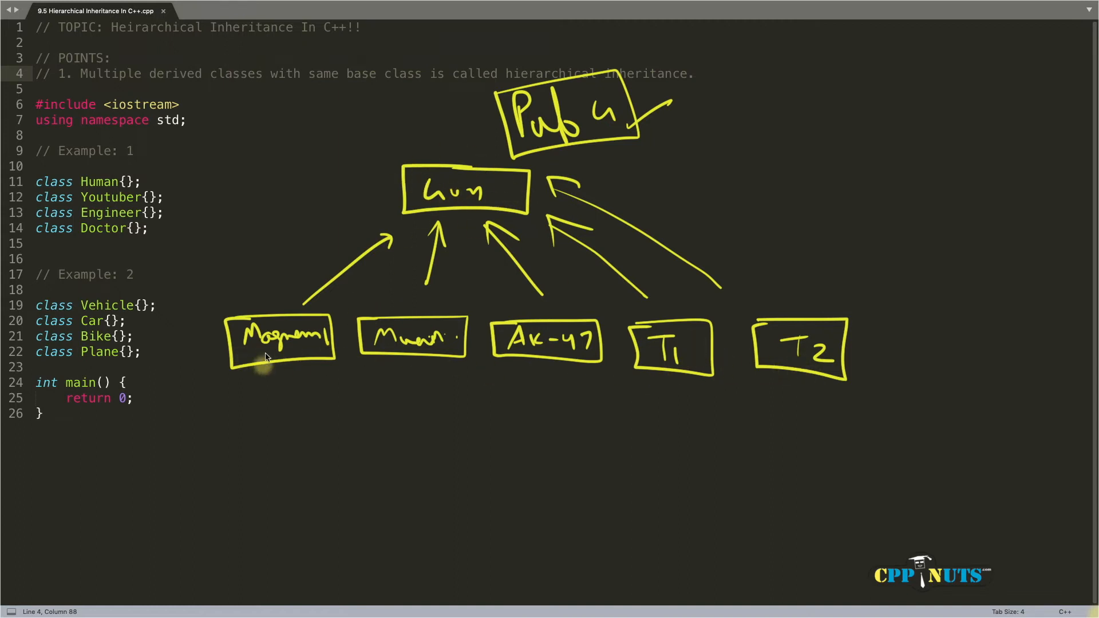
mouse_move(809, 379)
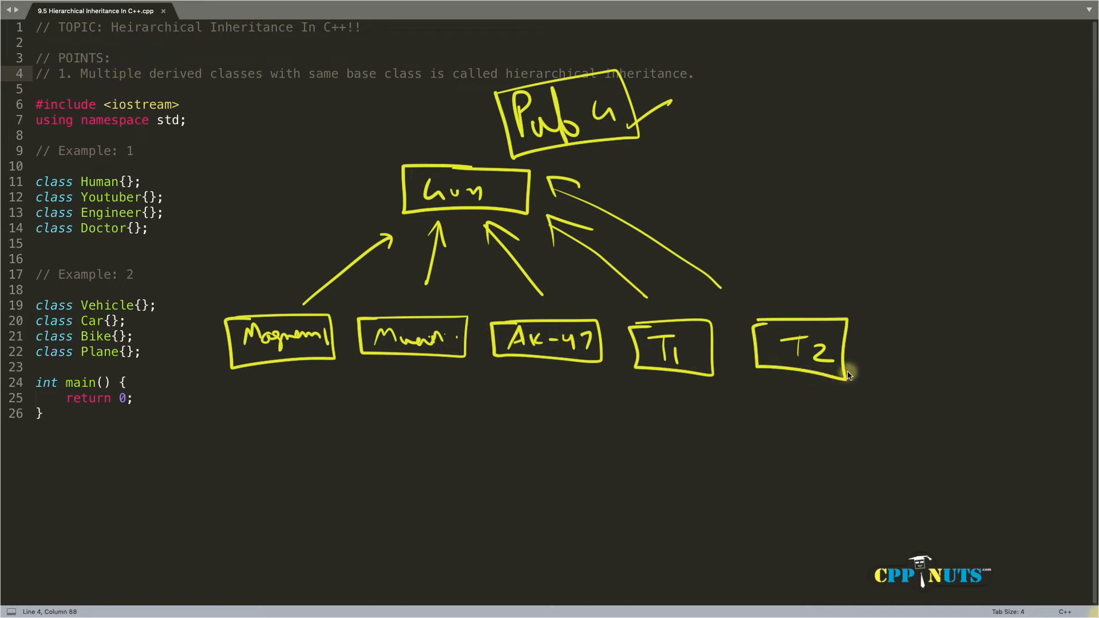
mouse_move(637, 291)
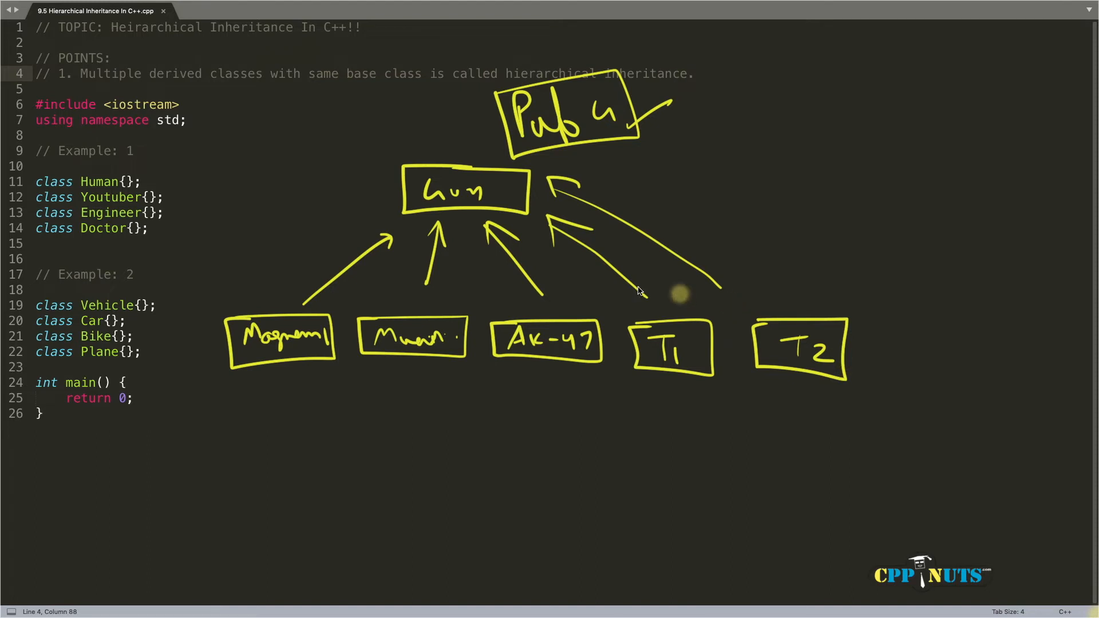
mouse_move(607, 292)
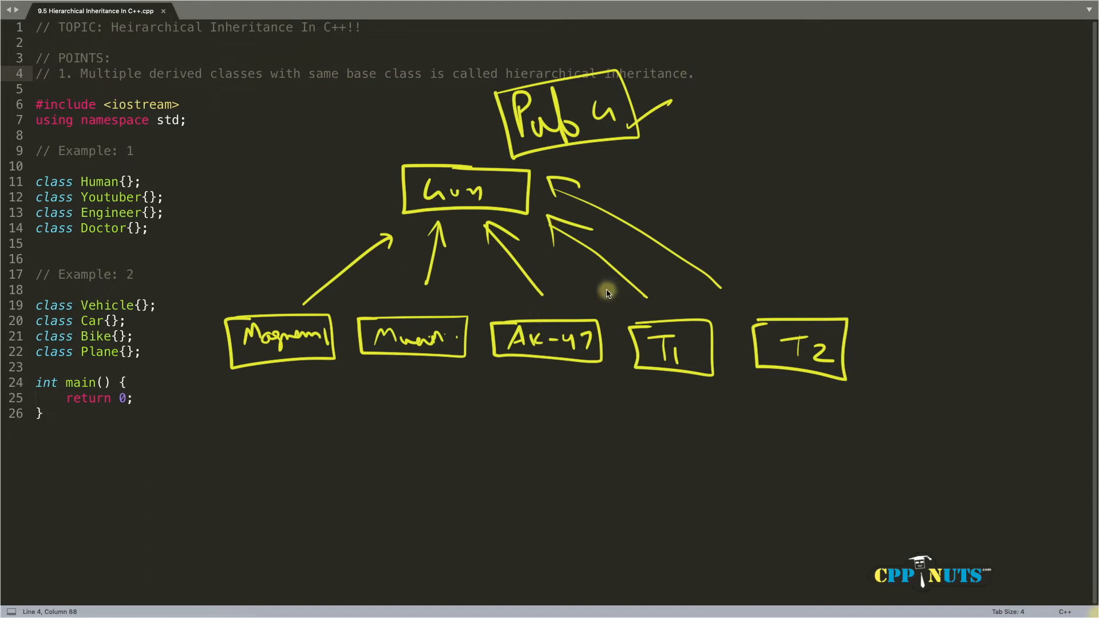
mouse_move(499, 363)
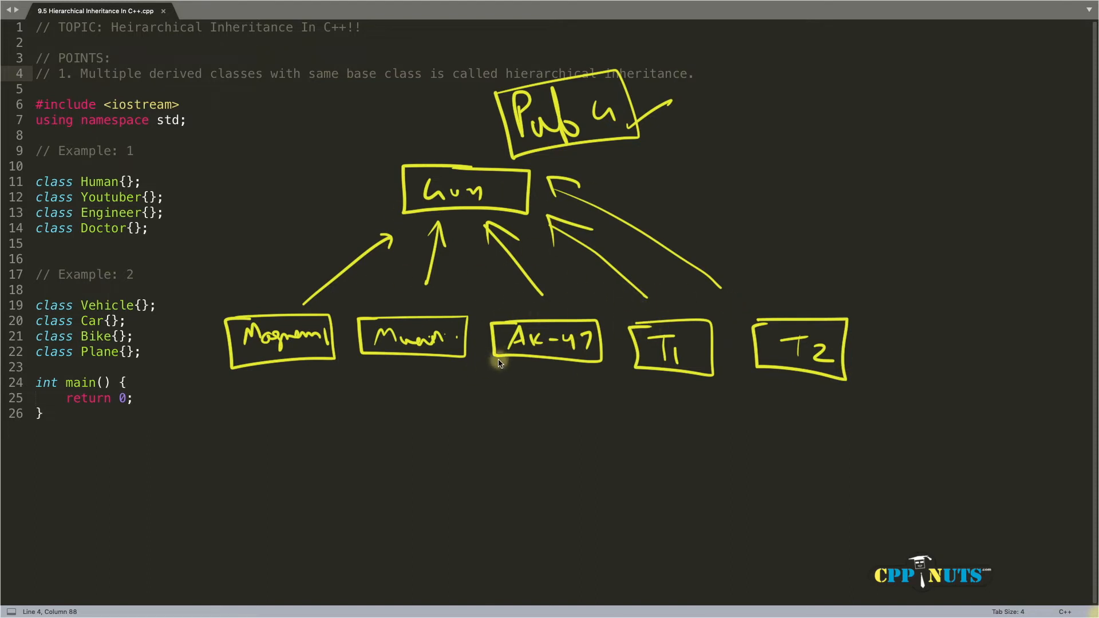
mouse_move(743, 353)
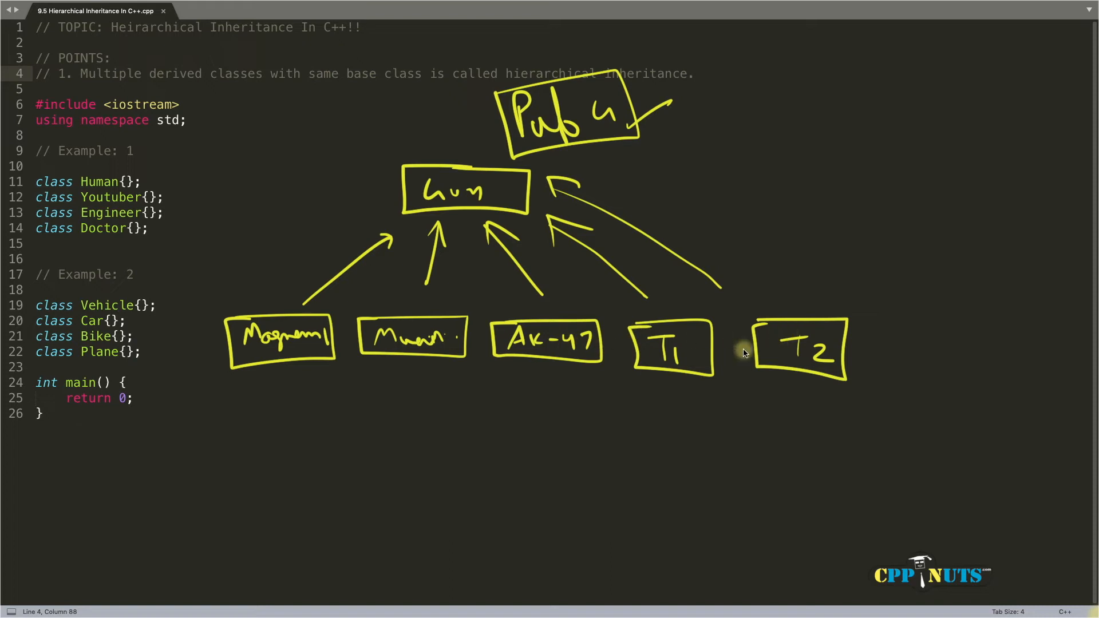
mouse_move(775, 83)
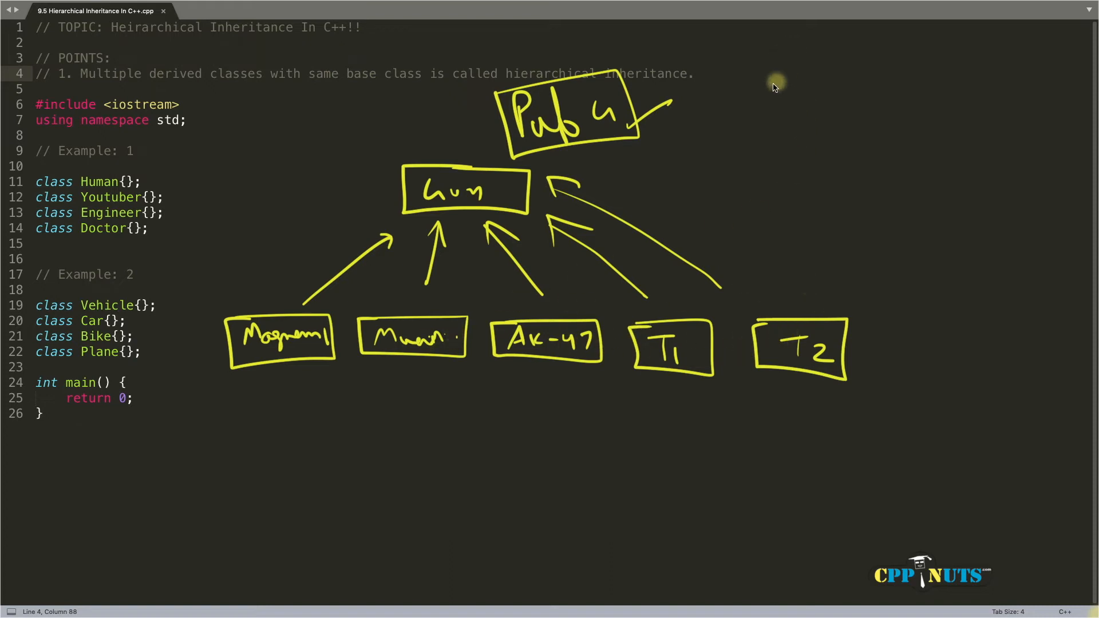
mouse_move(782, 57)
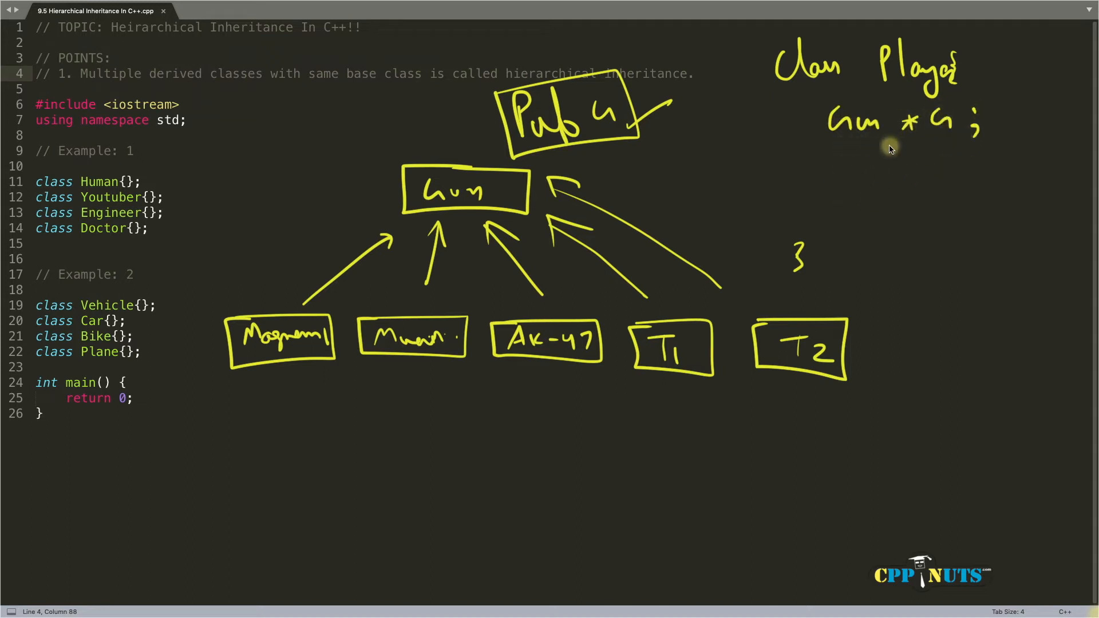
mouse_move(951, 150)
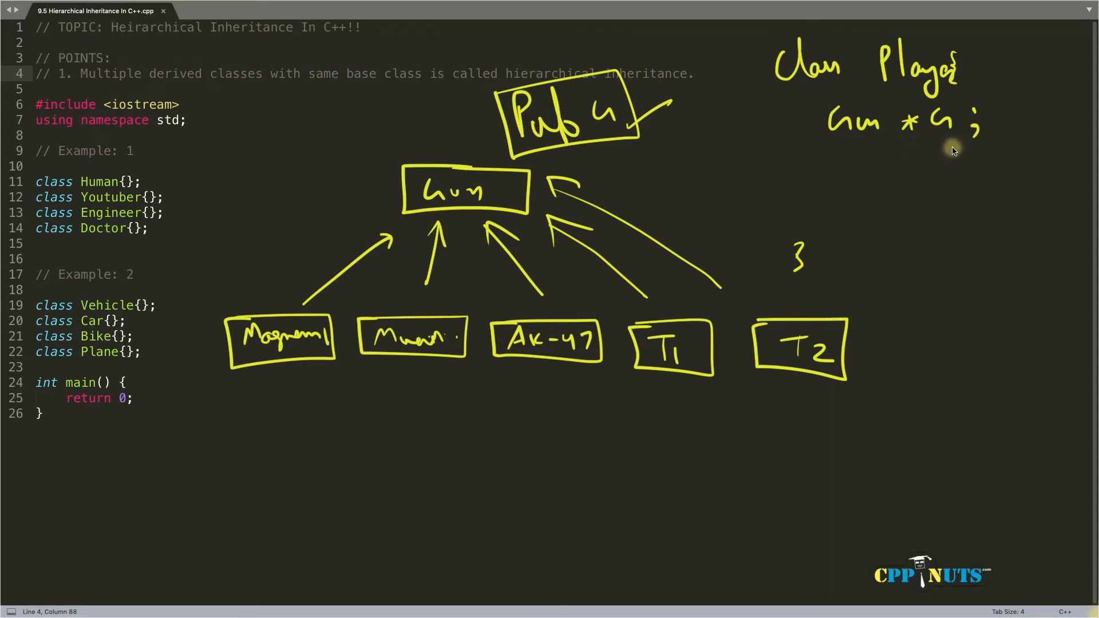
mouse_move(823, 145)
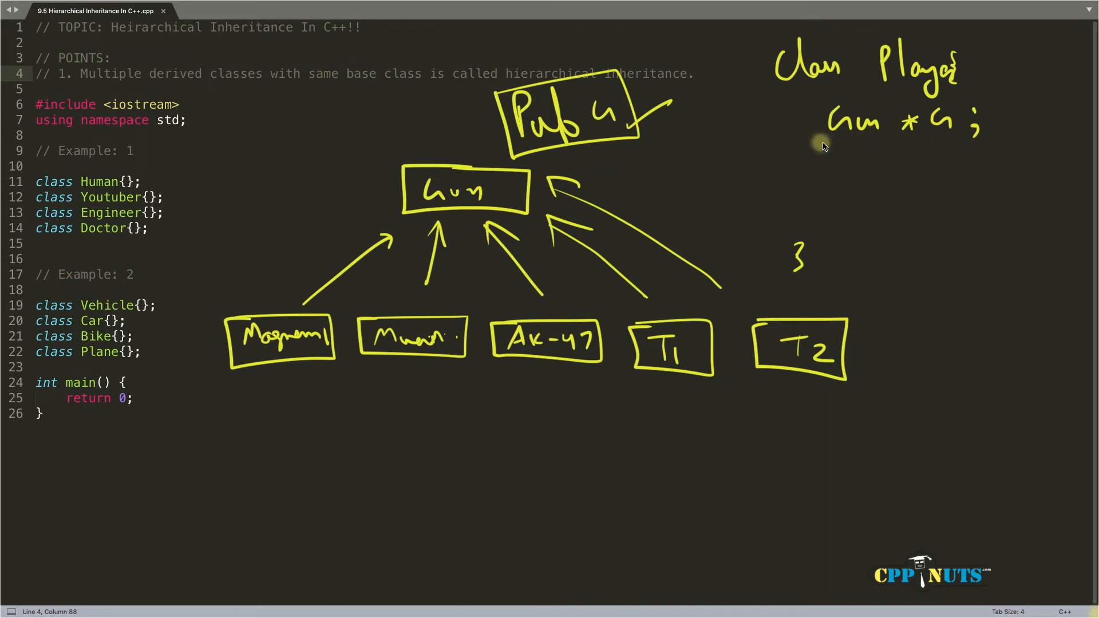
mouse_move(840, 143)
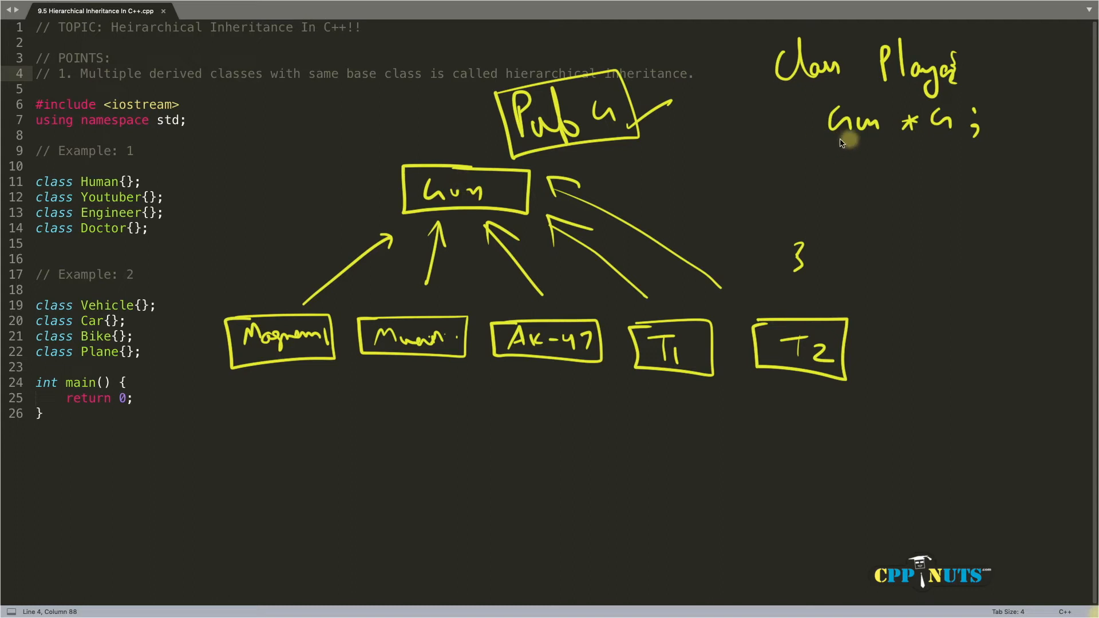
mouse_move(960, 115)
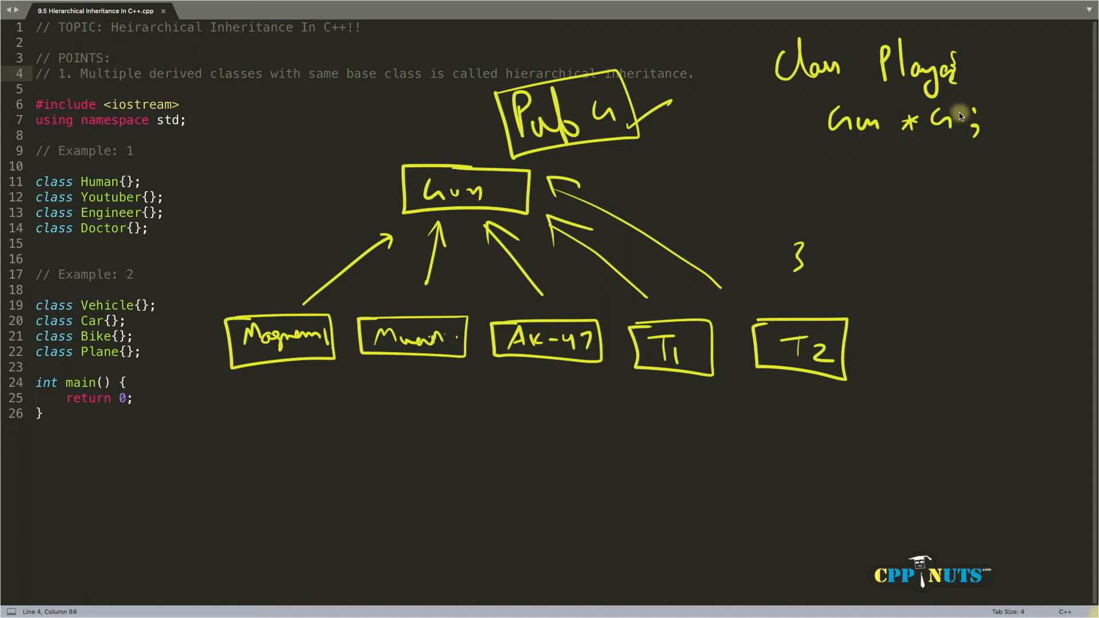
mouse_move(770, 398)
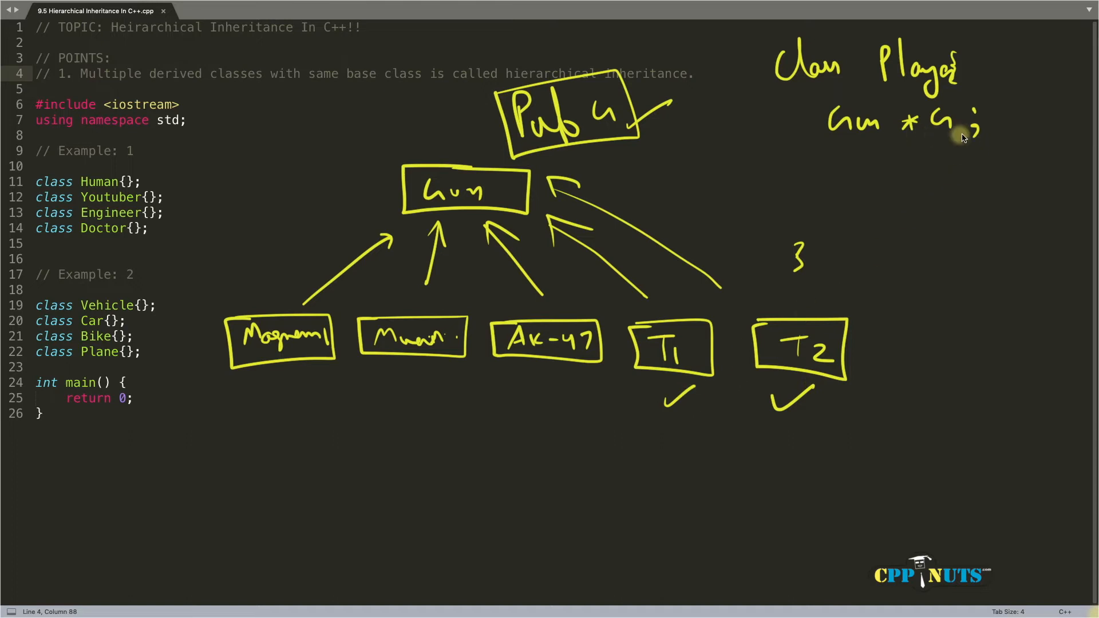
mouse_move(957, 105)
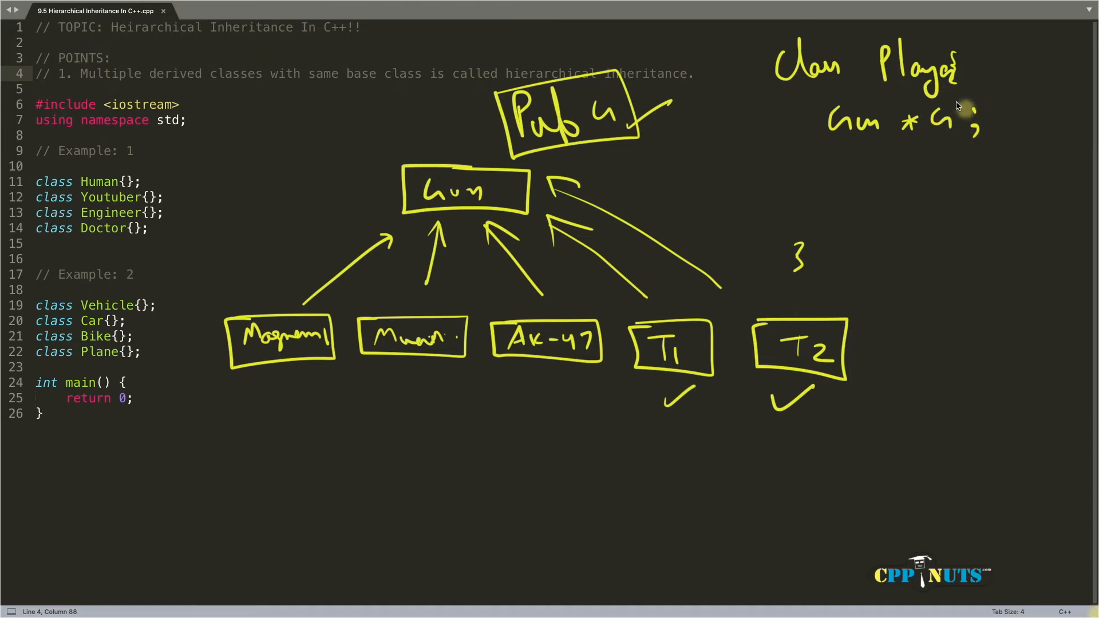
mouse_move(827, 375)
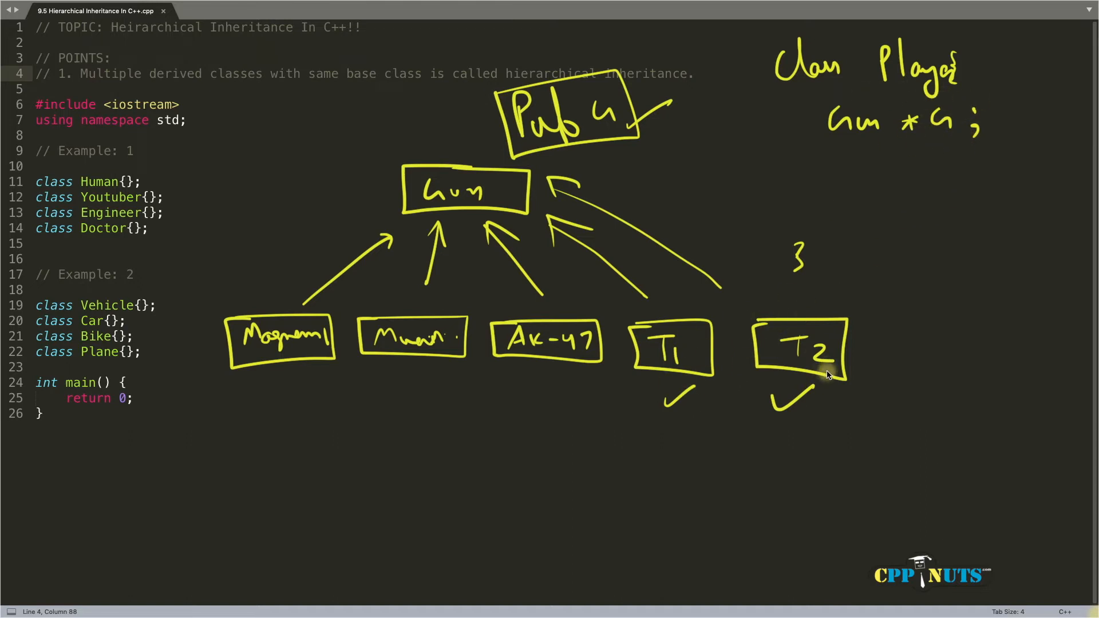
mouse_move(883, 119)
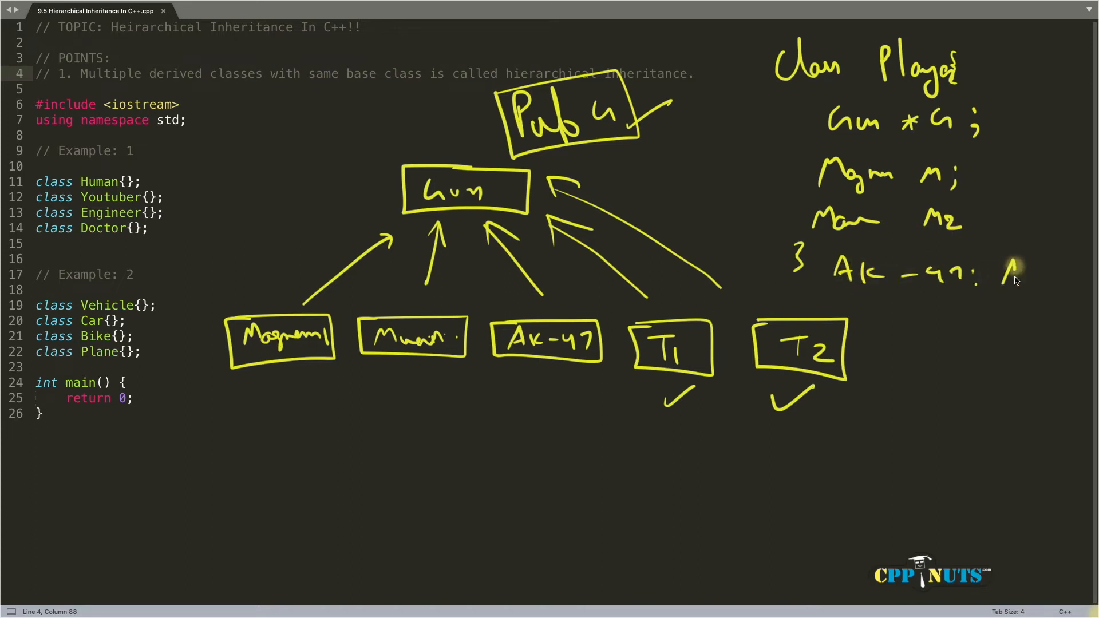
mouse_move(886, 322)
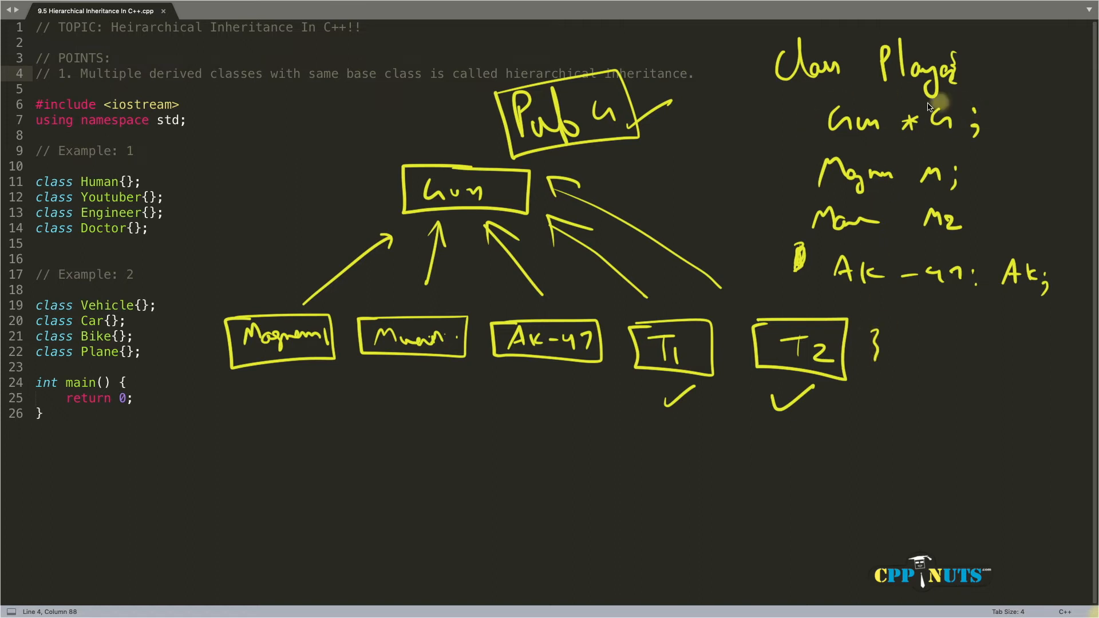
mouse_move(1013, 306)
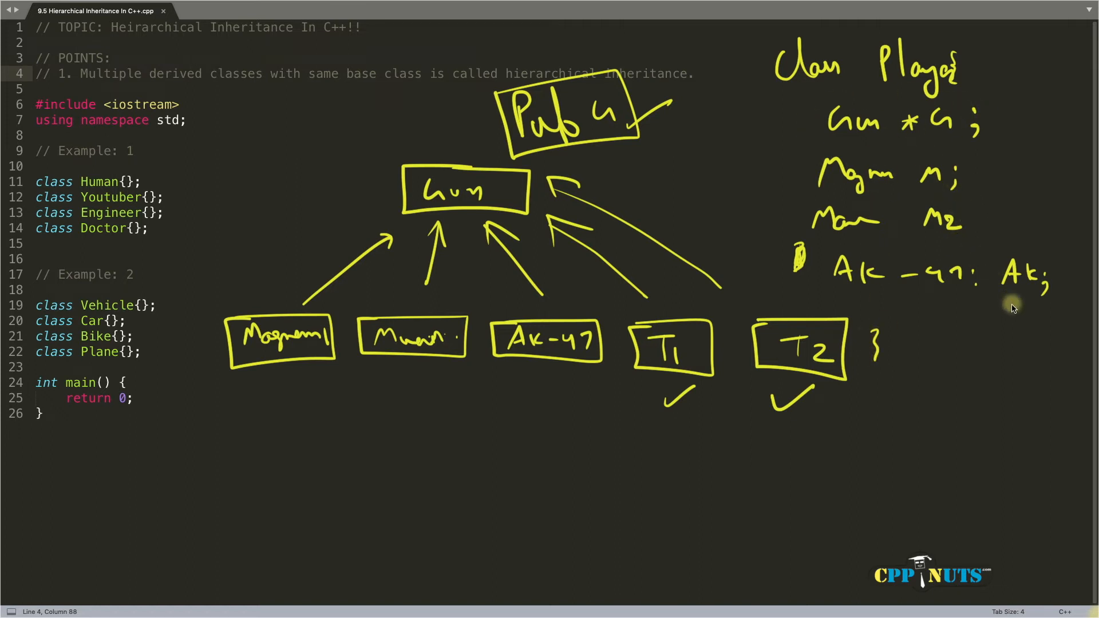
mouse_move(923, 83)
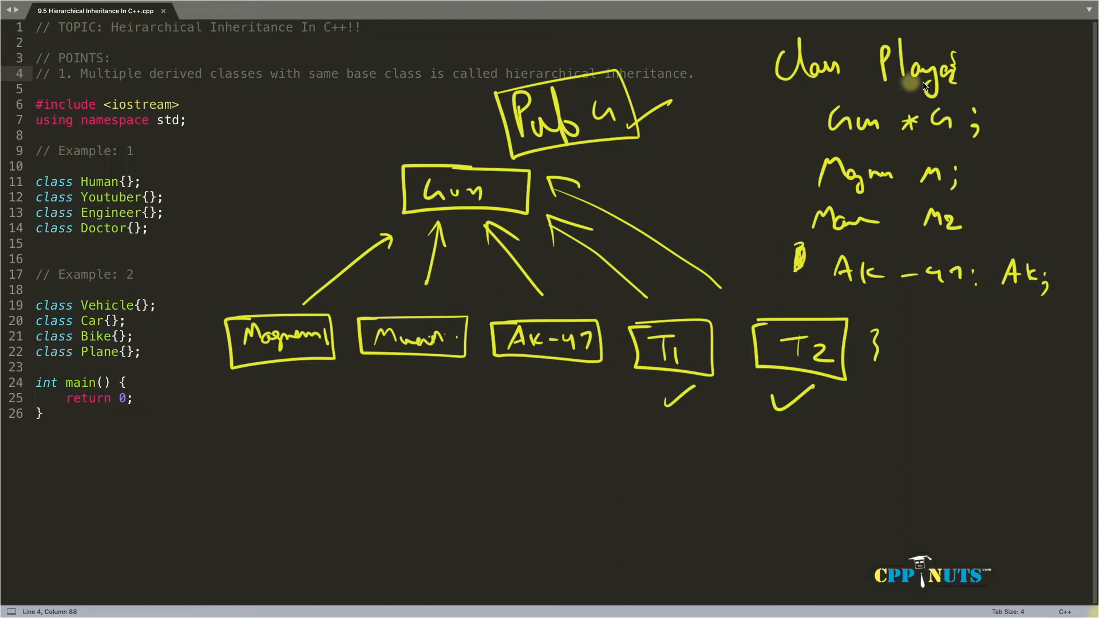
mouse_move(823, 280)
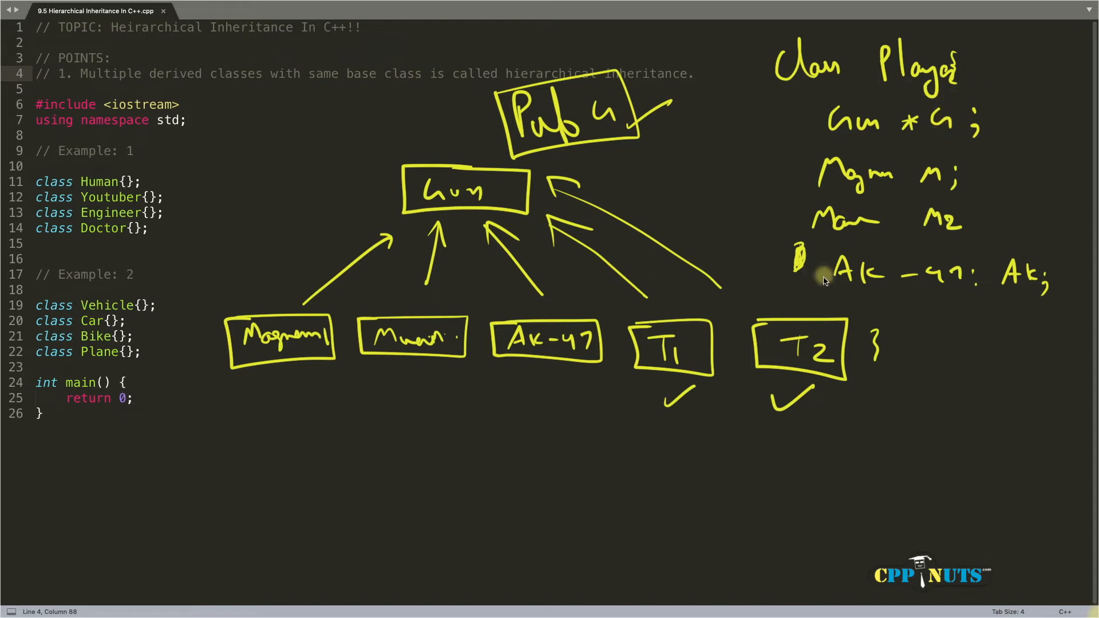
mouse_move(288, 443)
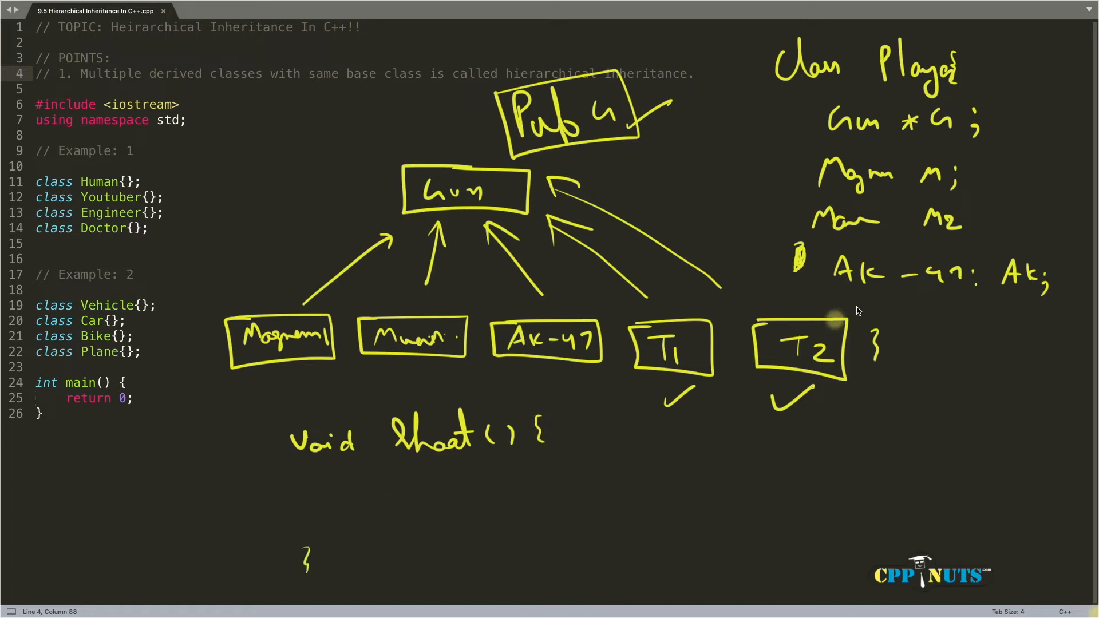
mouse_move(578, 389)
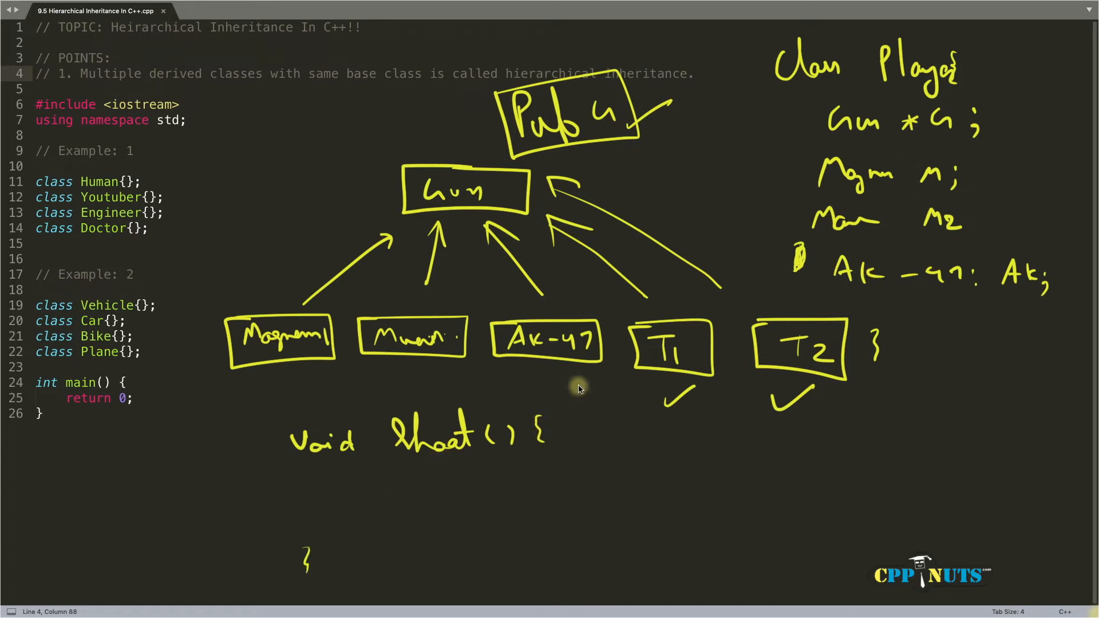
mouse_move(932, 247)
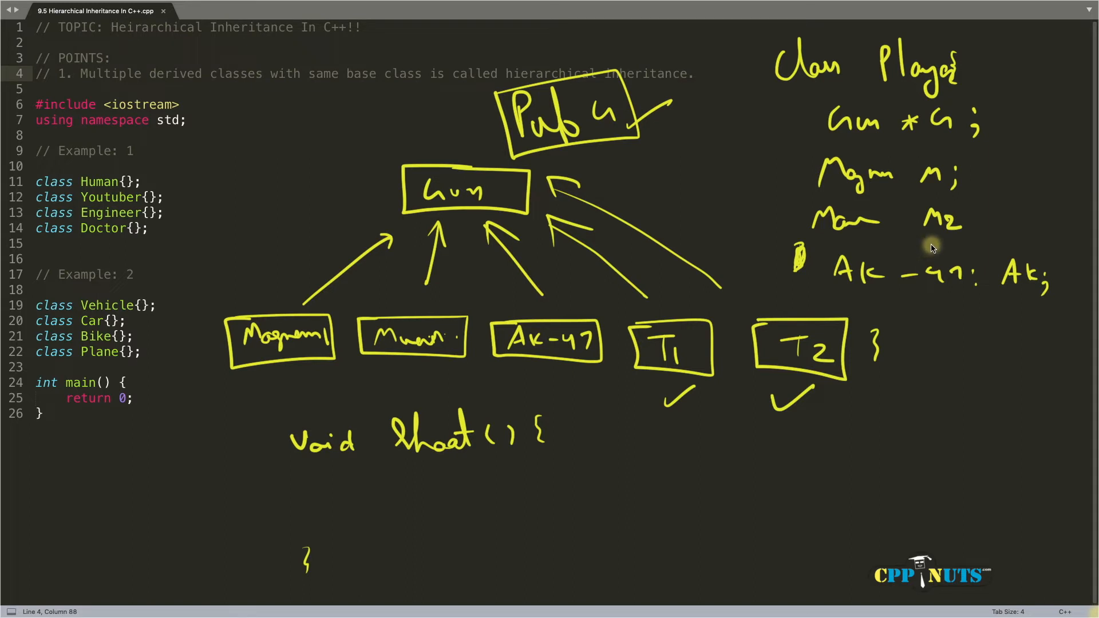
mouse_move(390, 447)
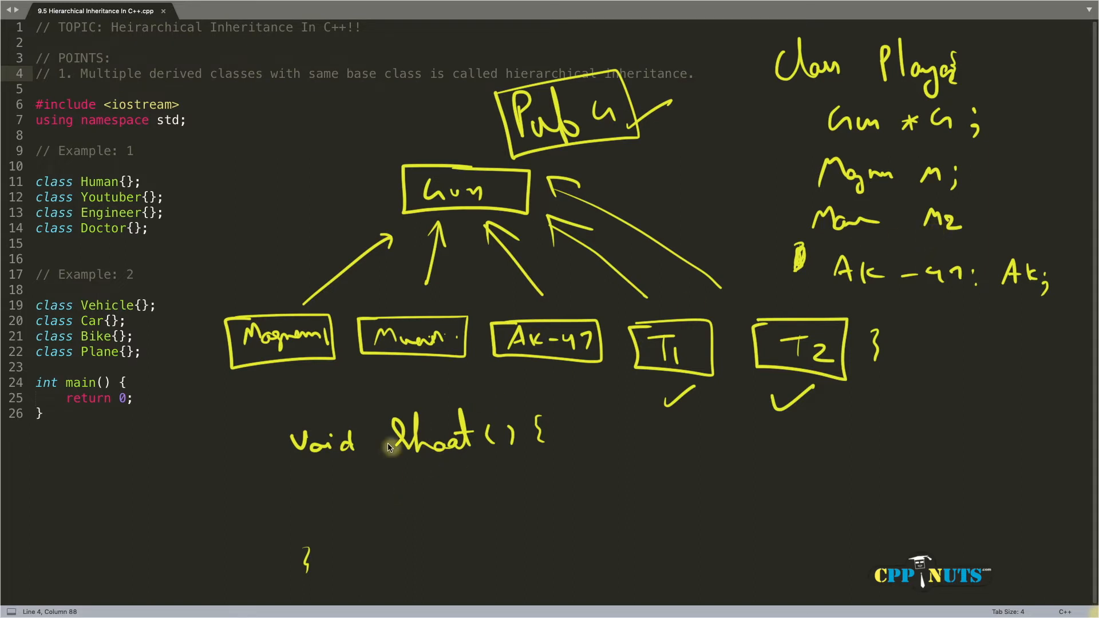
mouse_move(351, 513)
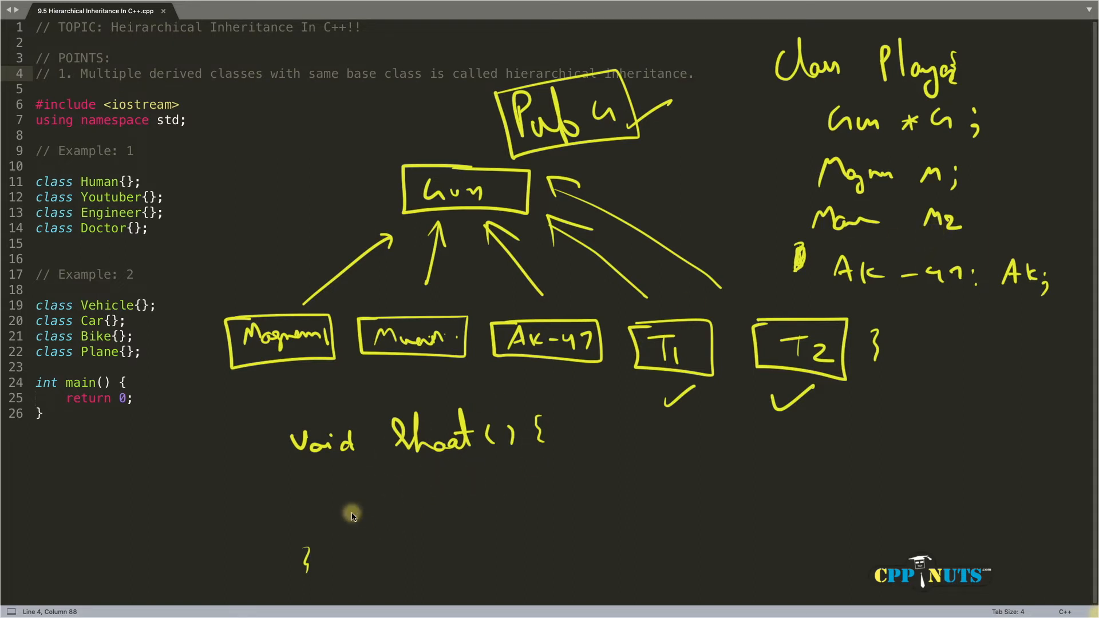
mouse_move(397, 495)
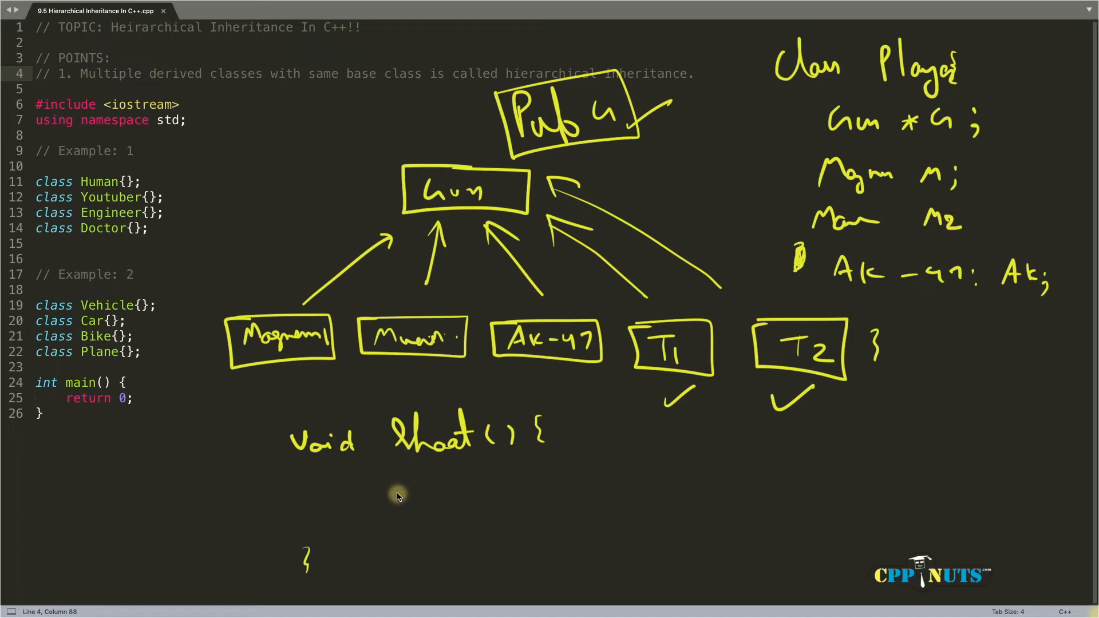
mouse_move(397, 477)
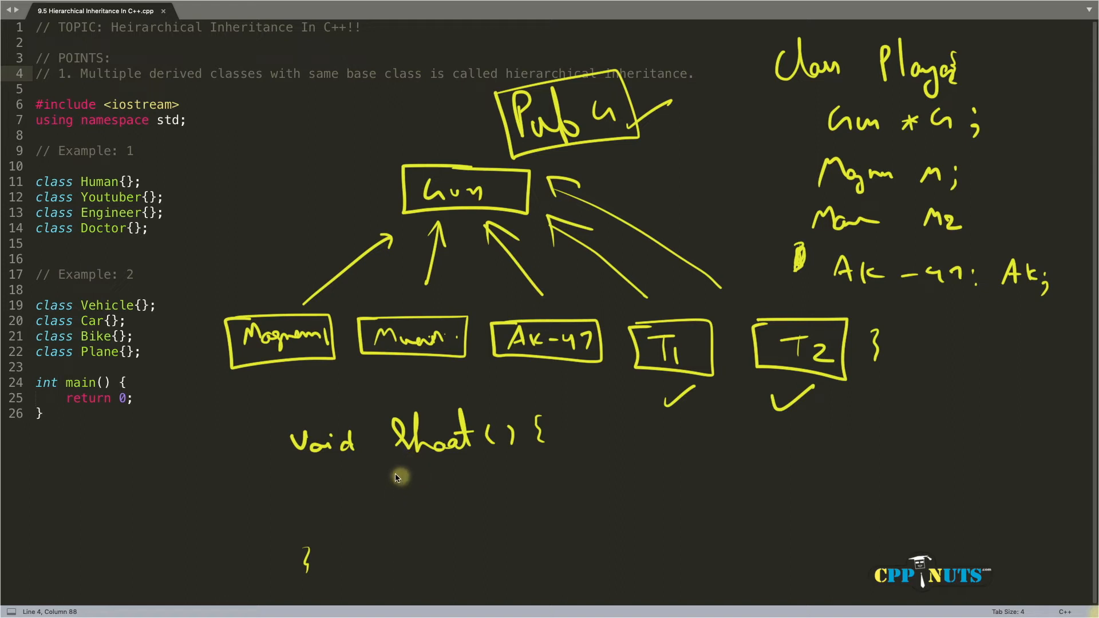
mouse_move(371, 501)
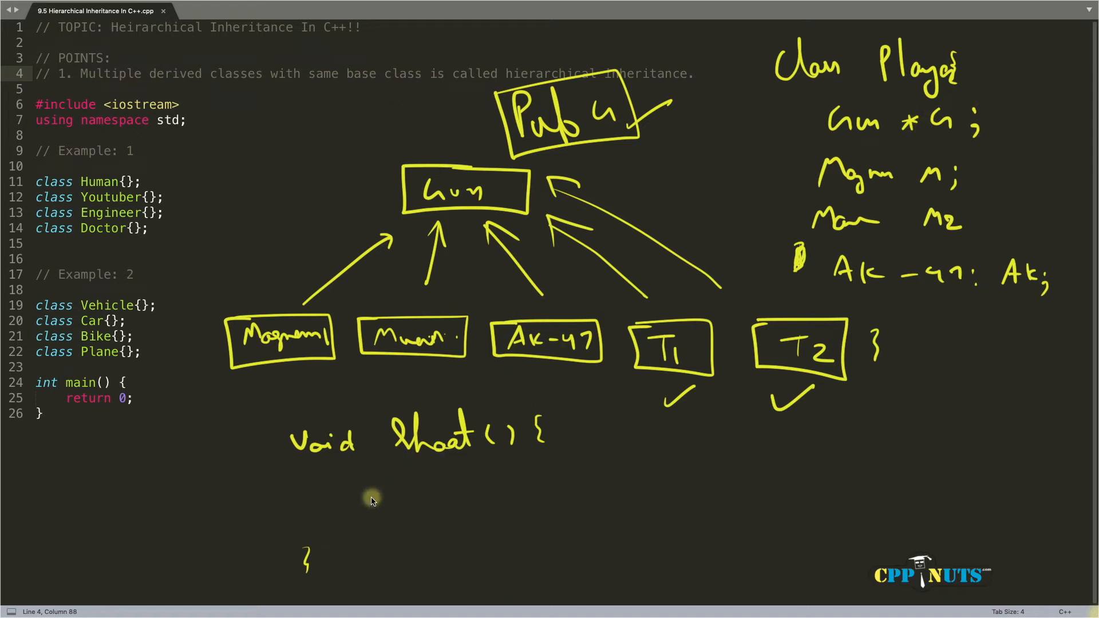
mouse_move(904, 194)
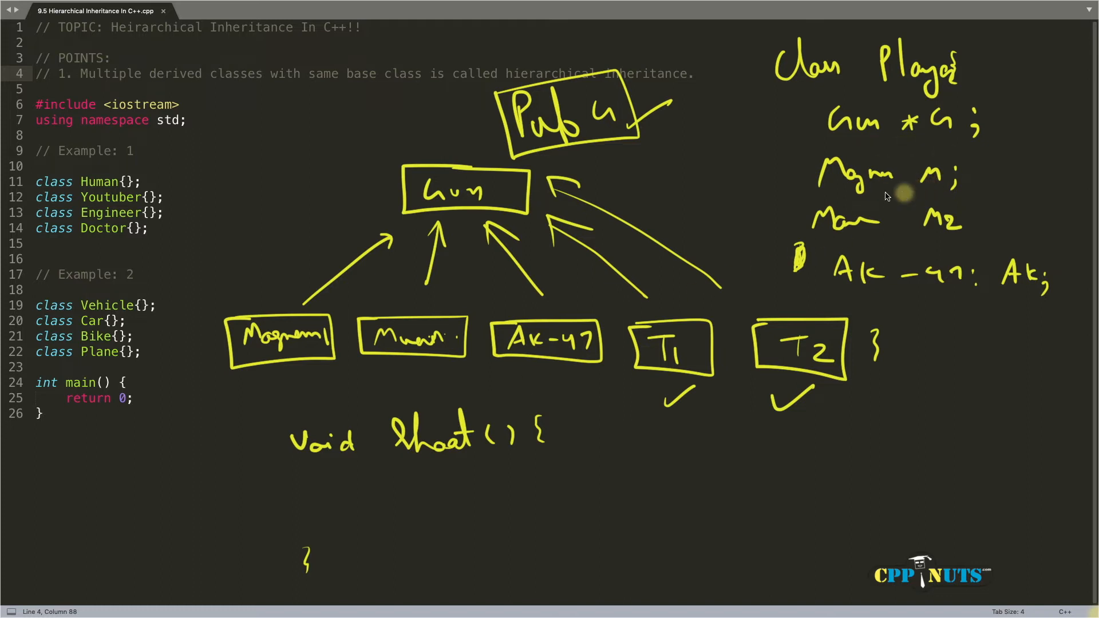
mouse_move(704, 313)
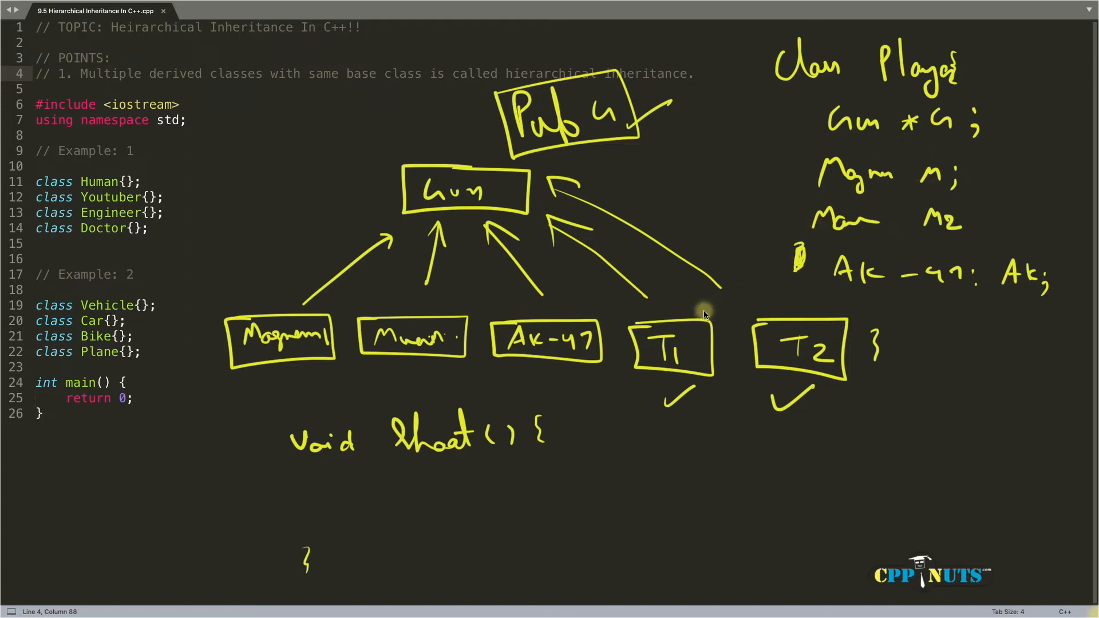
mouse_move(666, 312)
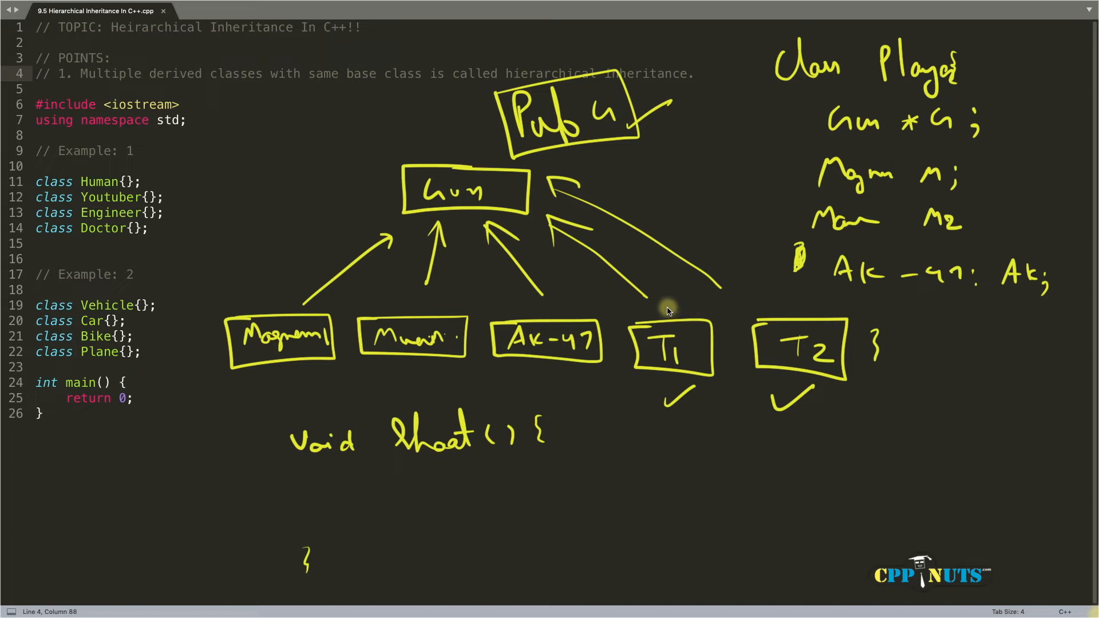
mouse_move(911, 140)
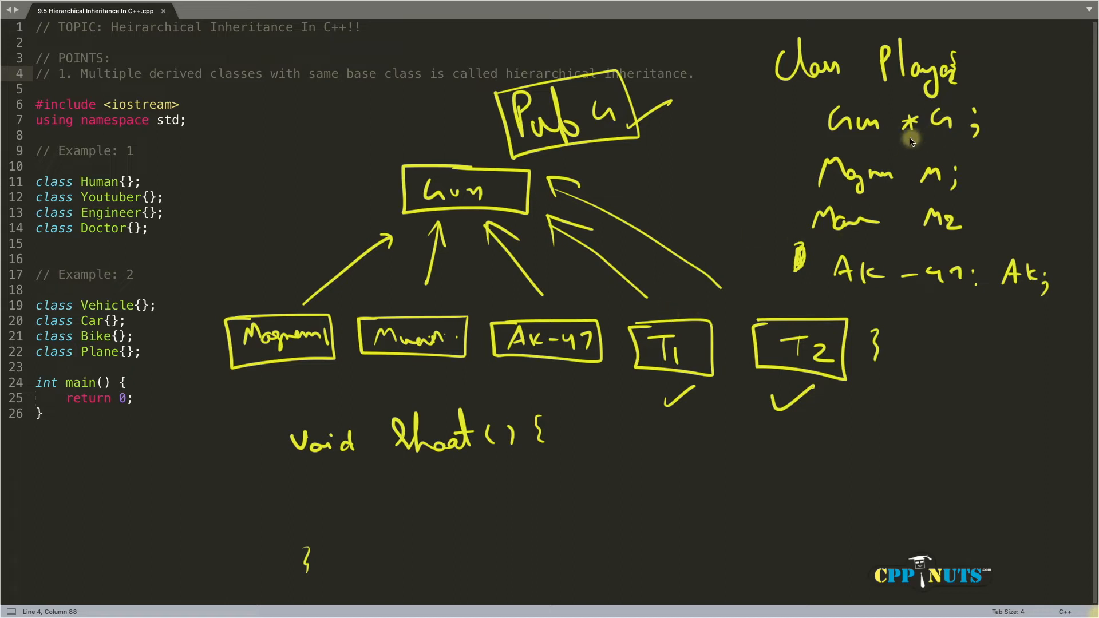
mouse_move(776, 382)
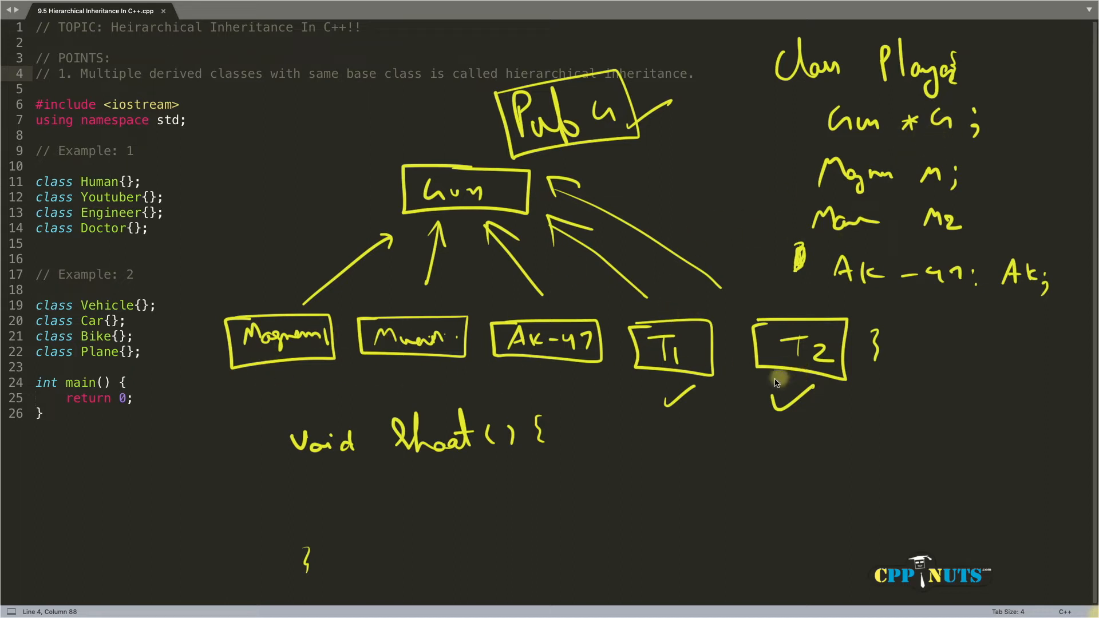
mouse_move(389, 515)
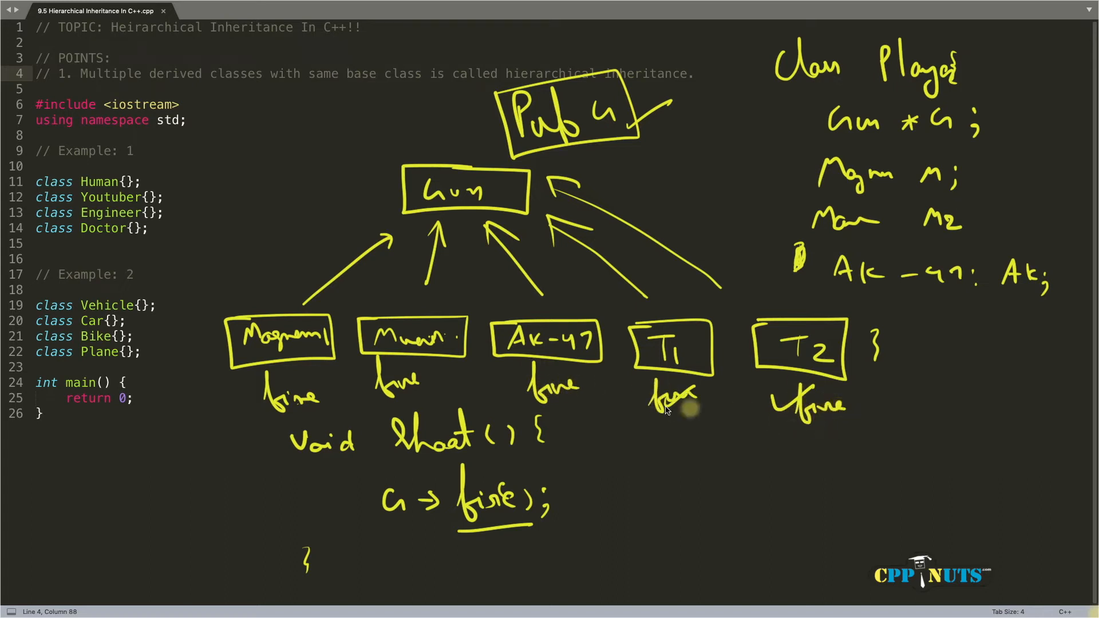
mouse_move(503, 238)
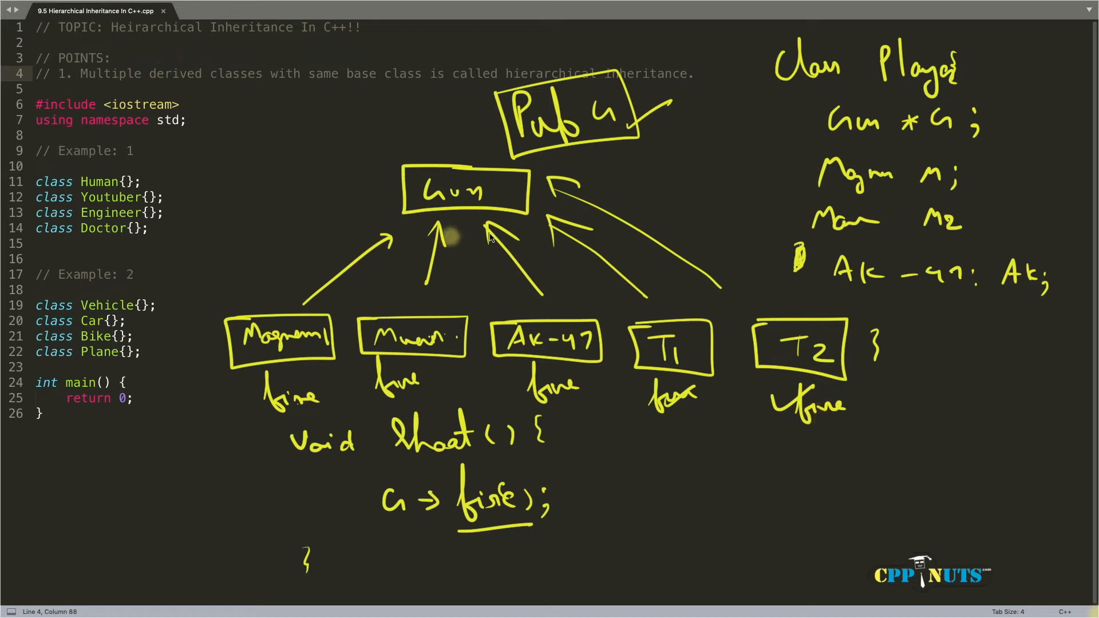
mouse_move(808, 159)
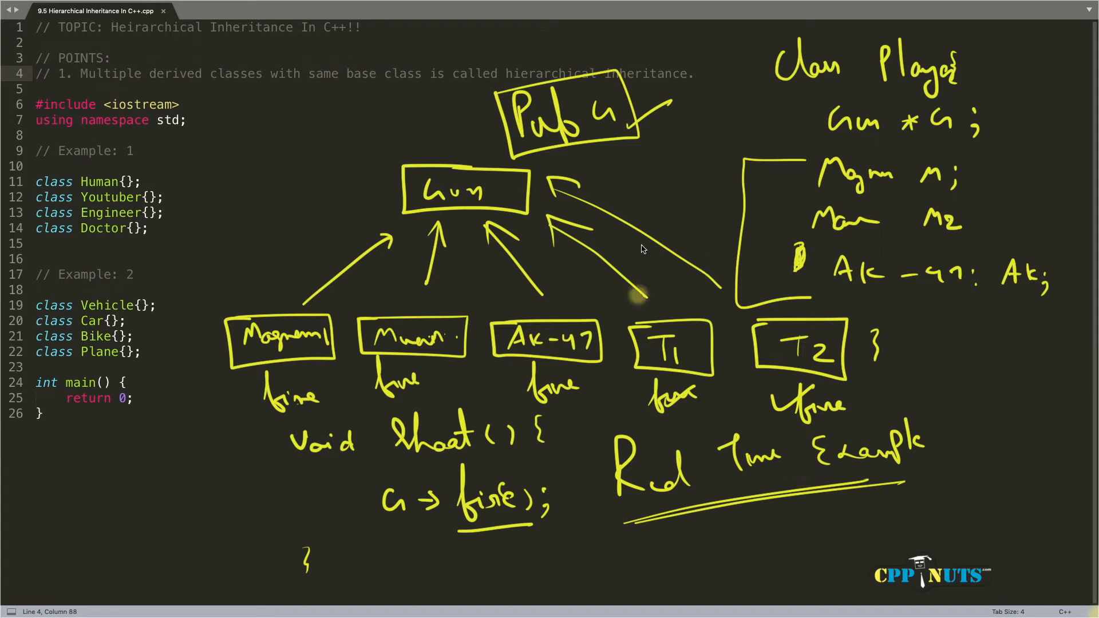
mouse_move(591, 224)
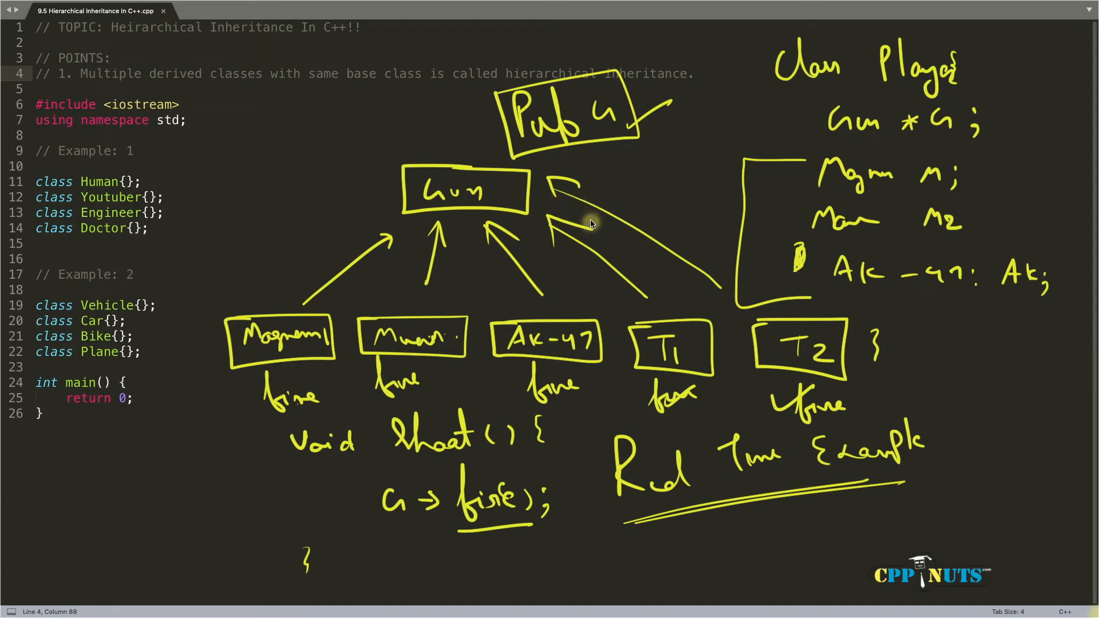
mouse_move(574, 204)
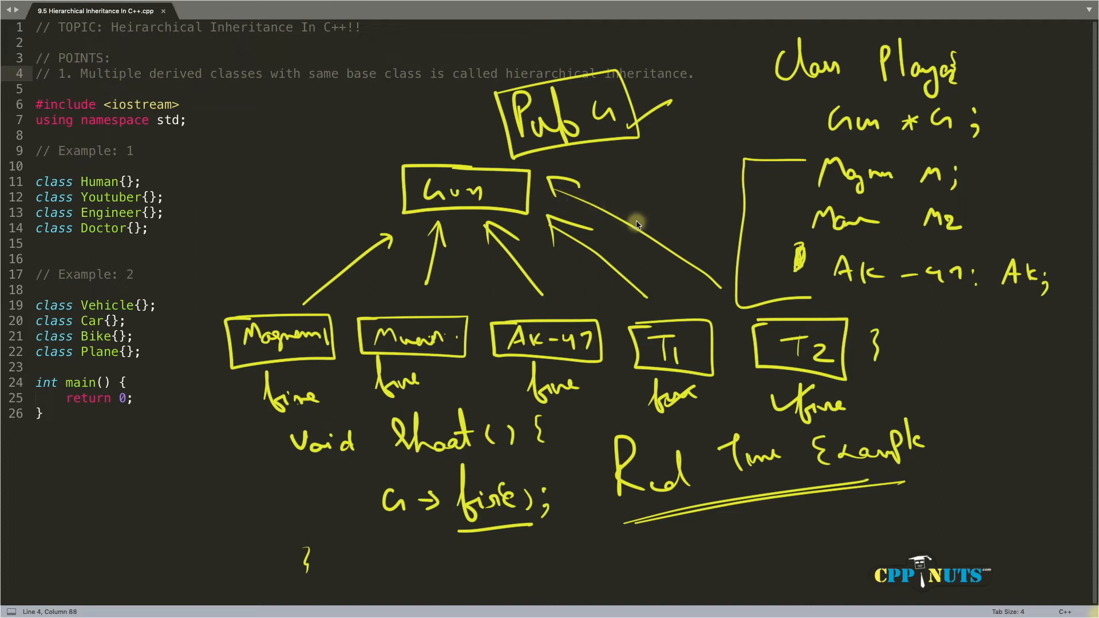
mouse_move(626, 212)
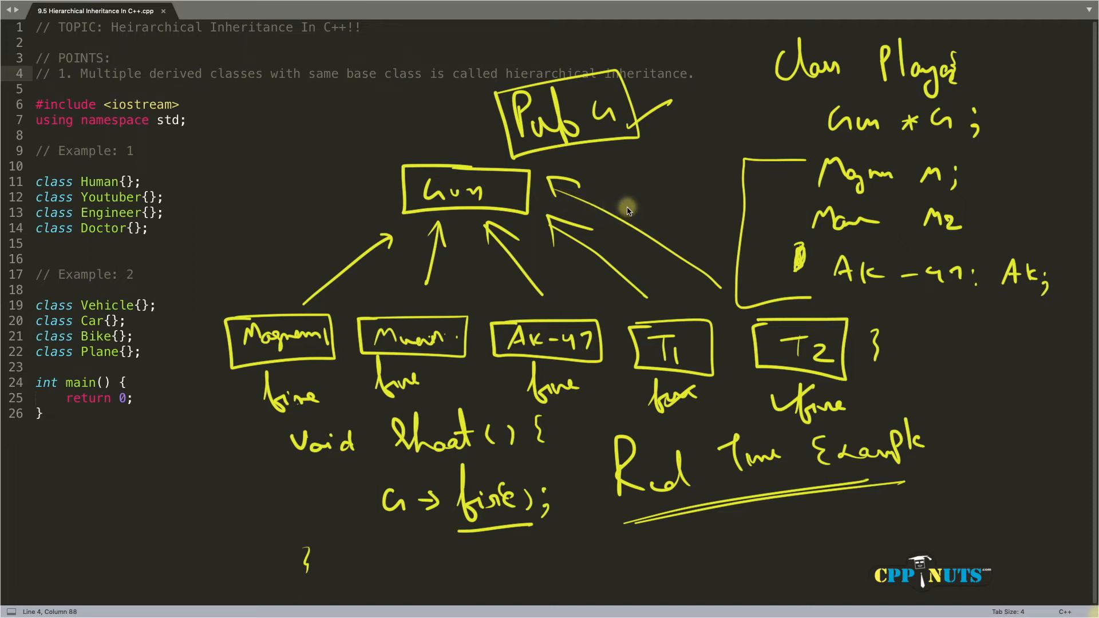
mouse_move(423, 284)
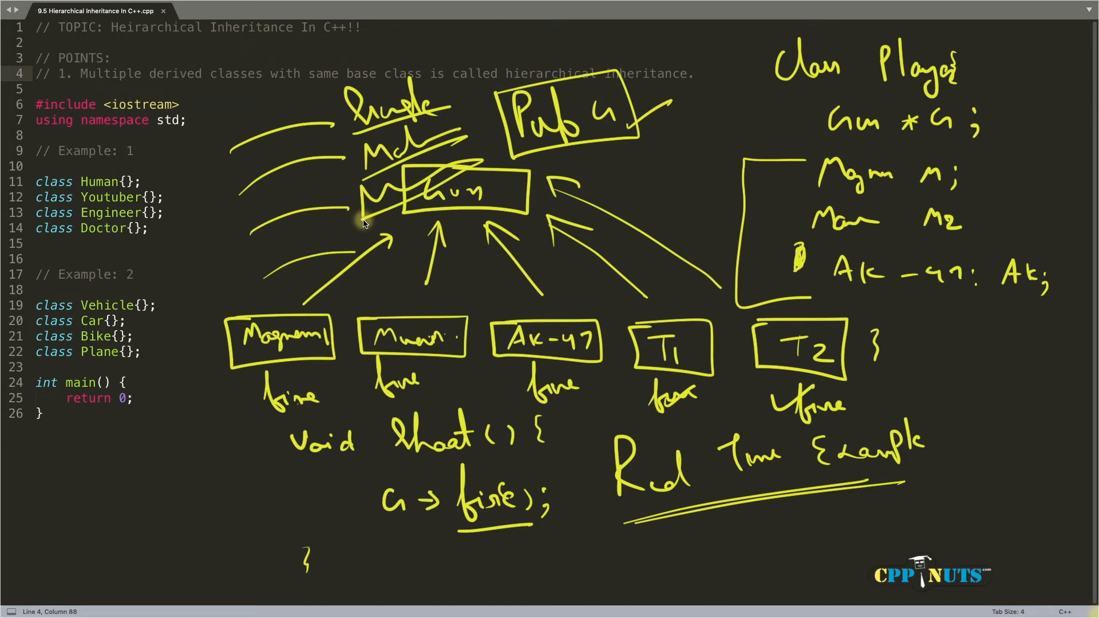
mouse_move(371, 214)
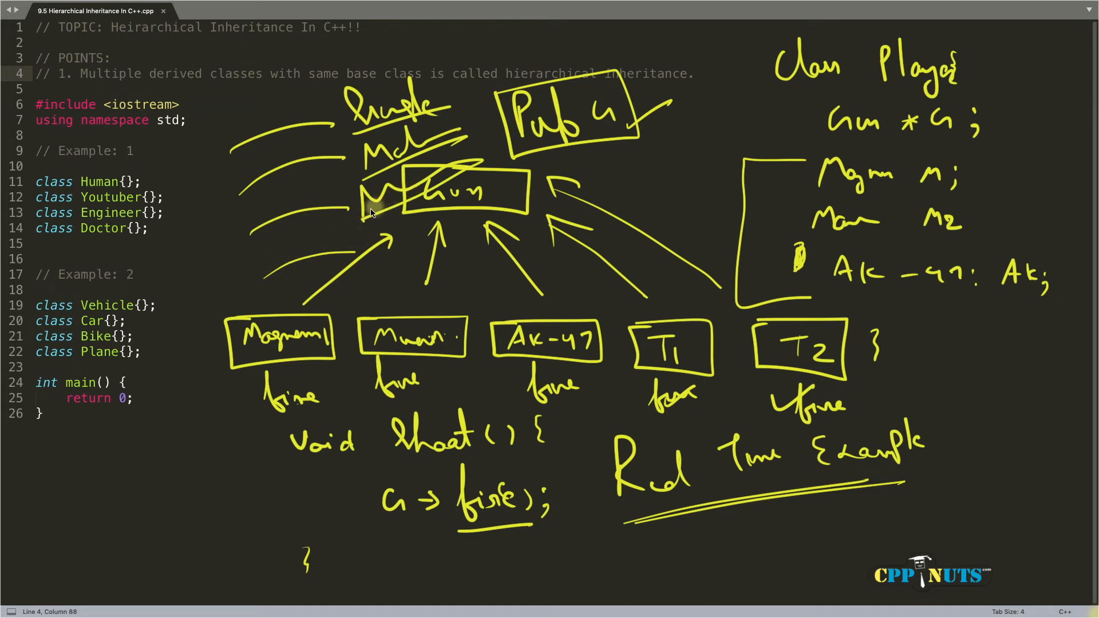
mouse_move(502, 201)
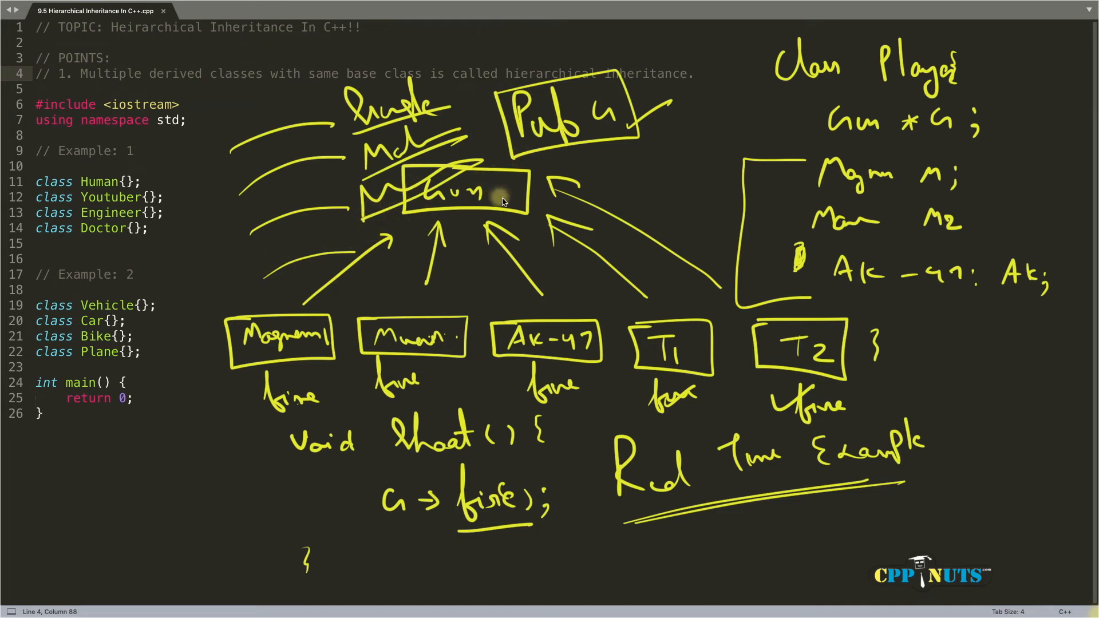
mouse_move(409, 253)
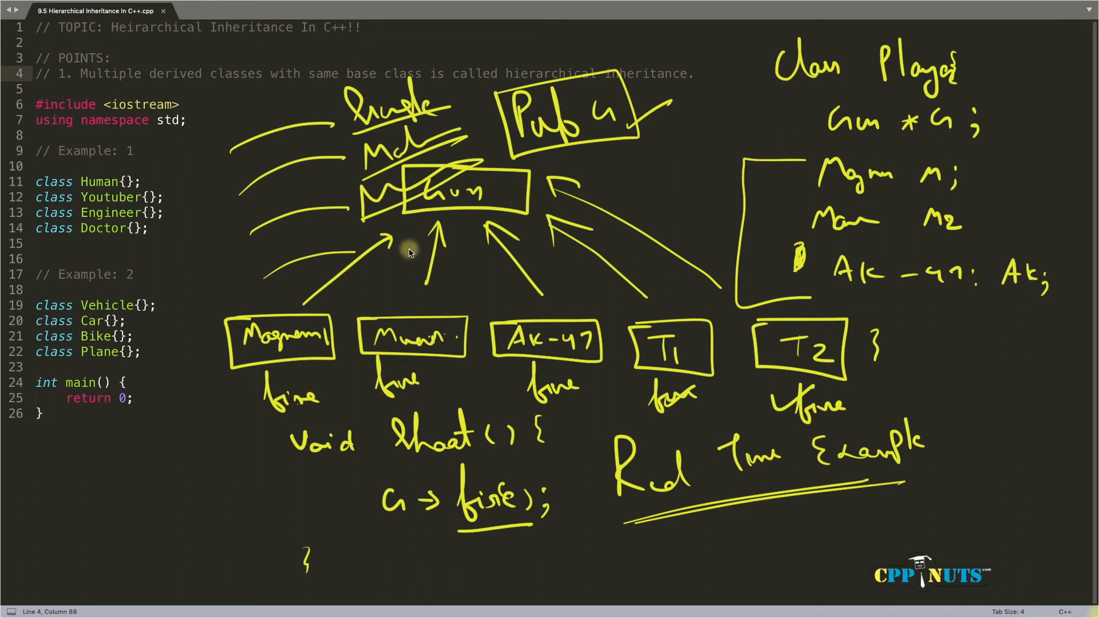
mouse_move(588, 251)
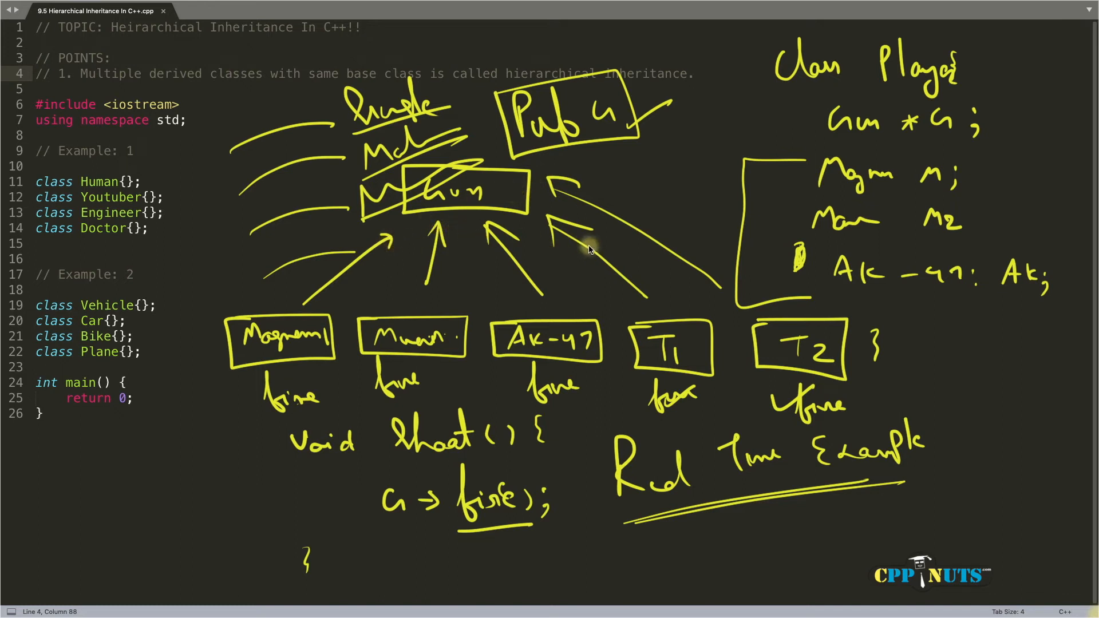
mouse_move(548, 254)
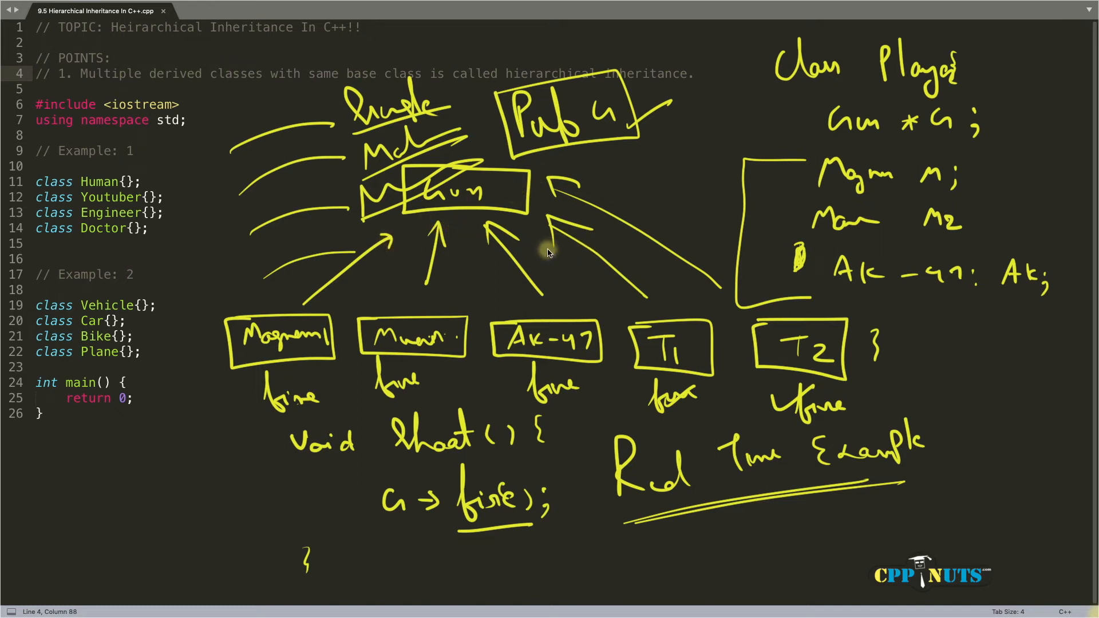
mouse_move(476, 290)
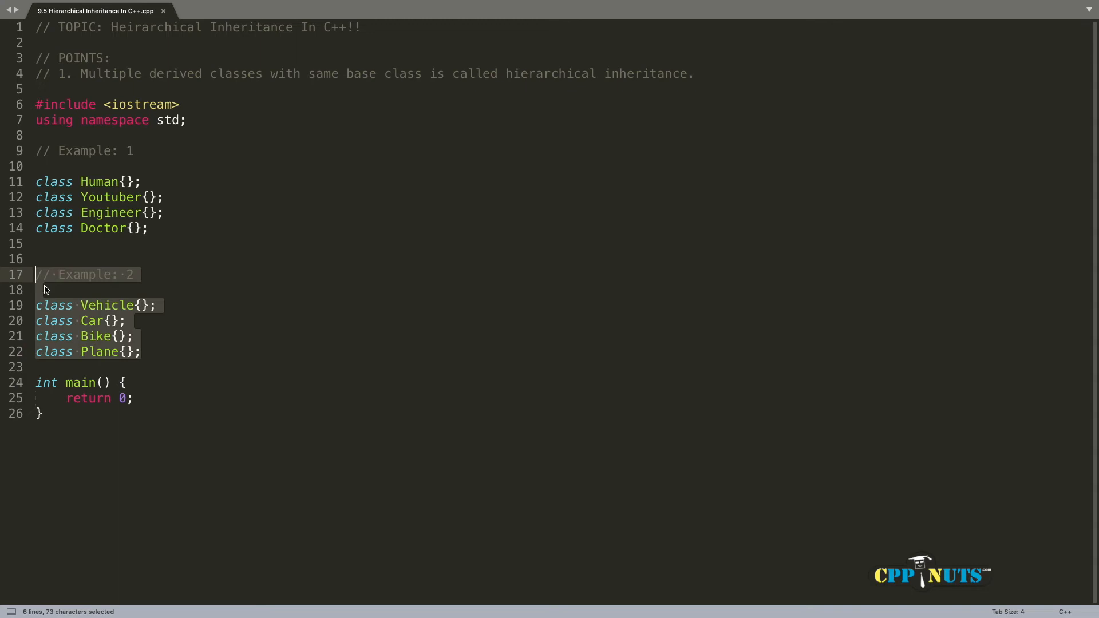
Step: Delete the Example 2 block and make Youtuber inherit ': public Human'
key("Delete")
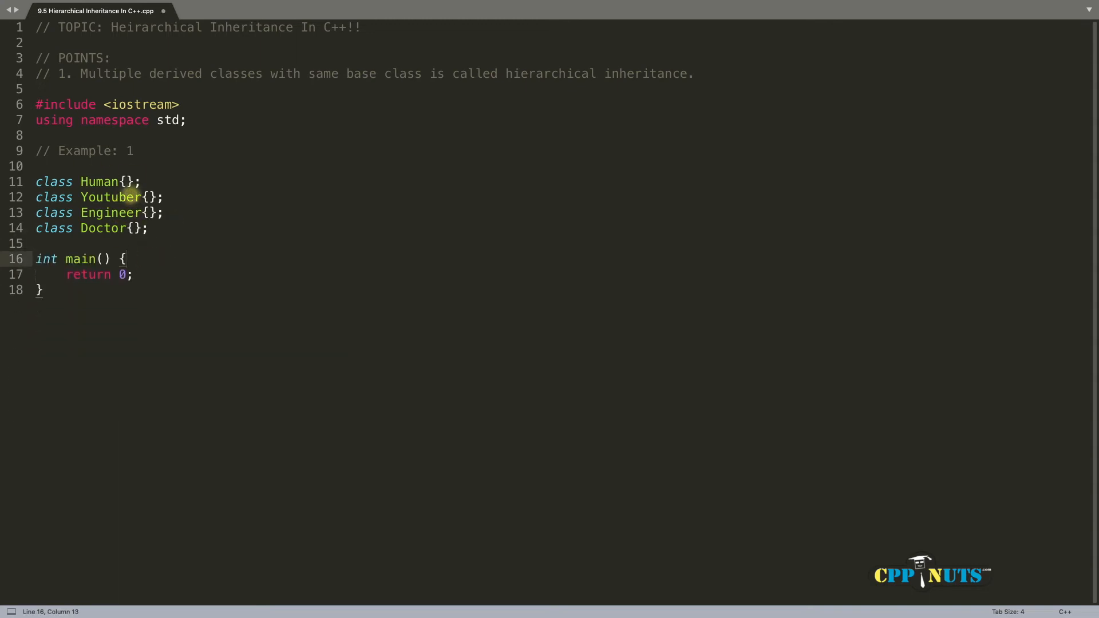
left_click(145, 196)
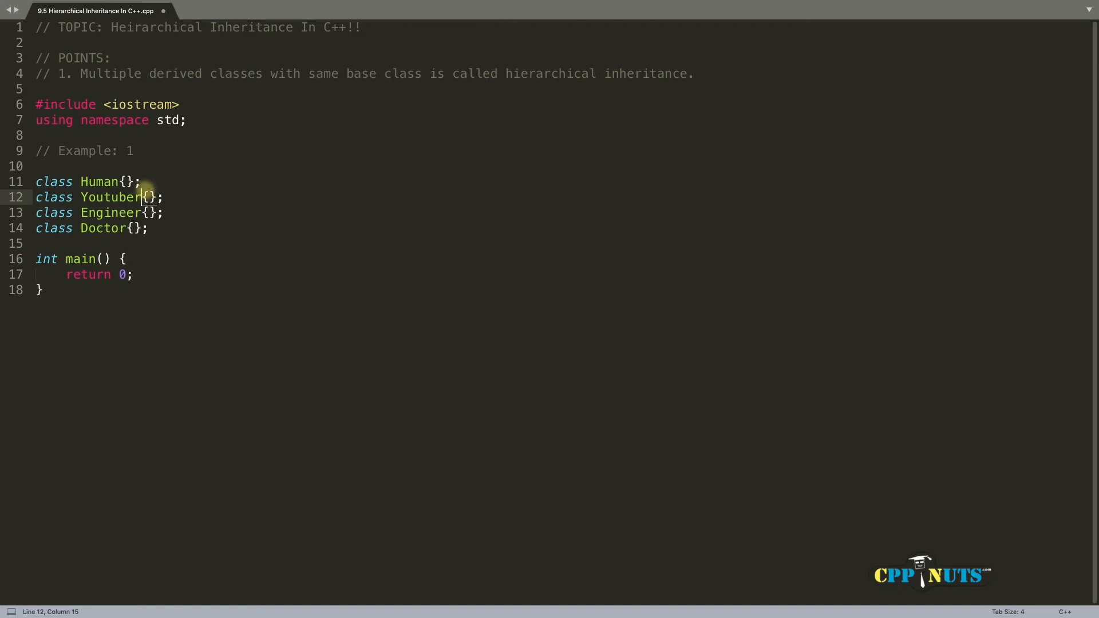
type(": publ")
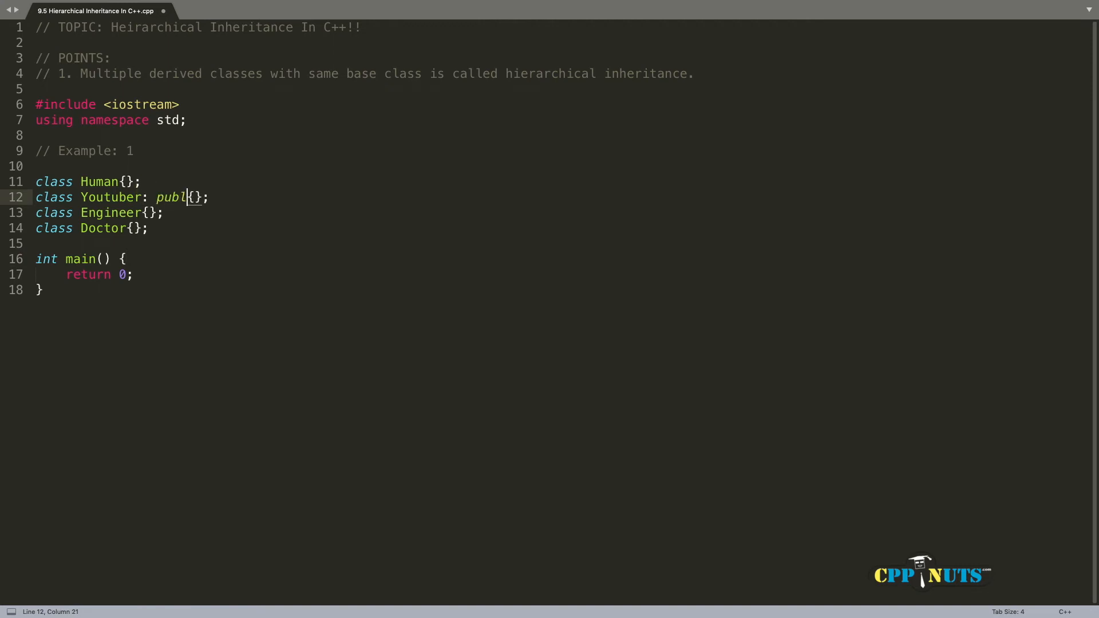
type("ic Human")
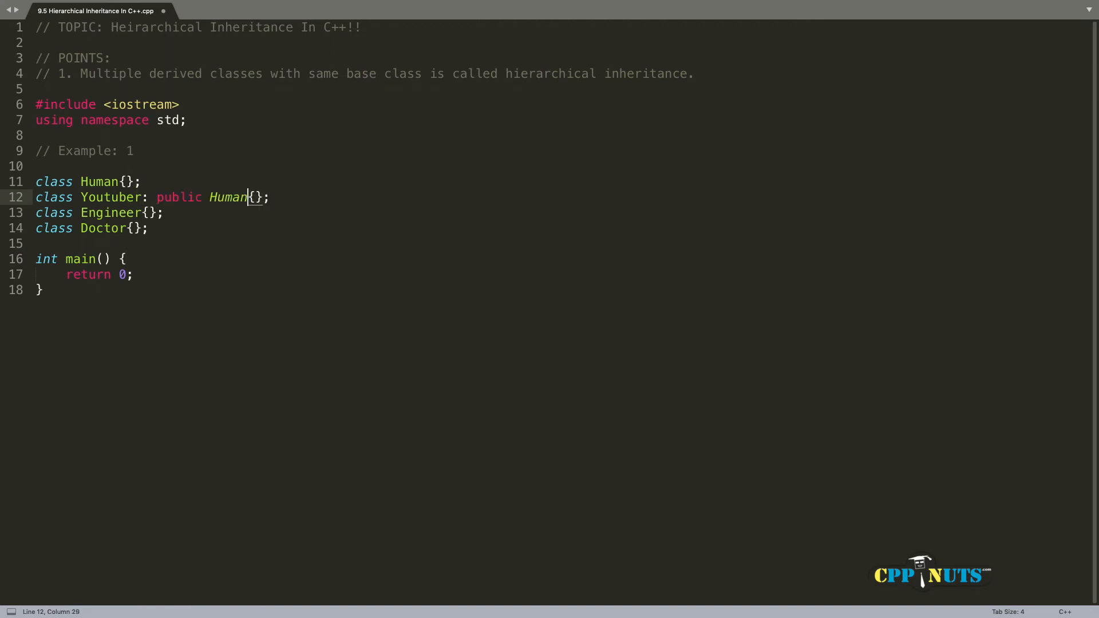
Step: Copy ': public Human' and apply it to Engineer and Doctor as well
left_click_drag(247, 196, 143, 197)
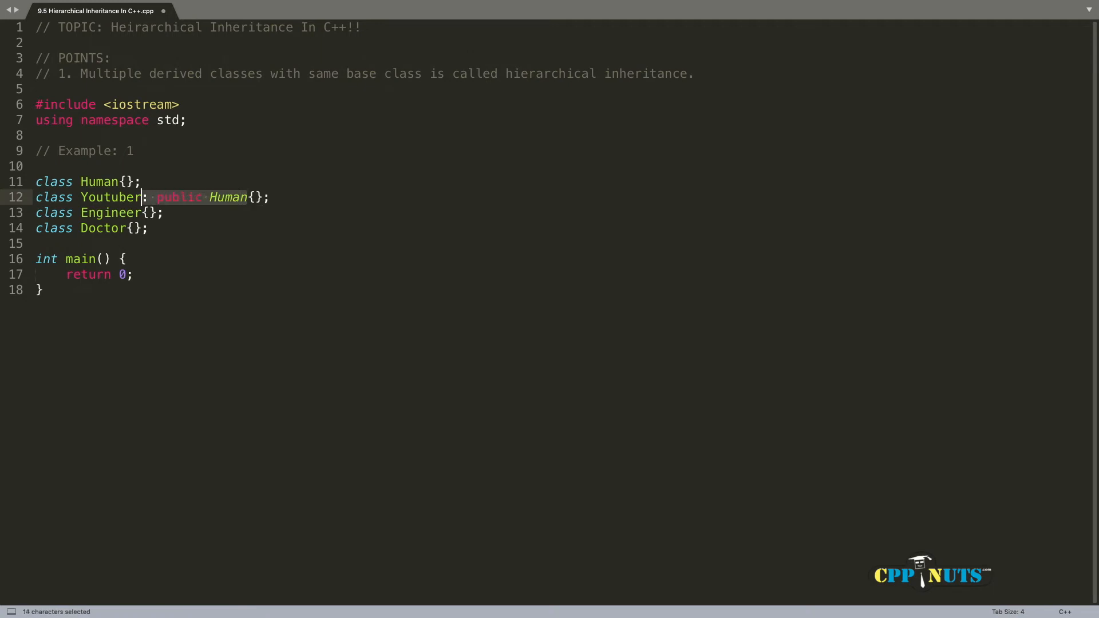
key("ctrl+c")
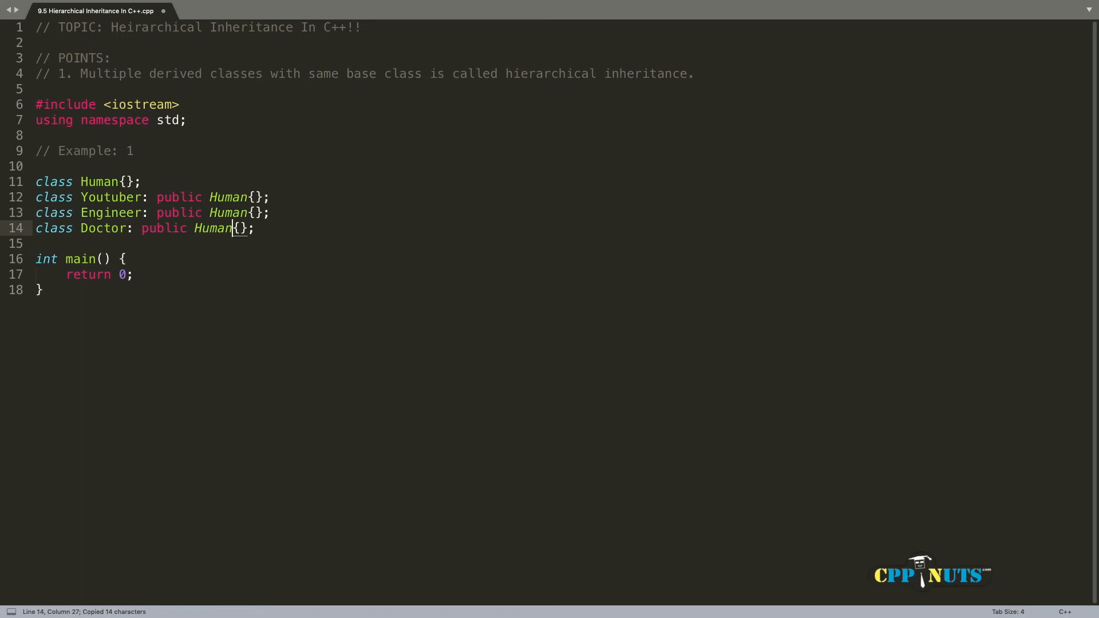
left_click(155, 228)
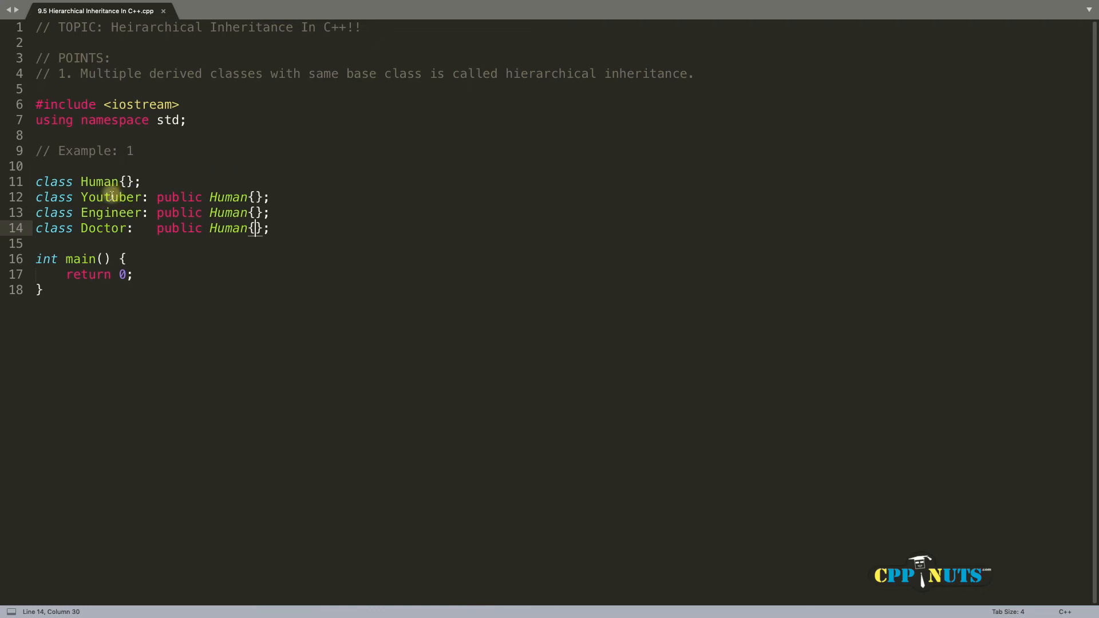
left_click(127, 182)
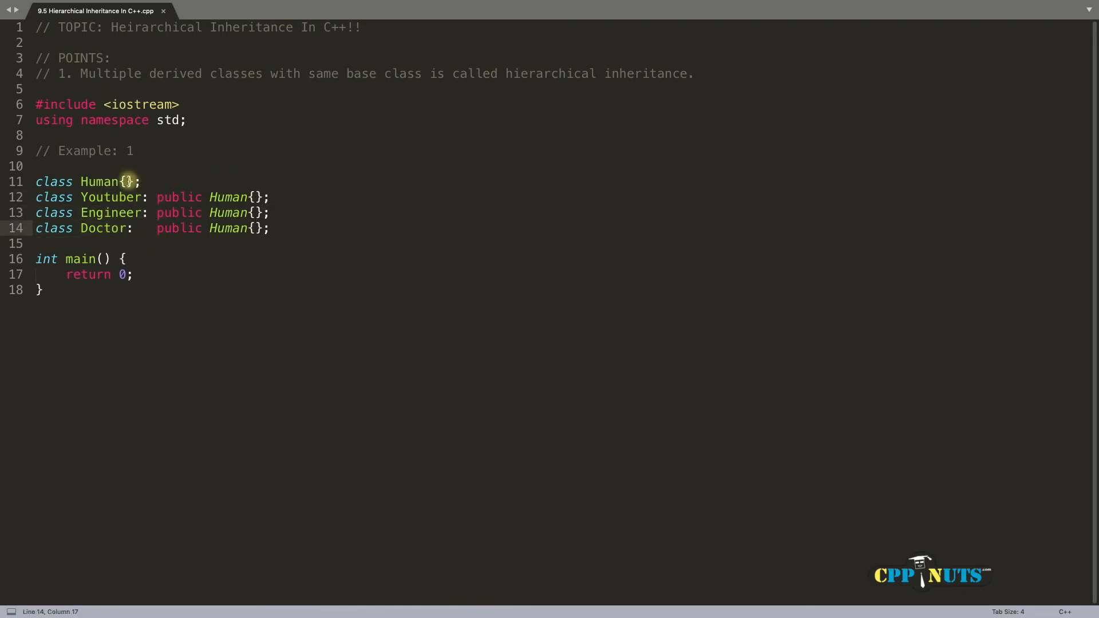
key("enter")
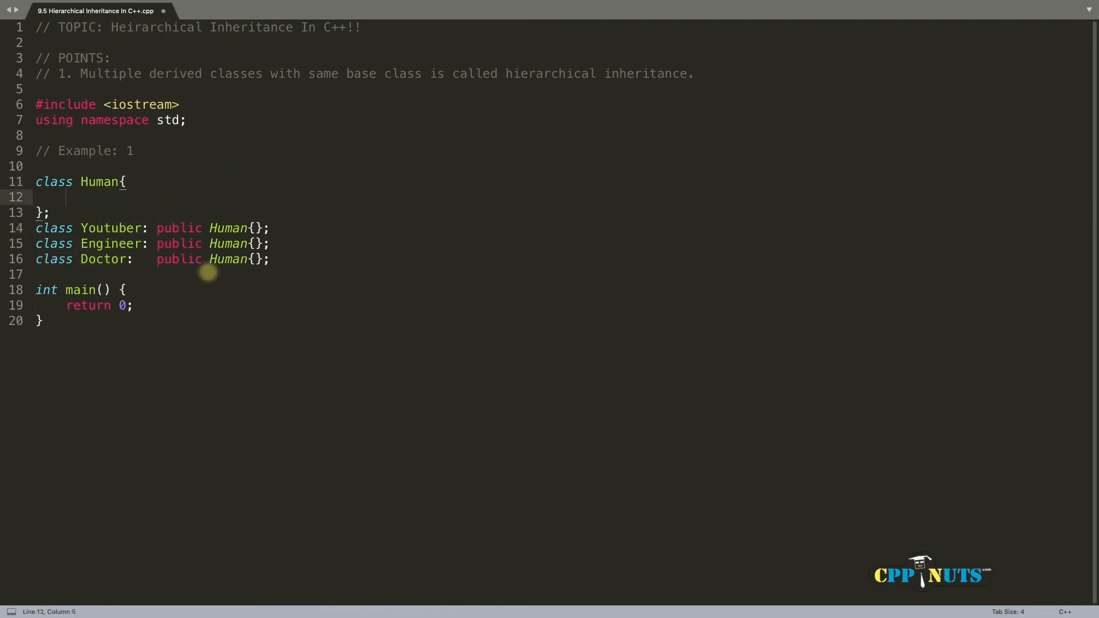
type("void")
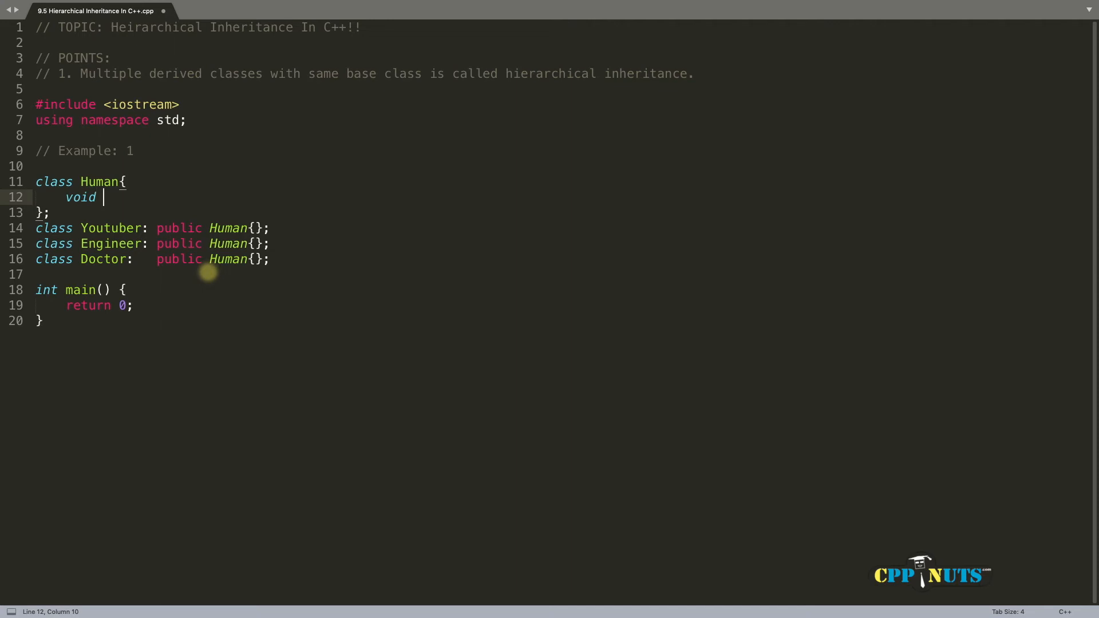
type("breathing")
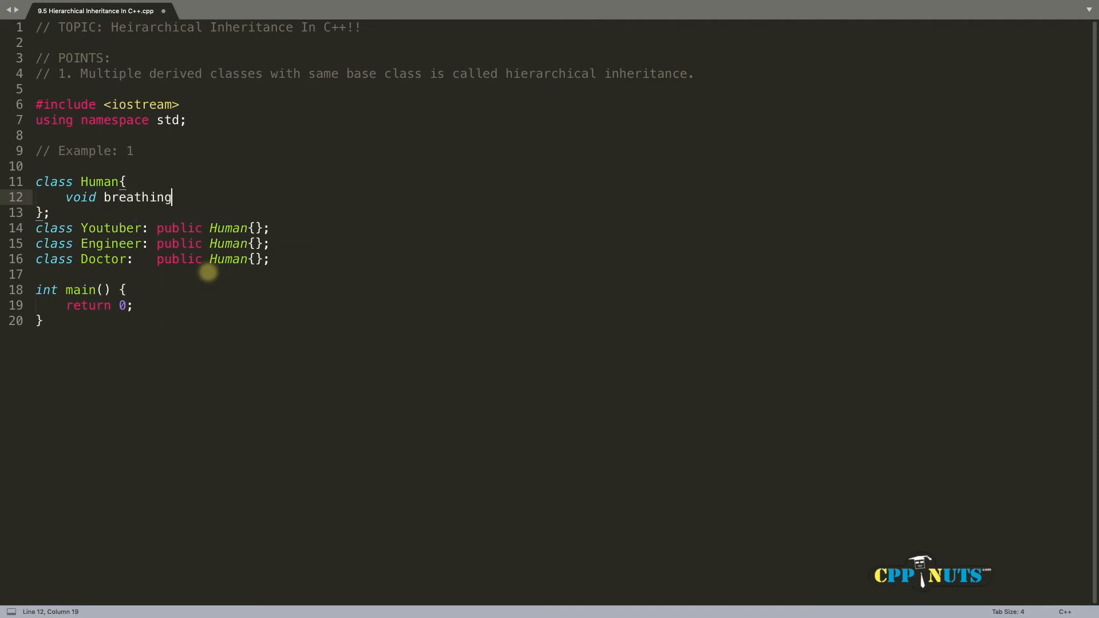
type("() {}")
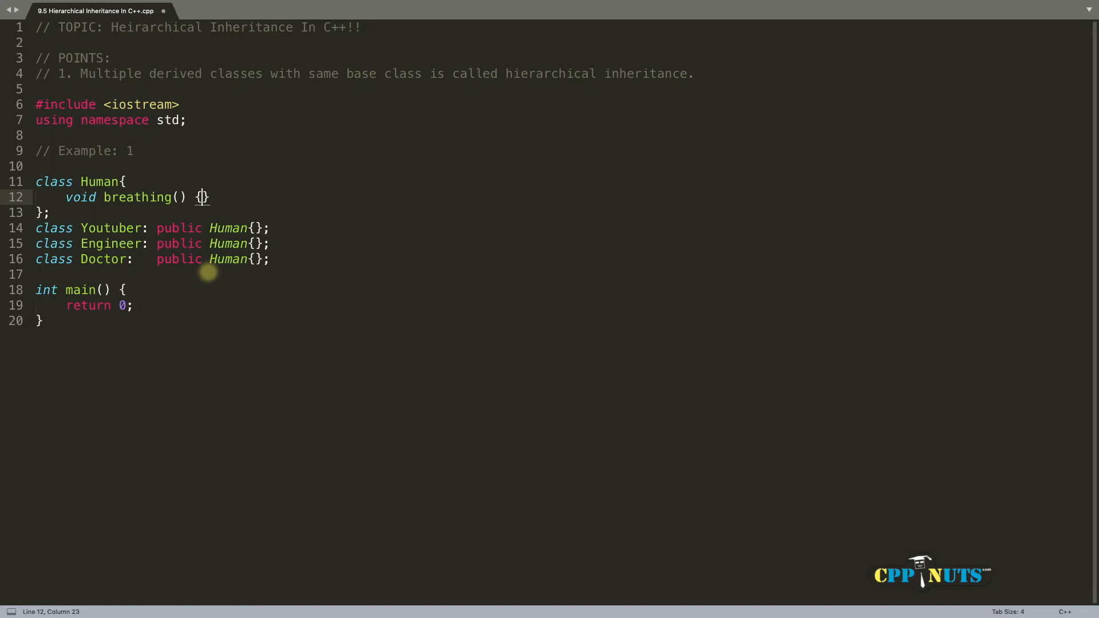
type("cout <<")
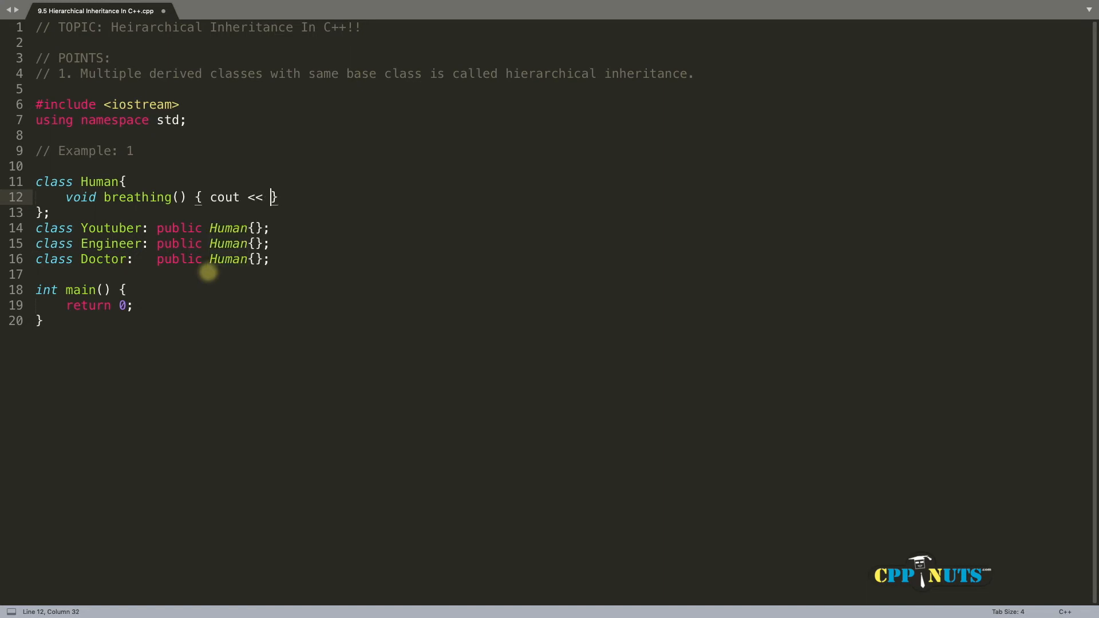
type("\"I am b")
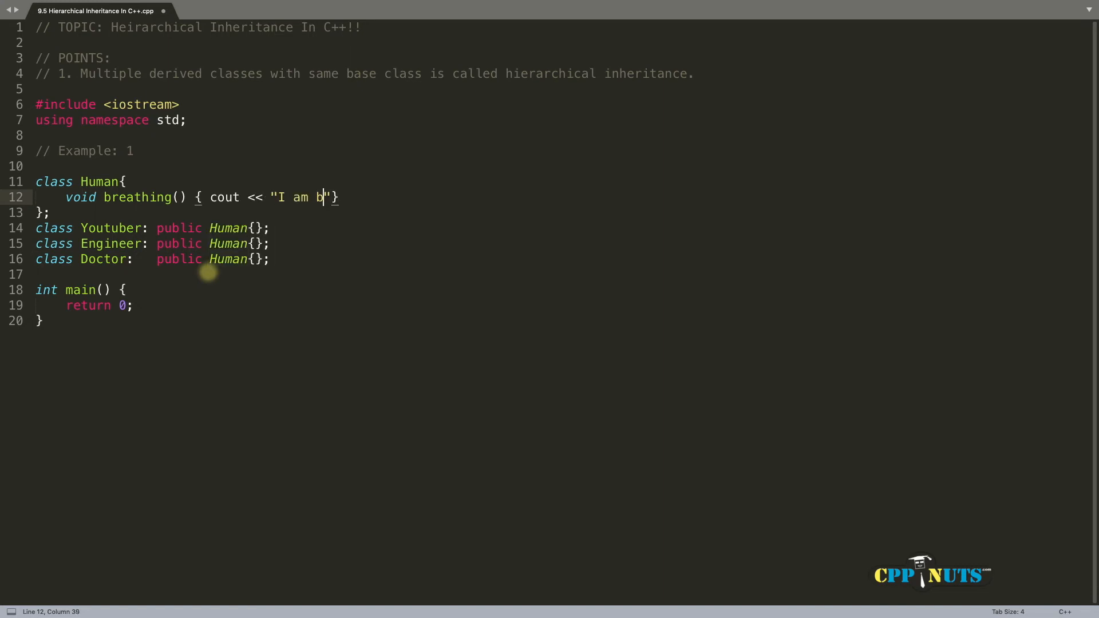
type("reathing\" << endl;")
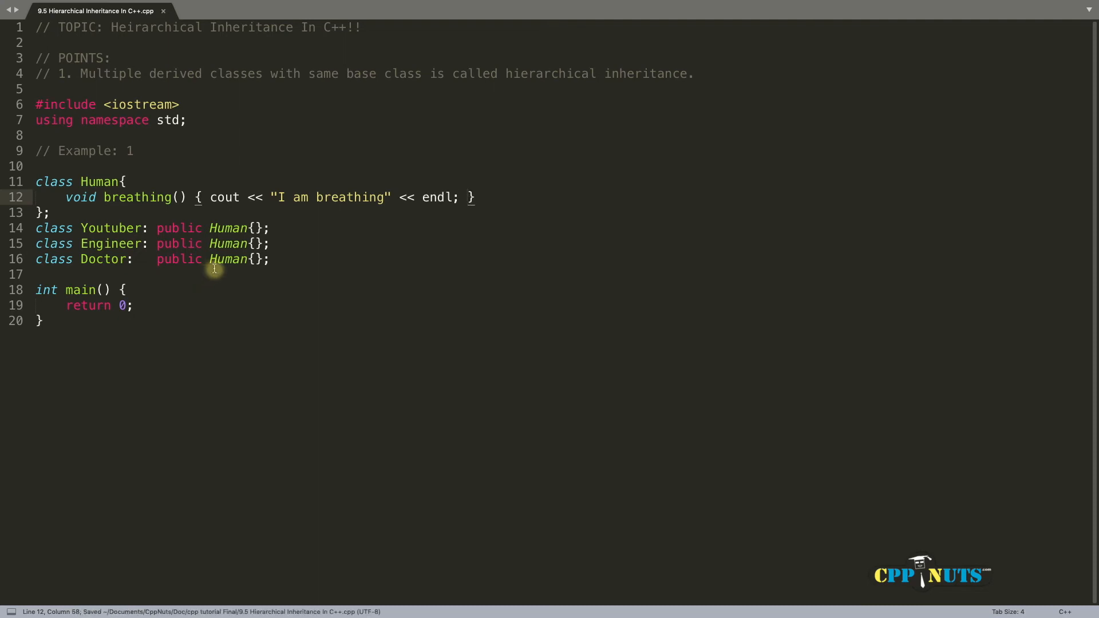
mouse_move(92, 274)
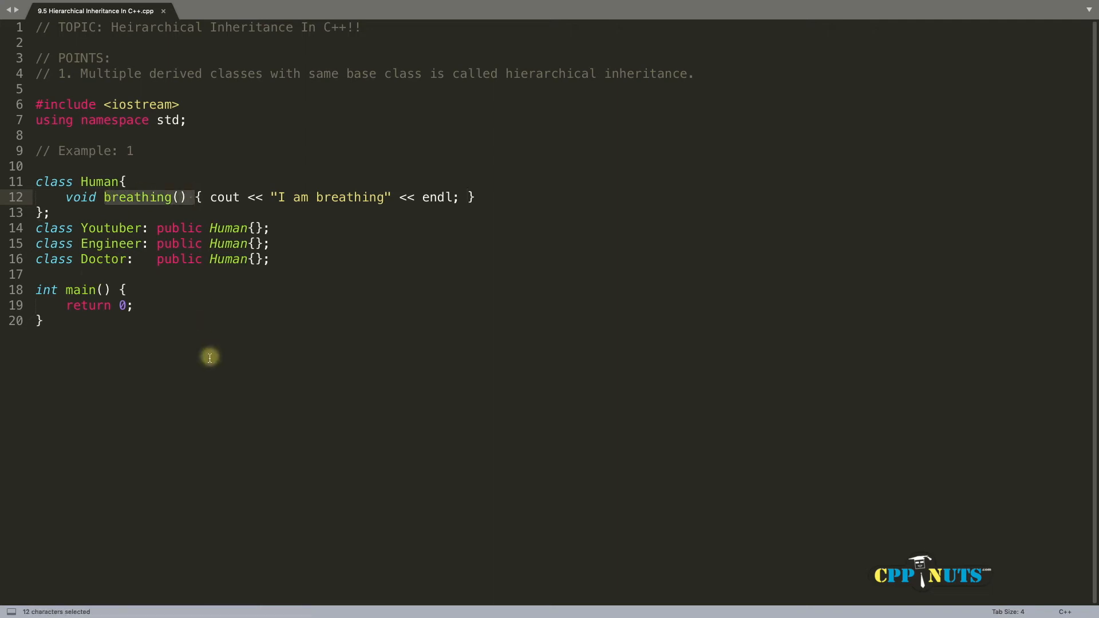
left_click(270, 259)
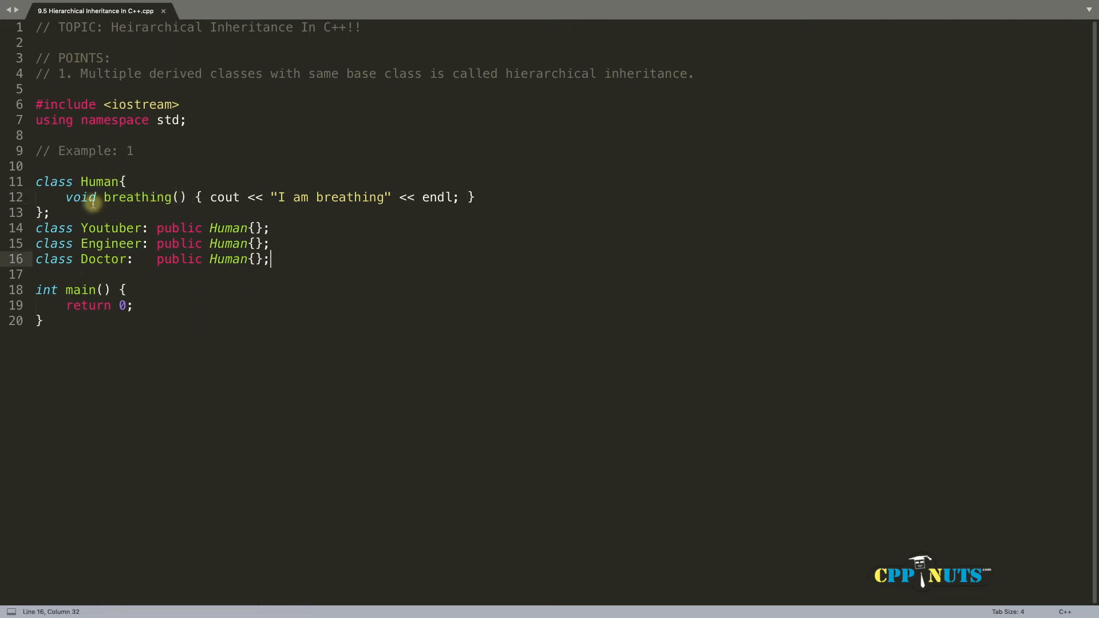
left_click(93, 182)
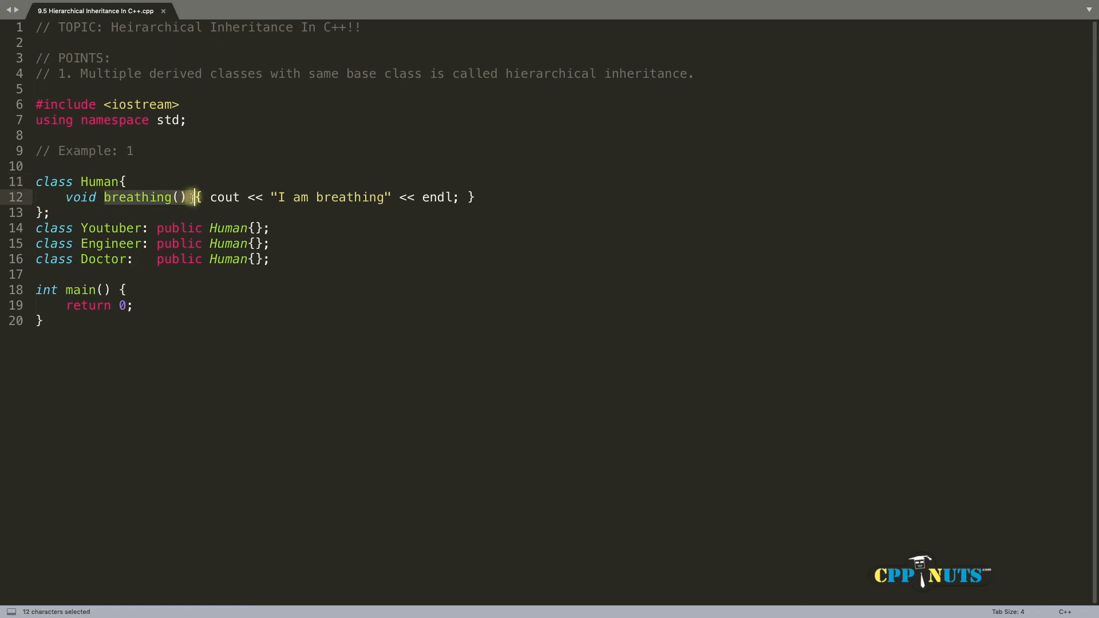
left_click(109, 243)
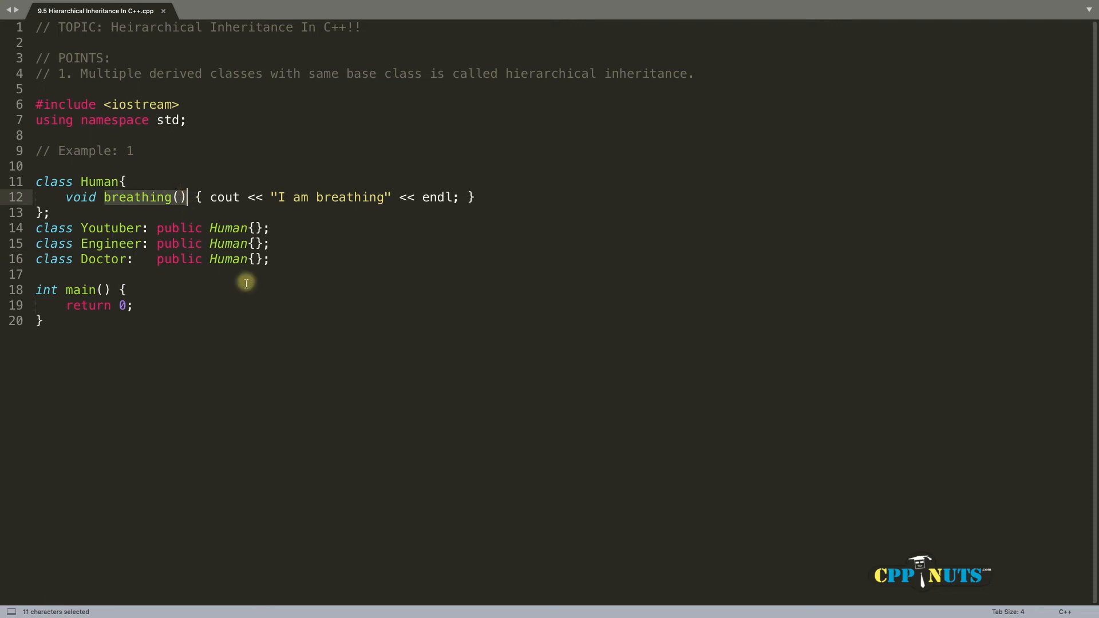
Step: In main declare Youtuber y, Engineer e and Doctor d, each calling breathing()
key("Return")
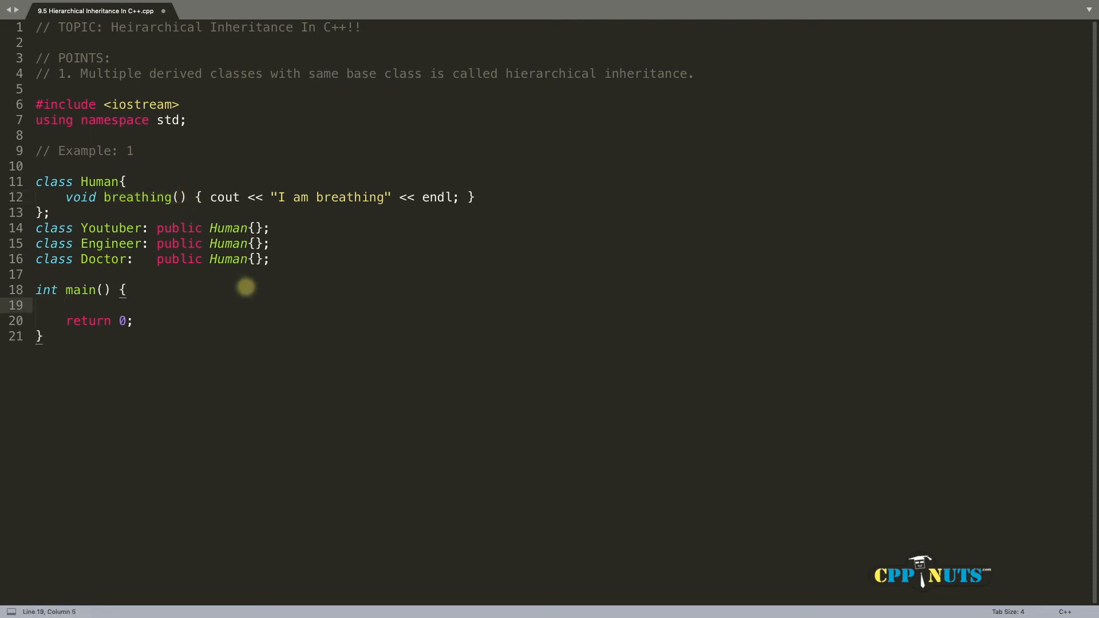
type("Youtuber y;")
type("y.")
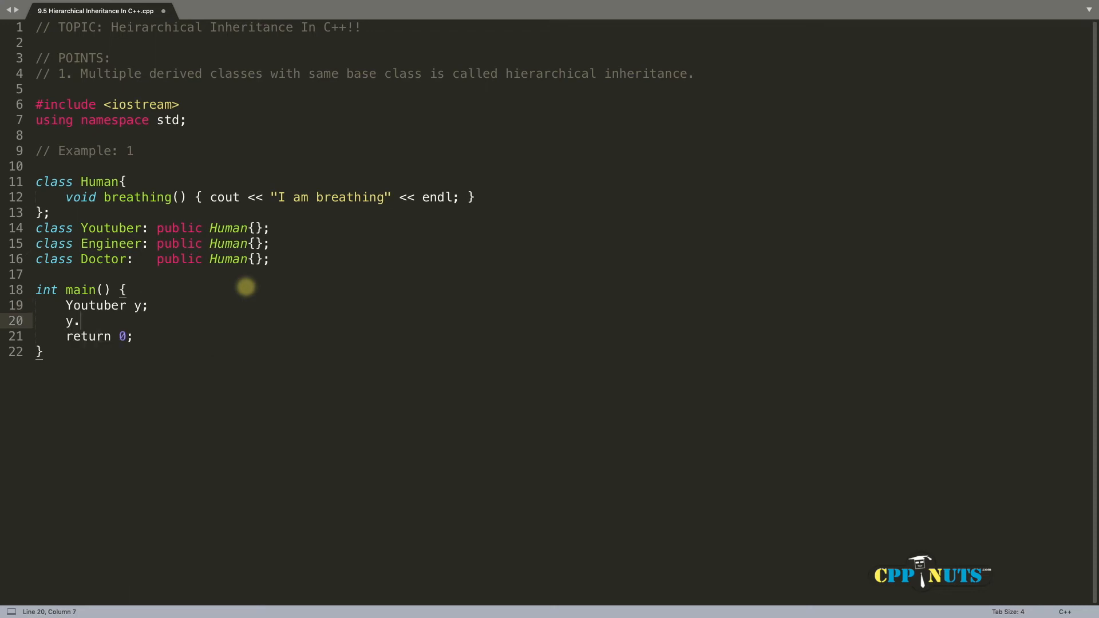
type("breathing();")
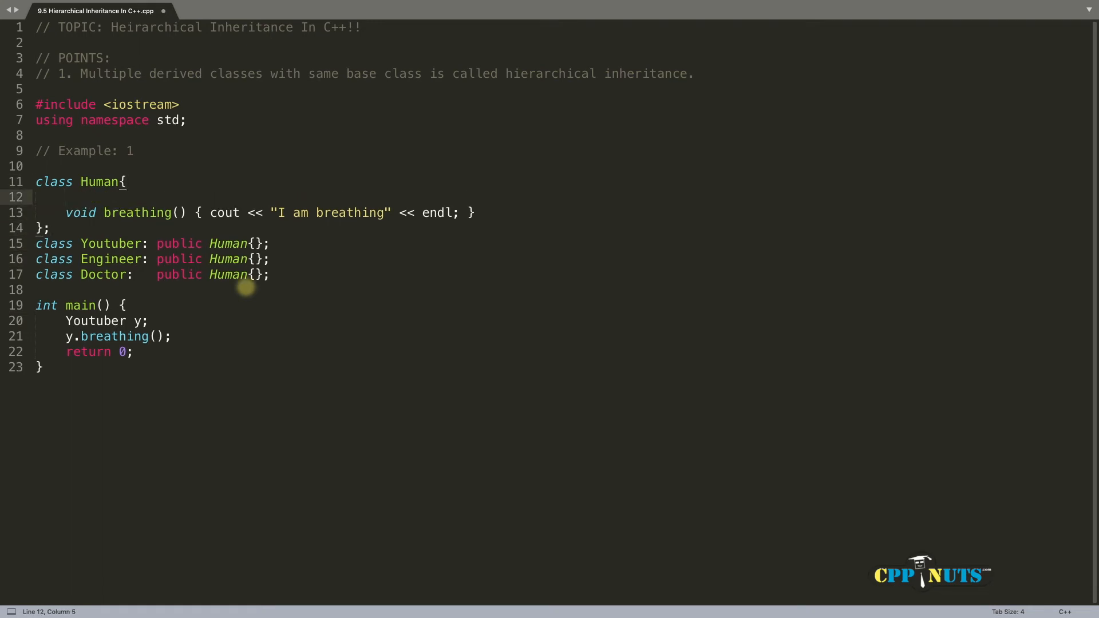
Step: Make Human's breathing() public and build with Ctrl+B to check the output
type("public:")
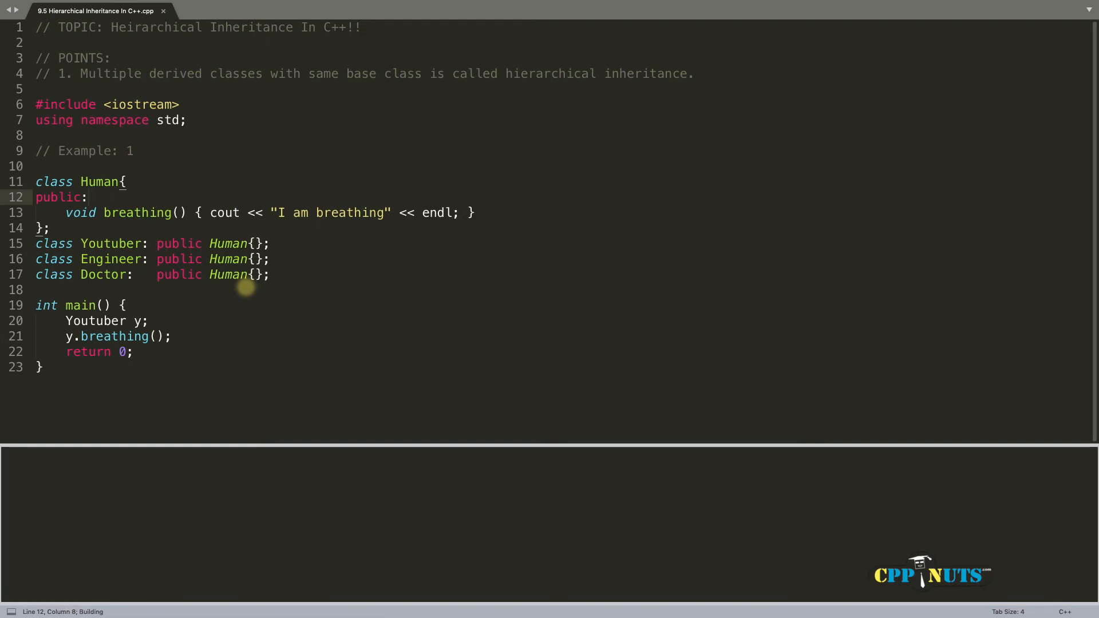
key("ctrl+b")
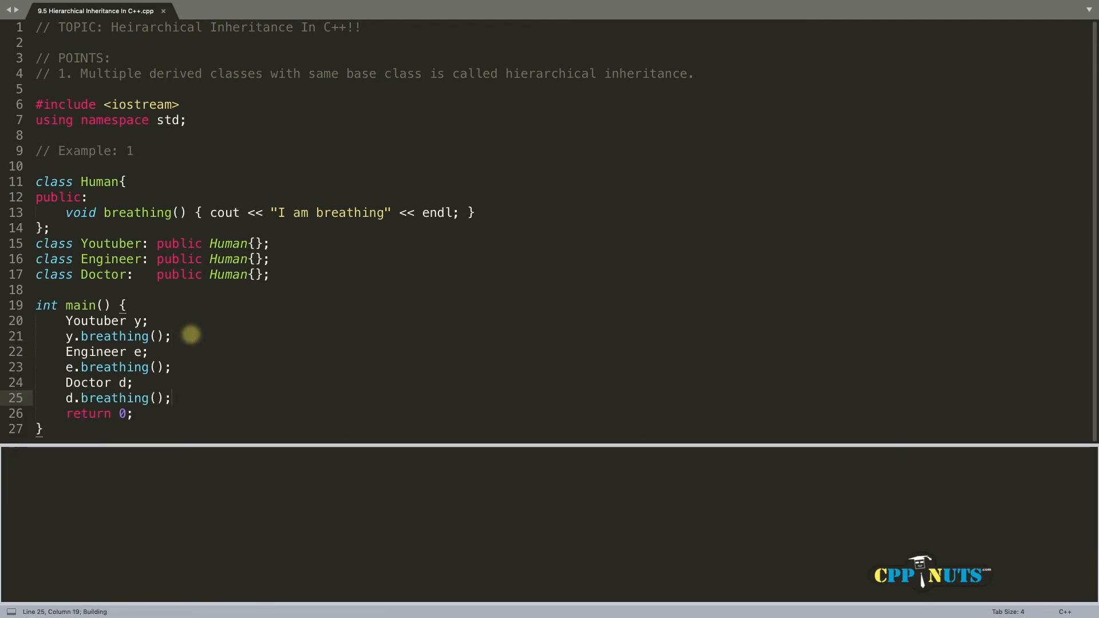
key("ctrl+b")
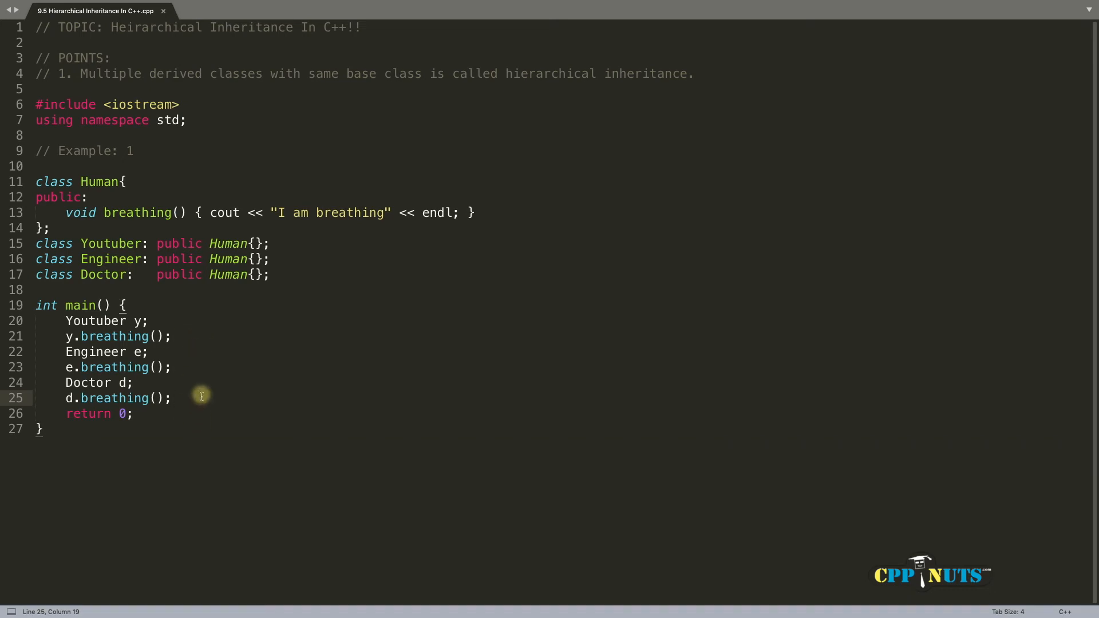
mouse_move(161, 326)
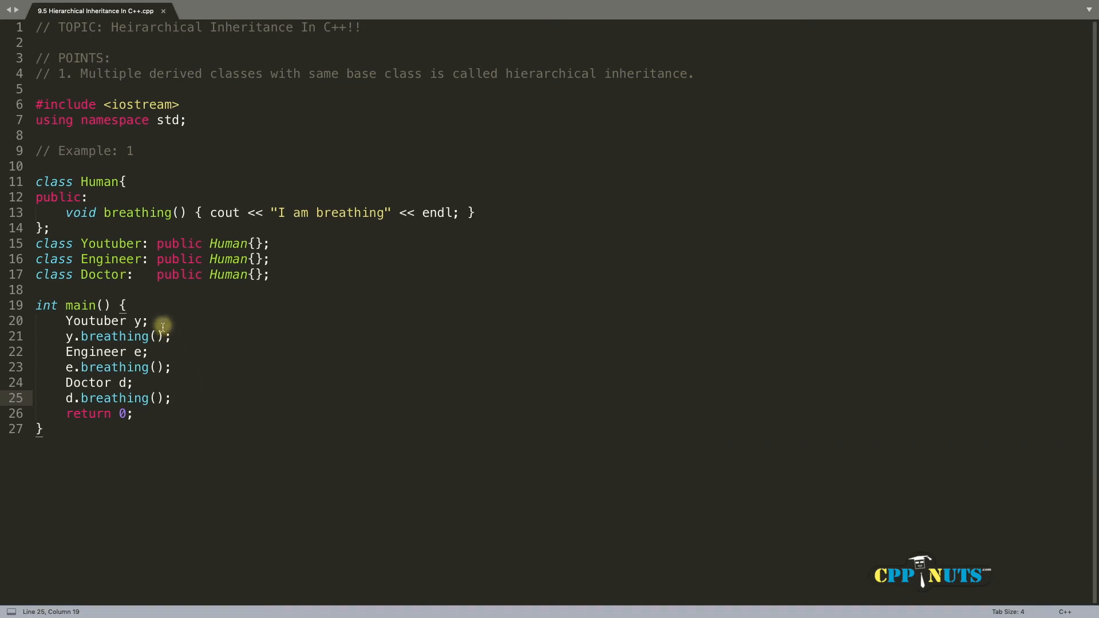
Step: Review breathing() shared by the derived classes, then insert a blank line after Human's closing brace
double_click(138, 213)
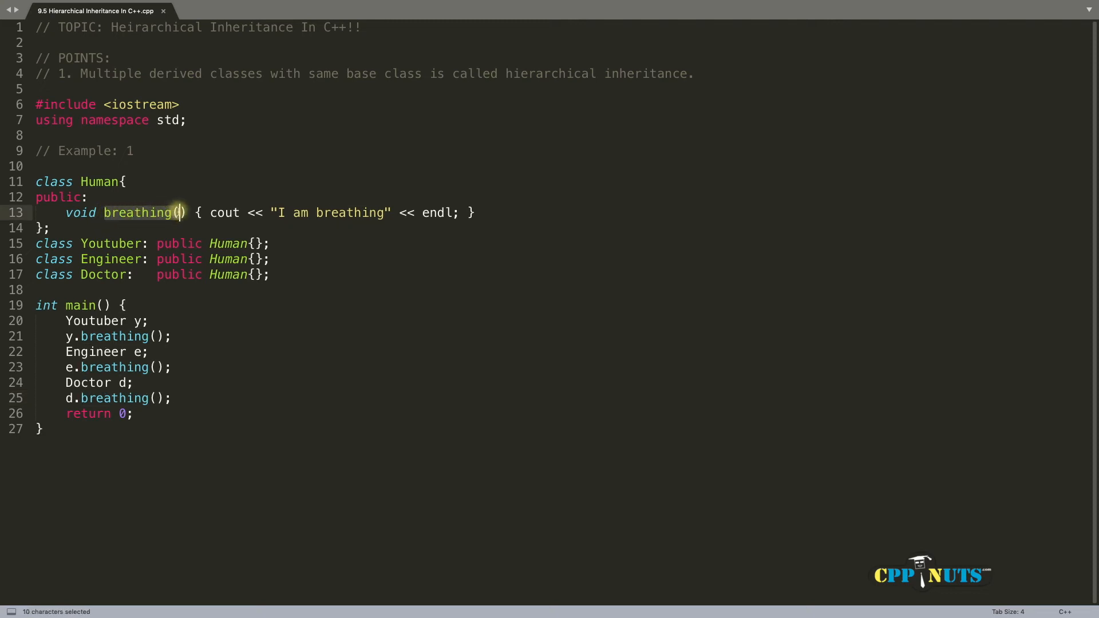
left_click(110, 243)
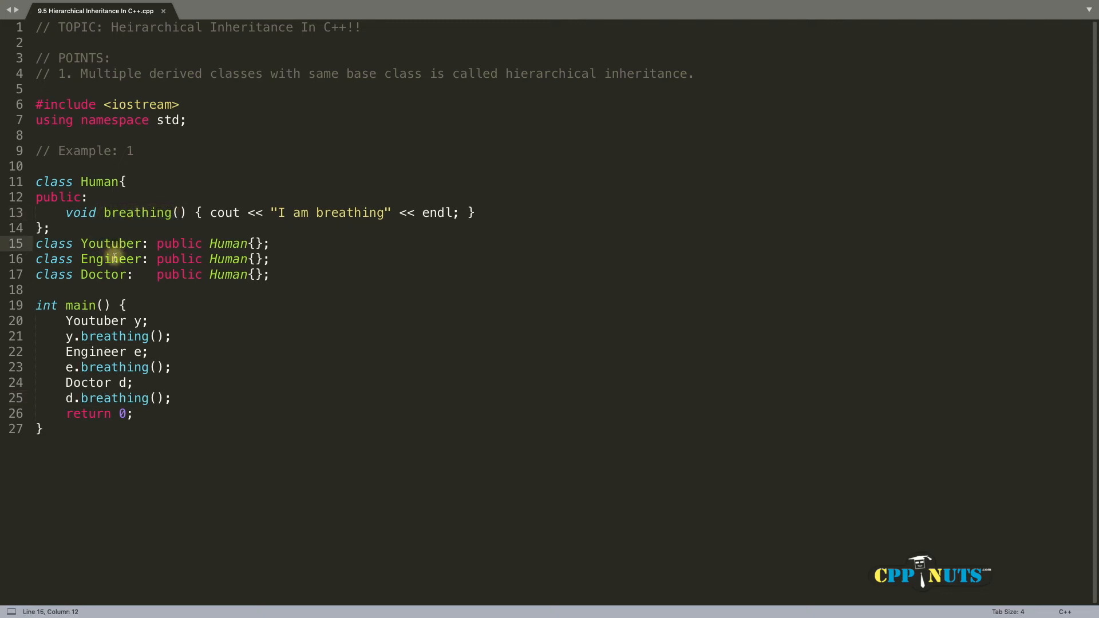
left_click(107, 274)
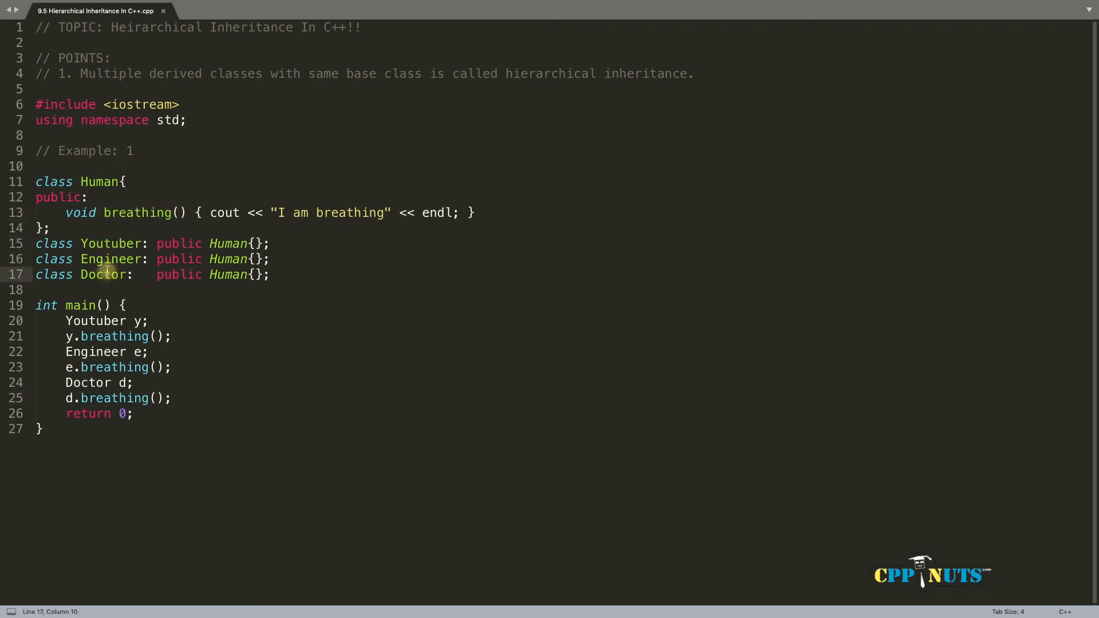
double_click(137, 213)
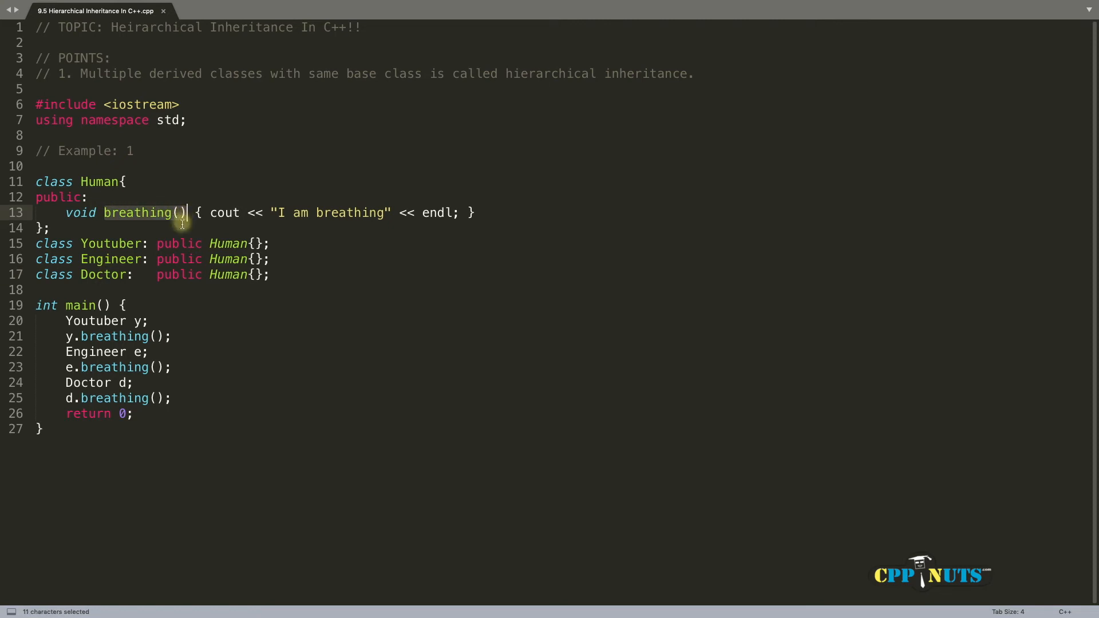
mouse_move(133, 337)
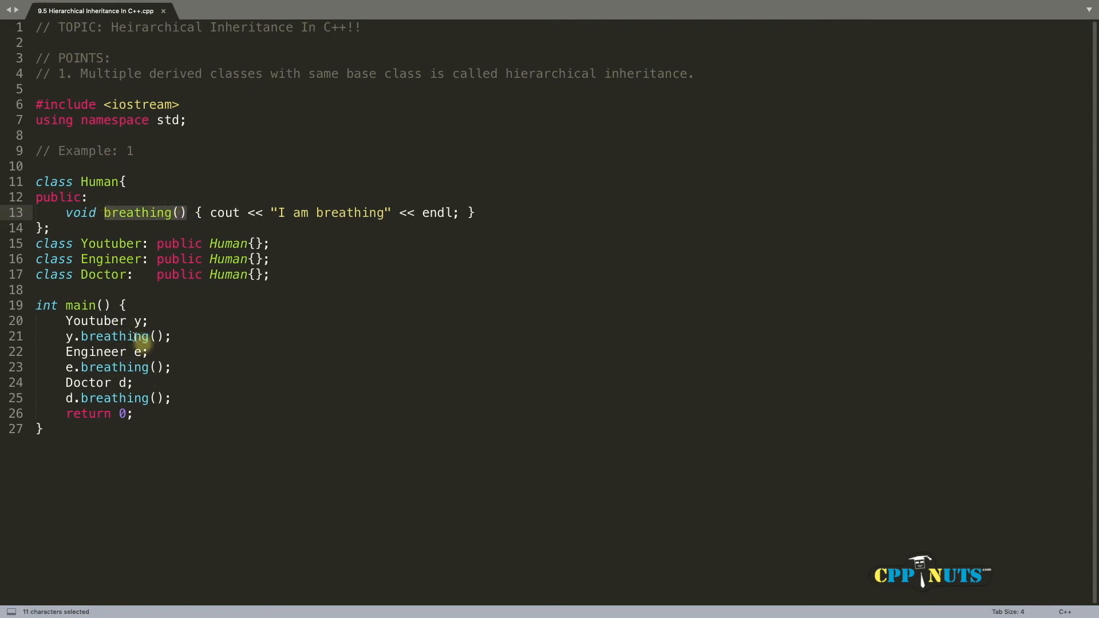
left_click(136, 320)
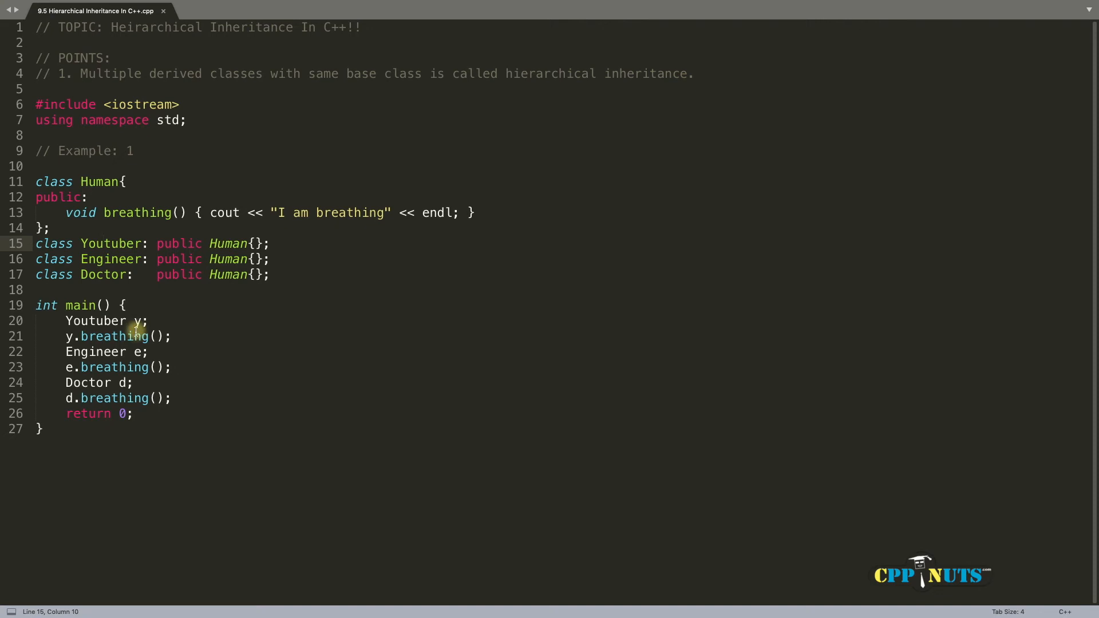
mouse_move(120, 218)
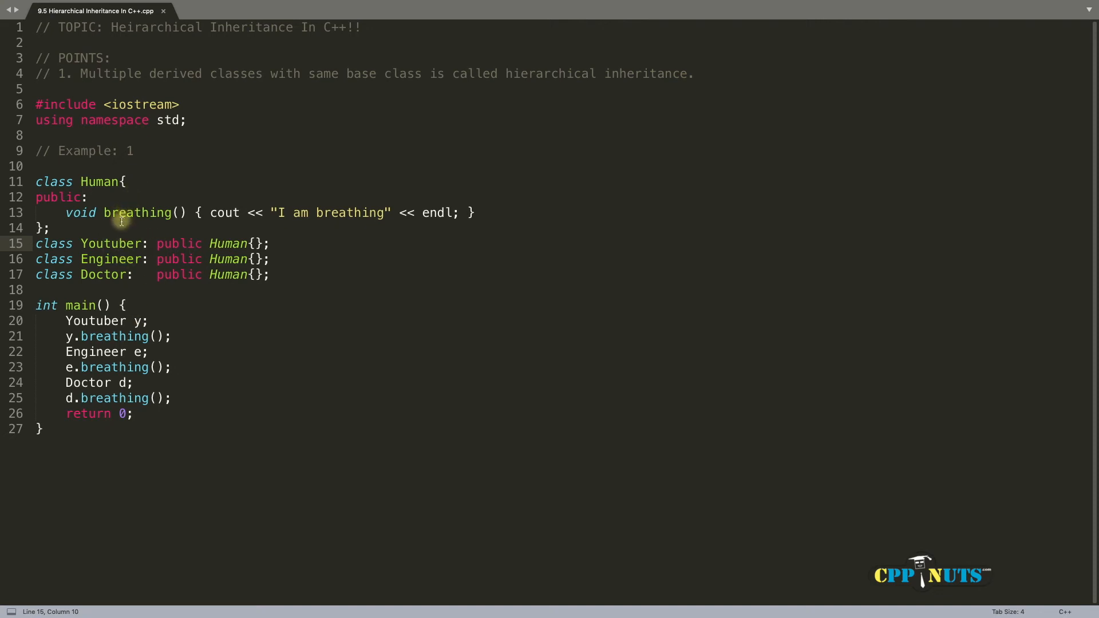
left_click(101, 212)
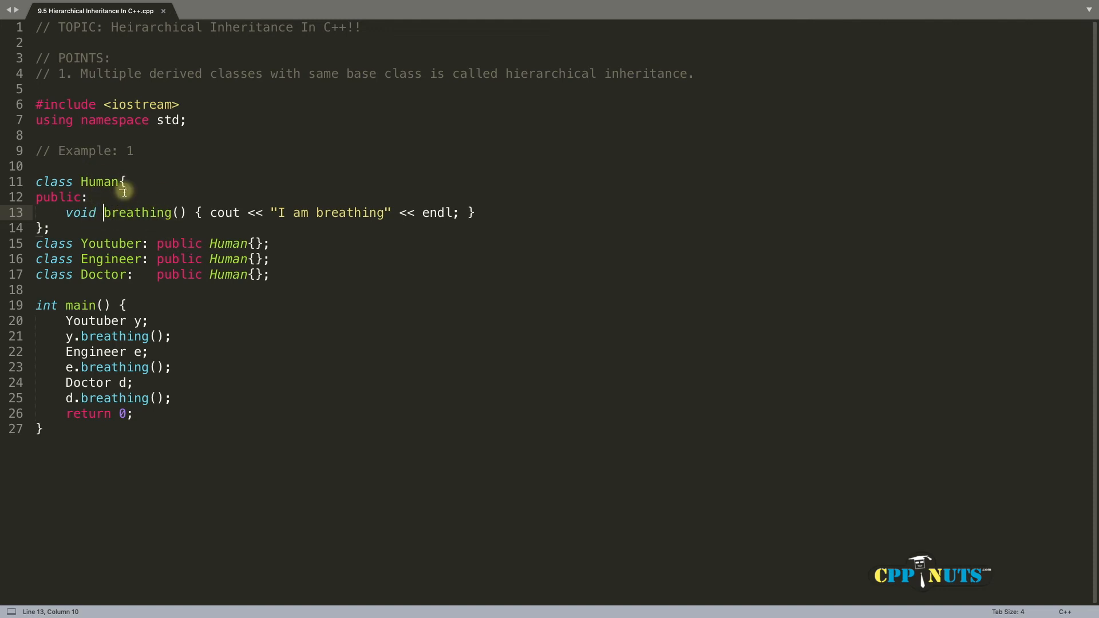
left_click(104, 274)
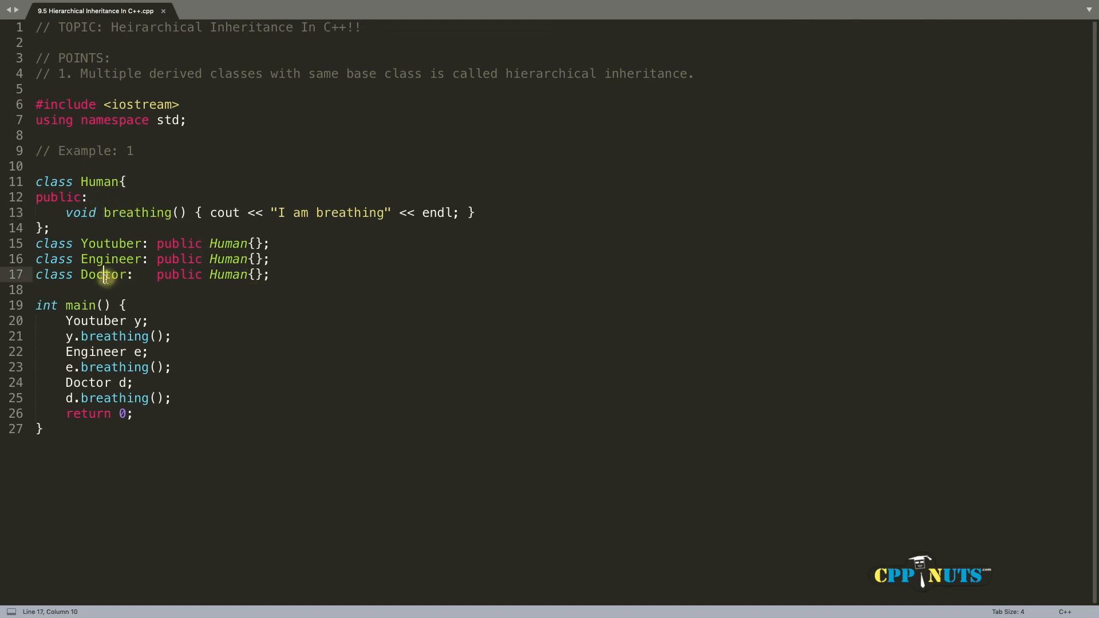
left_click(104, 242)
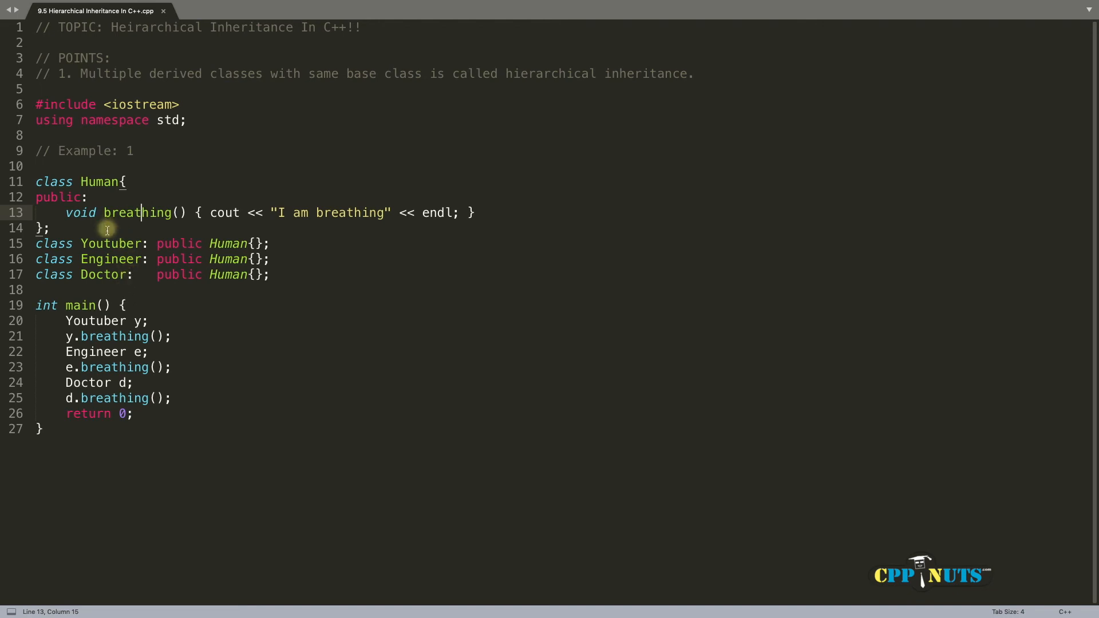
left_click(48, 227)
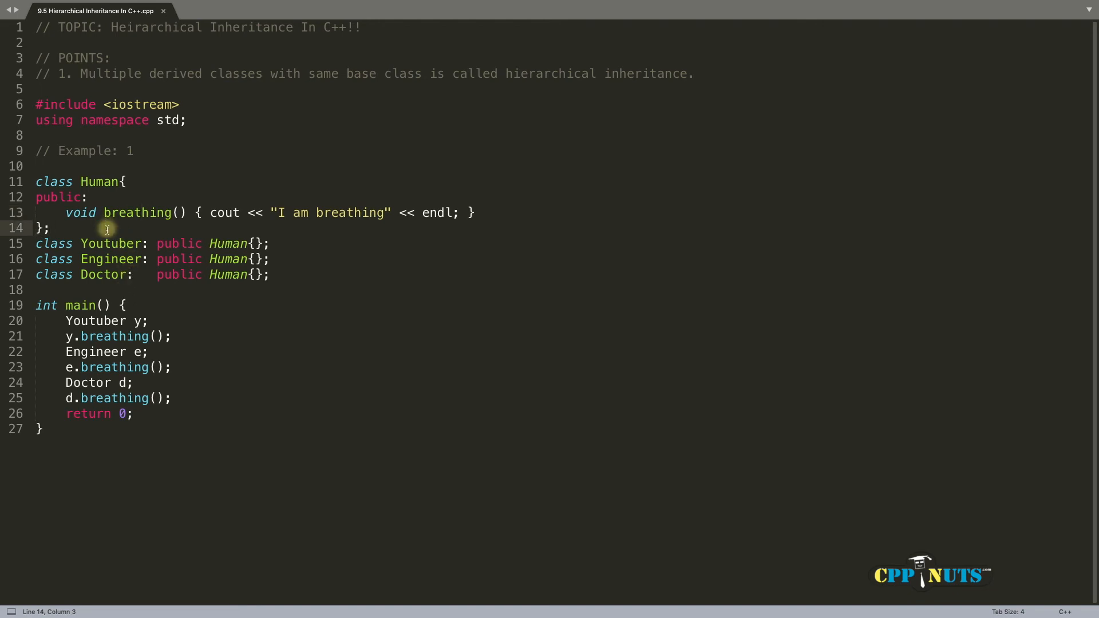
key("Enter")
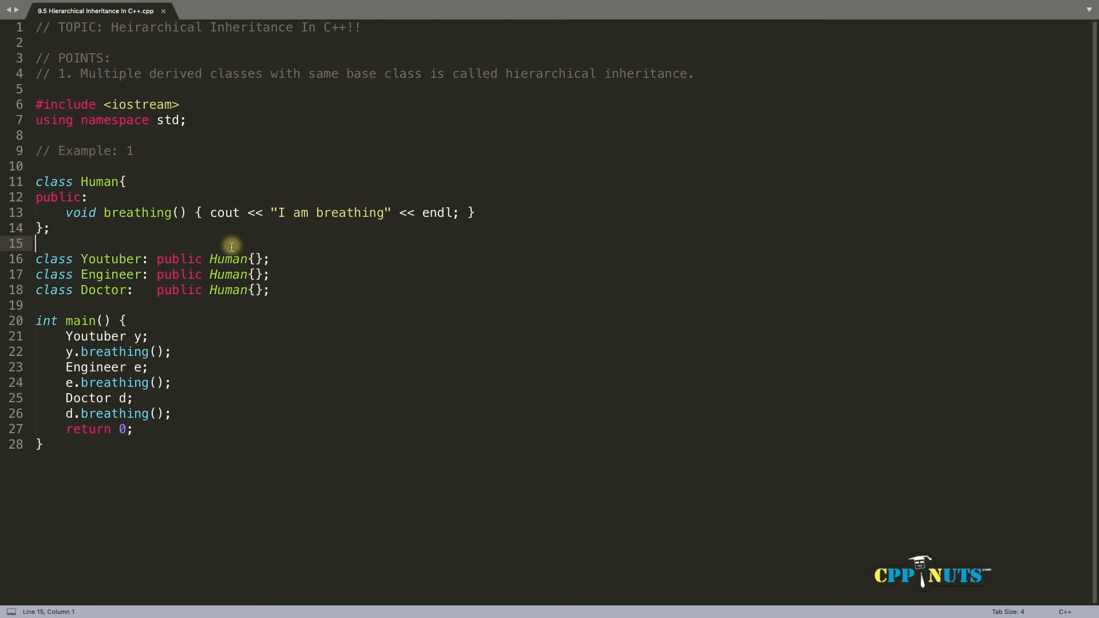
mouse_move(125, 293)
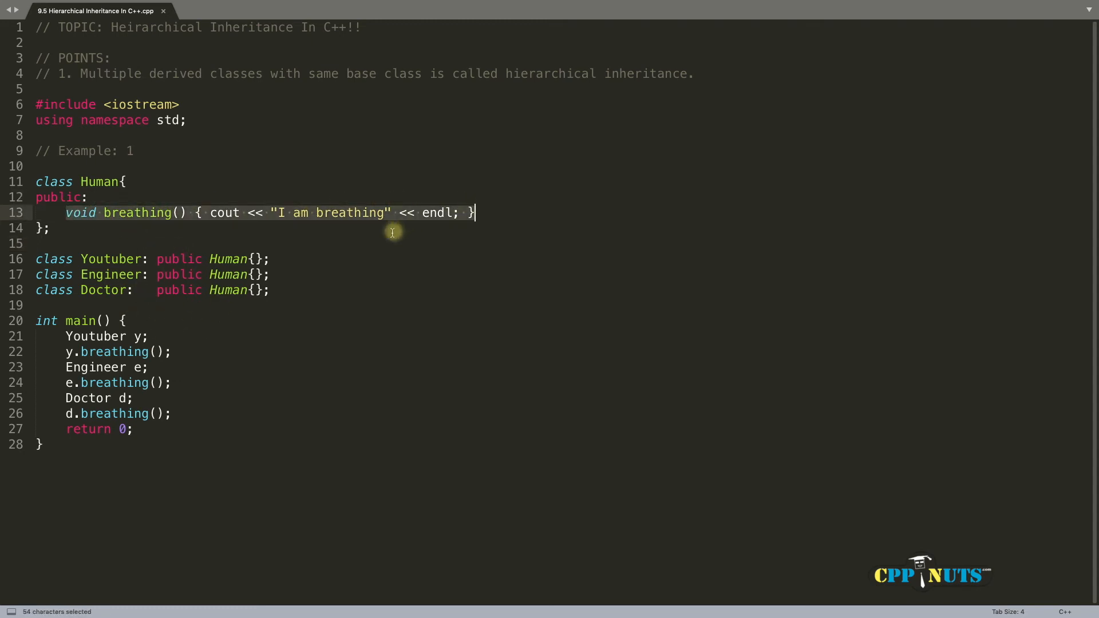
Step: Expand the Youtuber class body onto separate lines with an empty line inside
double_click(109, 259)
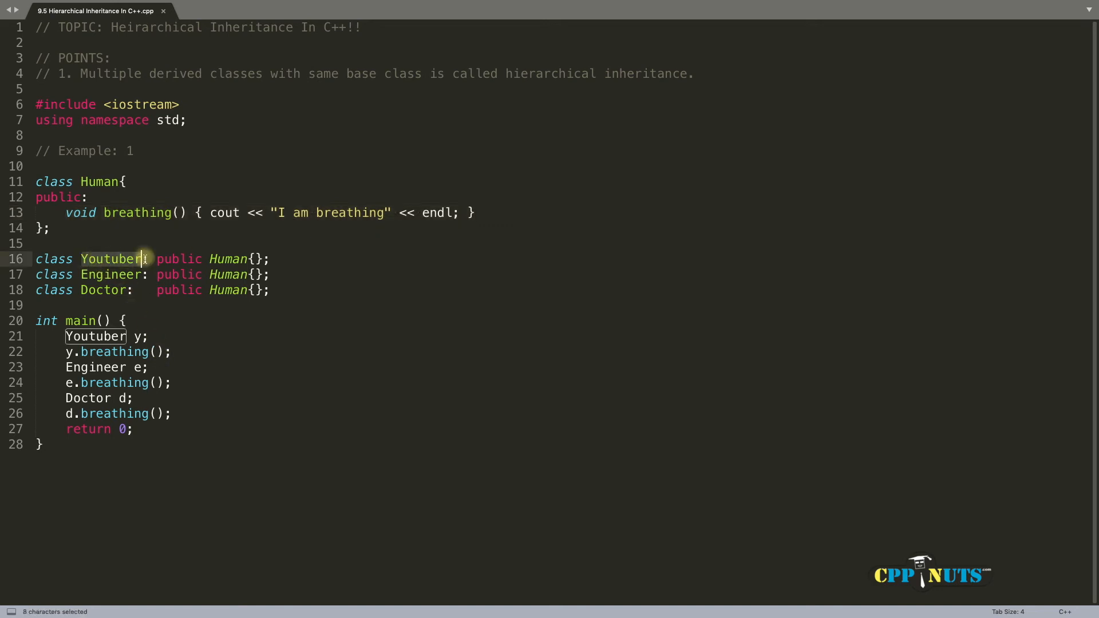
left_click(83, 274)
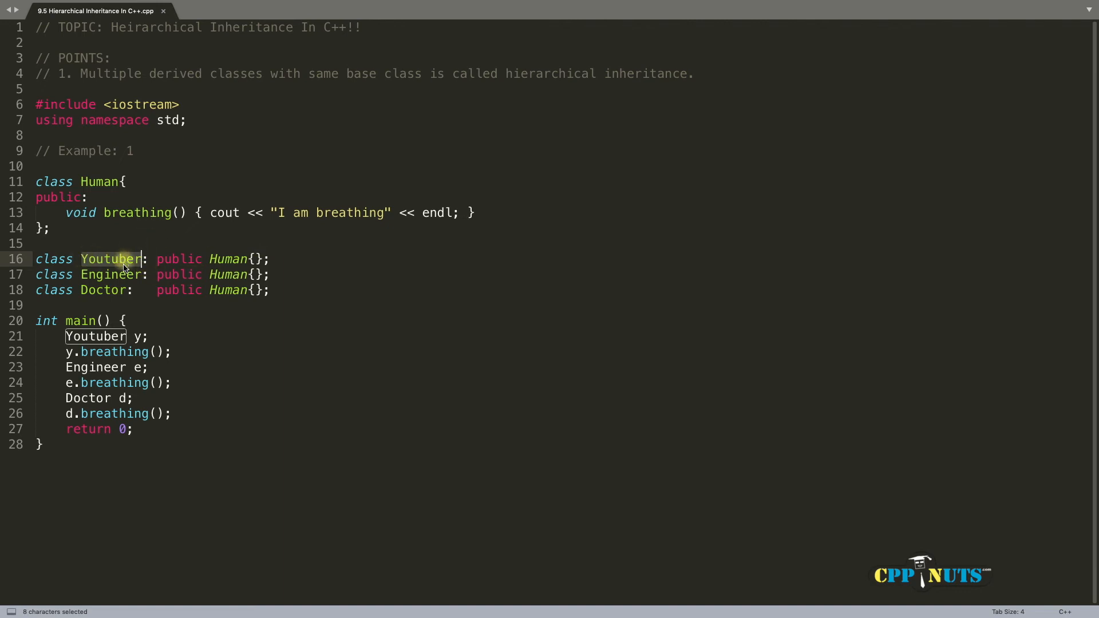
mouse_move(142, 279)
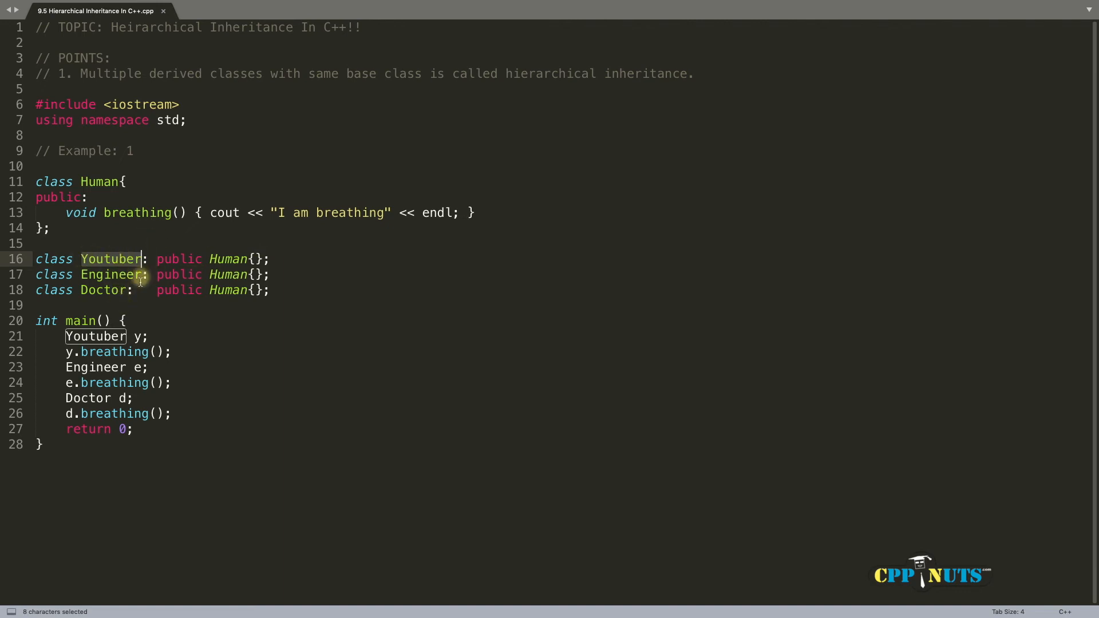
left_click(103, 213)
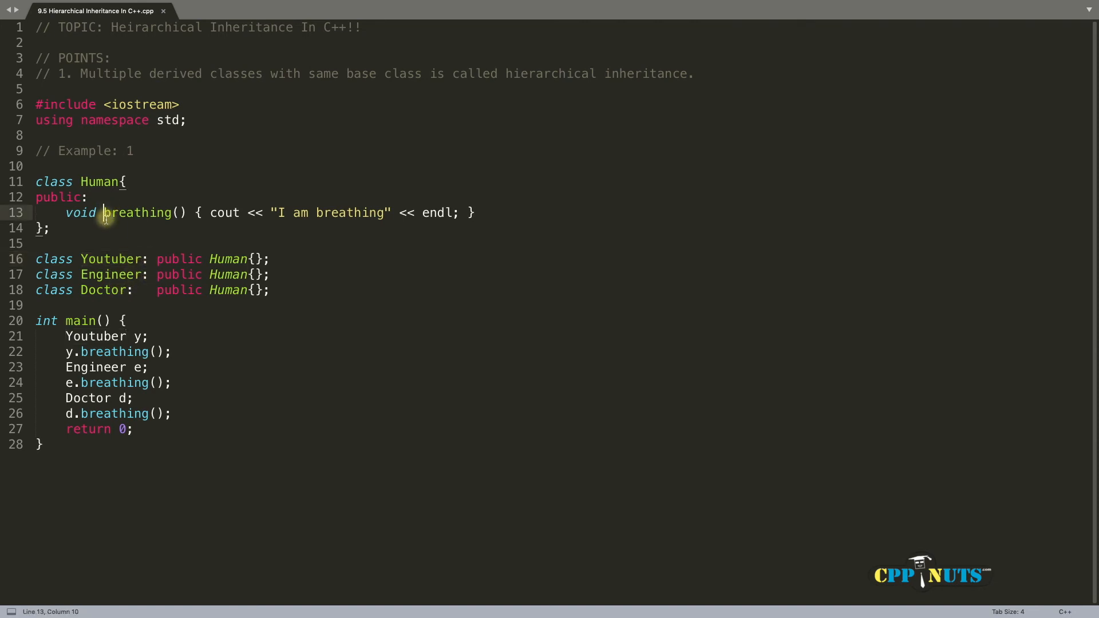
mouse_move(110, 295)
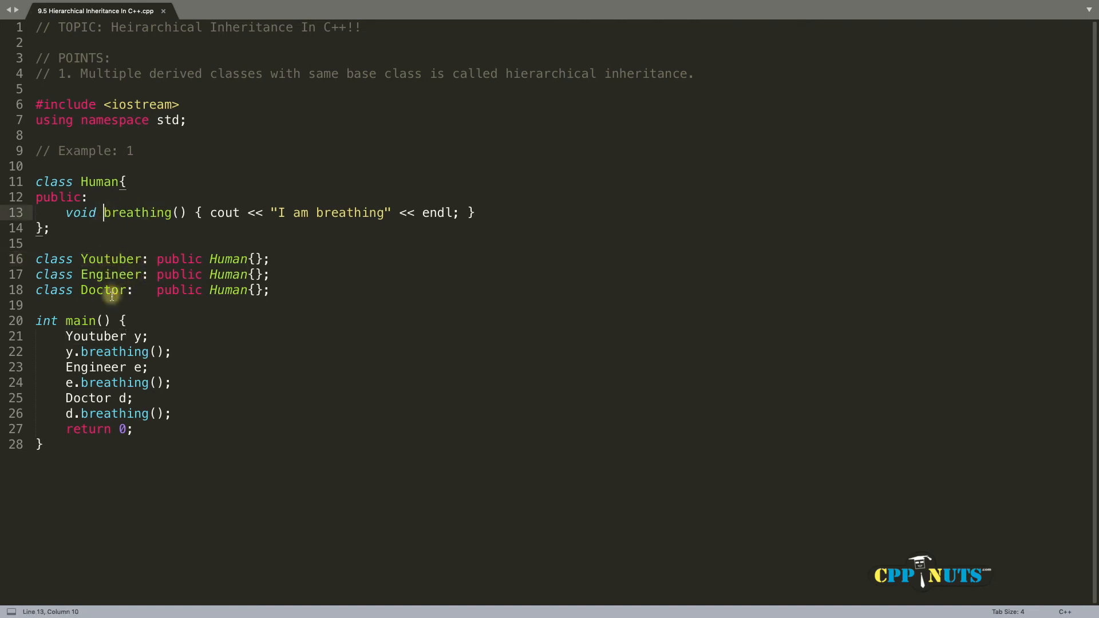
mouse_move(83, 258)
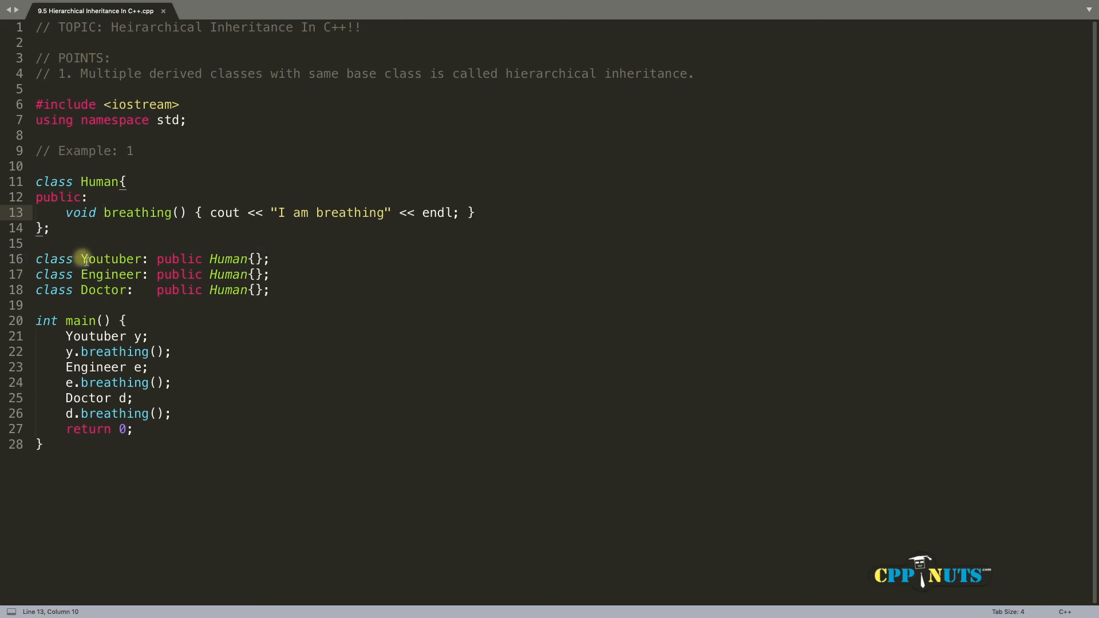
left_click(79, 274)
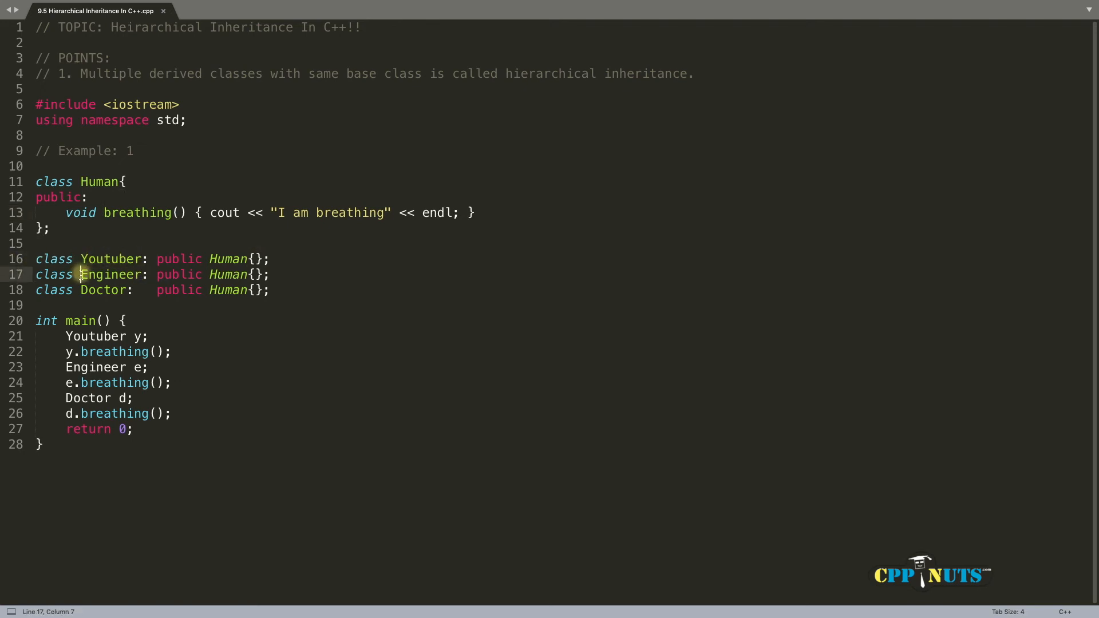
double_click(108, 274)
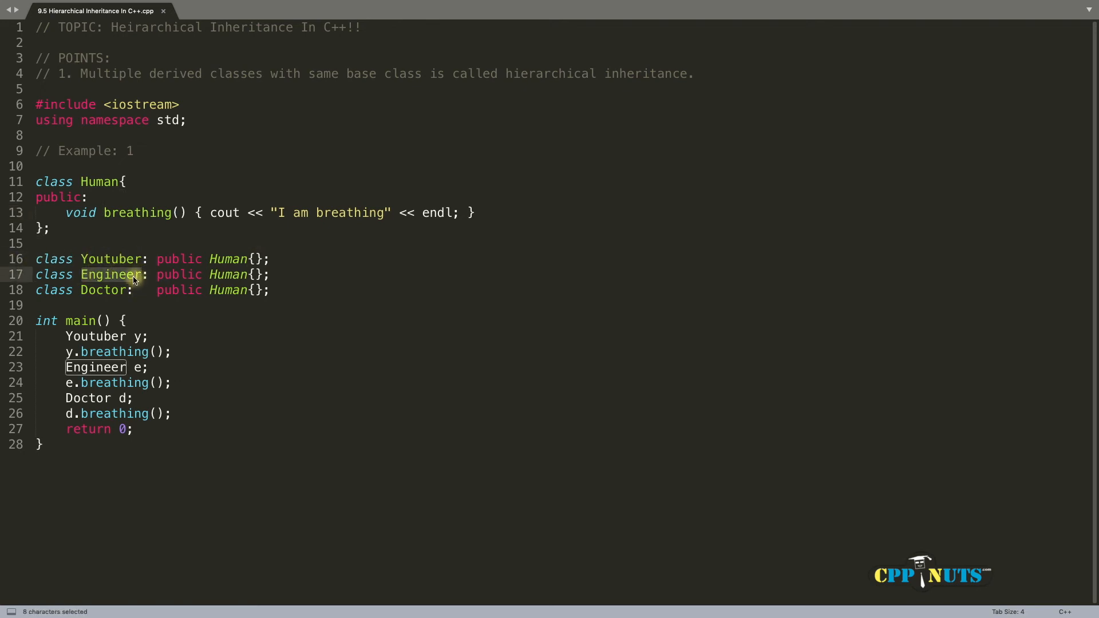
left_click(133, 273)
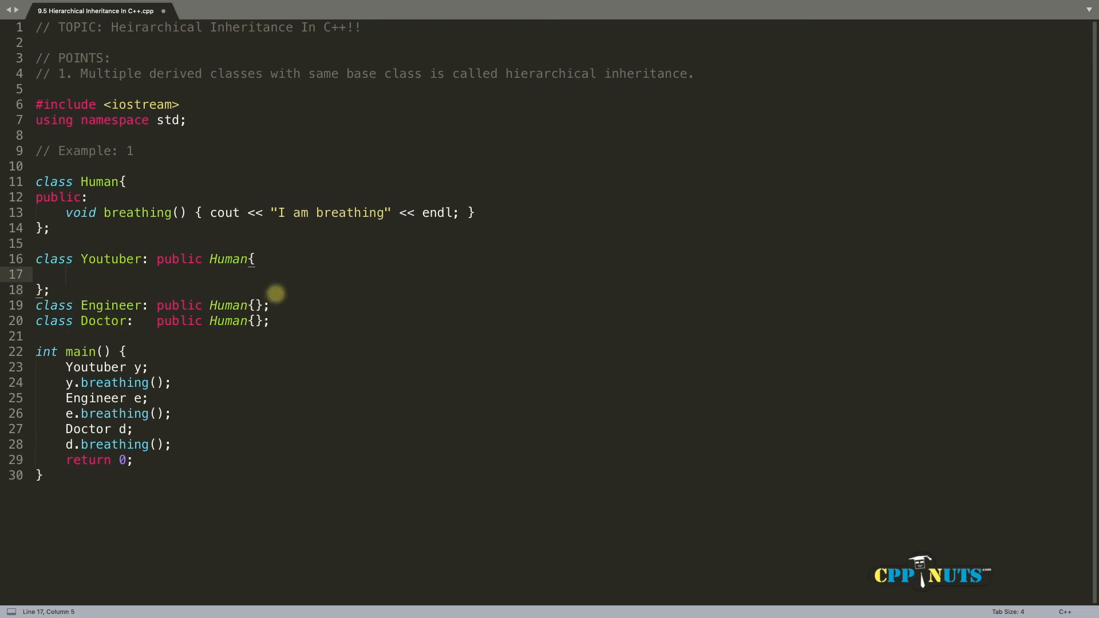
Step: Add an empty void work() {} to Youtuber, Engineer and Doctor, then save
type("void work")
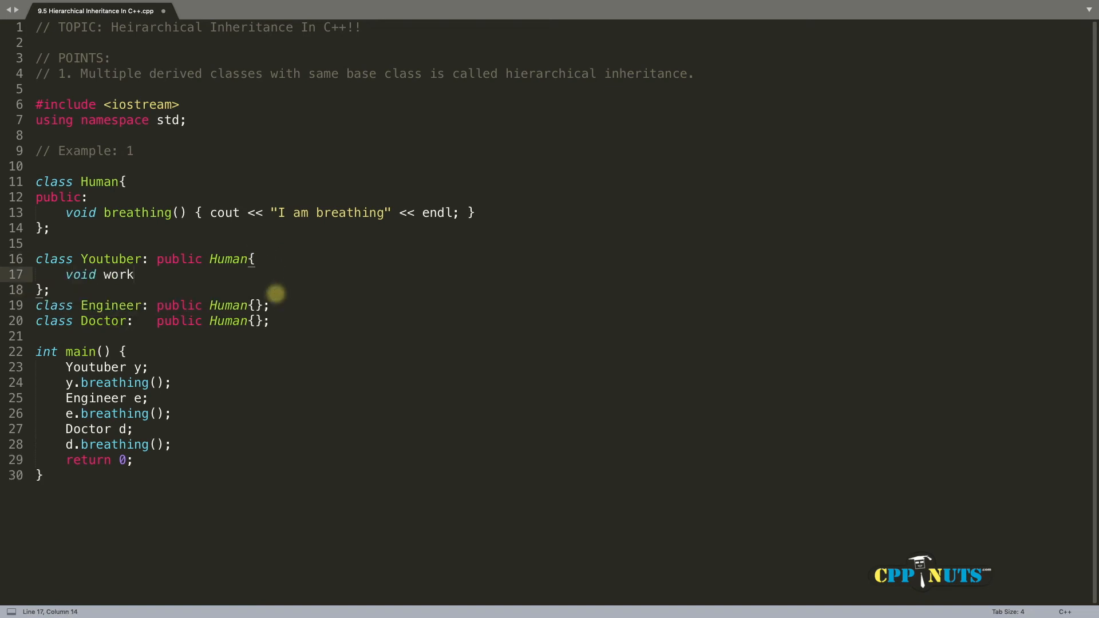
type("() {}")
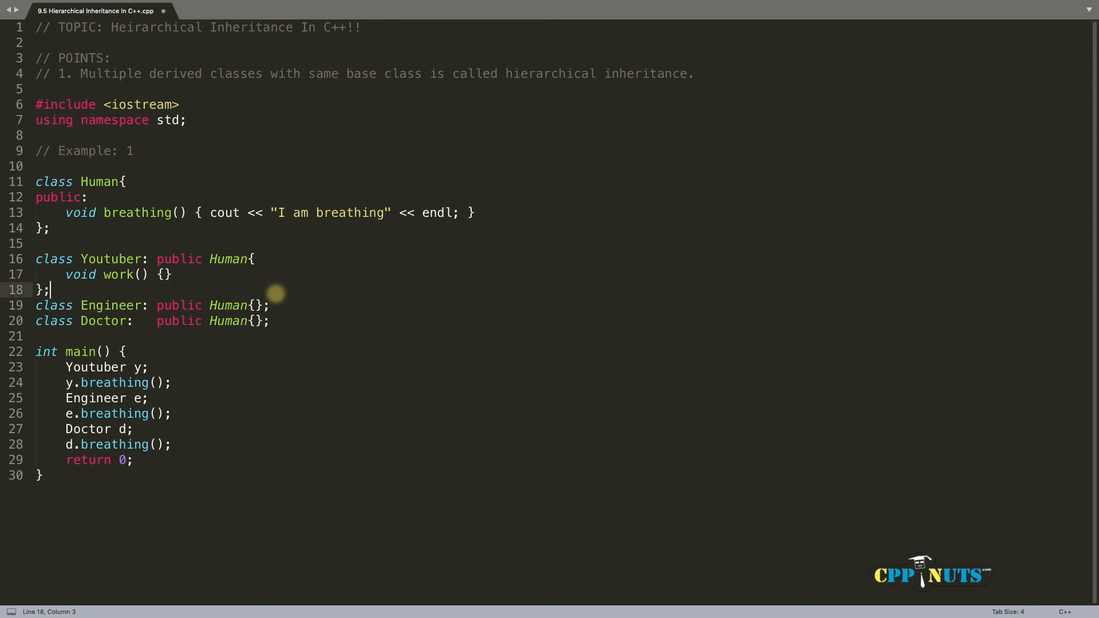
left_click(257, 306)
type("co")
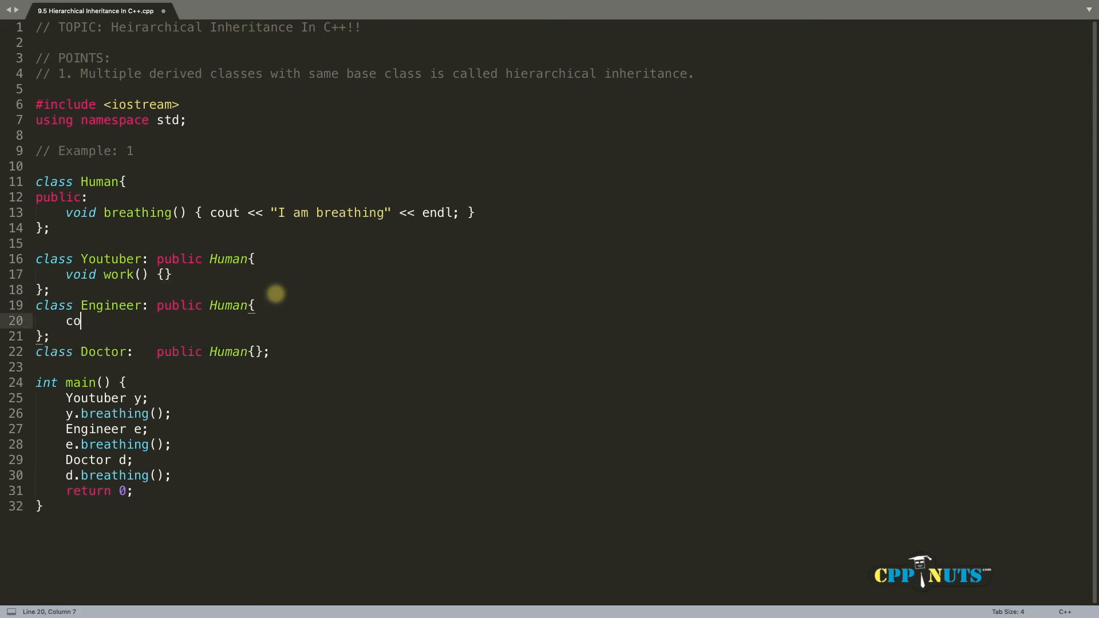
type("void work")
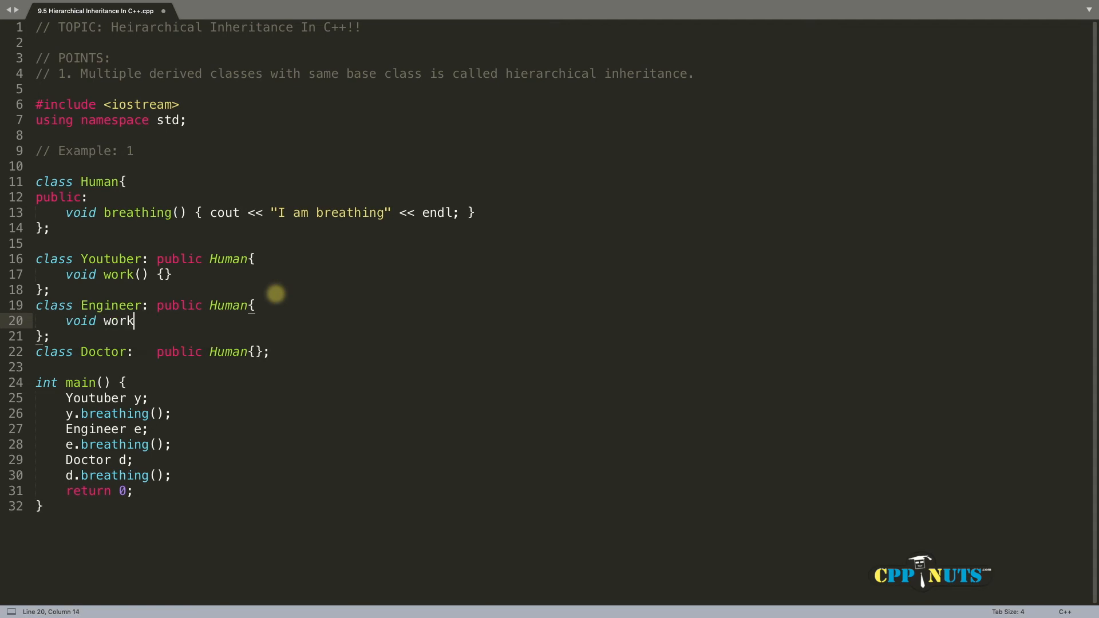
type("() {}")
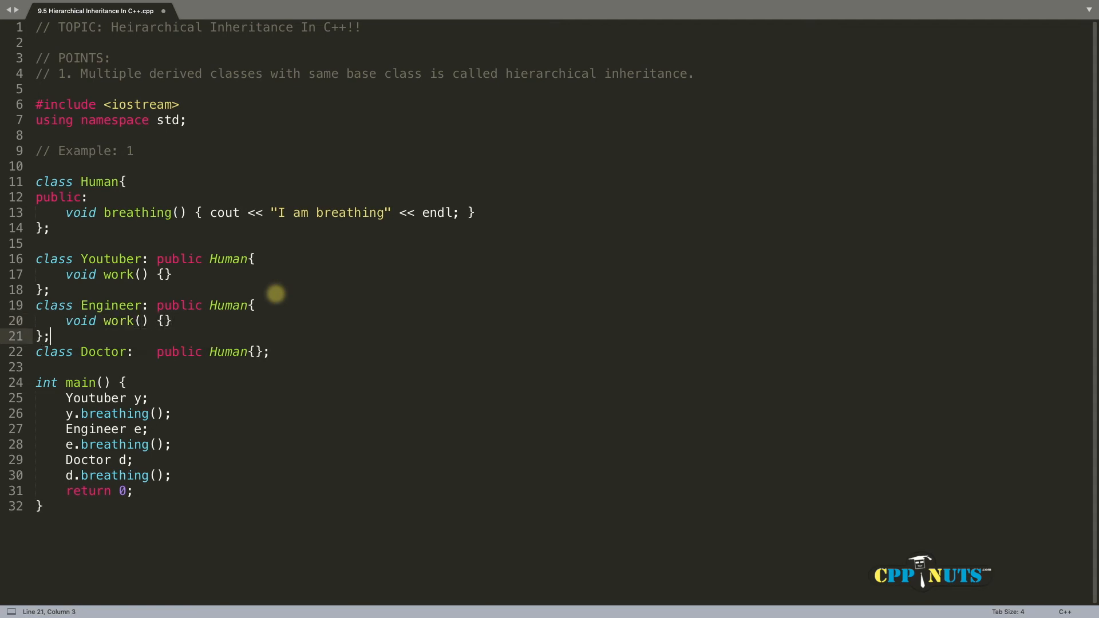
left_click(254, 351)
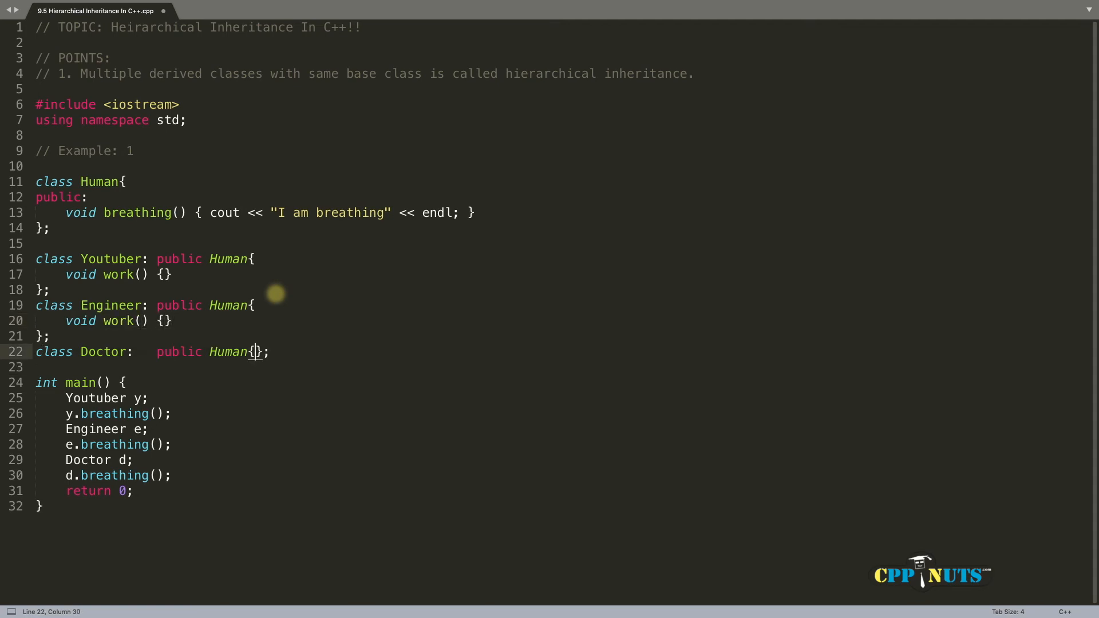
type("void work() {")
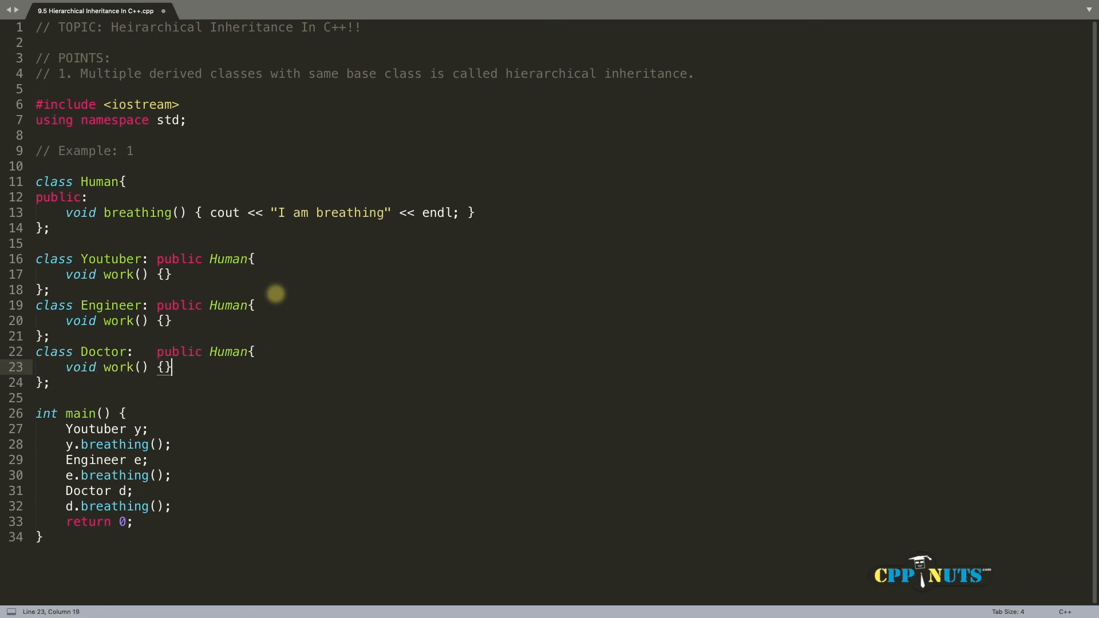
key("ctrl+s")
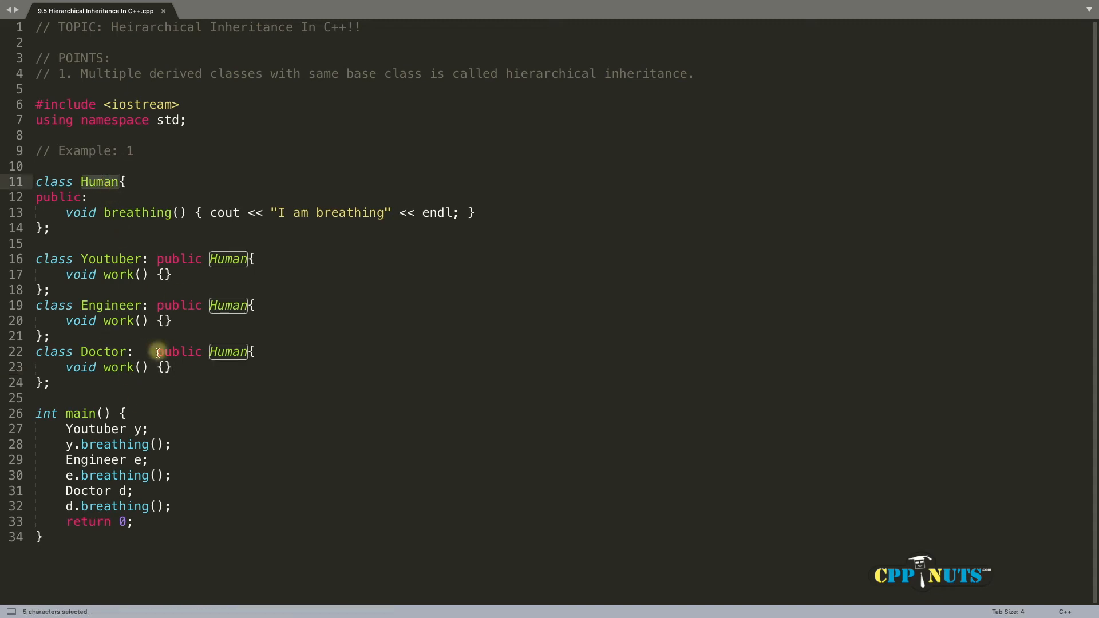
mouse_move(122, 213)
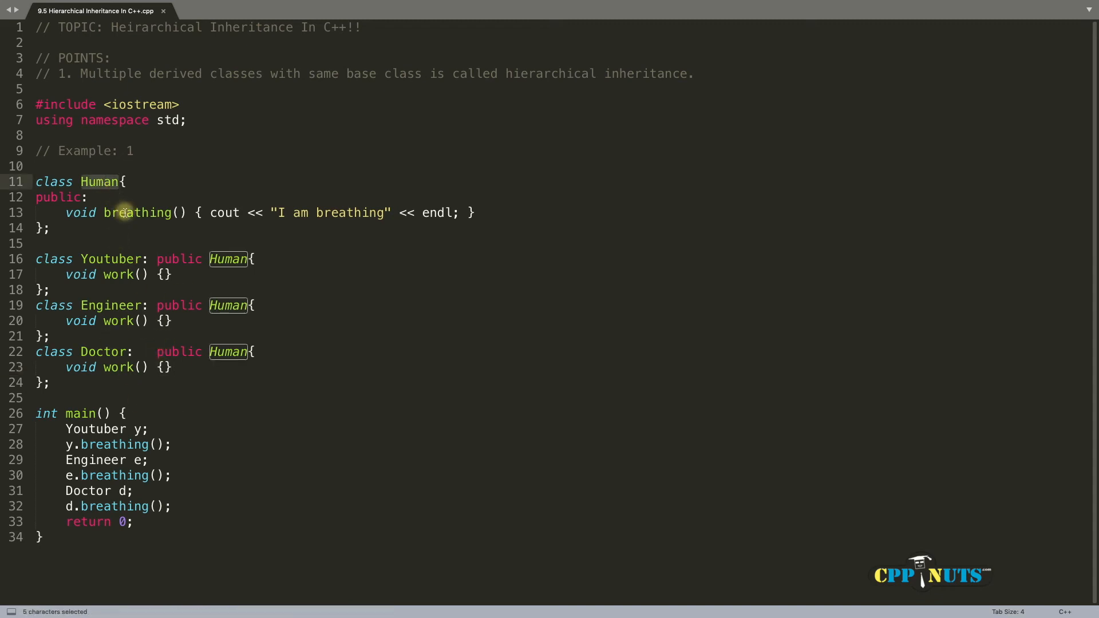
Step: Highlight Human's breathing(), public section and class name while reviewing the structure
left_click(140, 213)
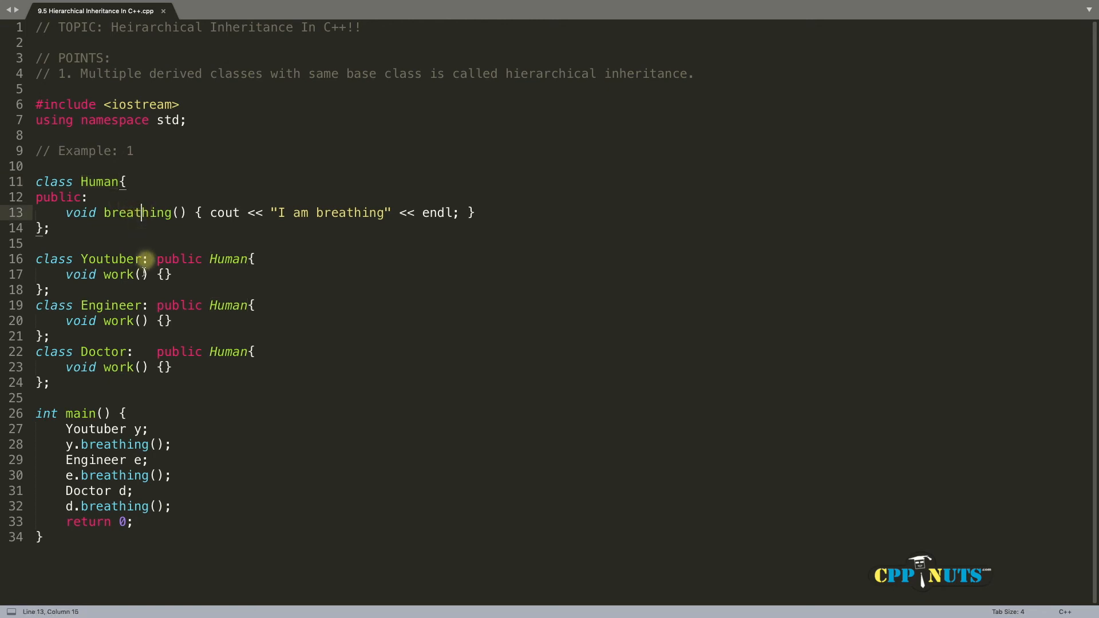
double_click(139, 213)
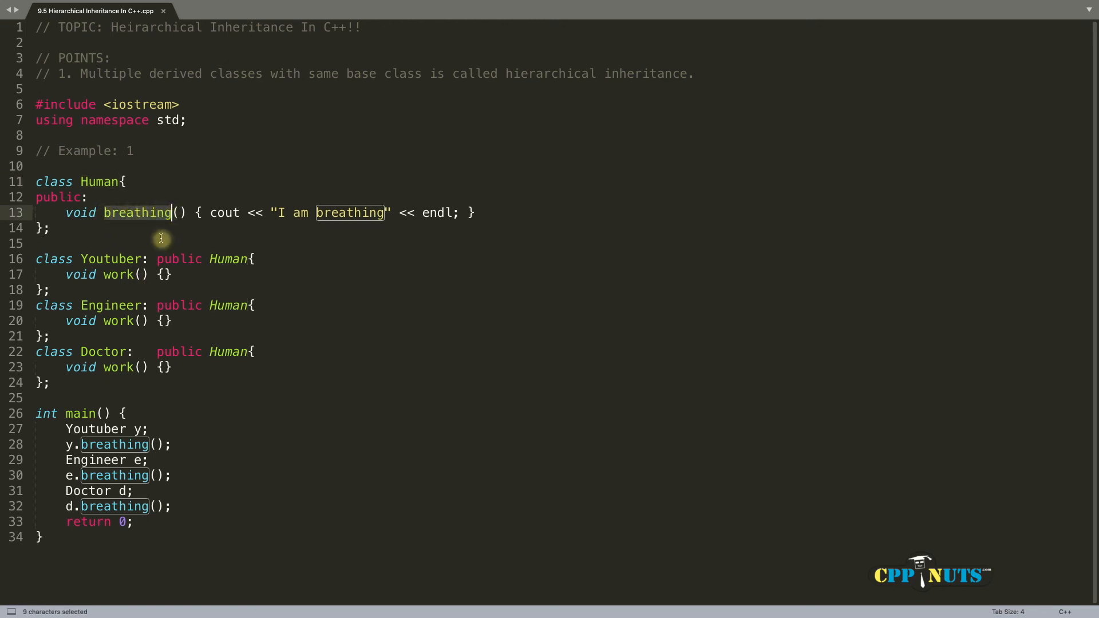
left_click(138, 213)
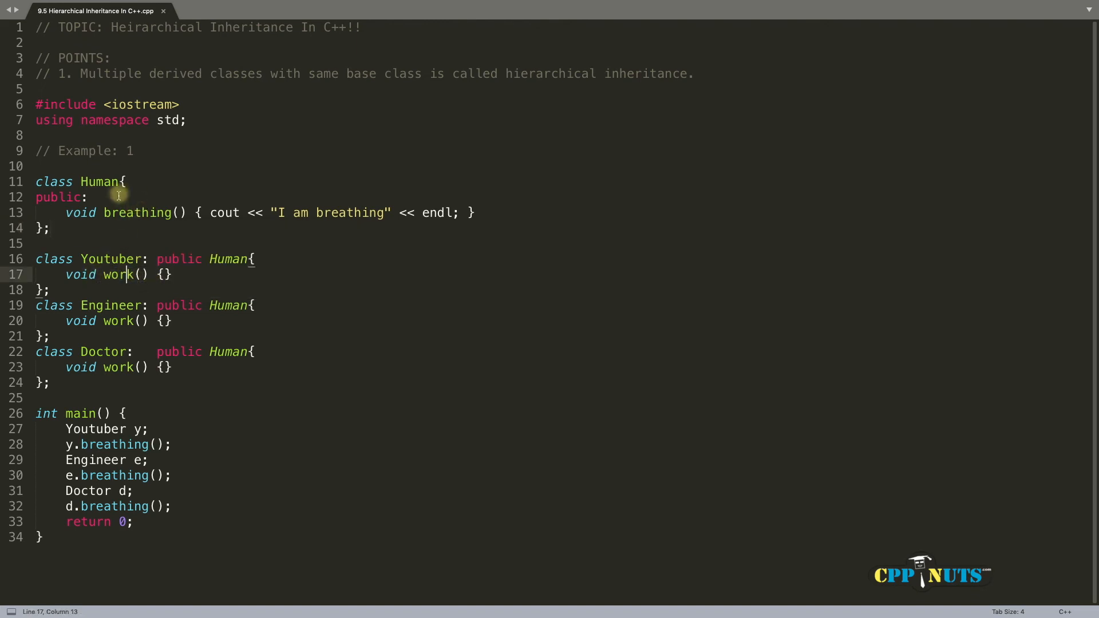
left_click(88, 197)
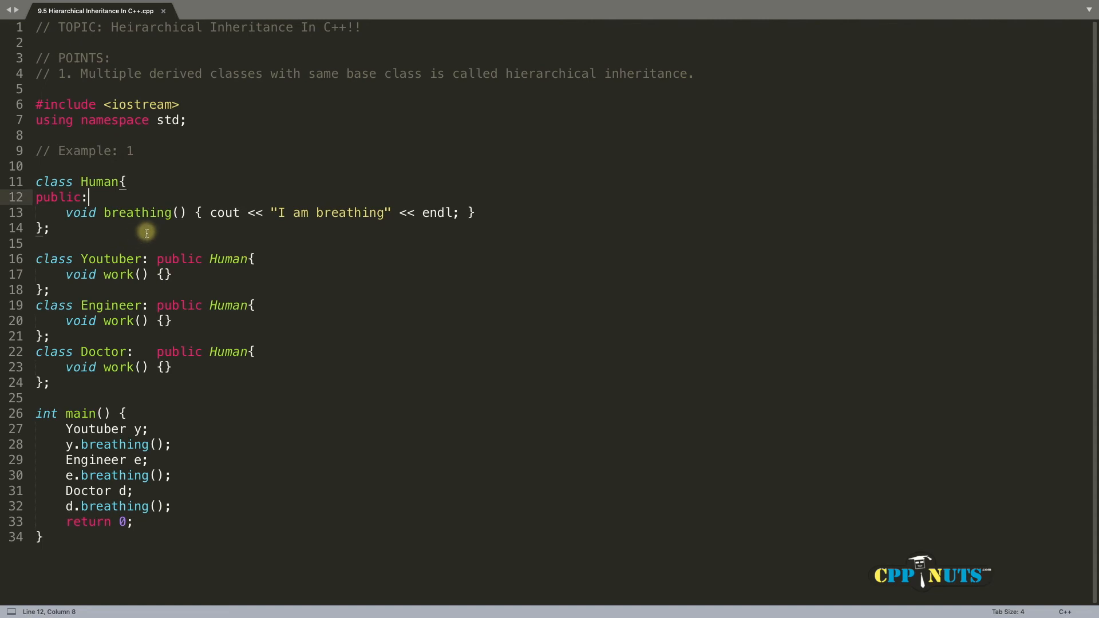
left_click(86, 182)
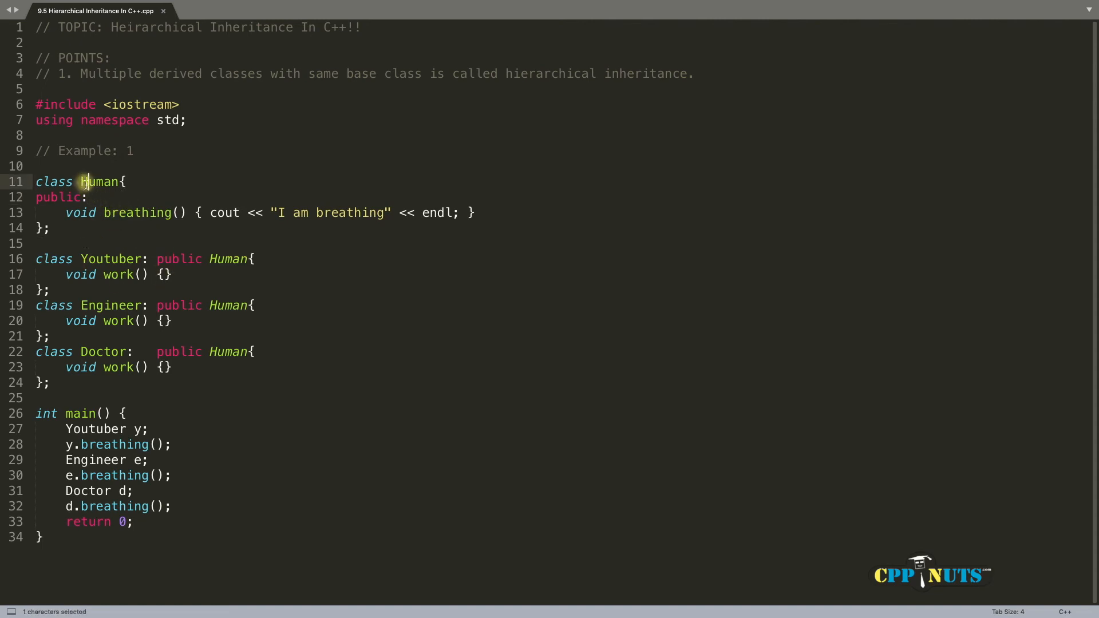
double_click(102, 182)
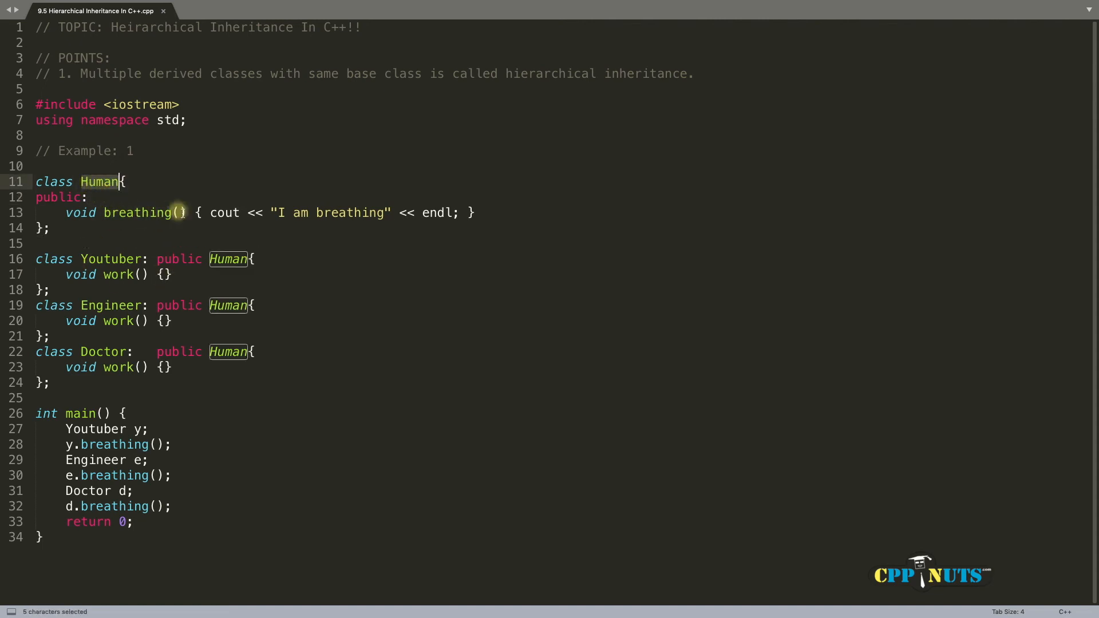
left_click(166, 274)
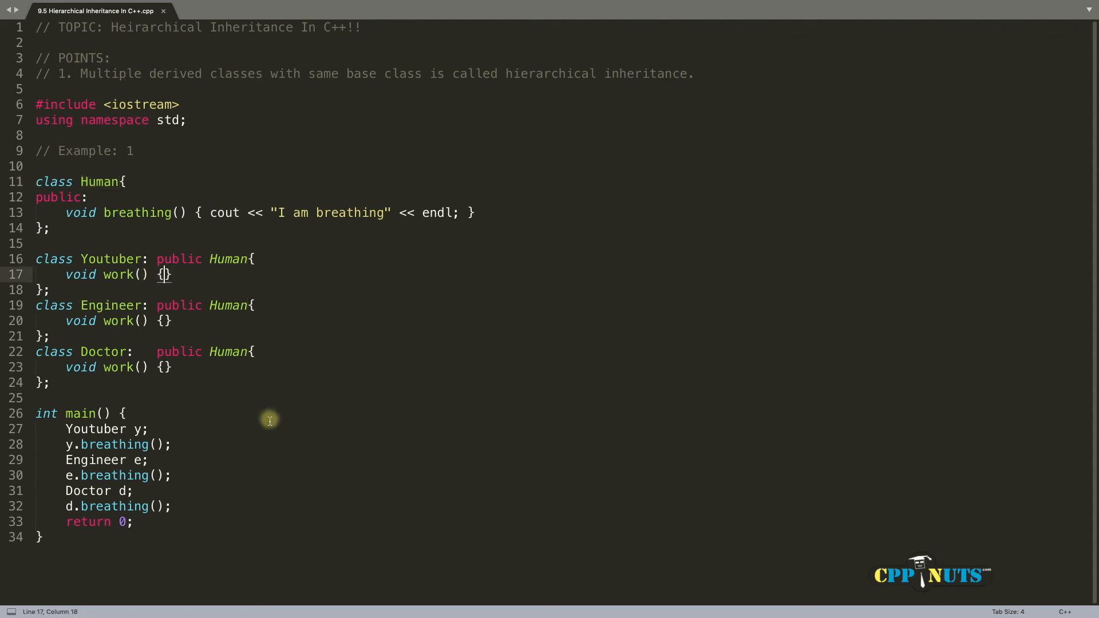
Step: Fill work() with cout of "Creating Videos", "Working On Project" and "Saving your grandmom!!"
type("cout <<")
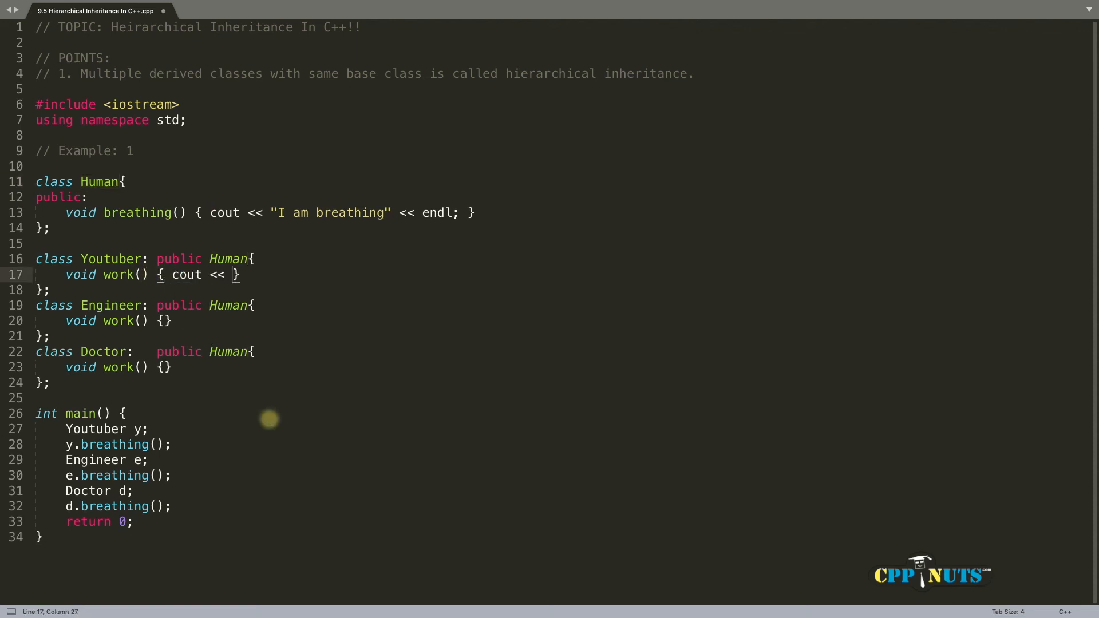
type("\"Creating \"")
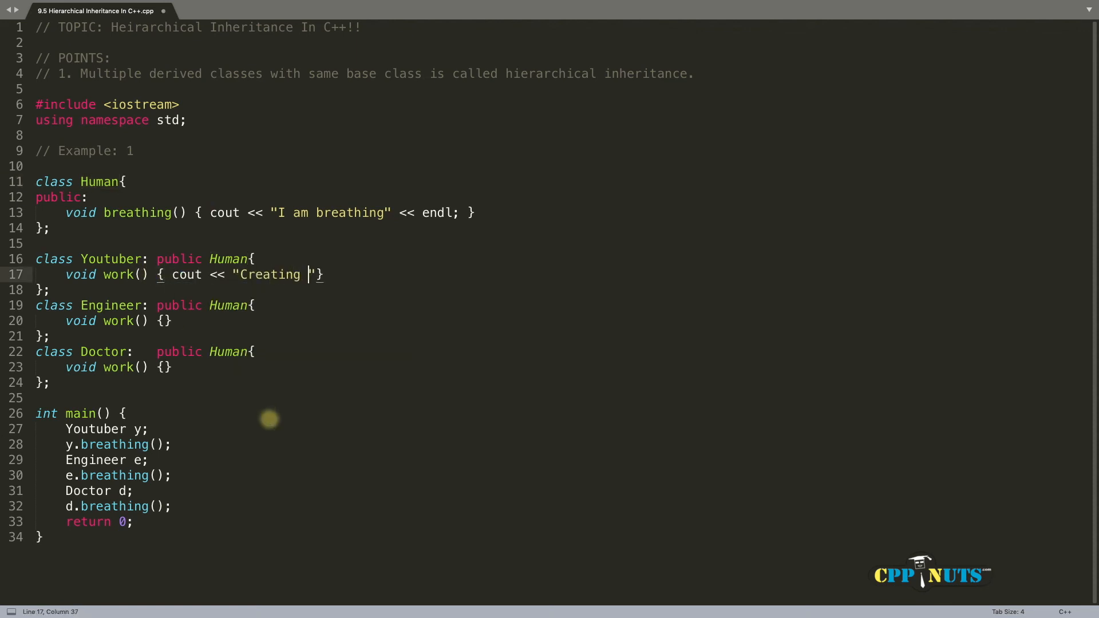
type("Videos")
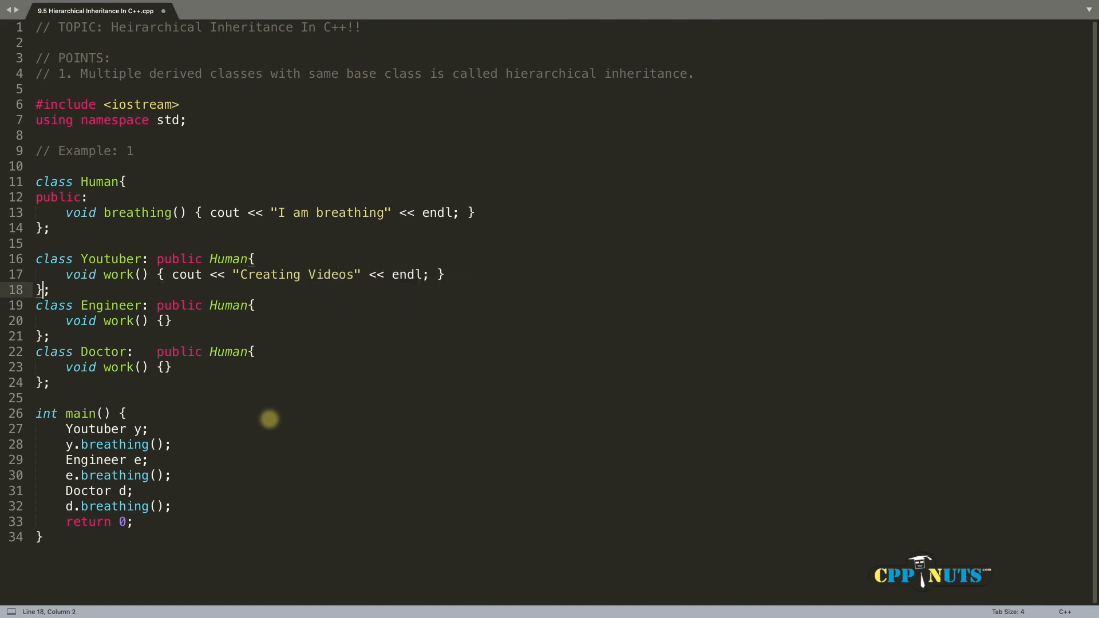
left_click(131, 321)
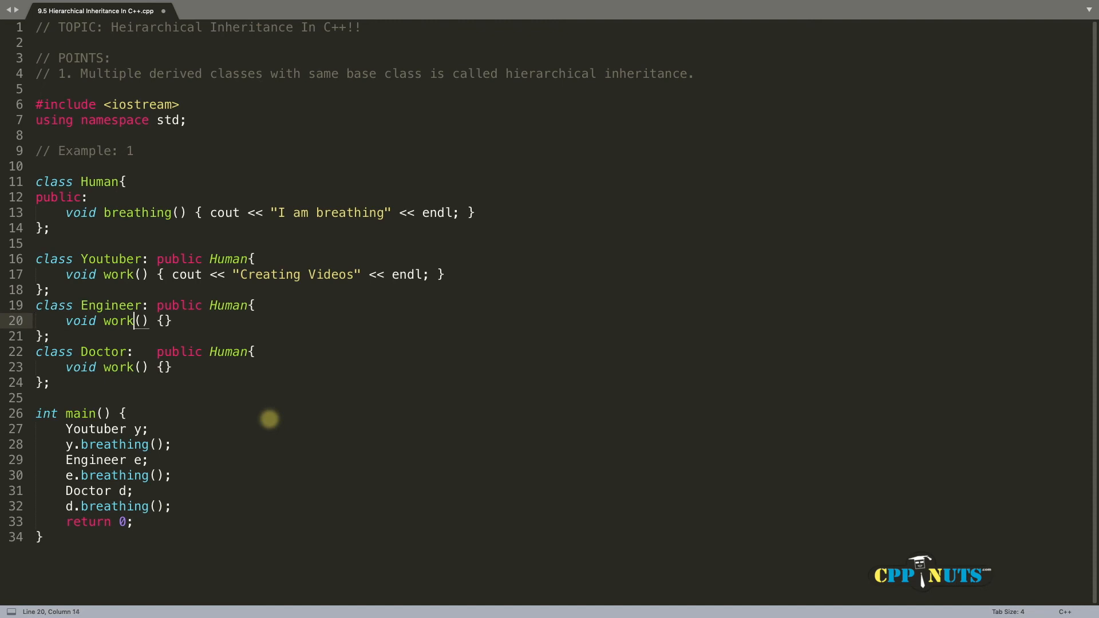
type("{ cout << \"Working On Project\" << end; }")
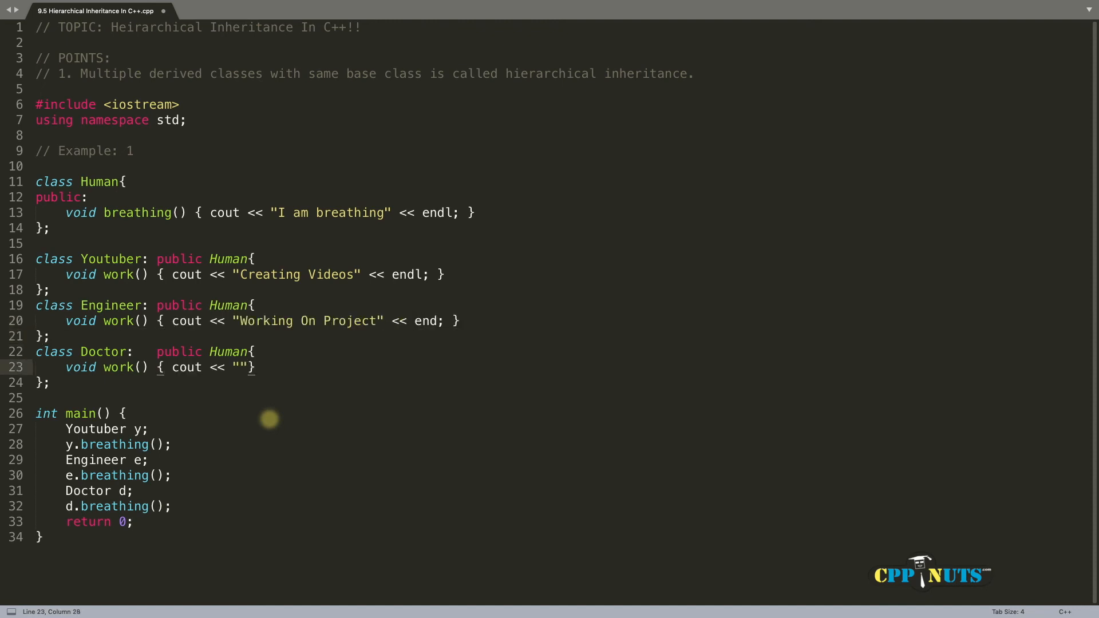
type("S")
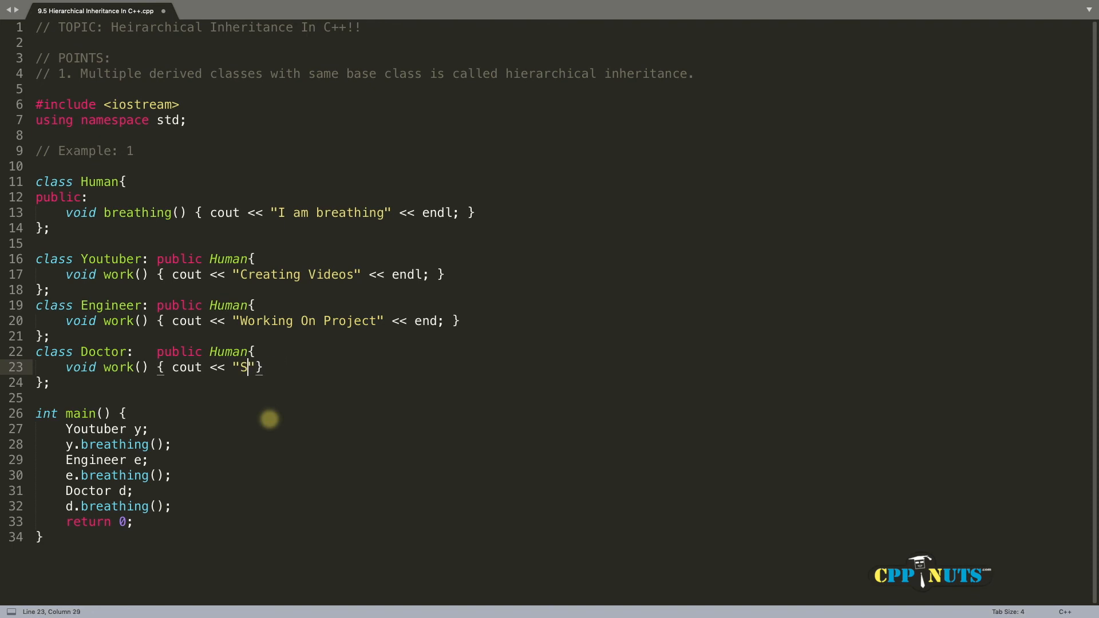
type("aving your")
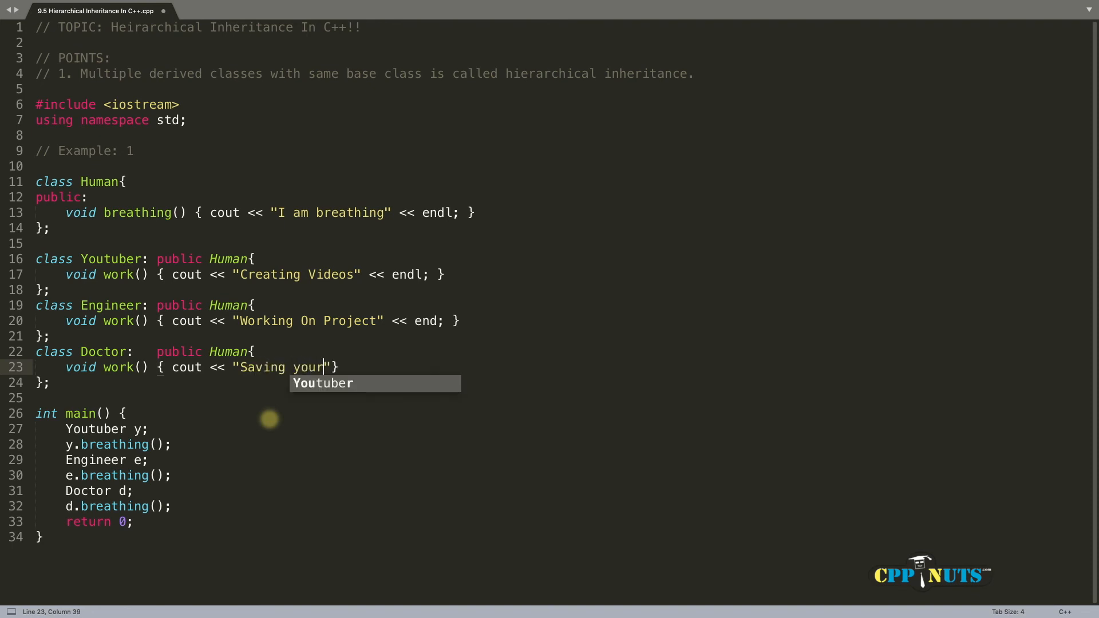
type("grandmom!!")
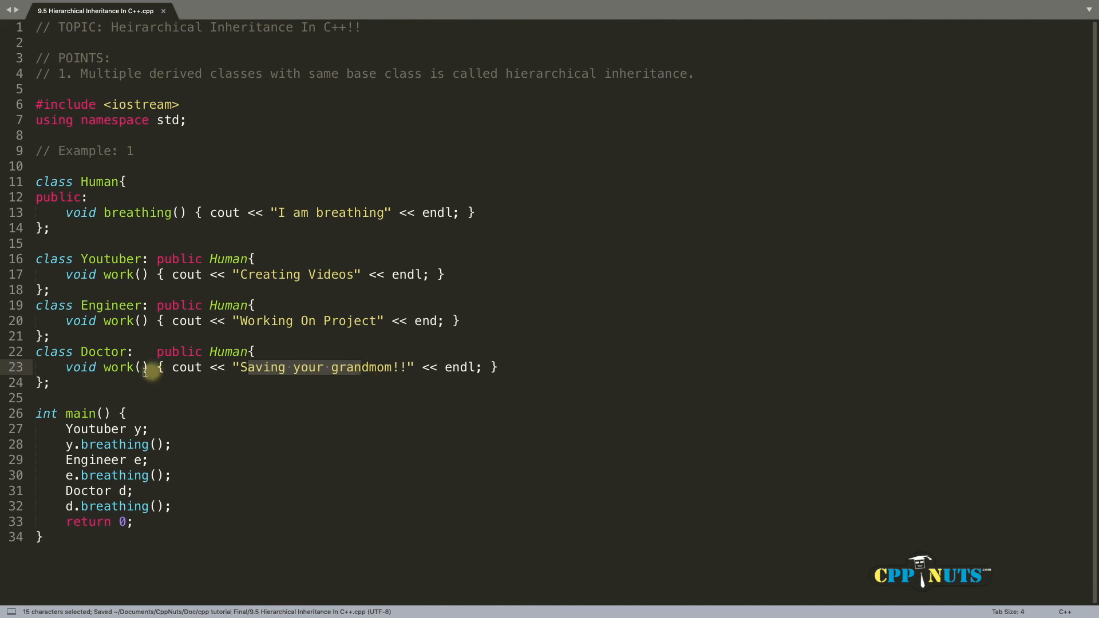
left_click(119, 274)
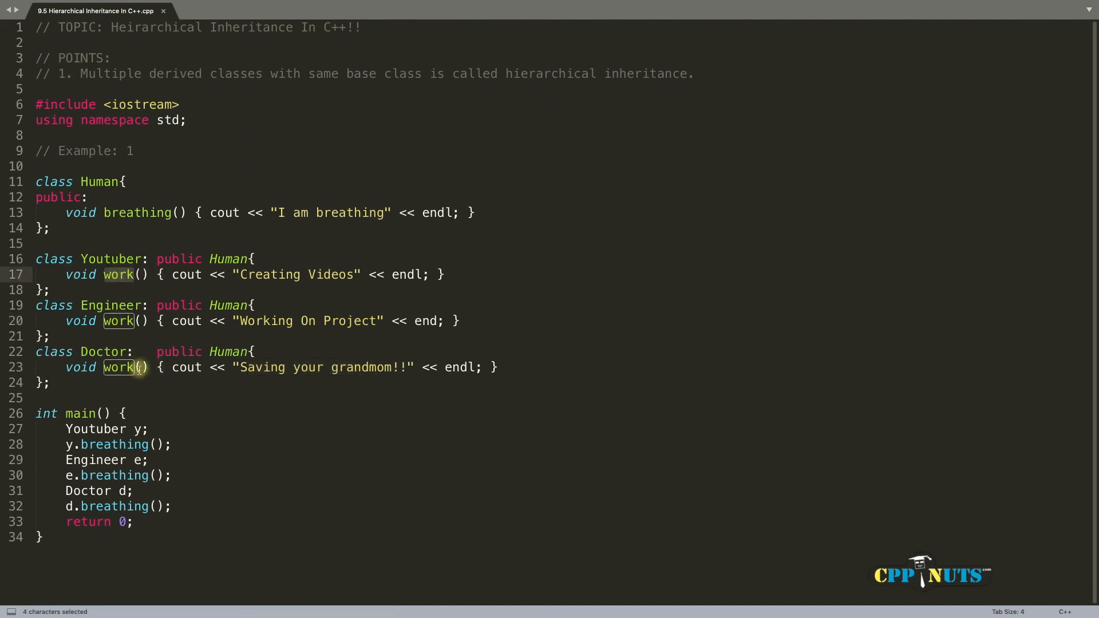
left_click(147, 366)
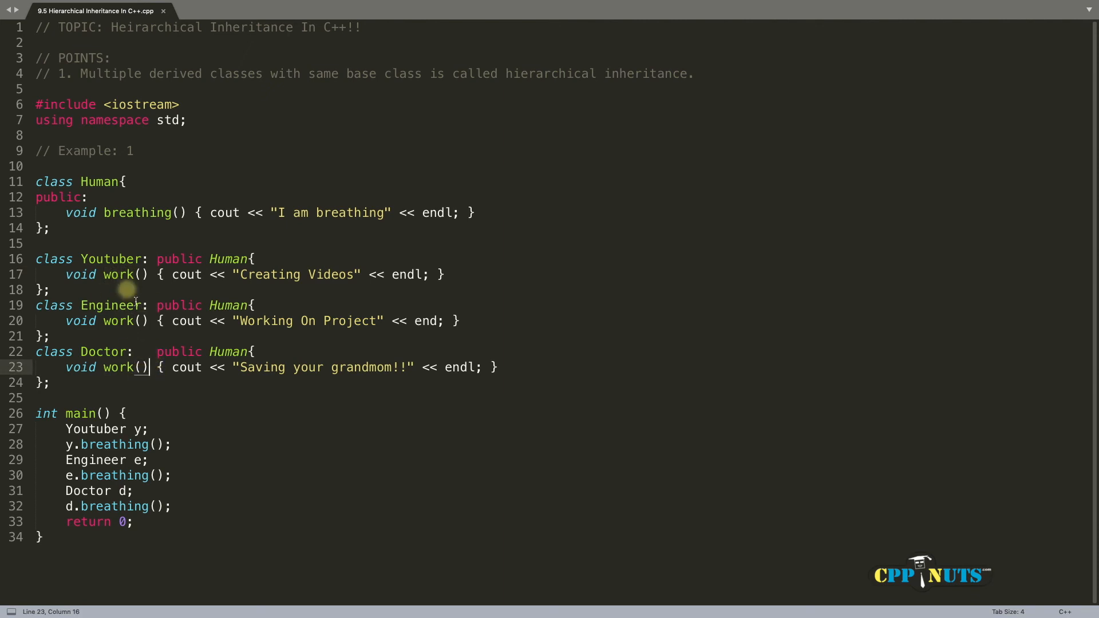
left_click(89, 197)
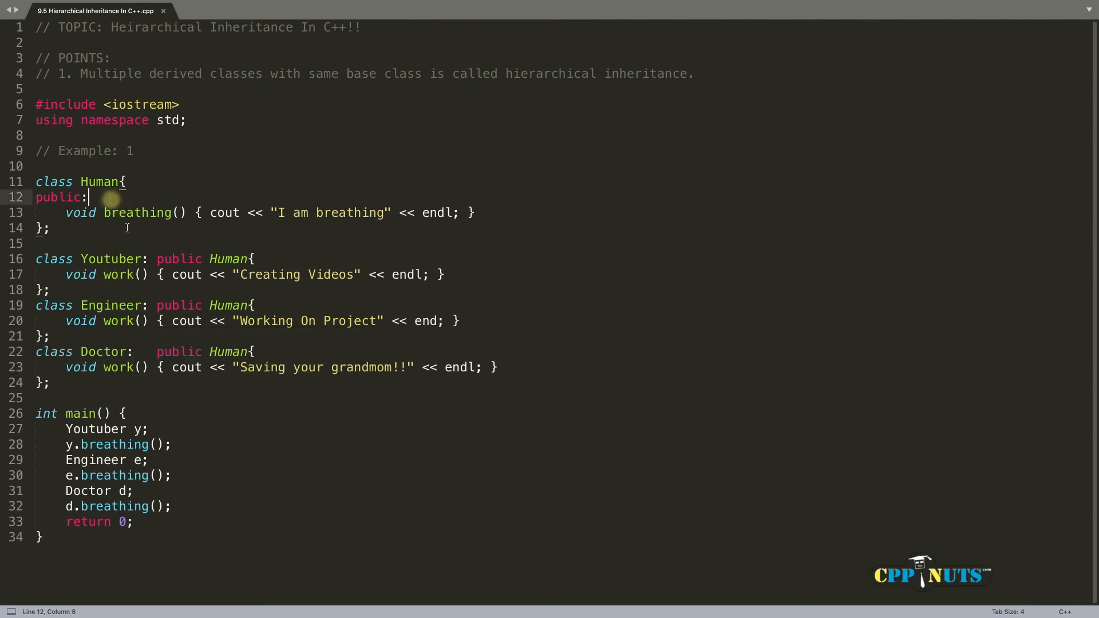
mouse_move(117, 218)
type("y.")
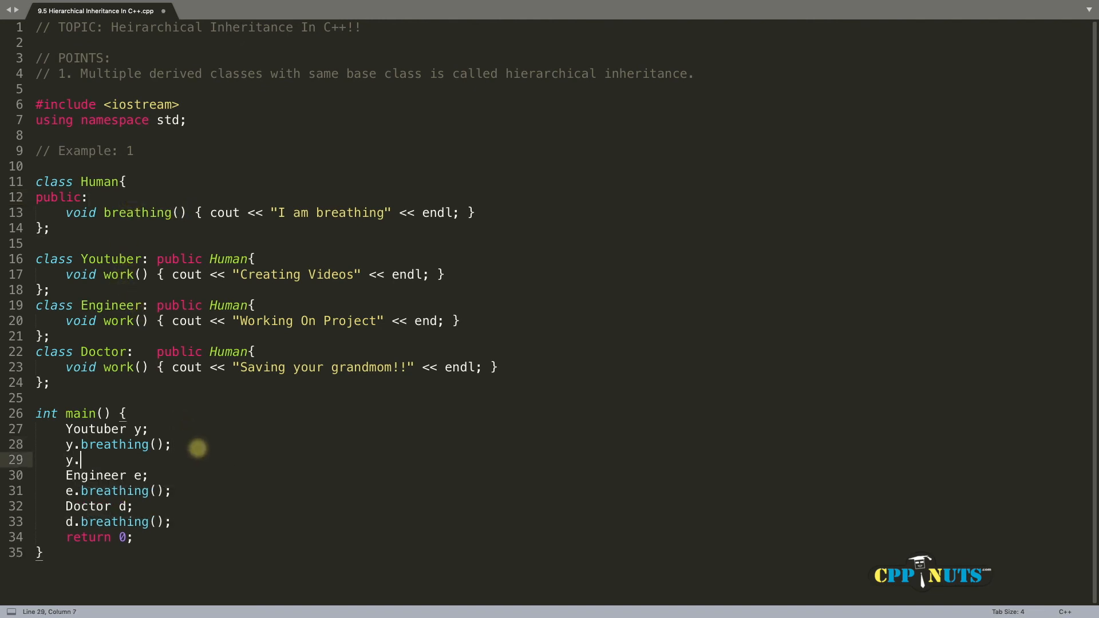
Step: Append y.work();, e.work(); and d.work(); after each breathing() call in main and build
type("work();")
left_click(146, 491)
type(" e.")
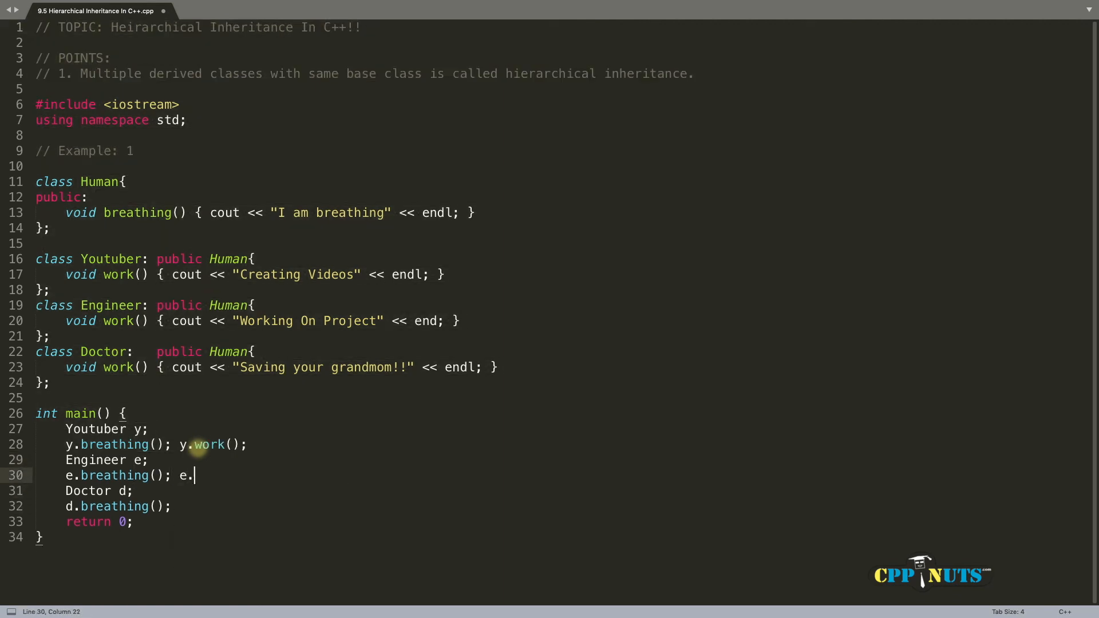
type("work();")
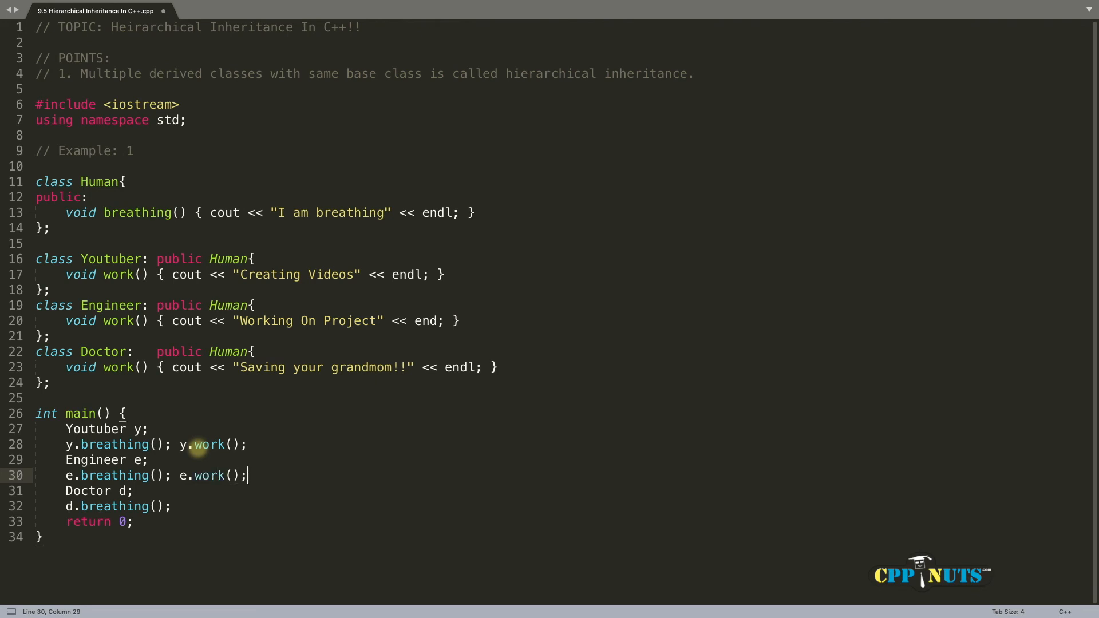
type("e")
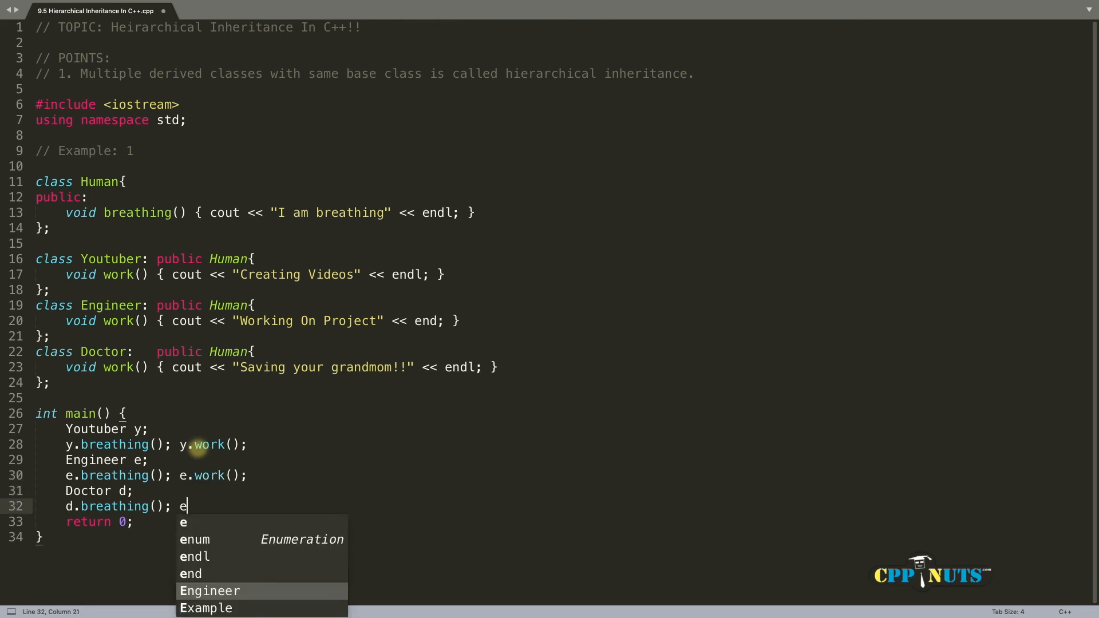
type(".work();")
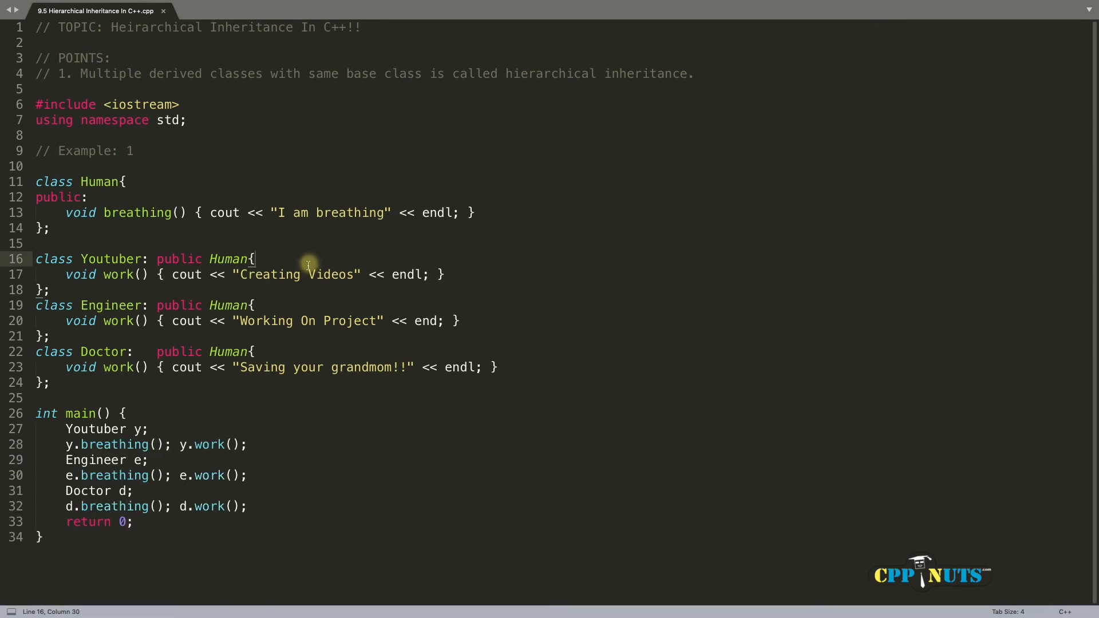
key("Return")
type("public:")
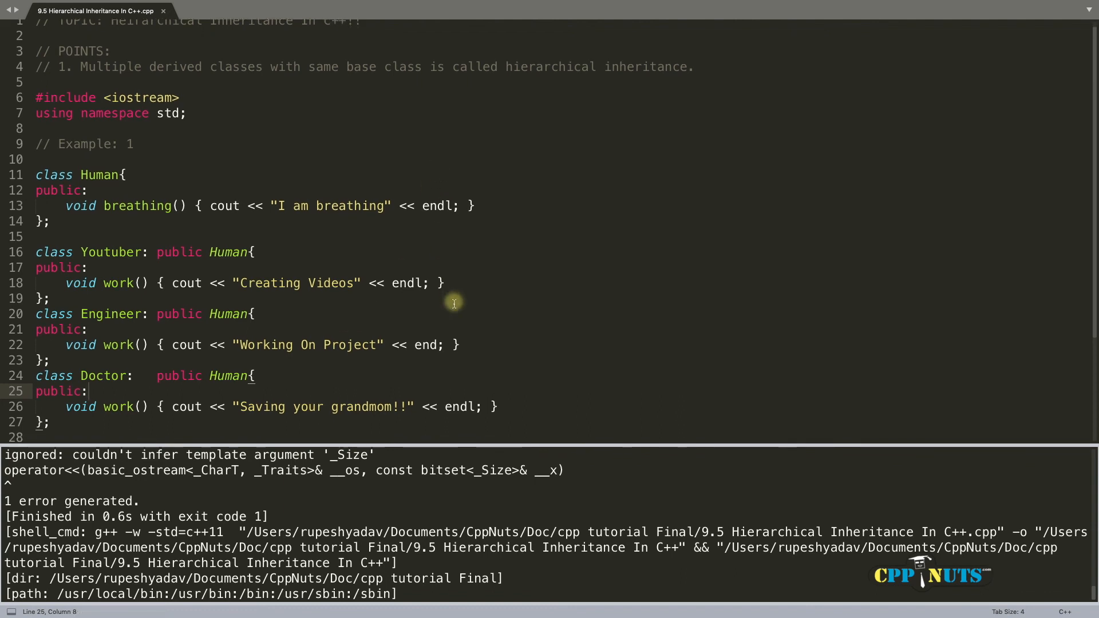
Step: Scroll the build output and highlight work usages to confirm breathing and work messages printed
scroll("down", 3)
type("l")
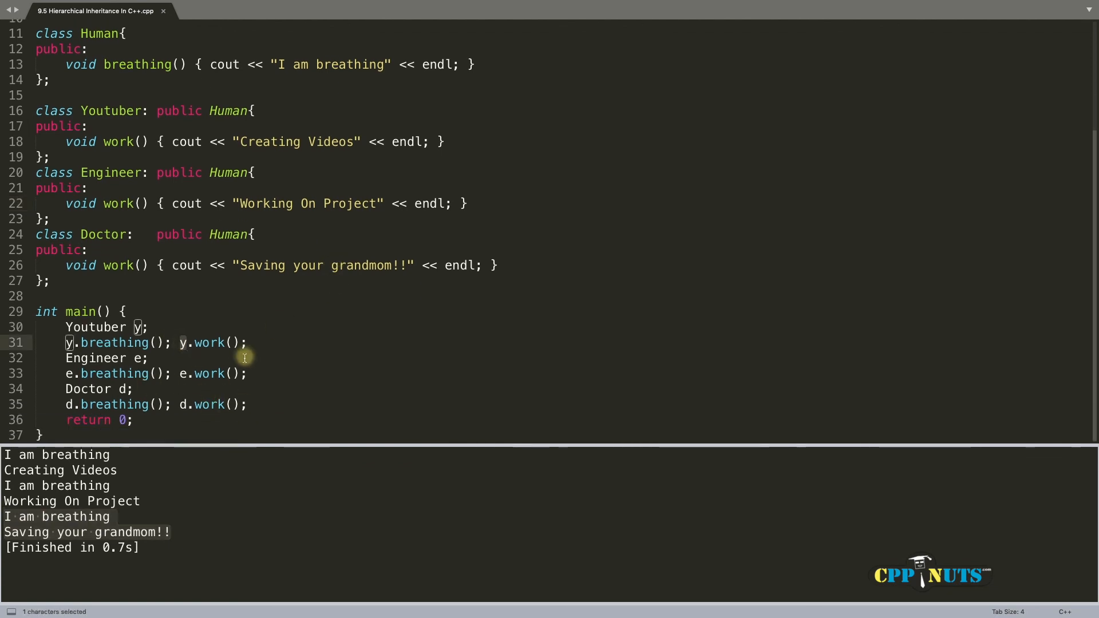
double_click(209, 342)
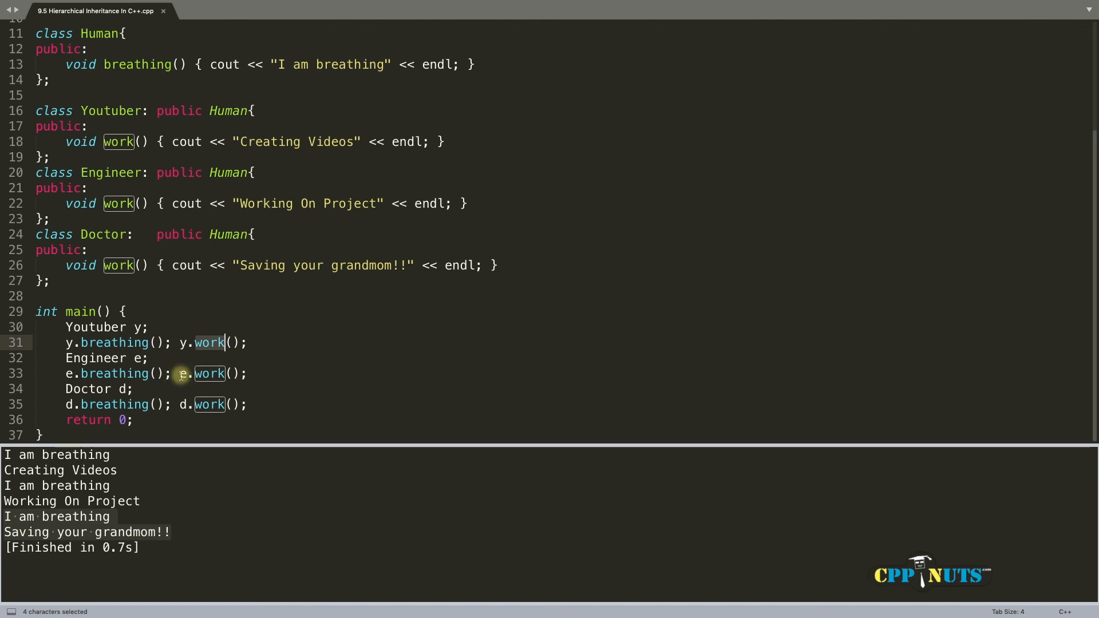
left_click(248, 404)
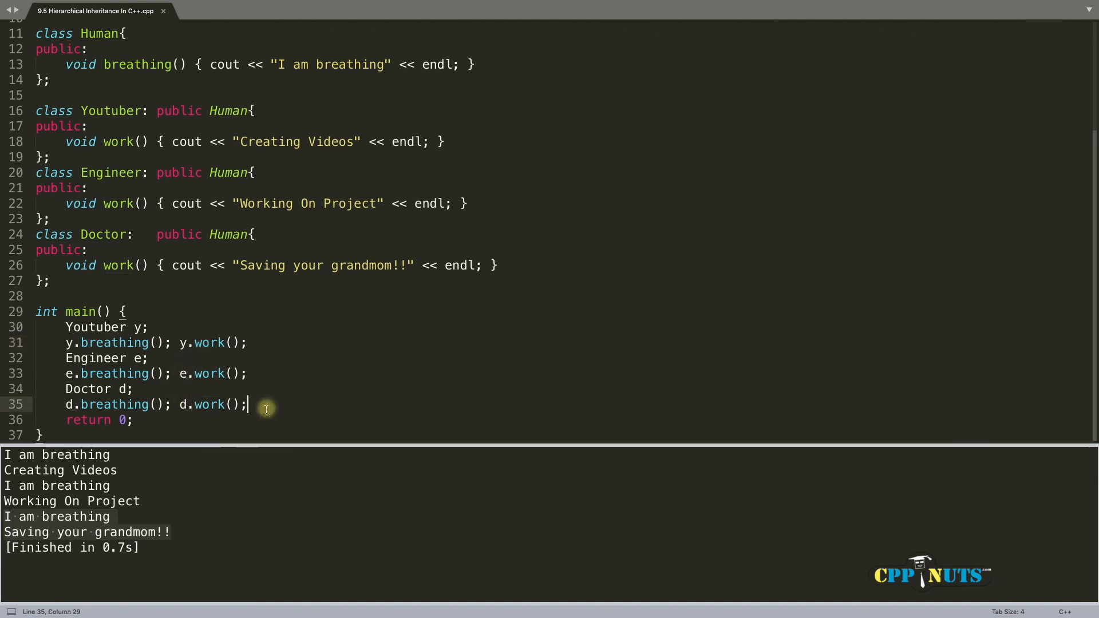
mouse_move(120, 204)
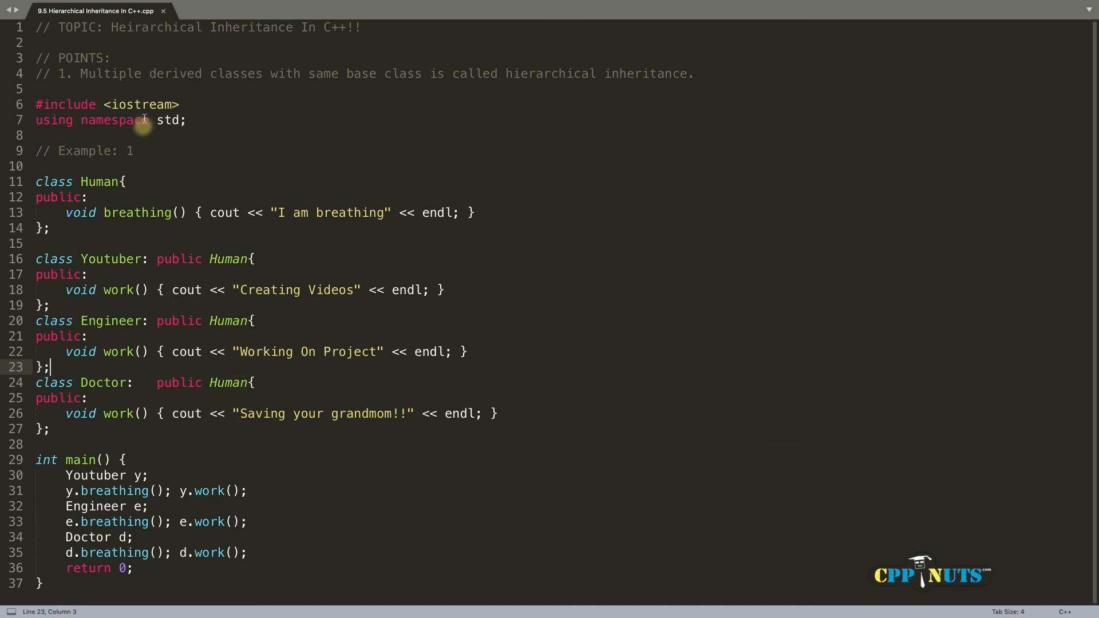
left_click(254, 259)
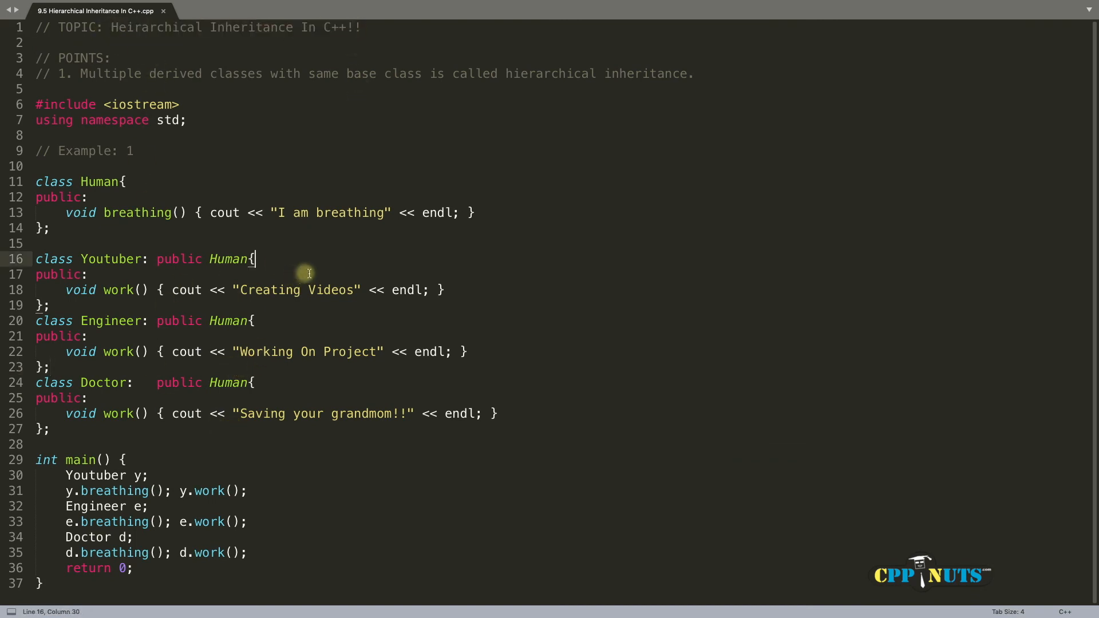
mouse_move(289, 322)
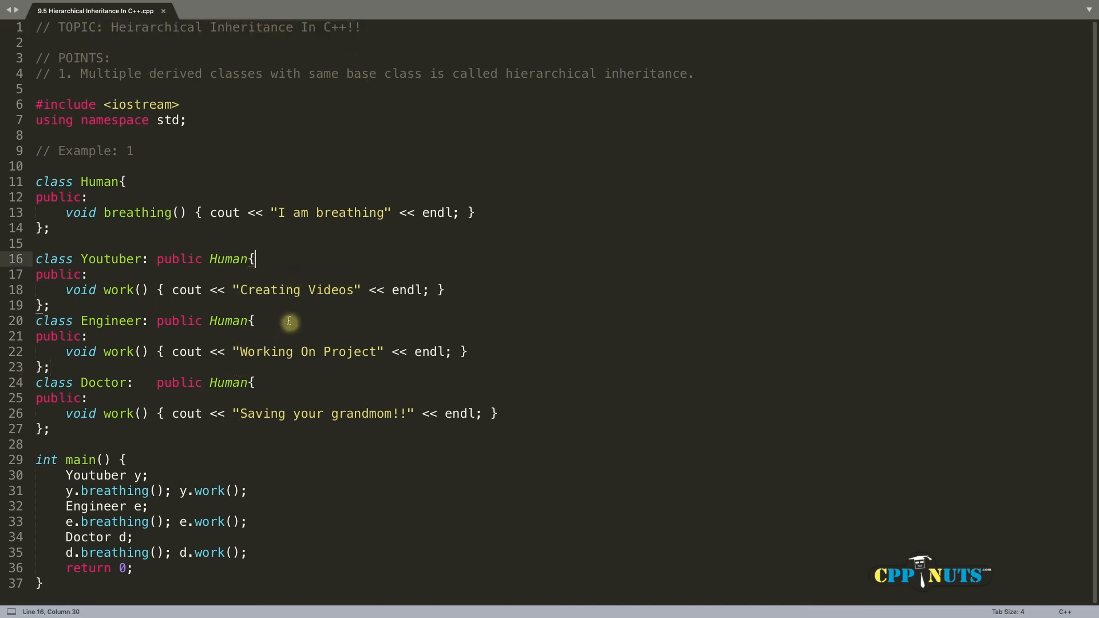
mouse_move(227, 370)
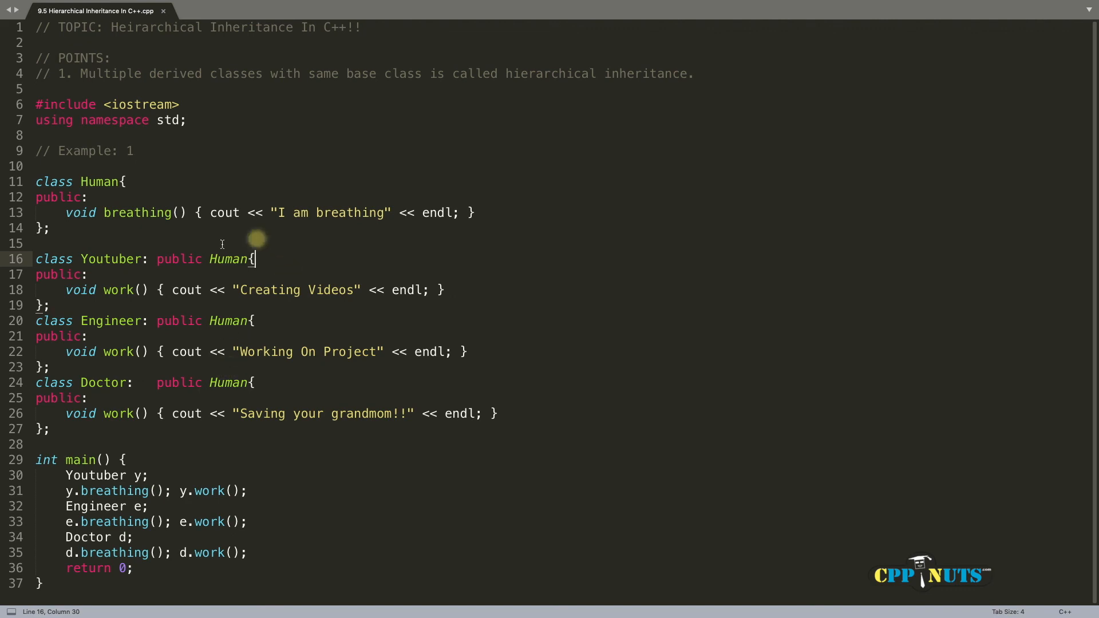
mouse_move(167, 173)
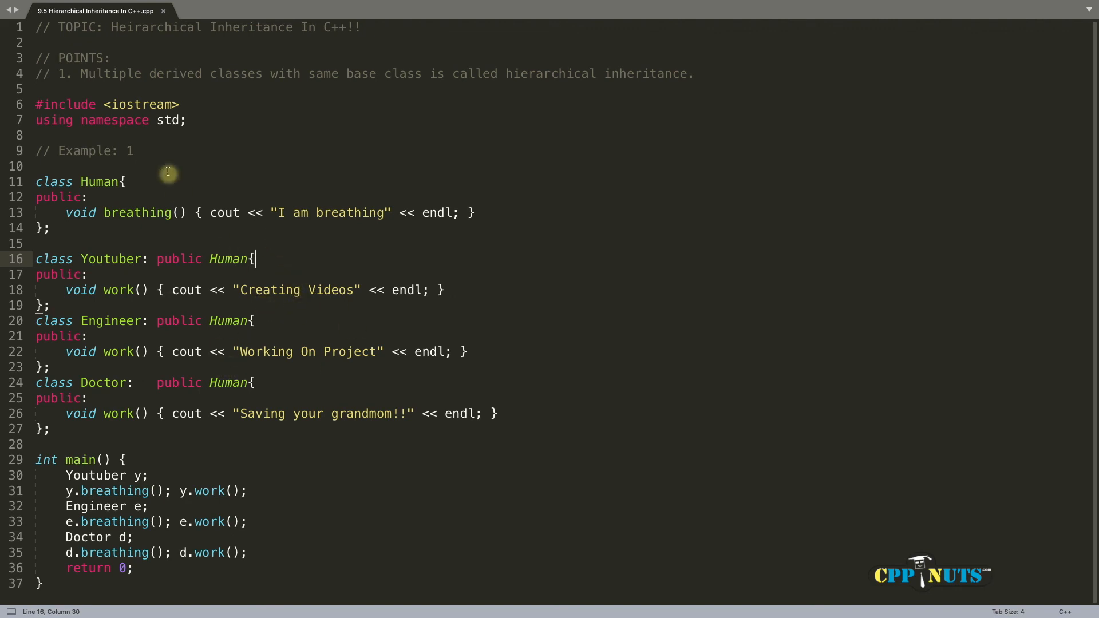
mouse_move(341, 157)
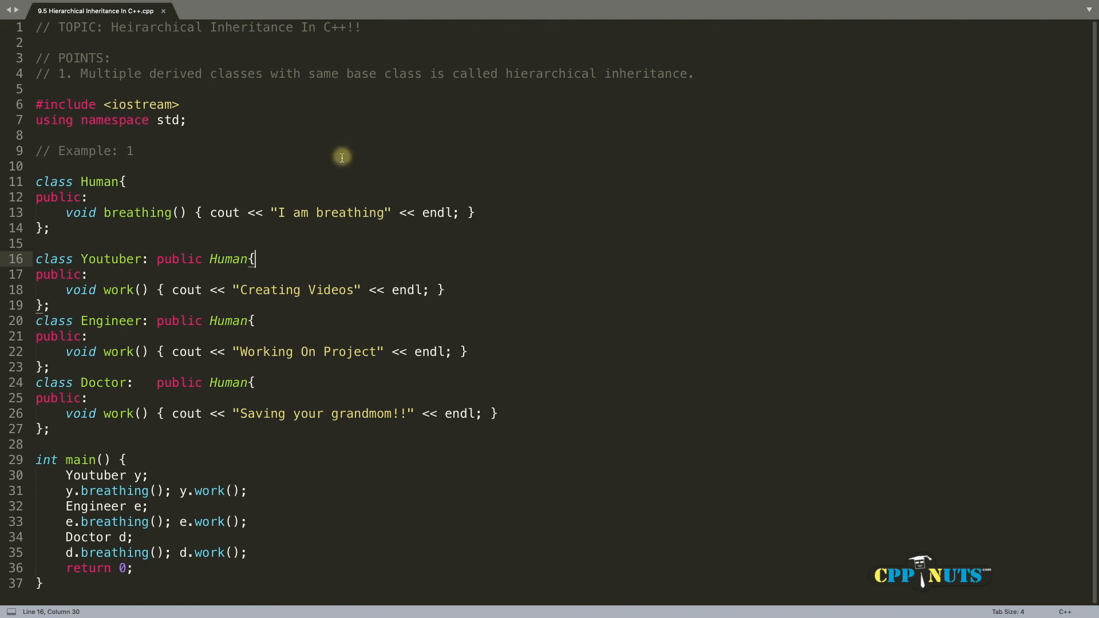
mouse_move(298, 165)
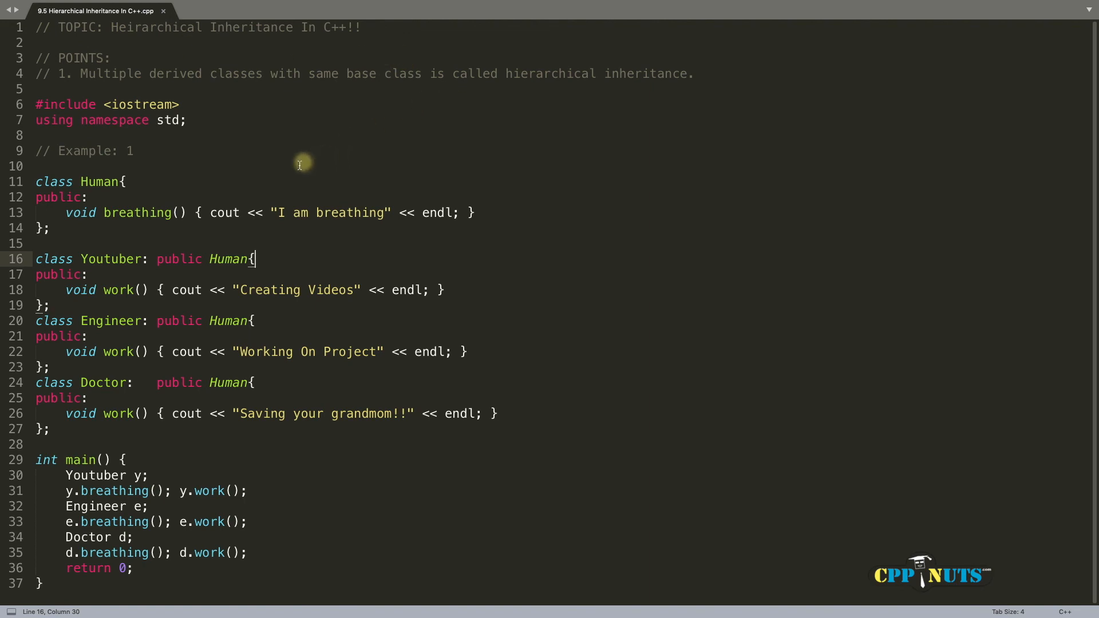
mouse_move(258, 112)
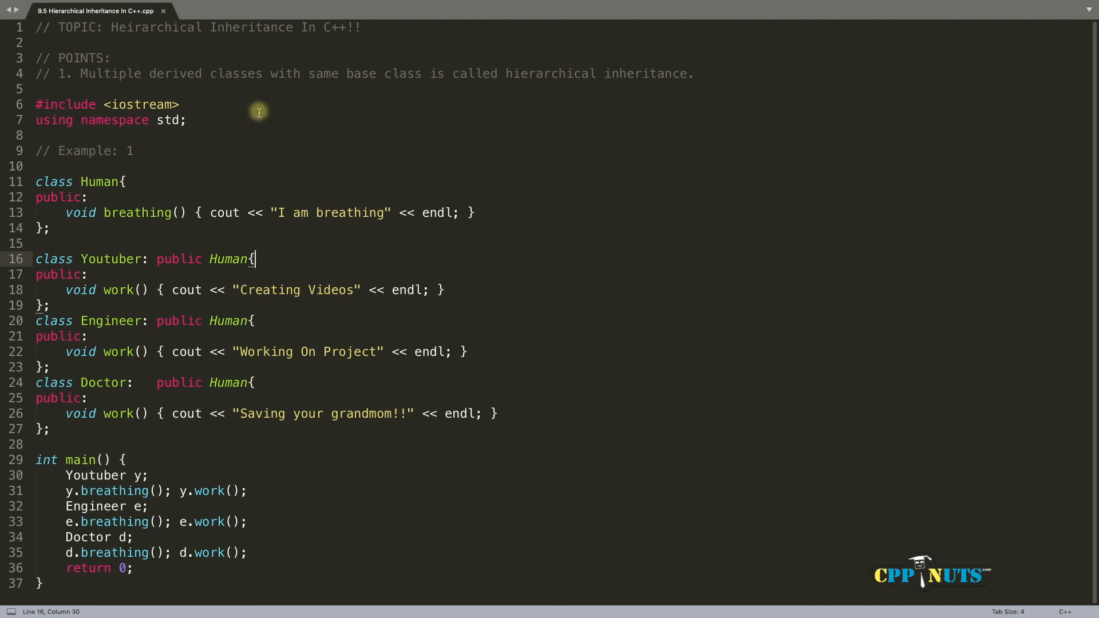
mouse_move(266, 127)
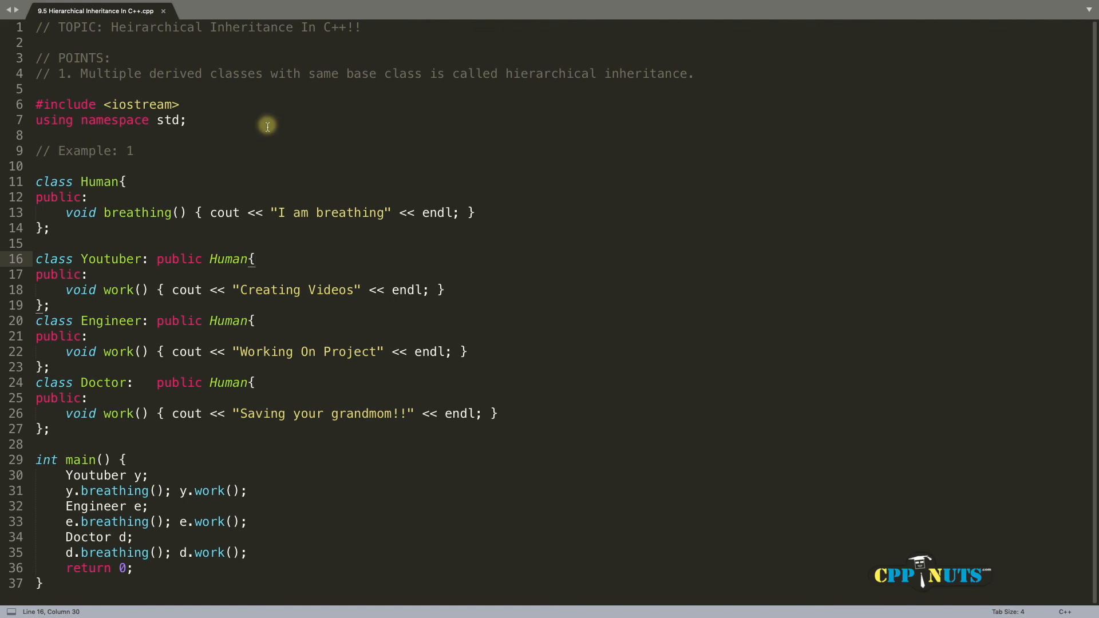
mouse_move(189, 387)
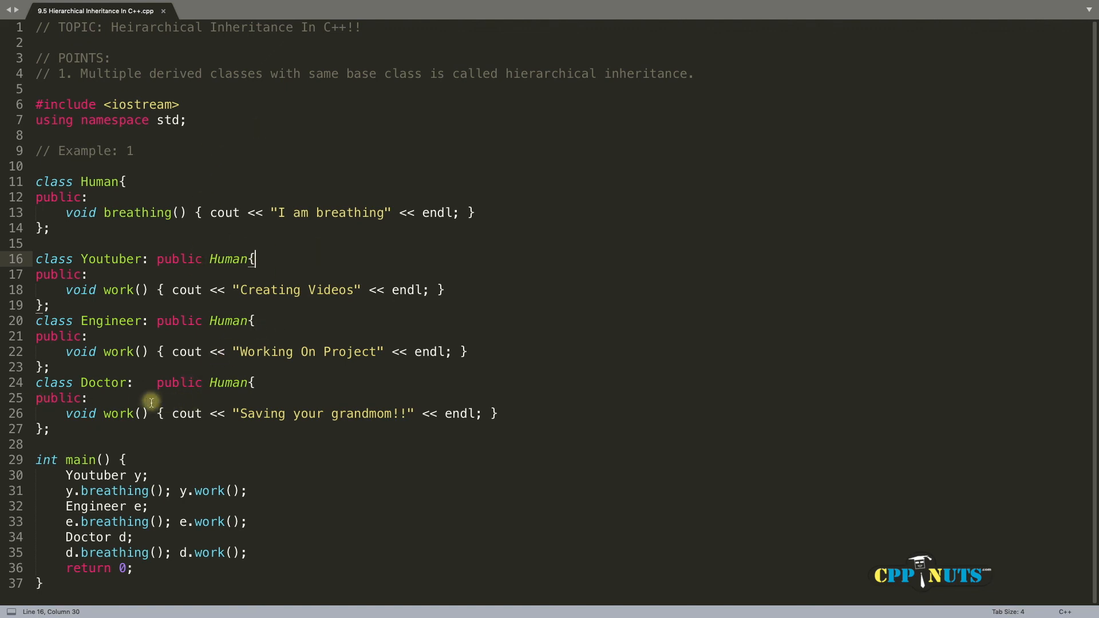
mouse_move(84, 475)
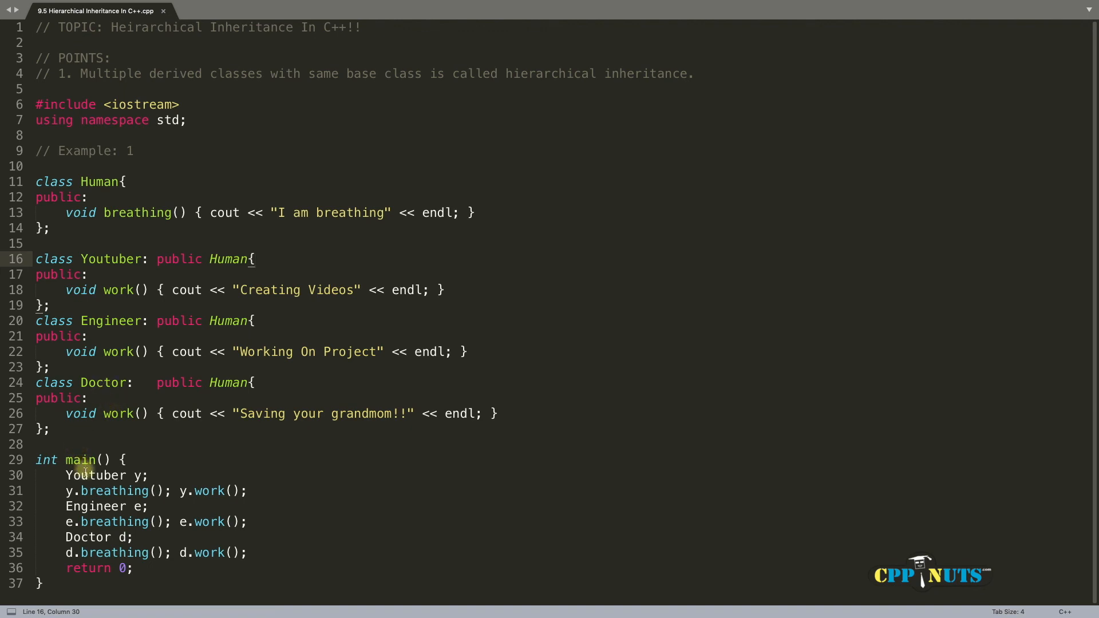
left_click(140, 475)
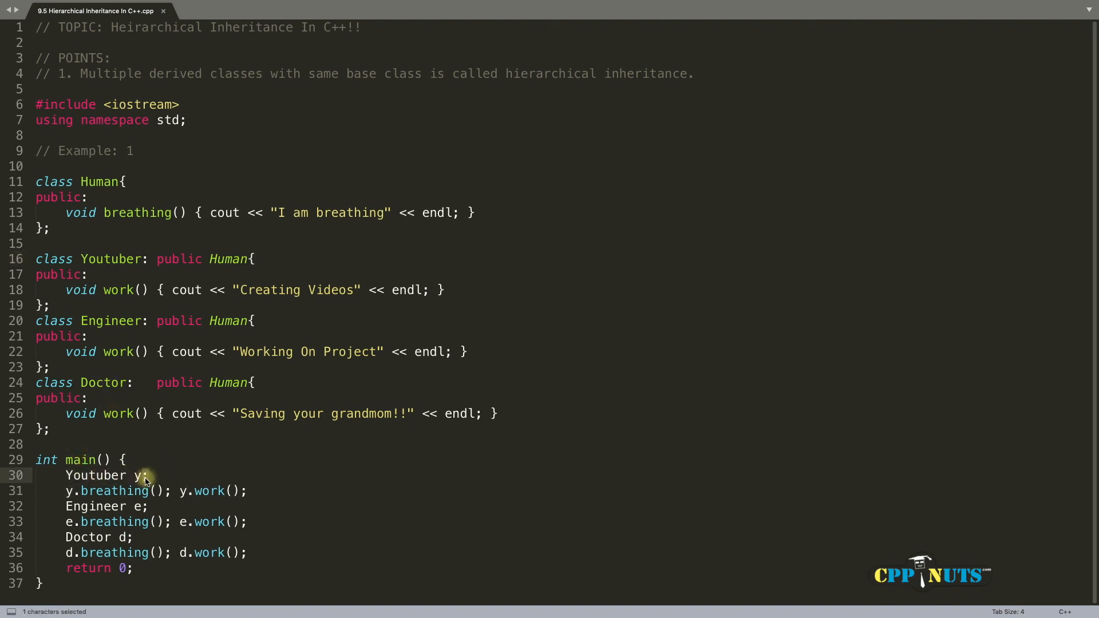
double_click(95, 475)
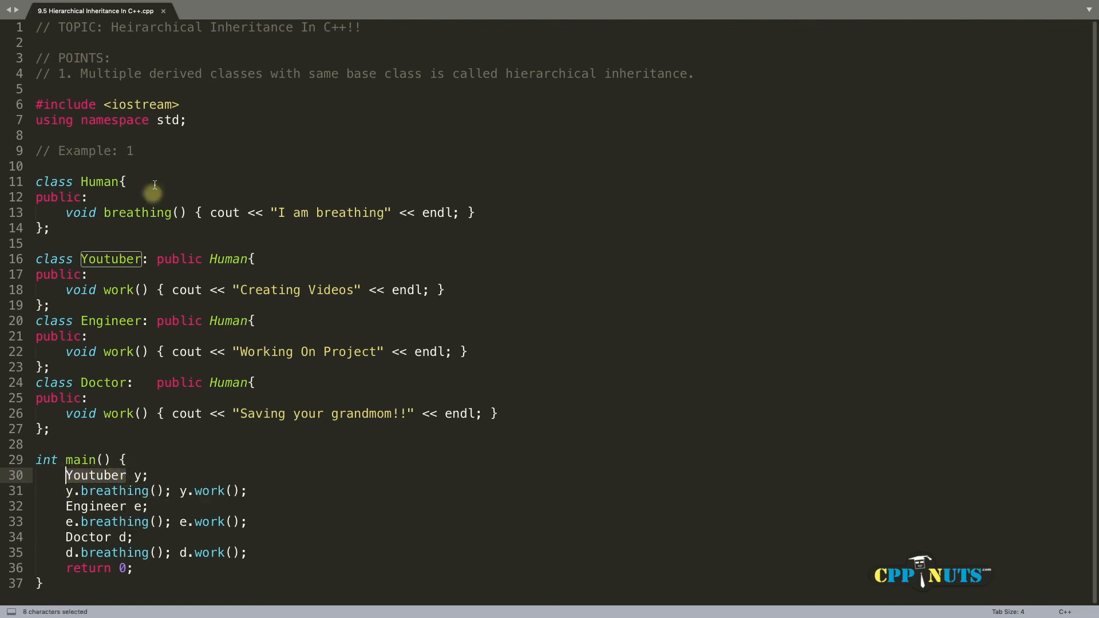
double_click(100, 182)
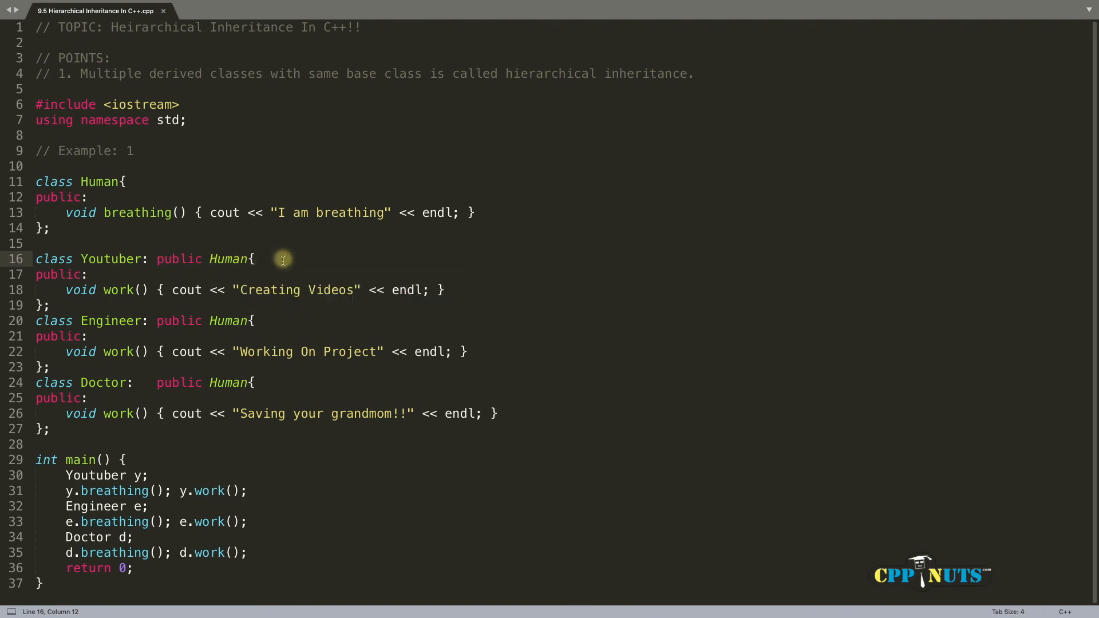
mouse_move(316, 283)
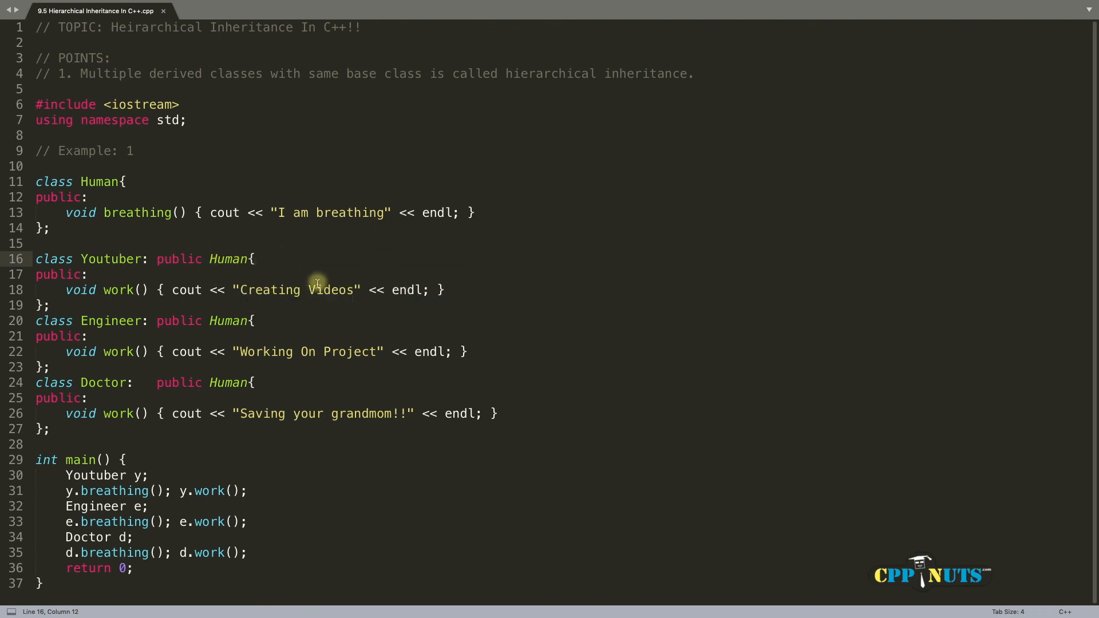
mouse_move(317, 267)
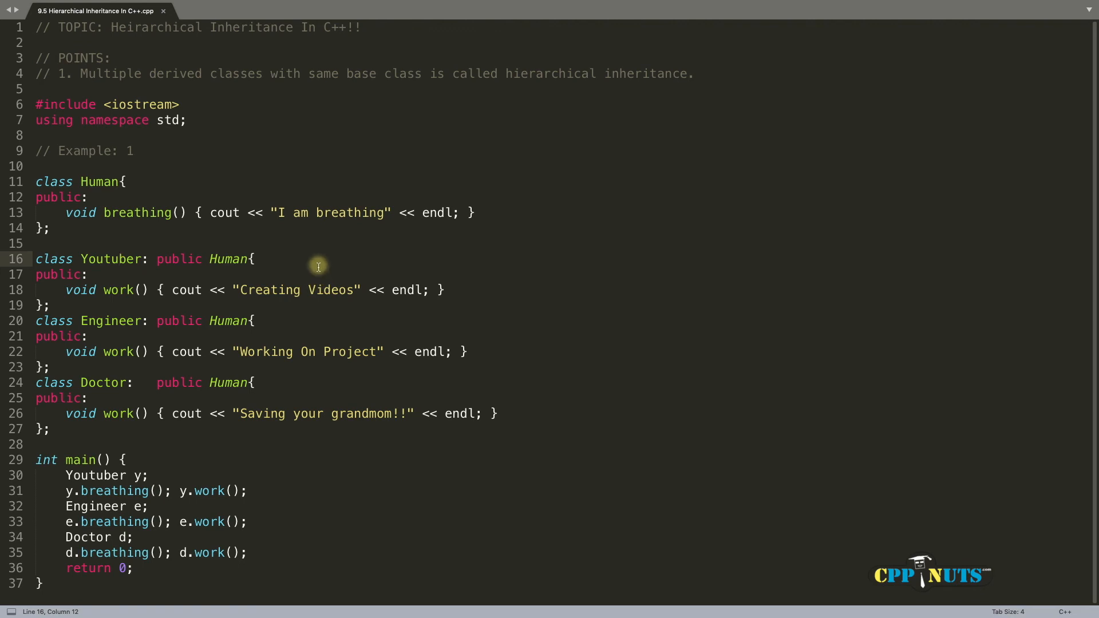